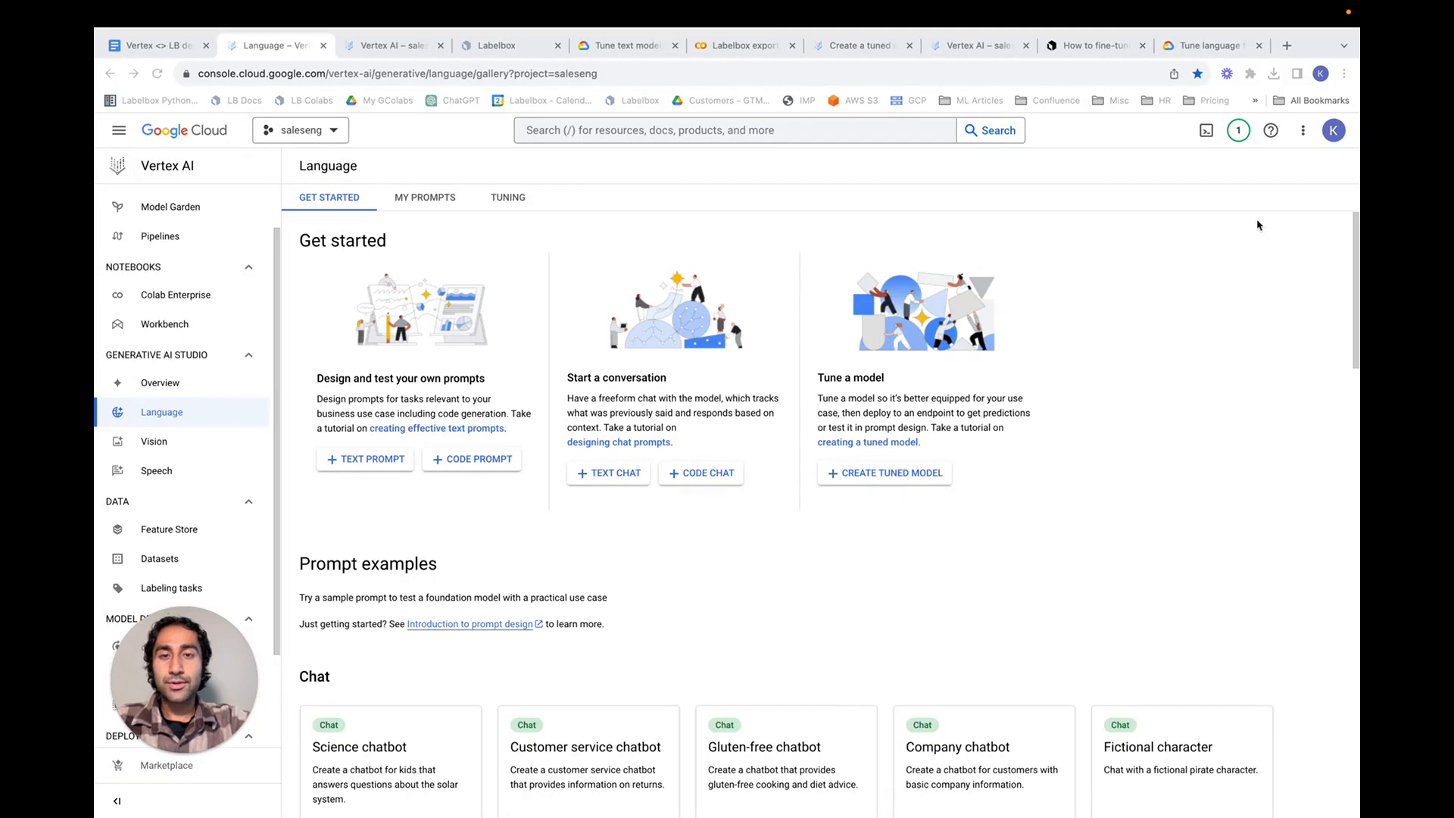
{"action": "mouse_move", "coordinate": [607, 212]}
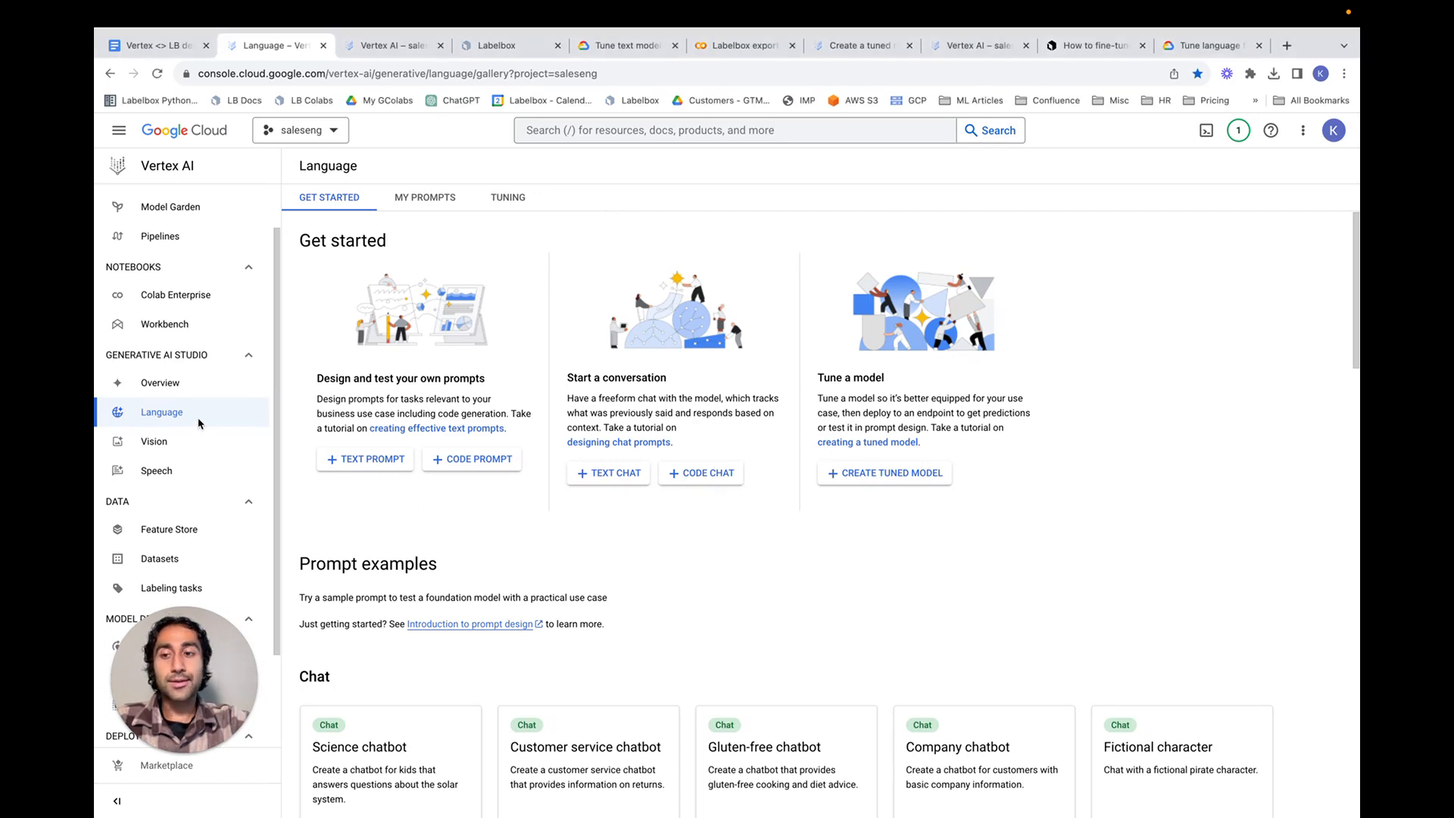
{"action": "mouse_move", "coordinate": [181, 415]}
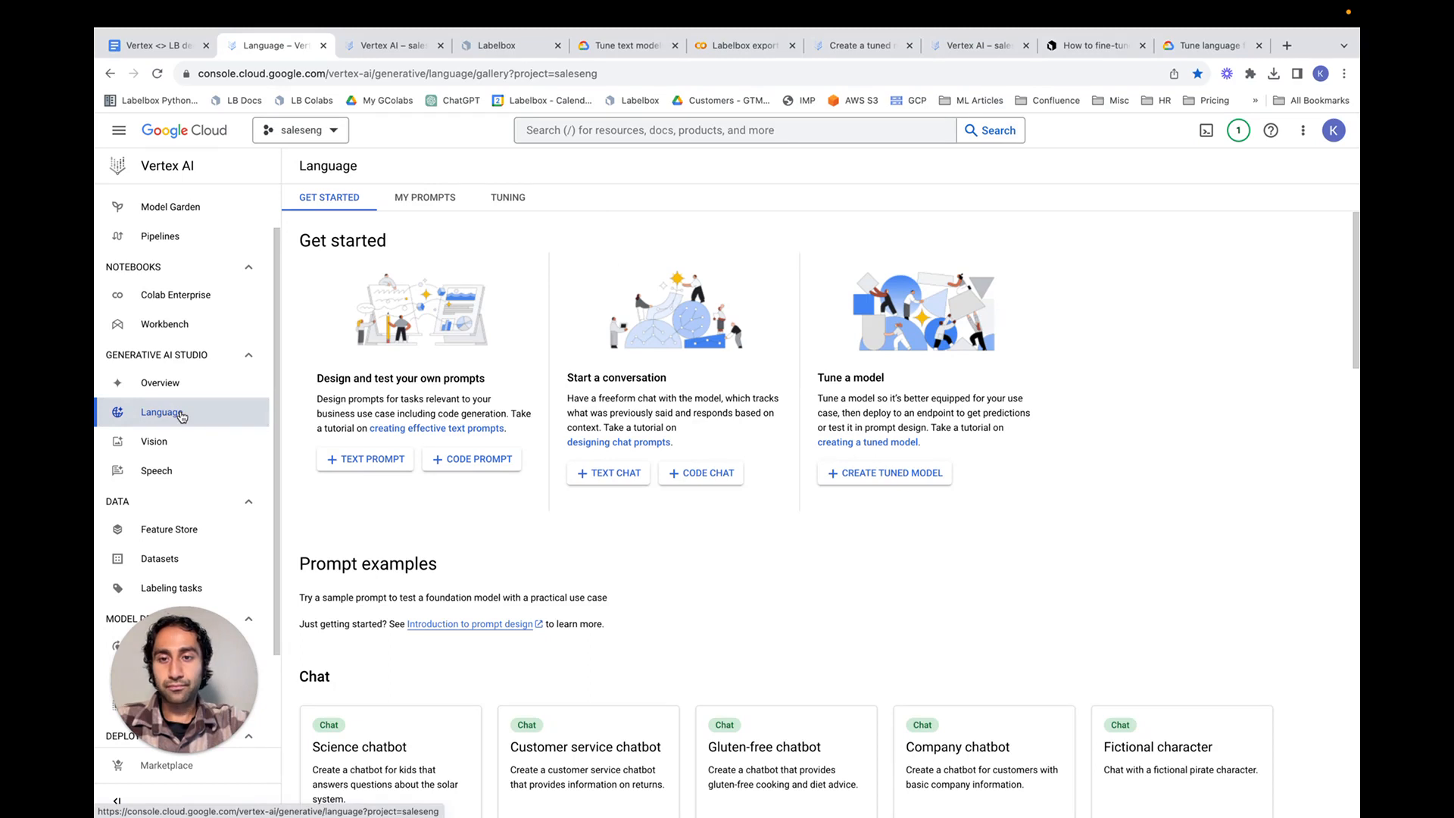
{"action": "mouse_move", "coordinate": [765, 559]}
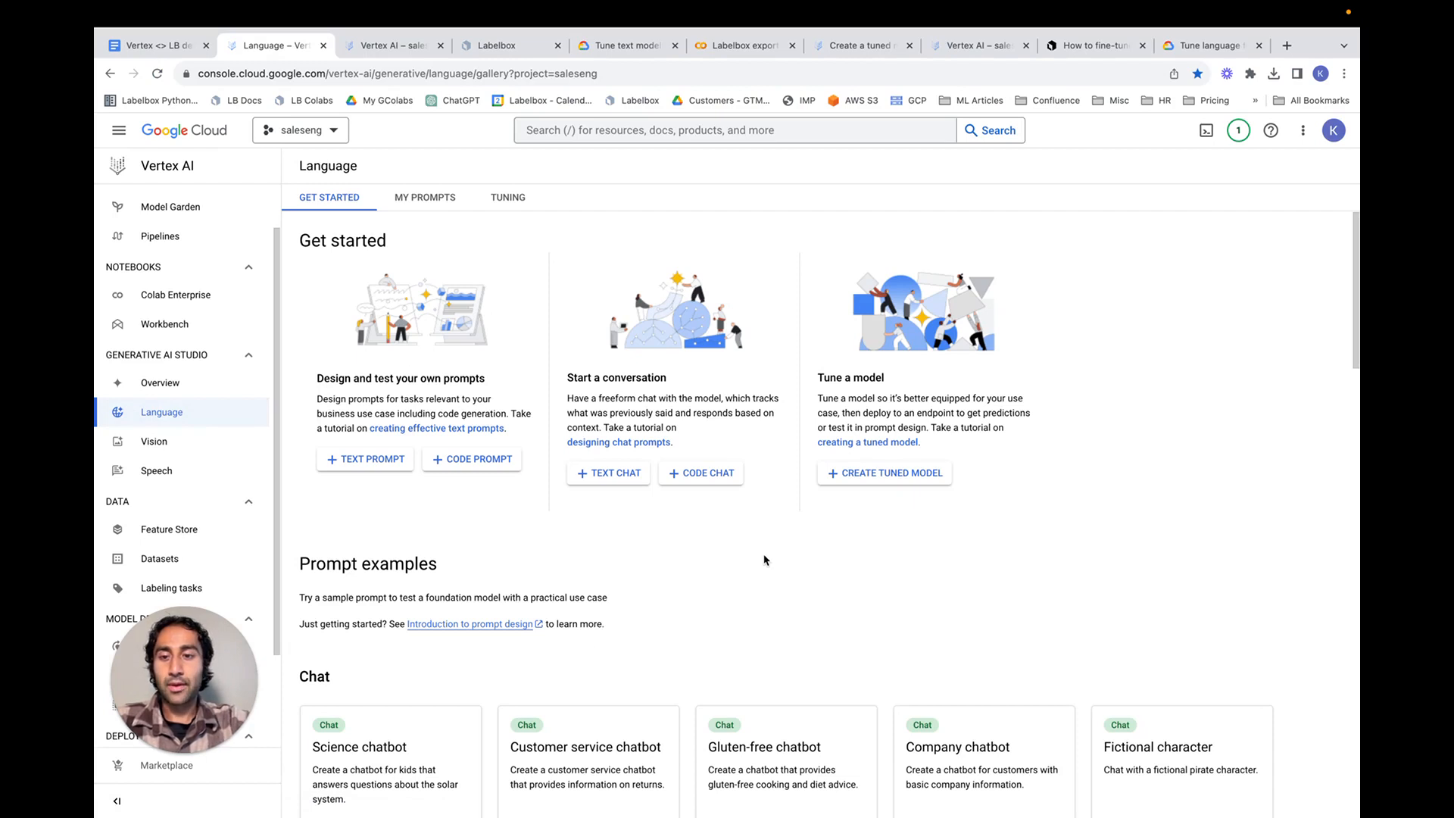
{"action": "mouse_move", "coordinate": [419, 510]}
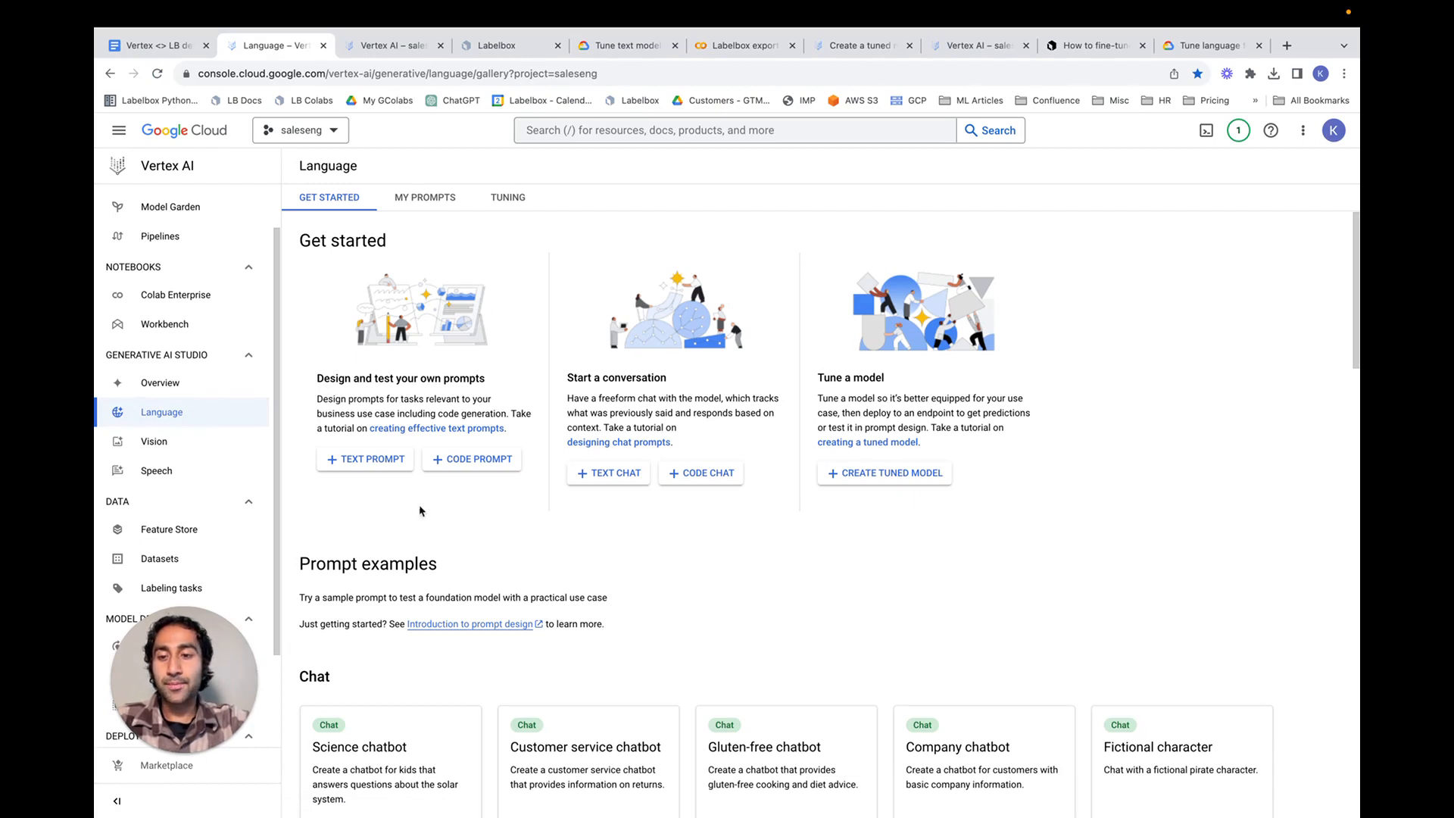
Start a new freeform text prompt and briefly inspect its advanced text-bison parameters
{"action": "left_click", "coordinate": [365, 459]}
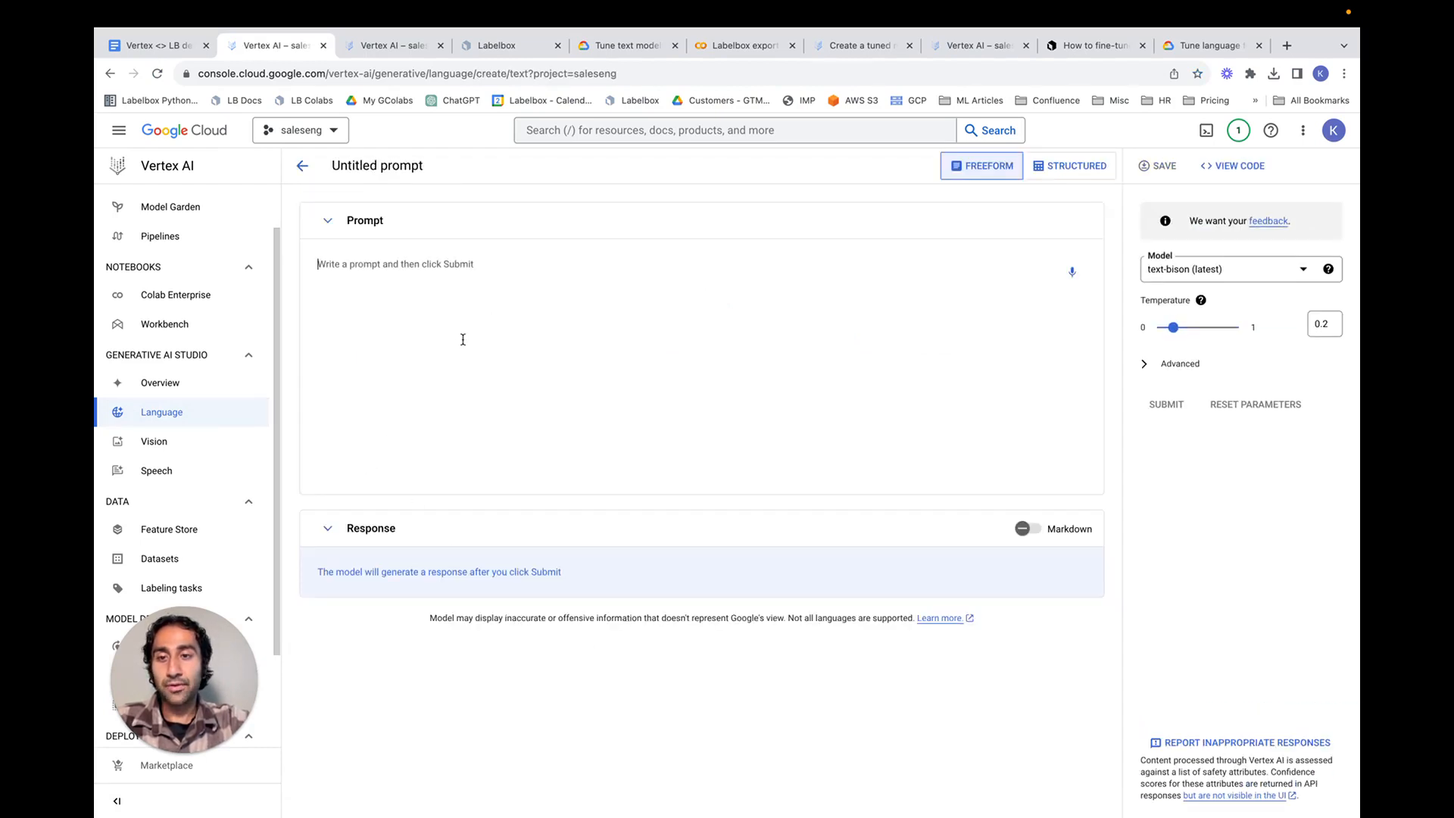
{"action": "mouse_move", "coordinate": [496, 391]}
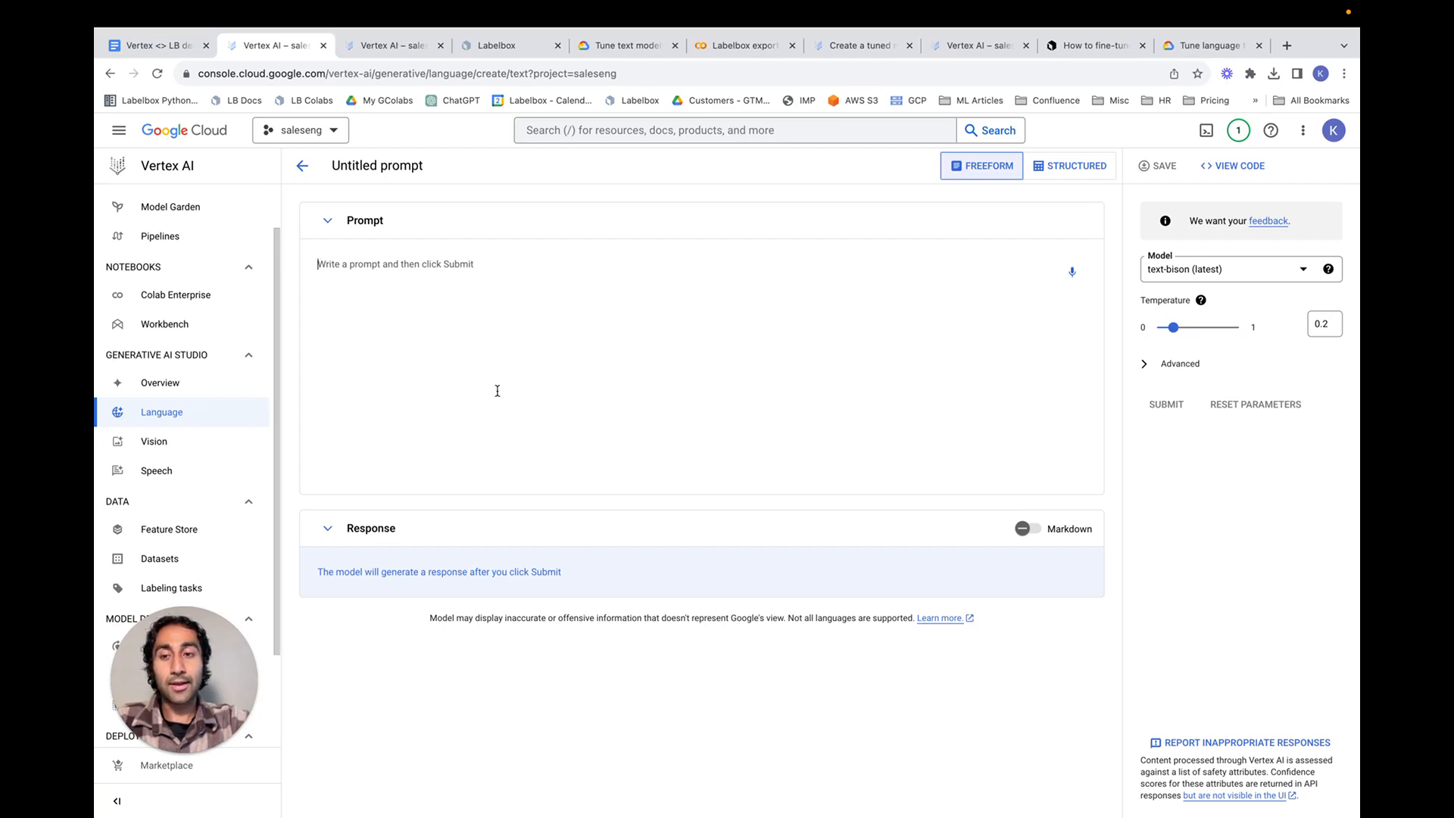
{"action": "mouse_move", "coordinate": [1264, 258]}
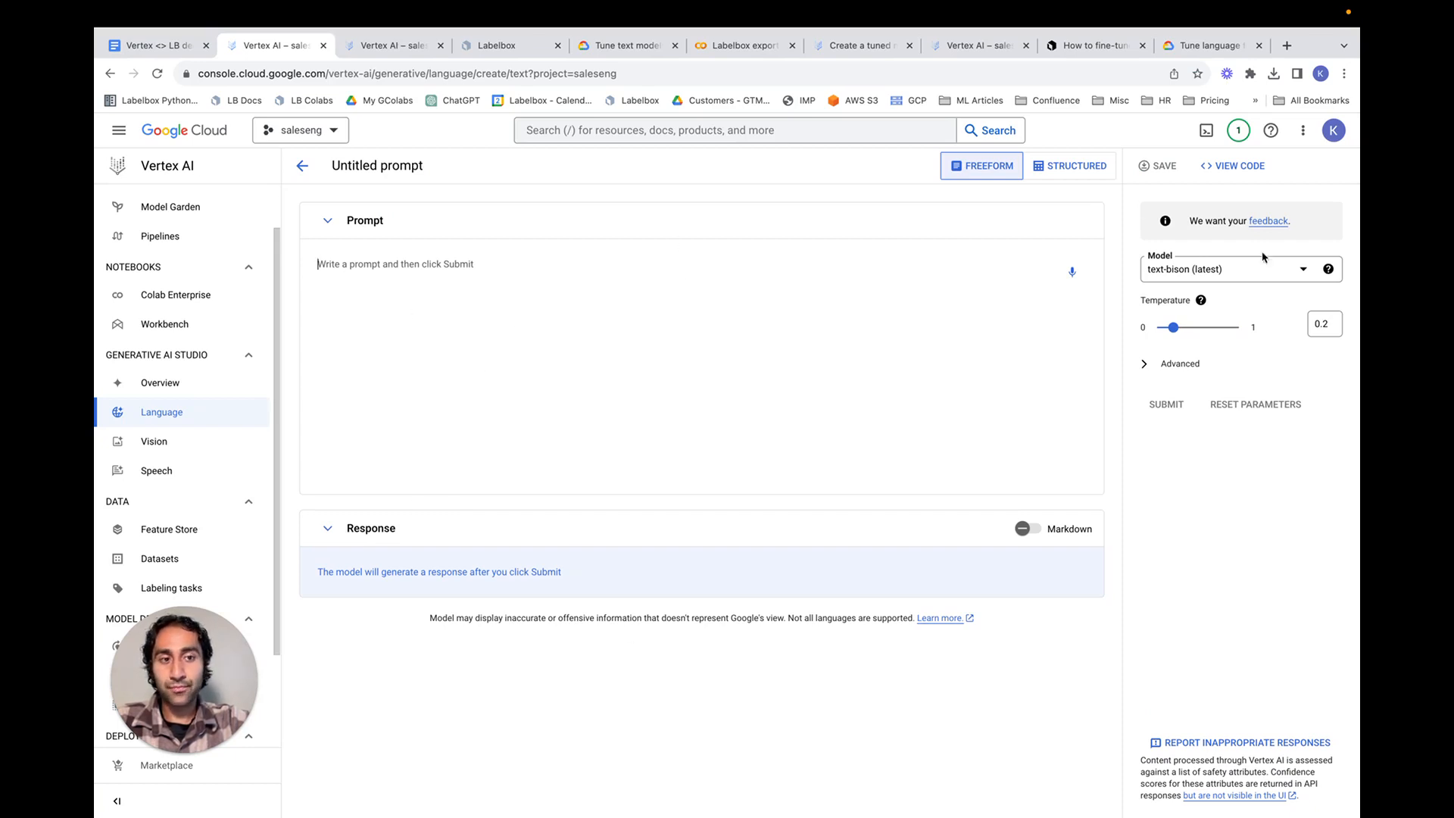
{"action": "left_click", "coordinate": [1144, 362]}
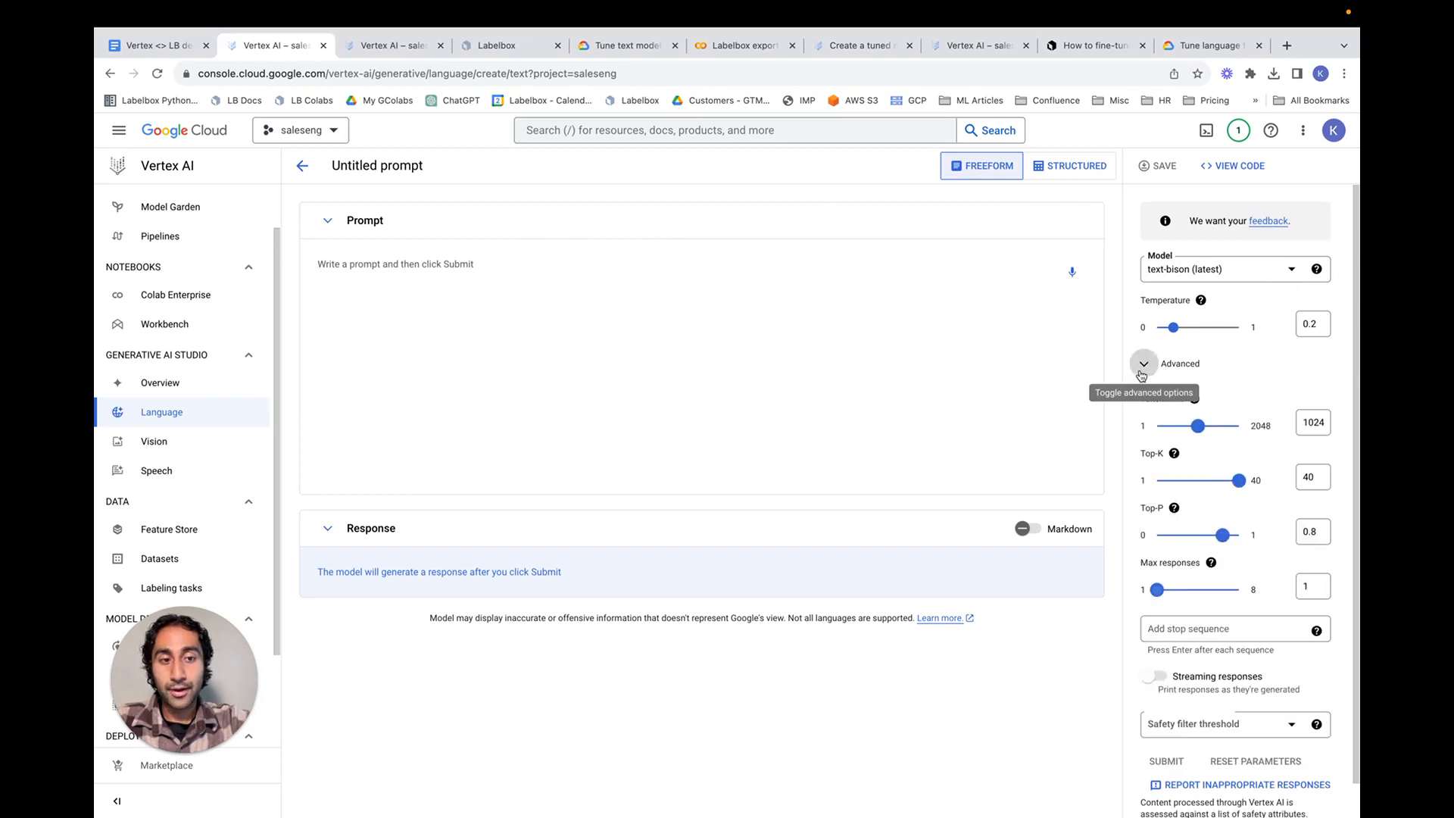
{"action": "left_click", "coordinate": [1144, 362]}
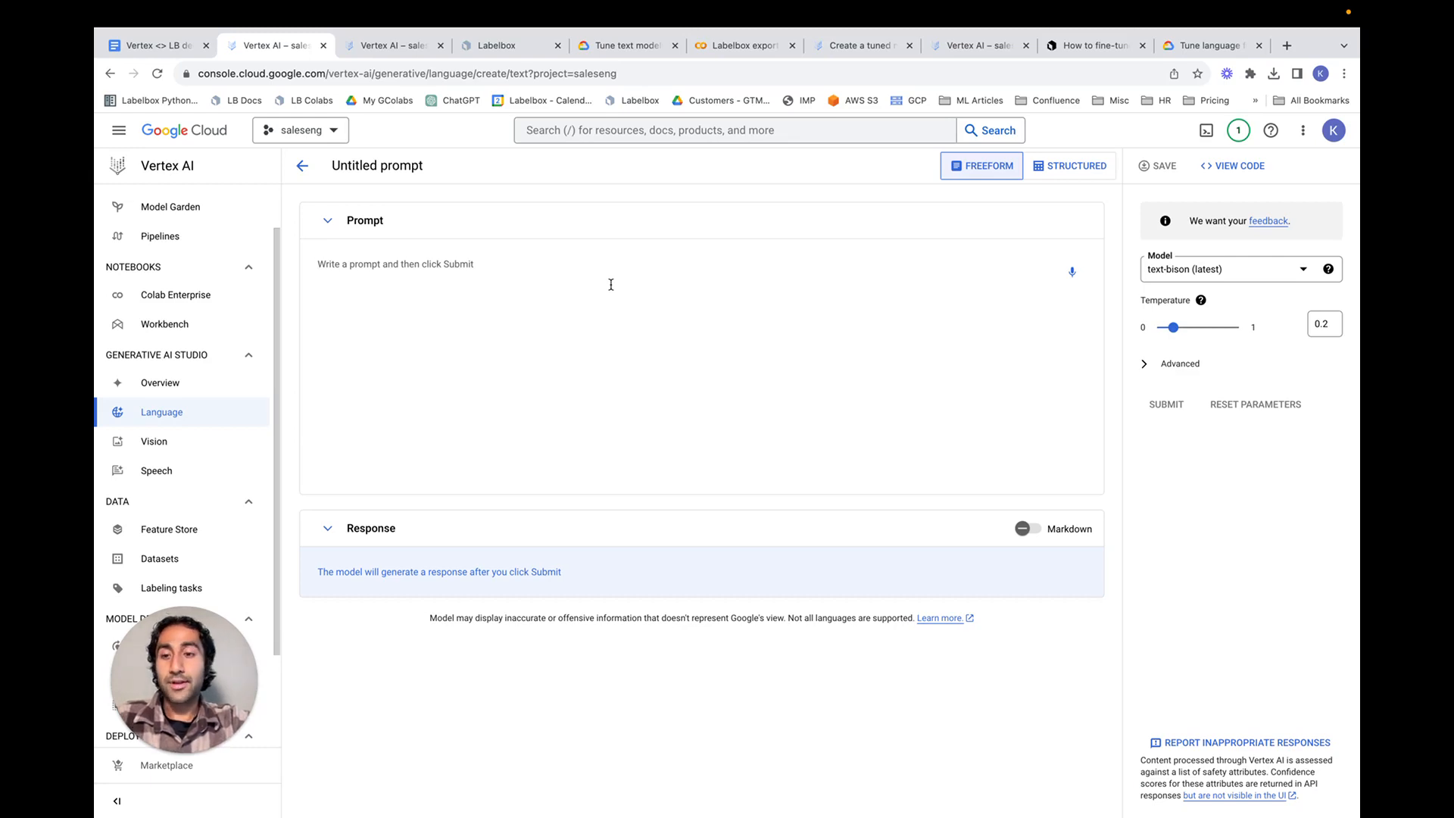
Enter the airline-extraction instruction followed by the American Air tweet as the prompt
{"action": "type", "text": "Given the following tweet, please extract the airline(s) from the tweet as a list of string(s):"}
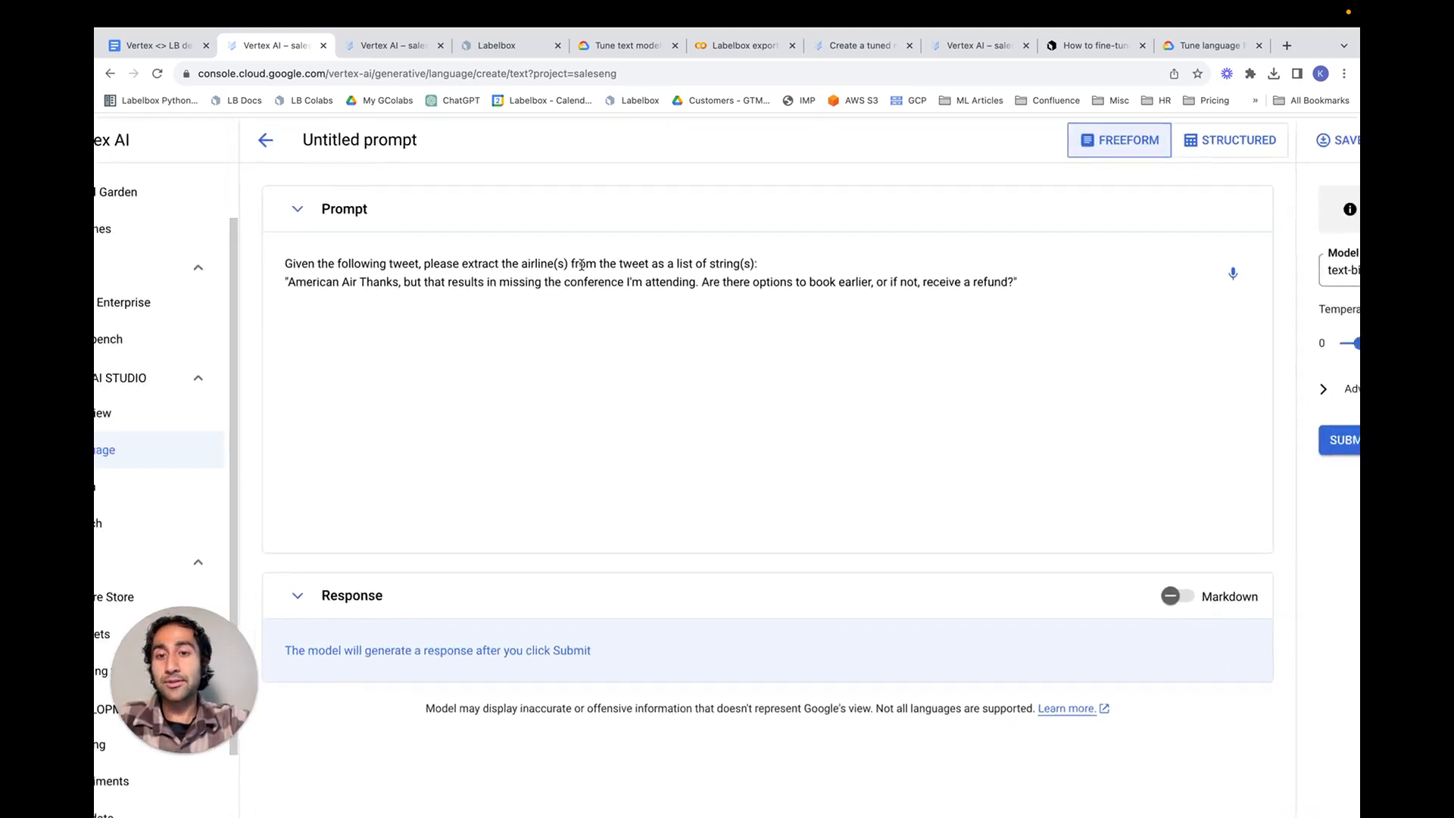
{"action": "scroll", "scroll_direction": "down", "scroll_amount": 3}
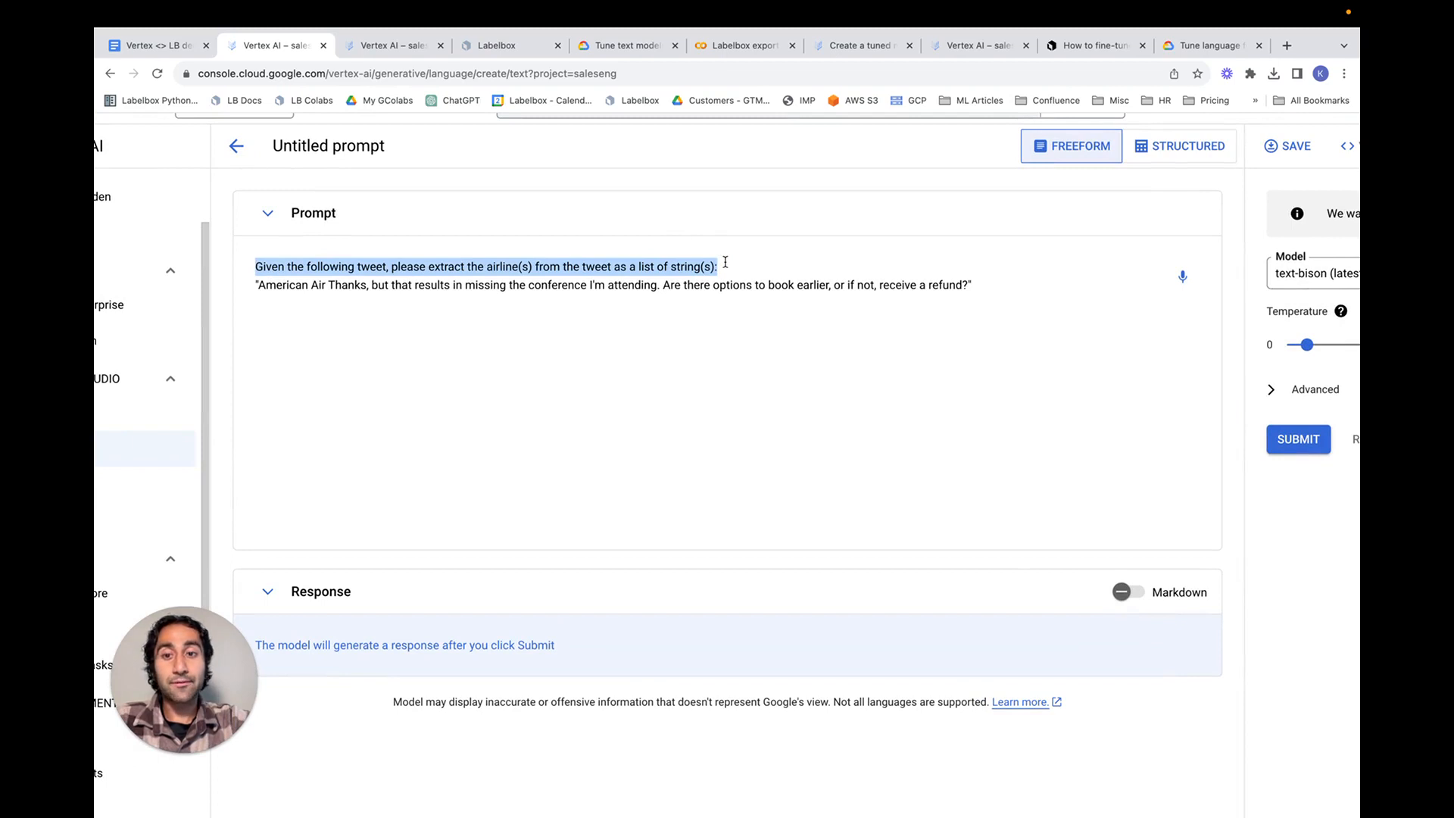
{"action": "mouse_move", "coordinate": [217, 286]}
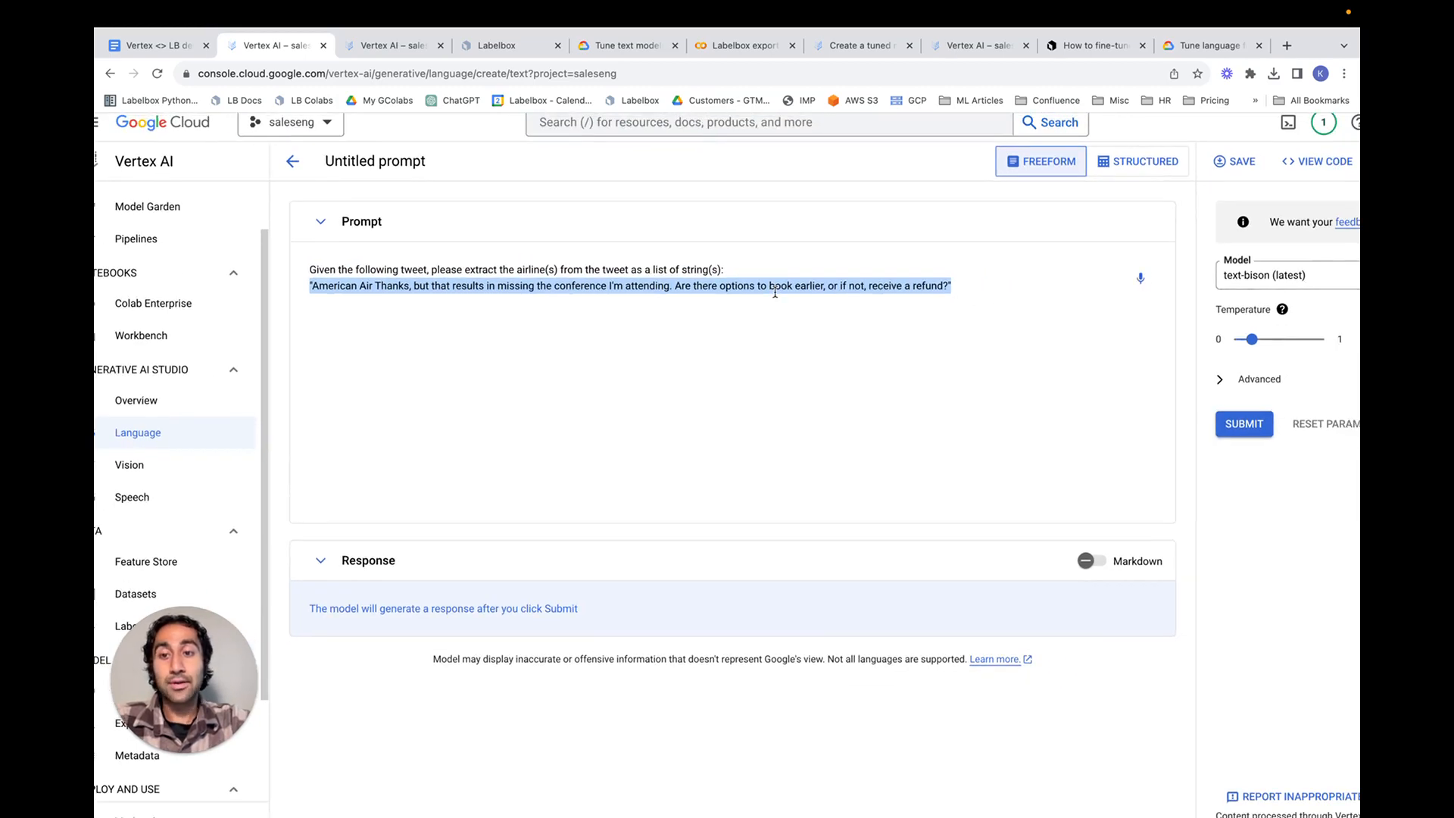
{"action": "left_click", "coordinate": [918, 279]}
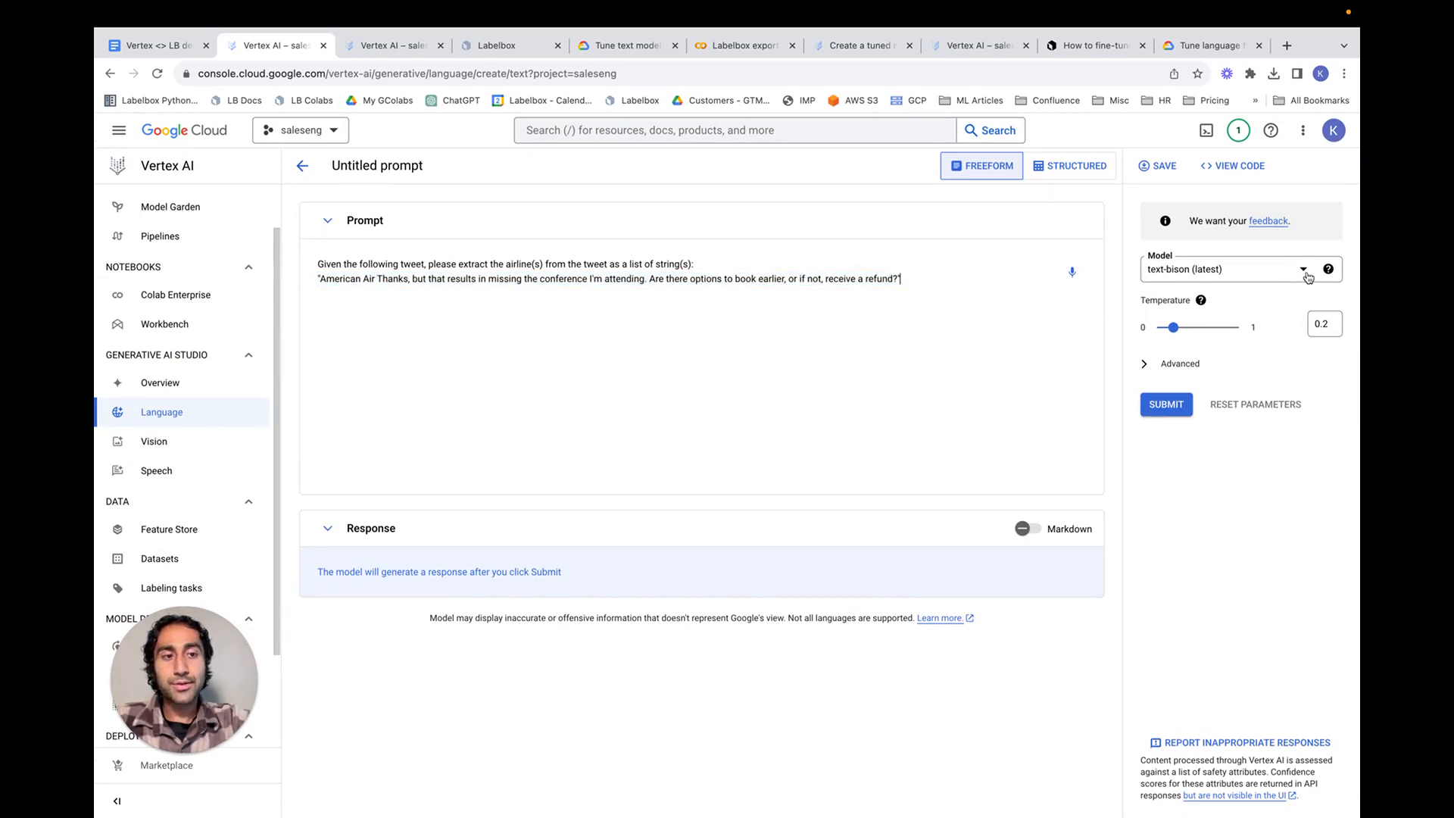
Run the prompt with text-bison (latest) and select the returned "American Air" response
{"action": "left_click", "coordinate": [1303, 270]}
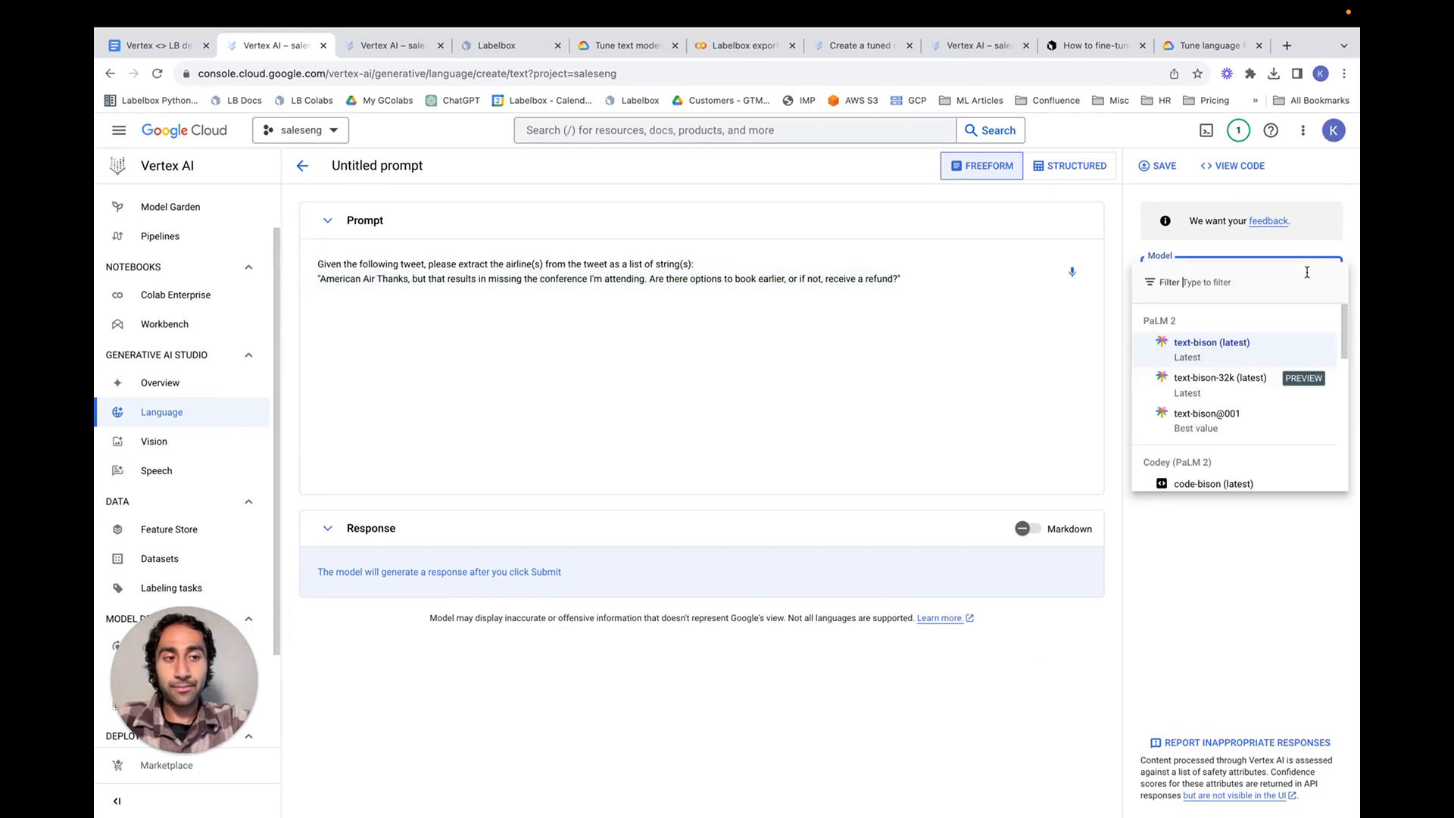
{"action": "left_click", "coordinate": [1212, 343]}
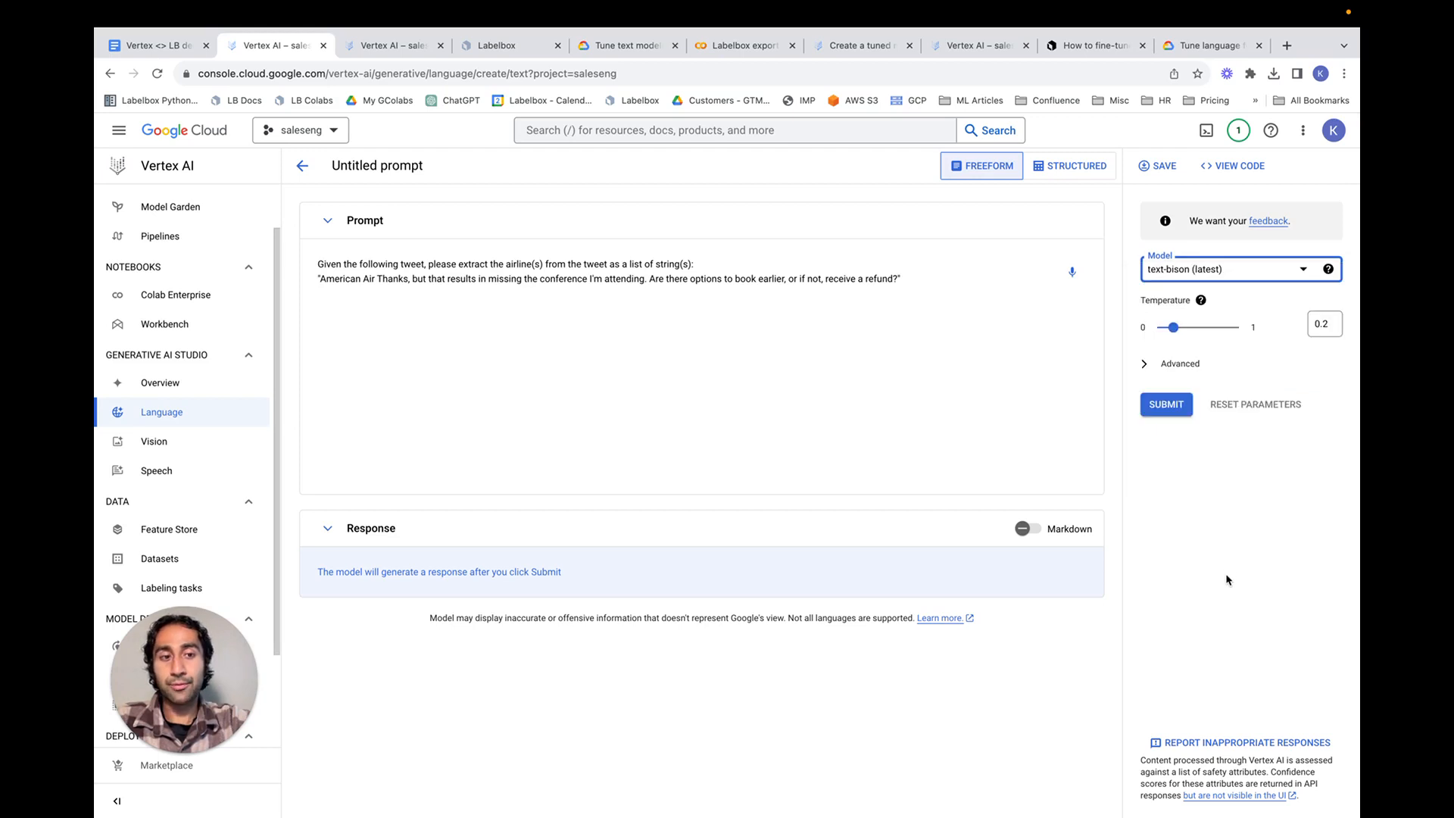
{"action": "left_click", "coordinate": [1167, 403]}
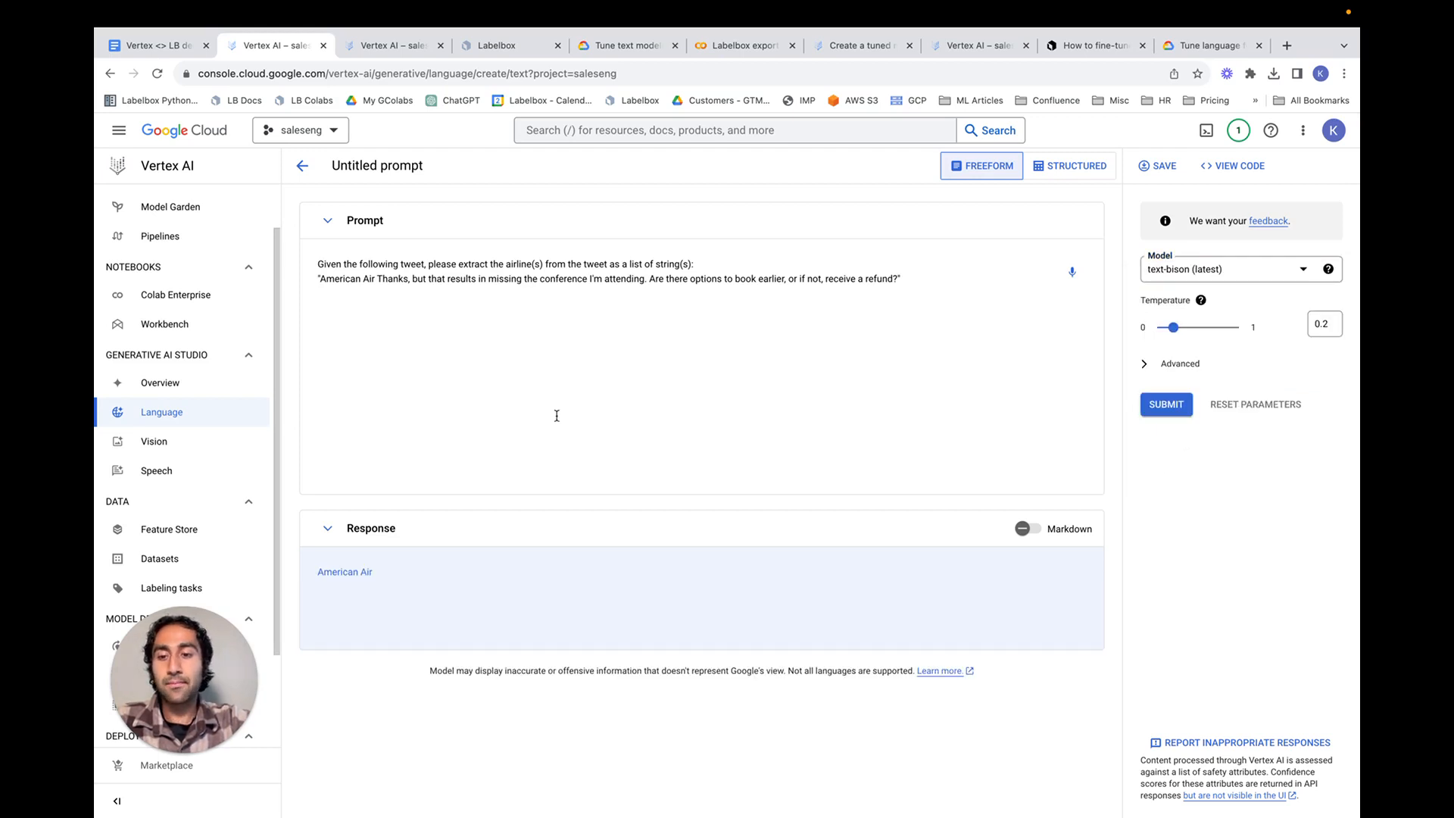
{"action": "mouse_move", "coordinate": [321, 618]}
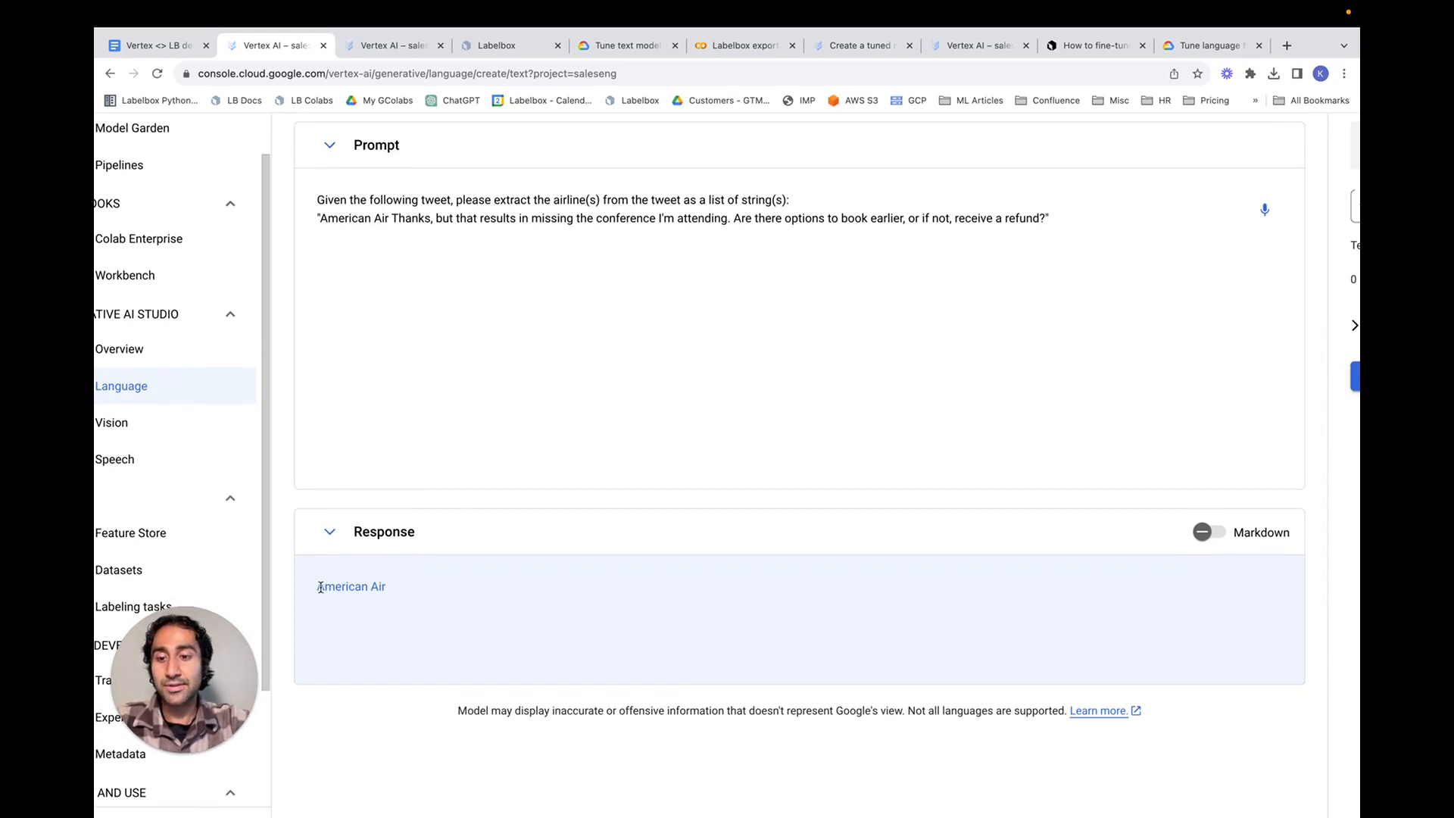
{"action": "double_click", "coordinate": [350, 586]}
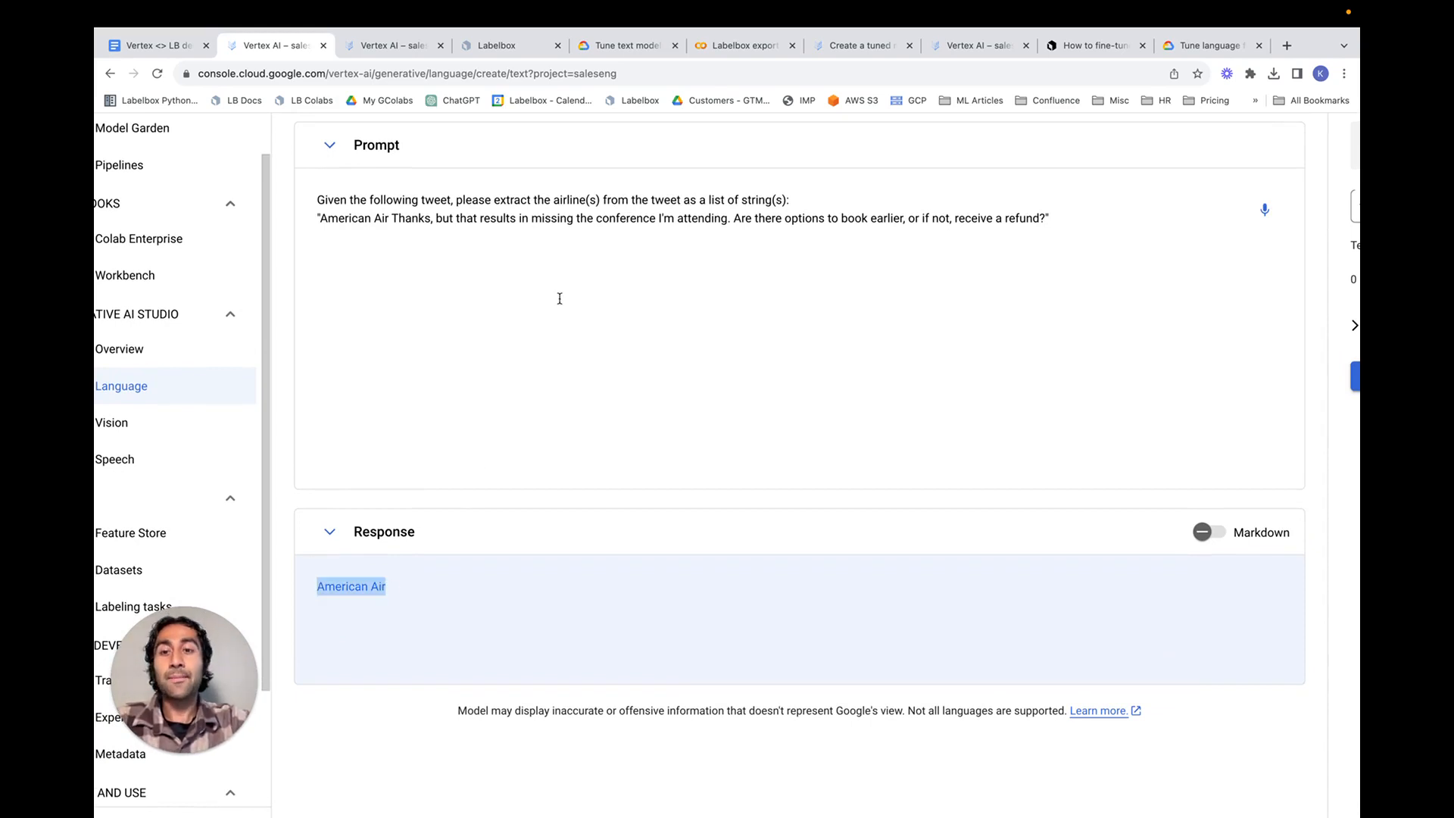
{"action": "mouse_move", "coordinate": [1077, 222]}
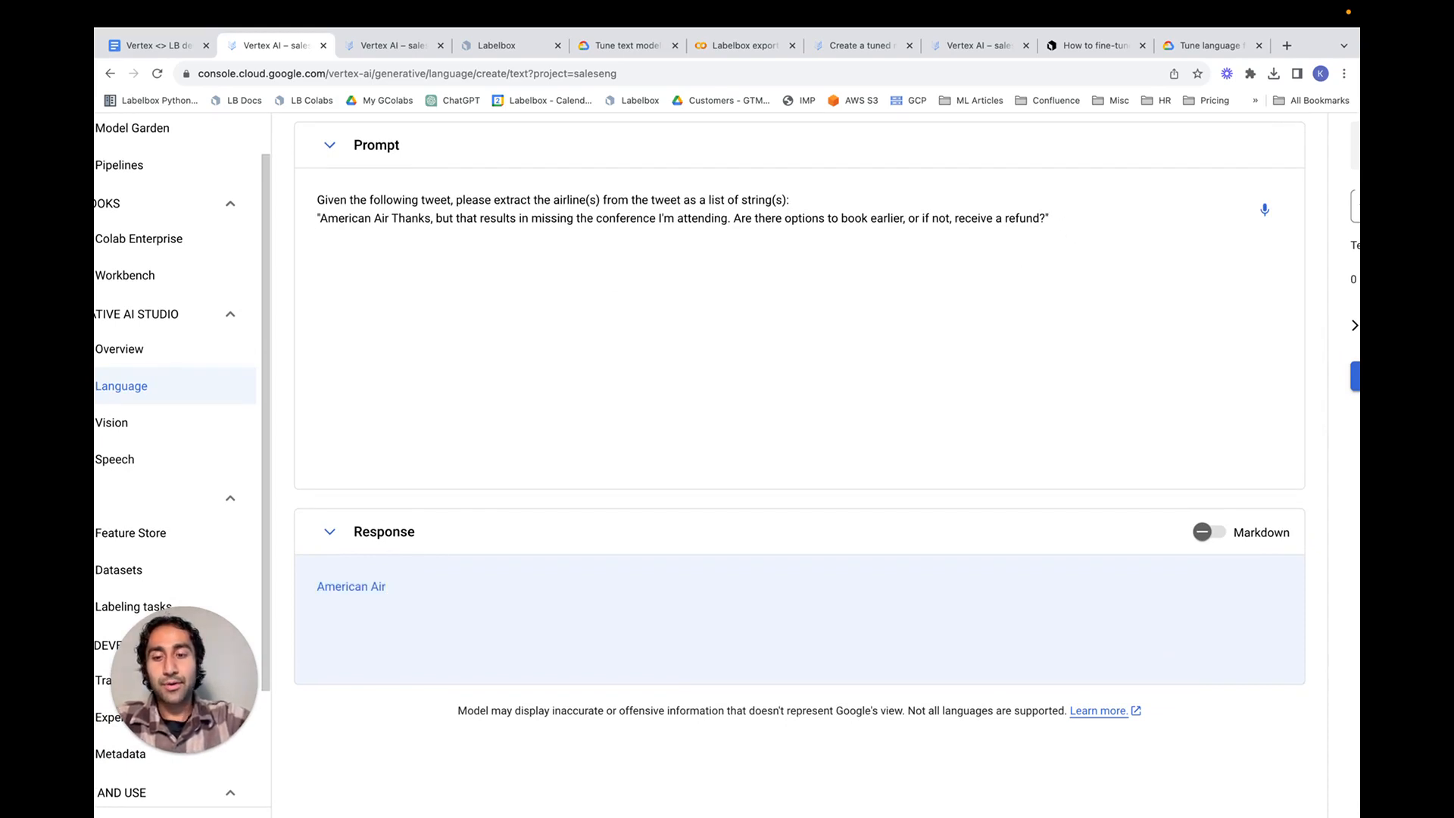
{"action": "type", "text": "[\"American"}
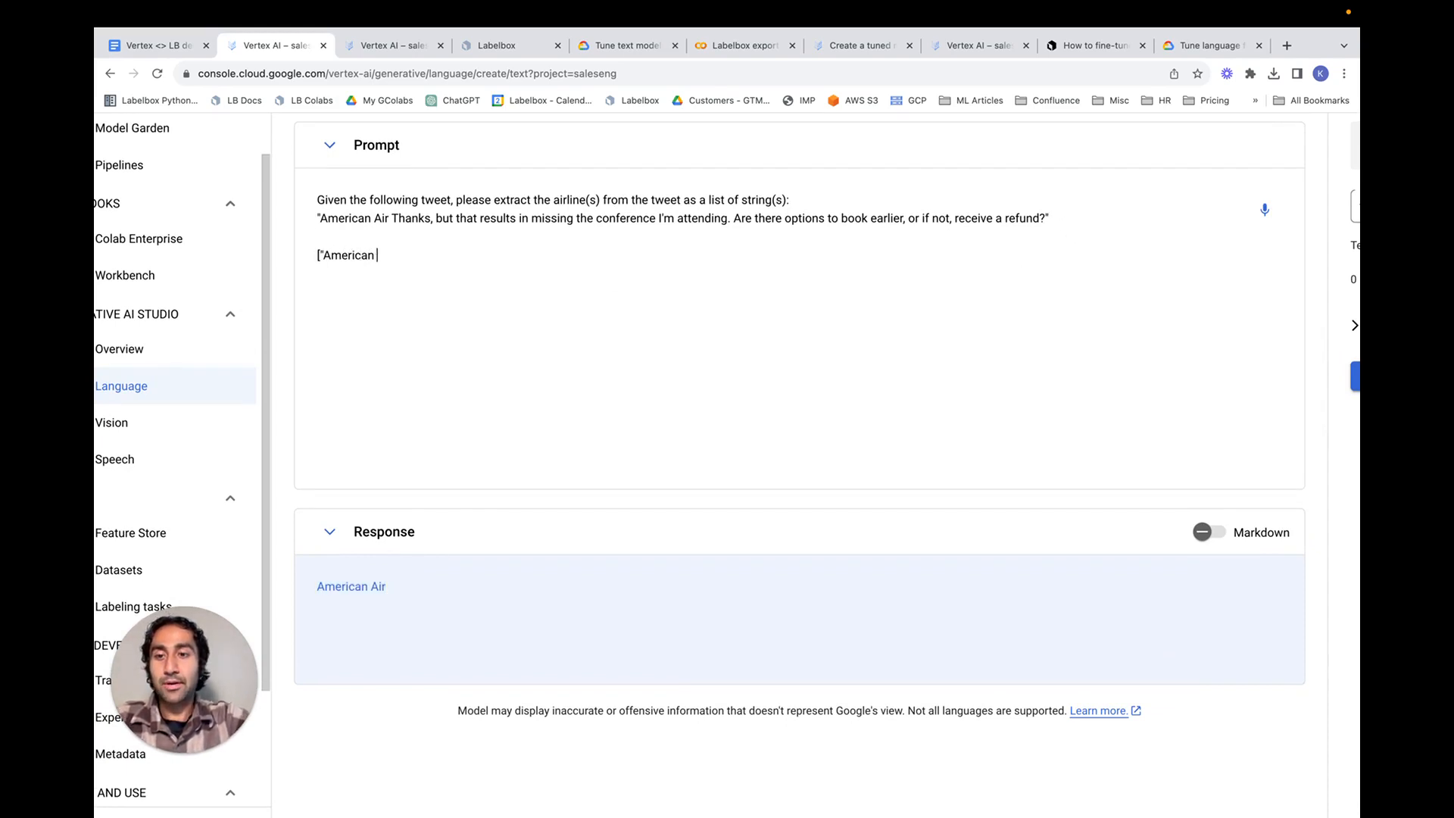
{"action": "type", "text": "Air\""}
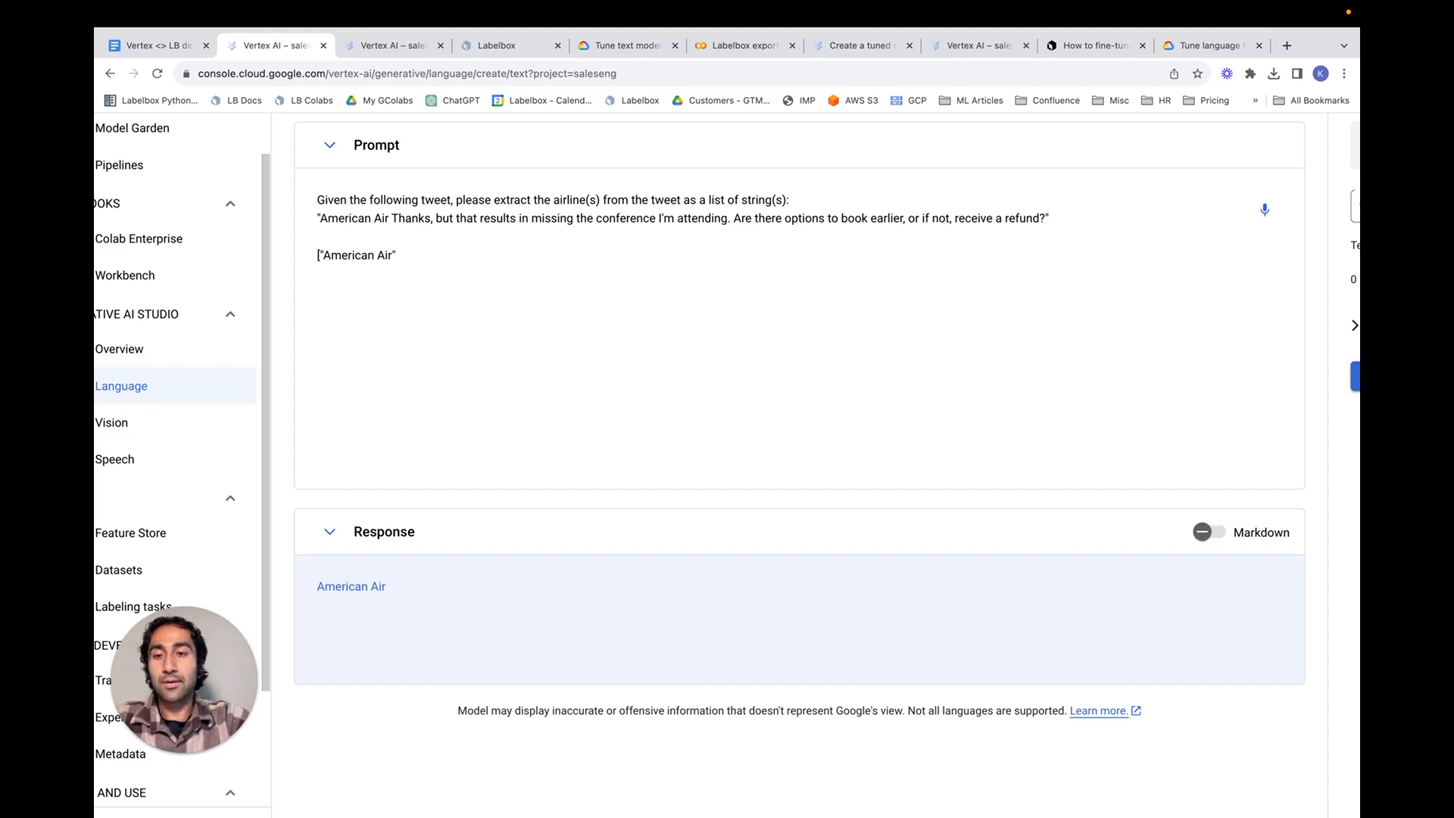
{"action": "left_click", "coordinate": [397, 255]}
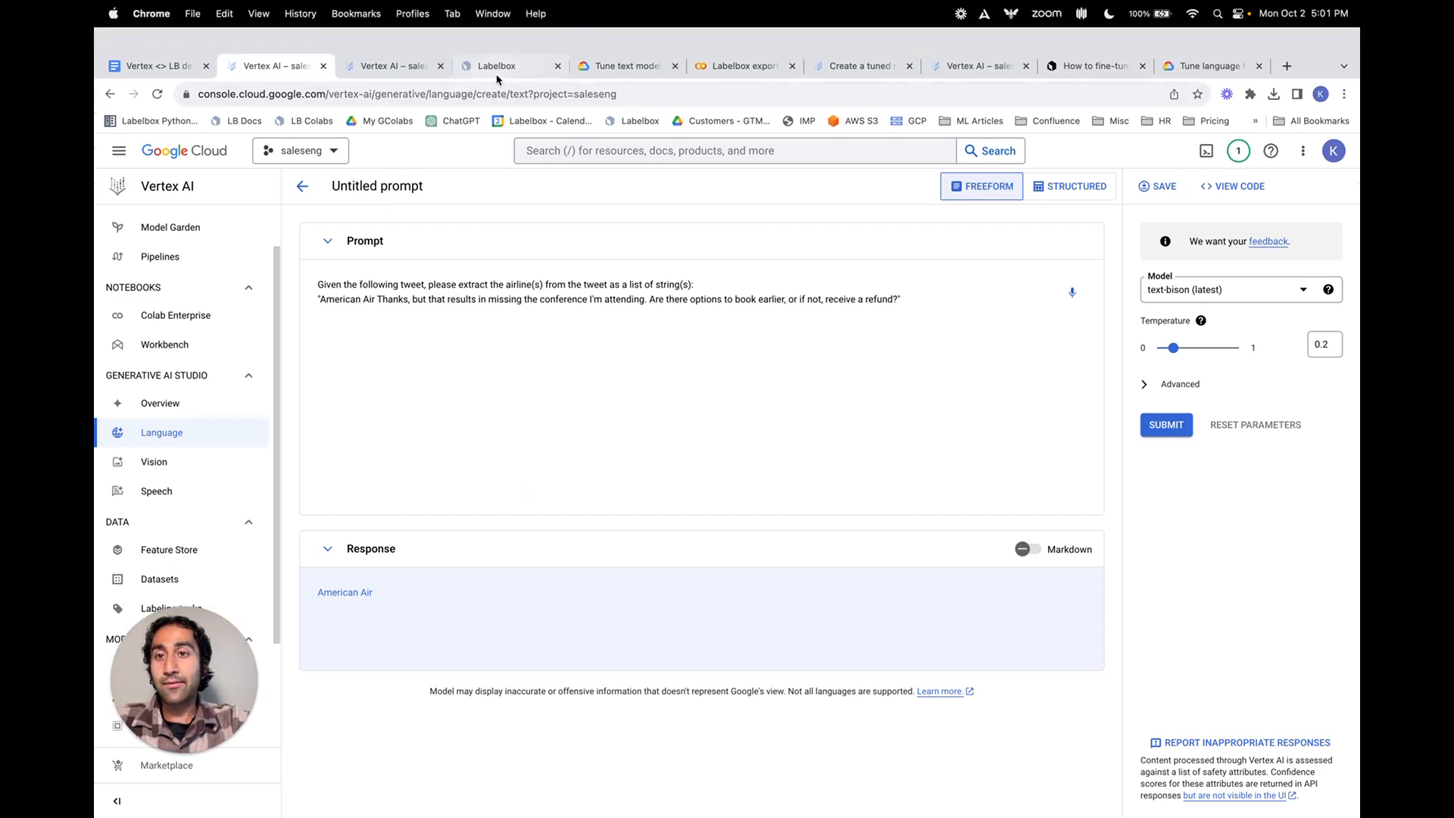
In Labelbox, begin creating a new project of type LLM data generation
{"action": "left_click", "coordinate": [511, 45]}
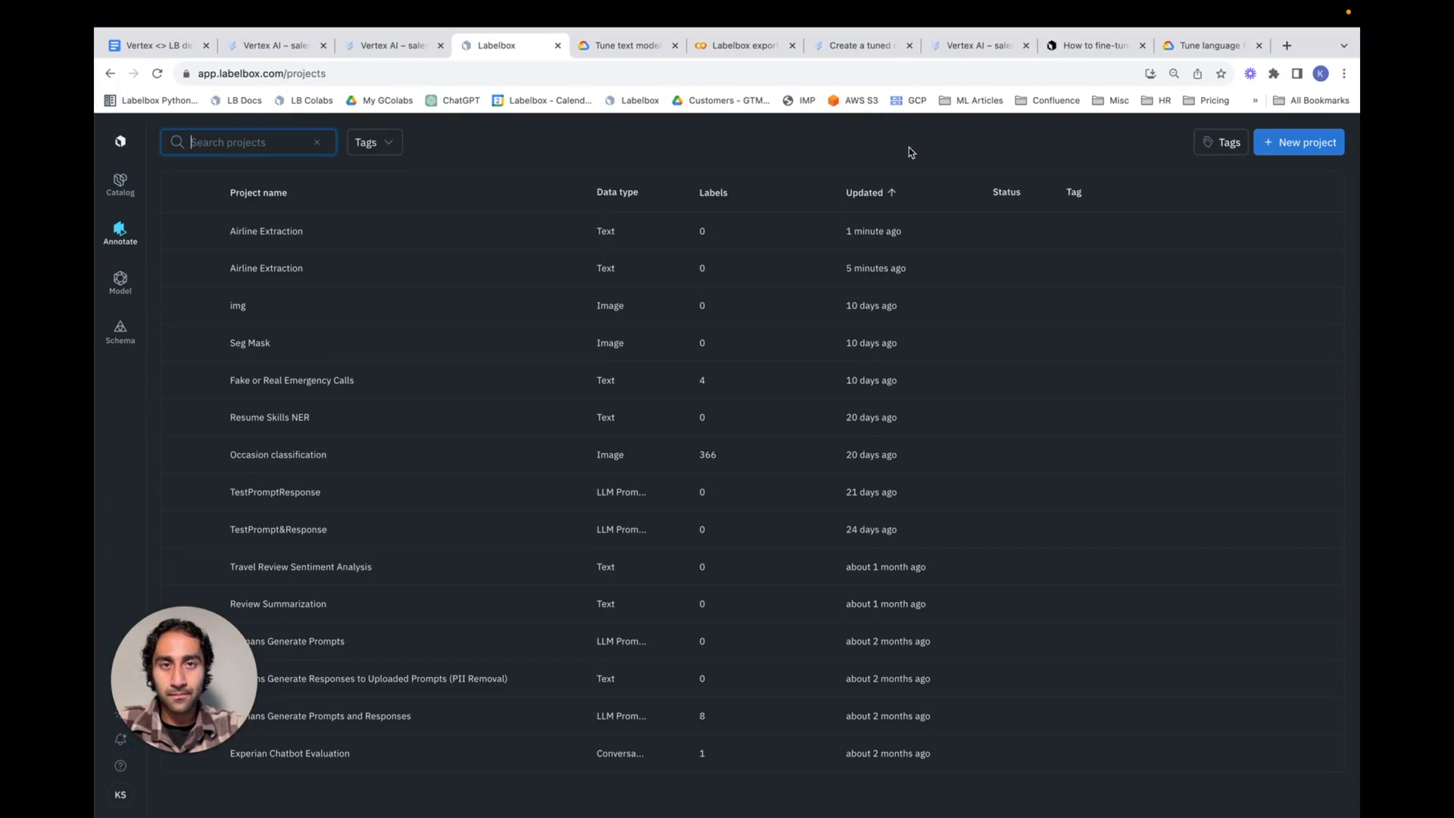
{"action": "mouse_move", "coordinate": [1096, 153]}
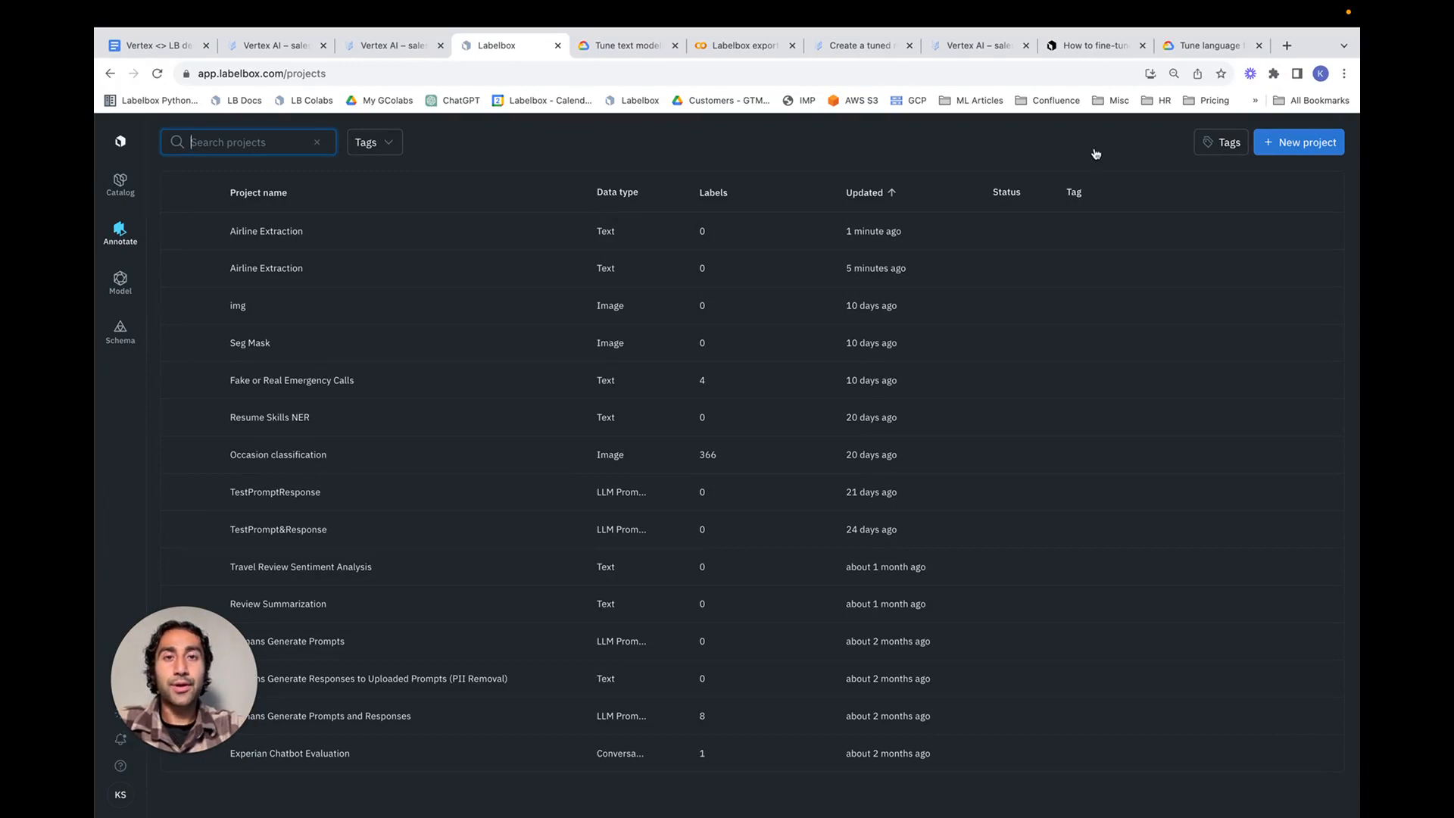
{"action": "left_click", "coordinate": [1298, 142]}
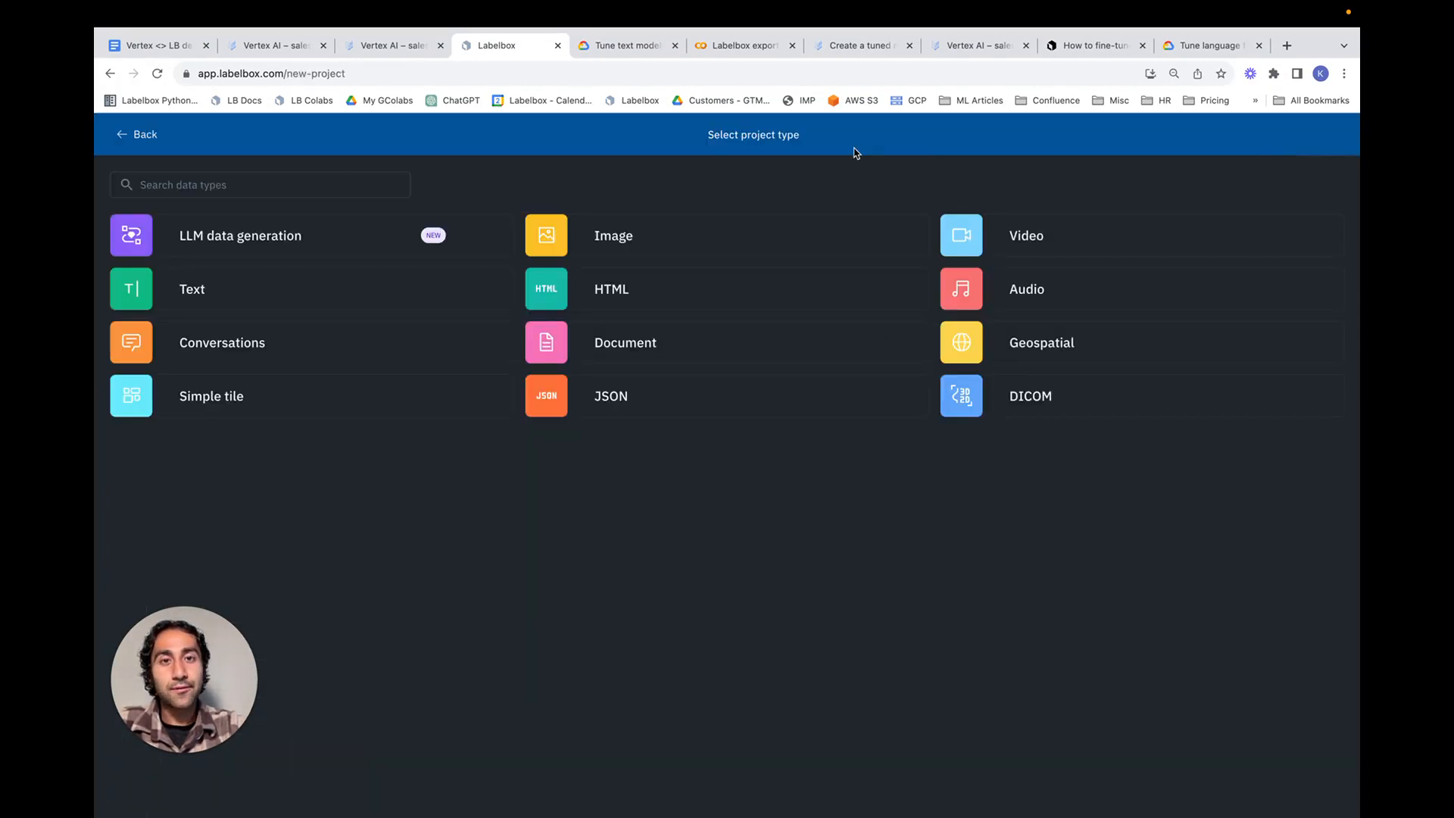
{"action": "mouse_move", "coordinate": [338, 239]}
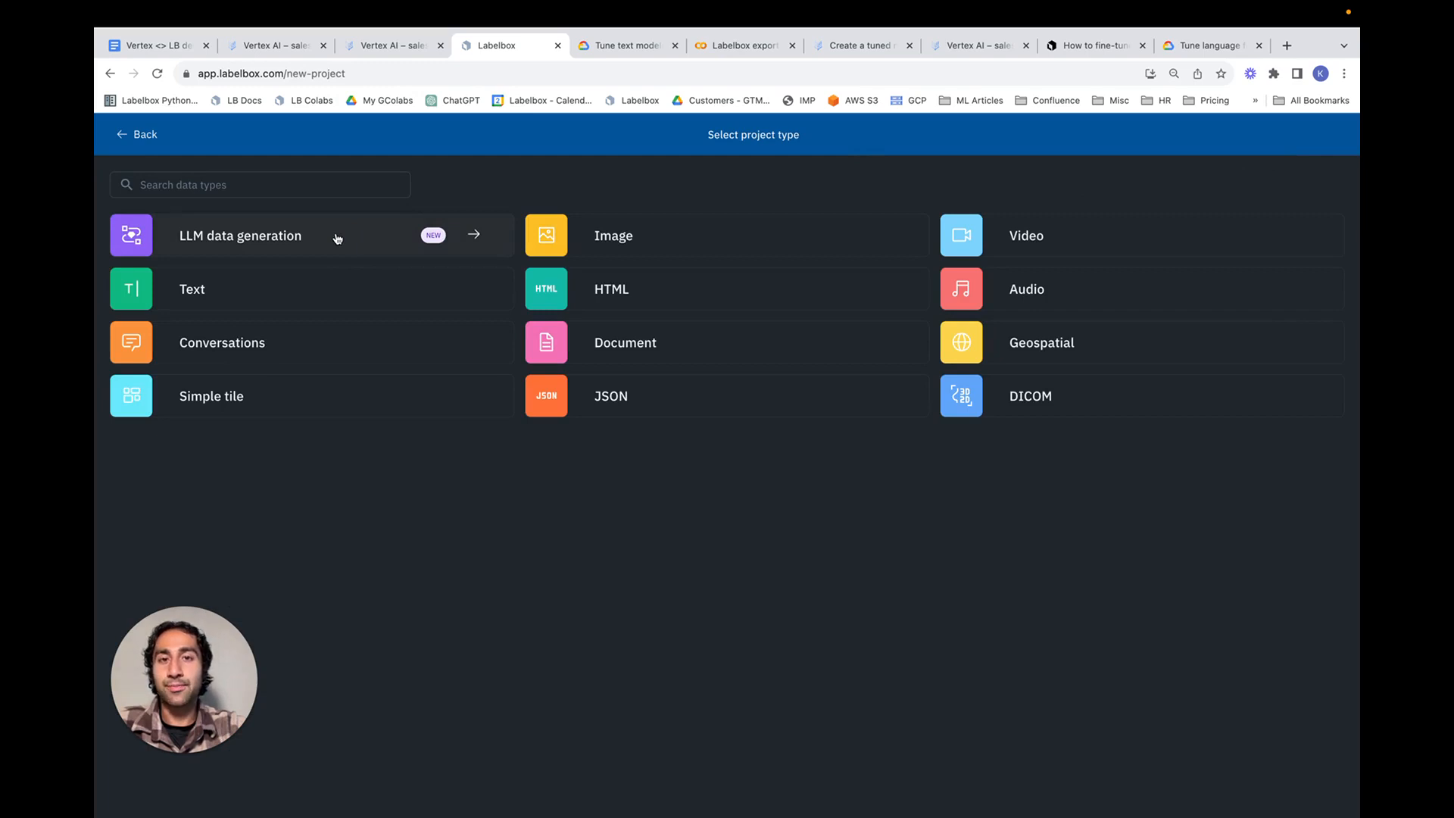
{"action": "left_click", "coordinate": [306, 234]}
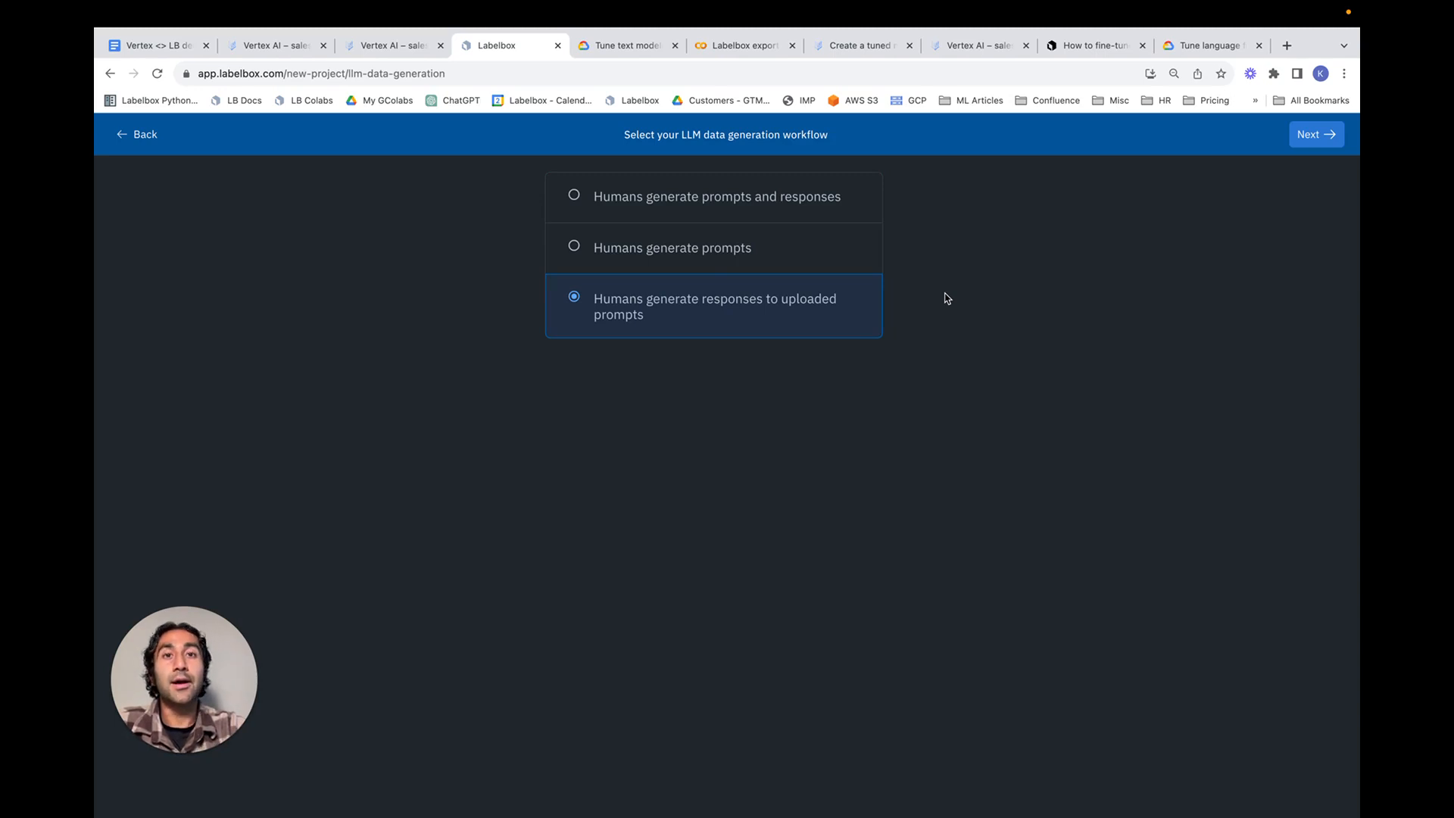
{"action": "mouse_move", "coordinate": [786, 309]}
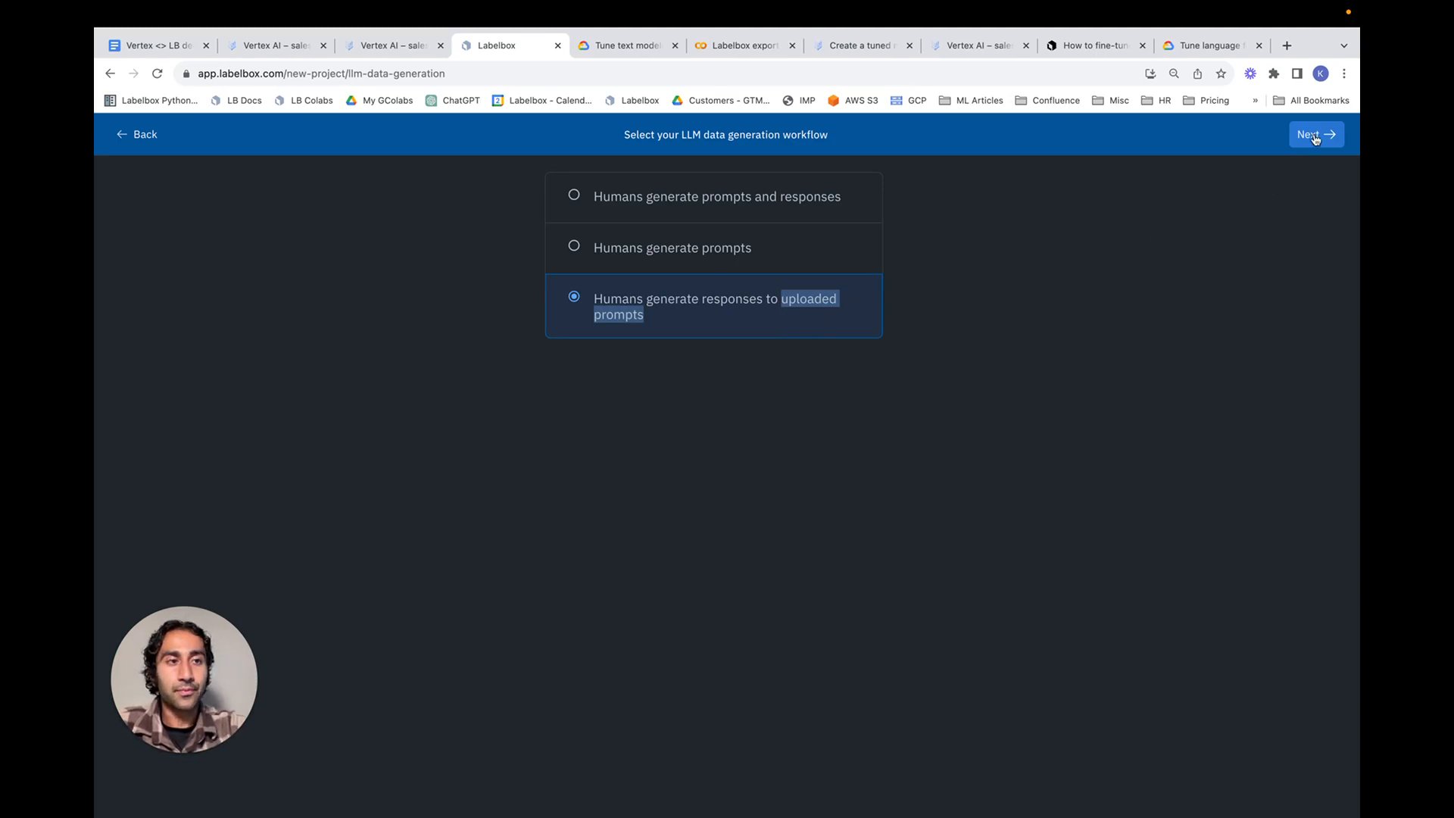
Name the project 'Airline Extraction' and save it
{"action": "left_click", "coordinate": [1315, 133]}
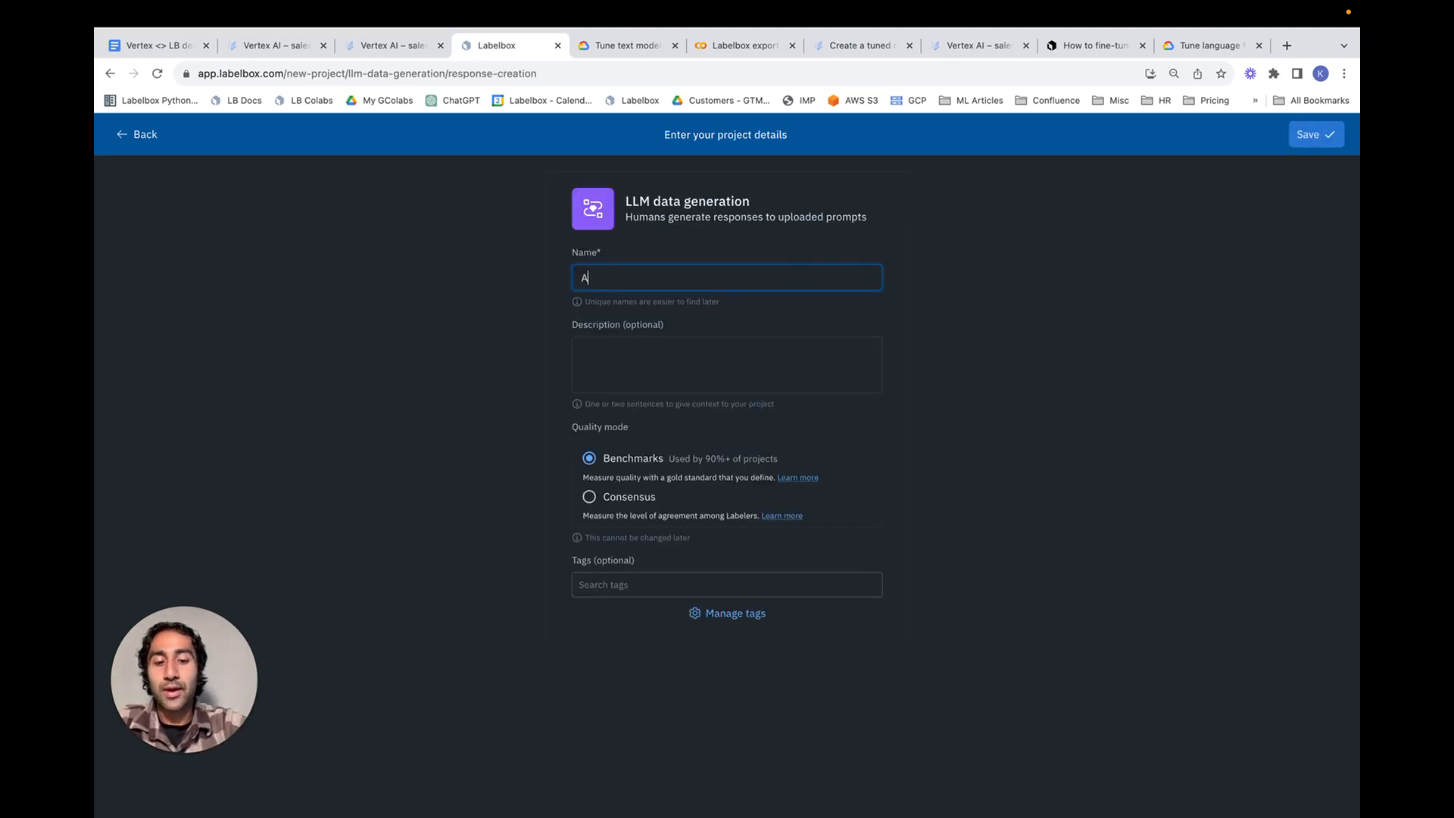
{"action": "type", "text": "irline Extrac"}
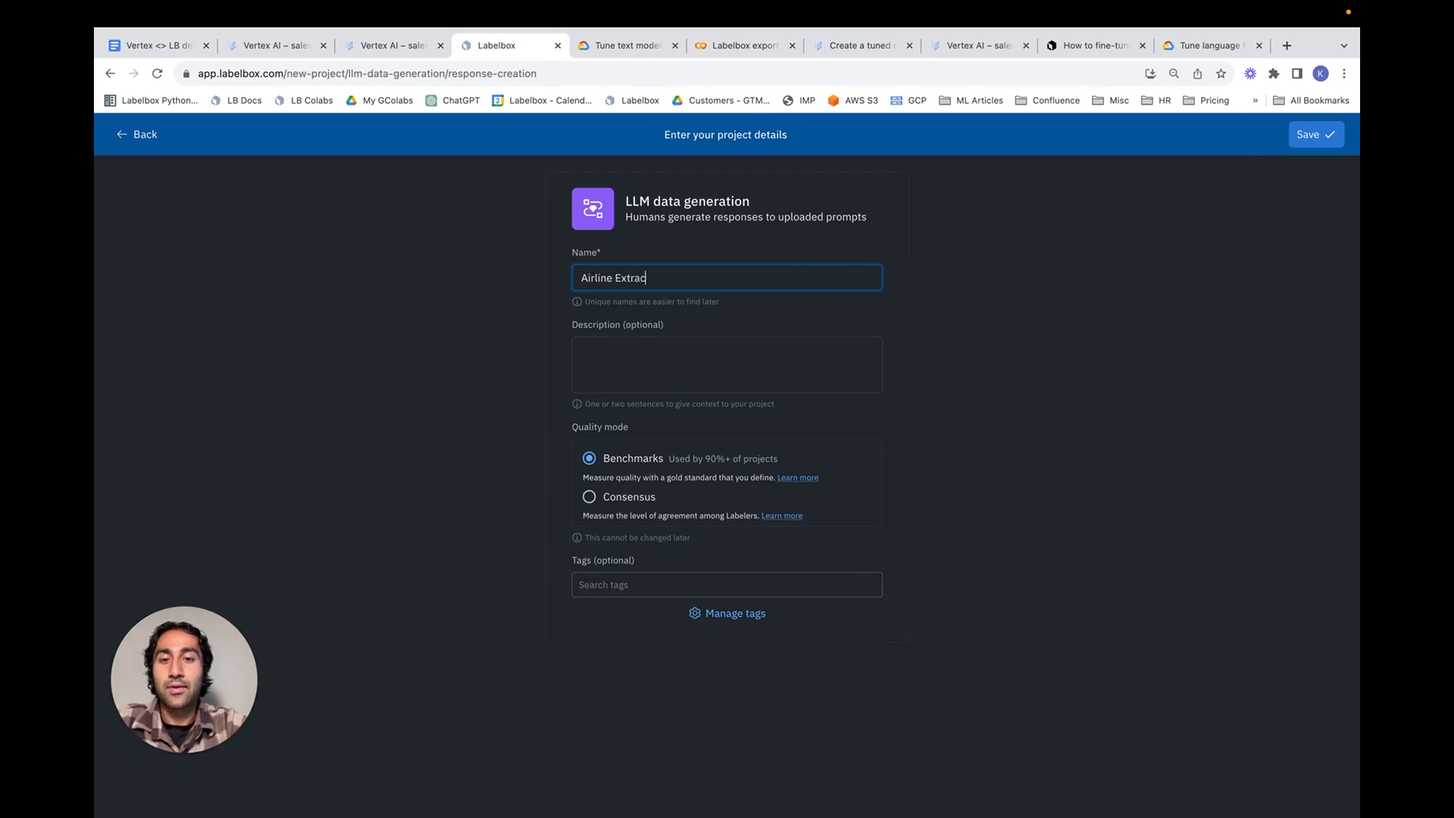
{"action": "left_click", "coordinate": [1314, 133]}
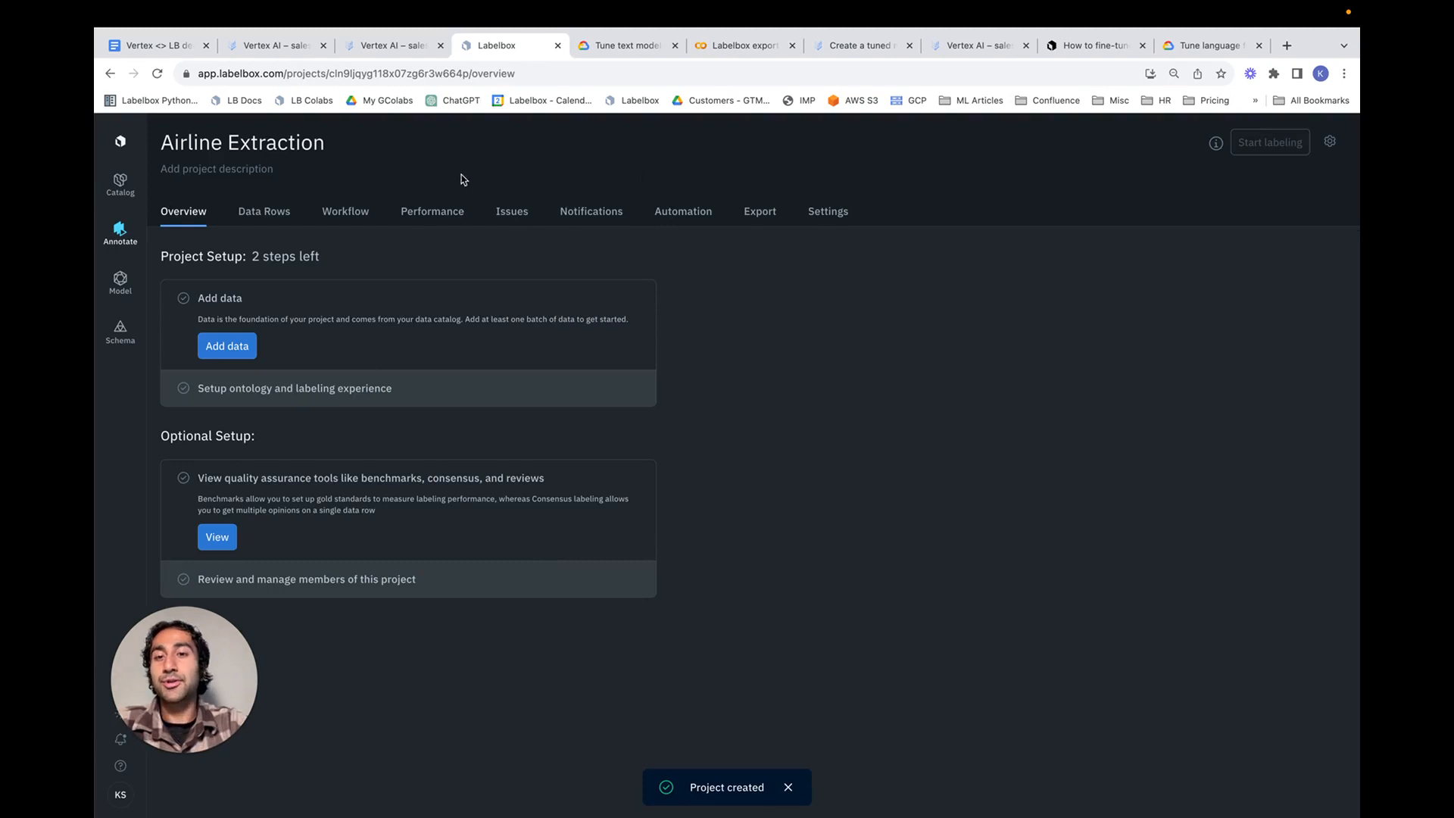
{"action": "mouse_move", "coordinate": [536, 451]}
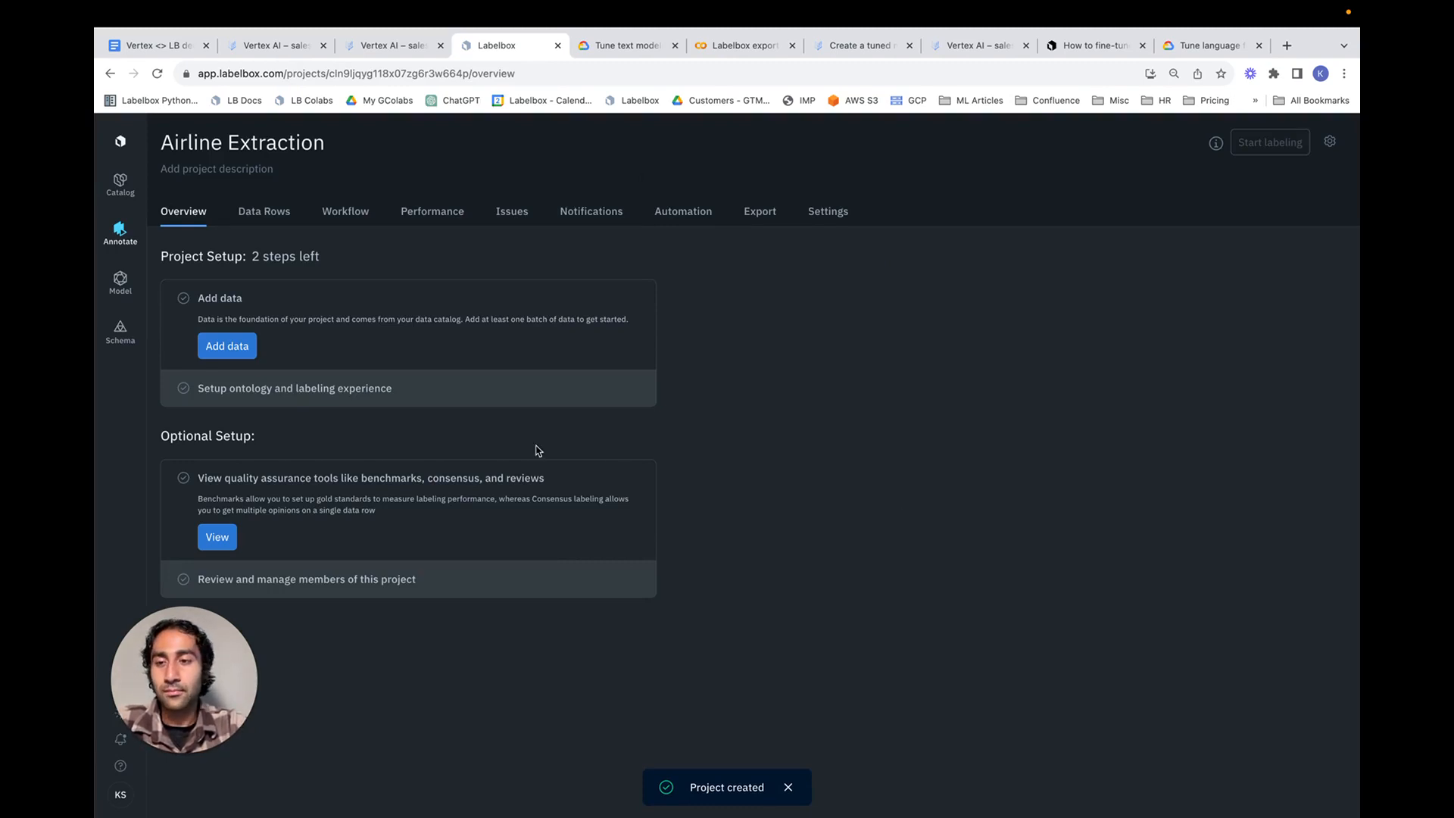
Queue all nine tweets from the Humans Generate Responses dataset and submit them as a batch
{"action": "left_click", "coordinate": [227, 345]}
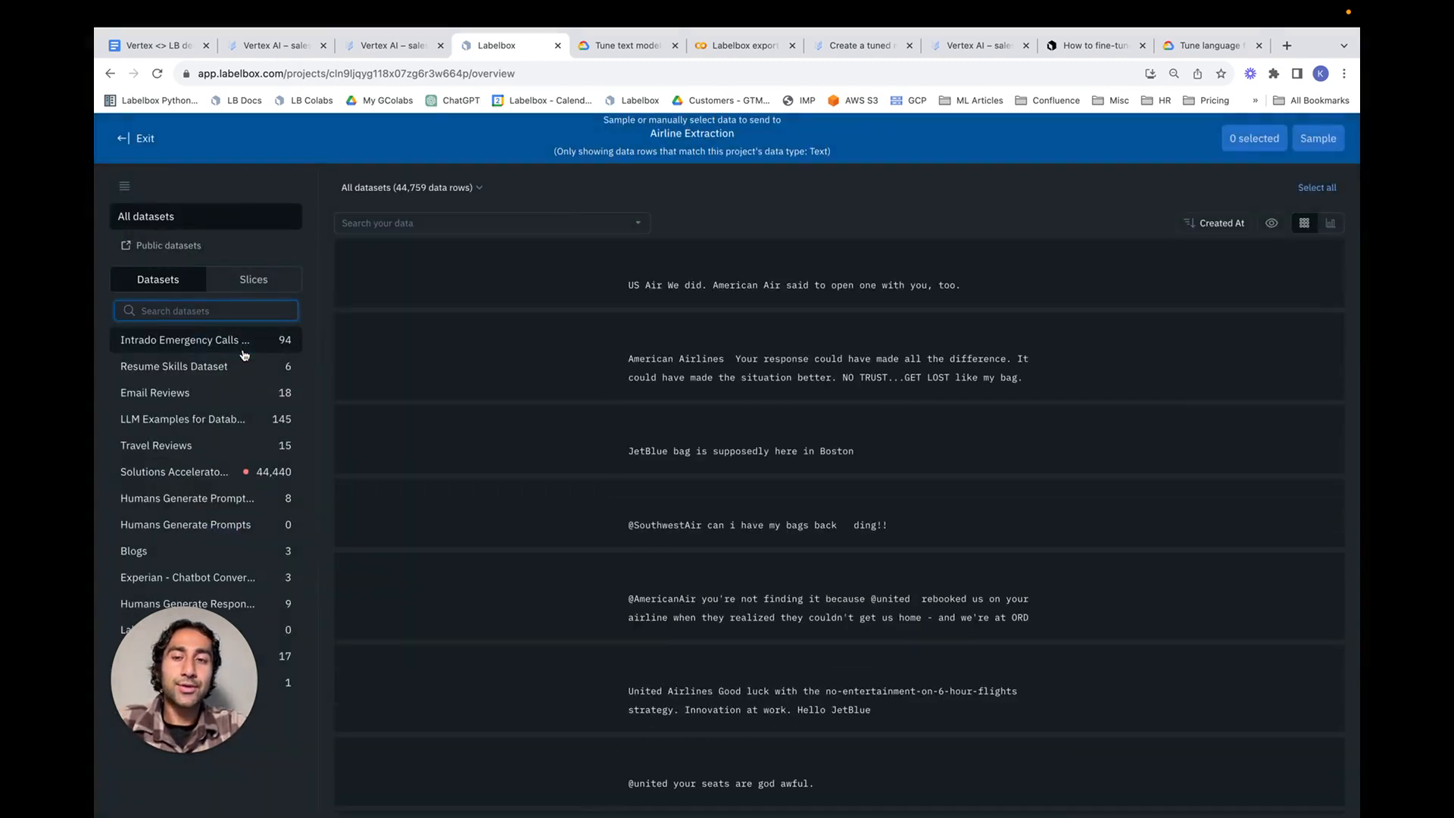
{"action": "left_click", "coordinate": [188, 605]}
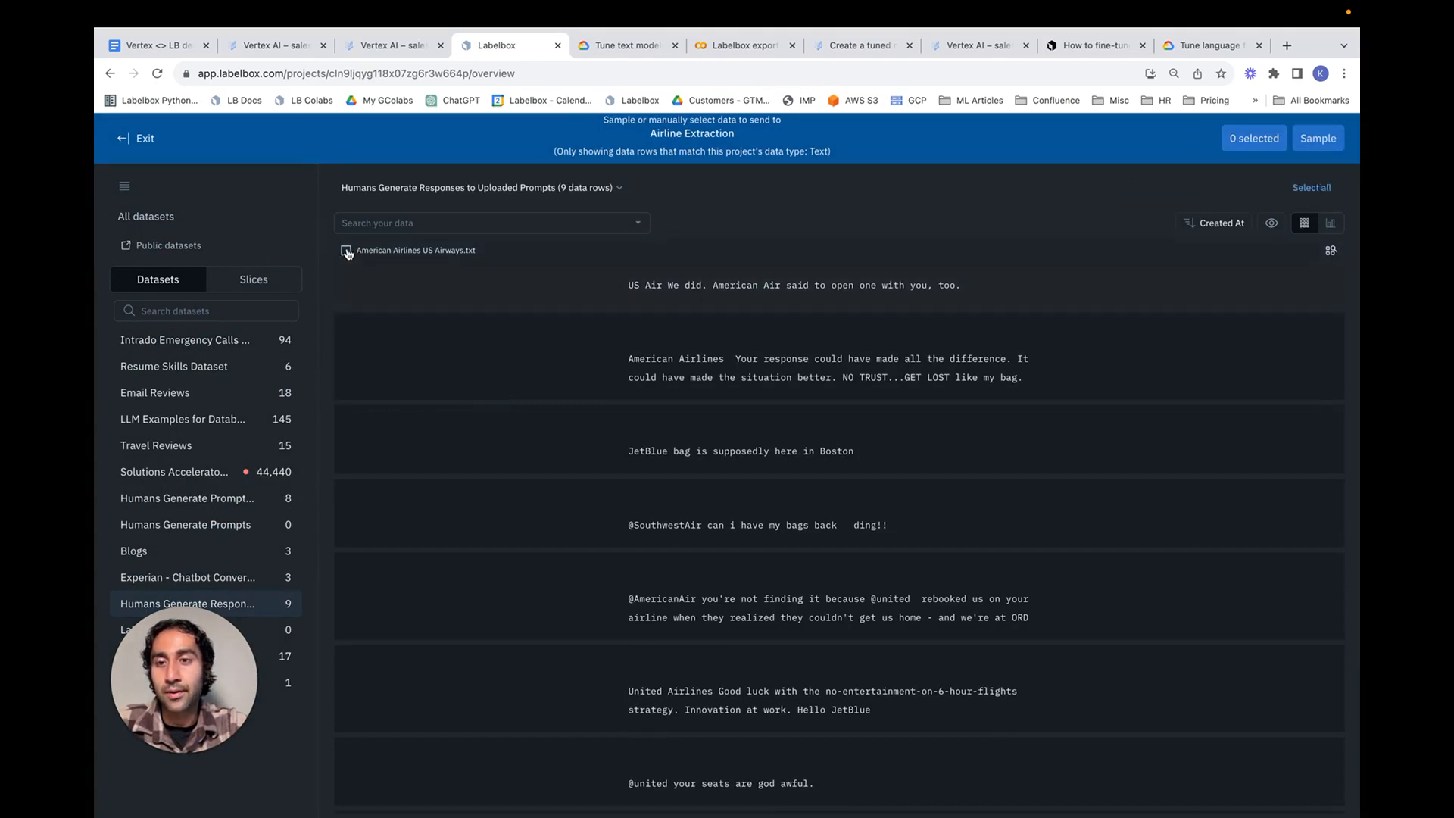
{"action": "left_click", "coordinate": [345, 250]}
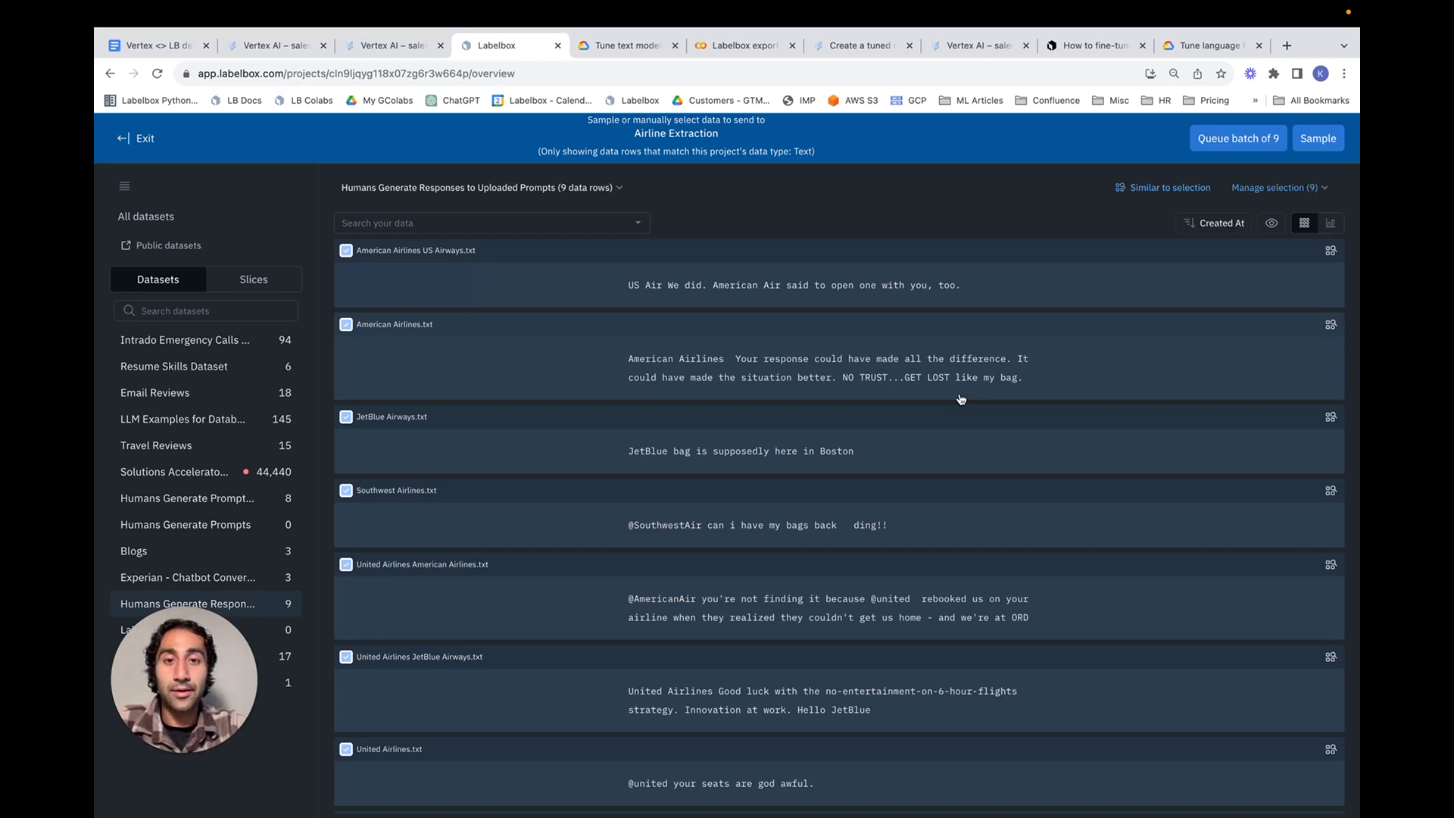
{"action": "left_click", "coordinate": [1238, 138]}
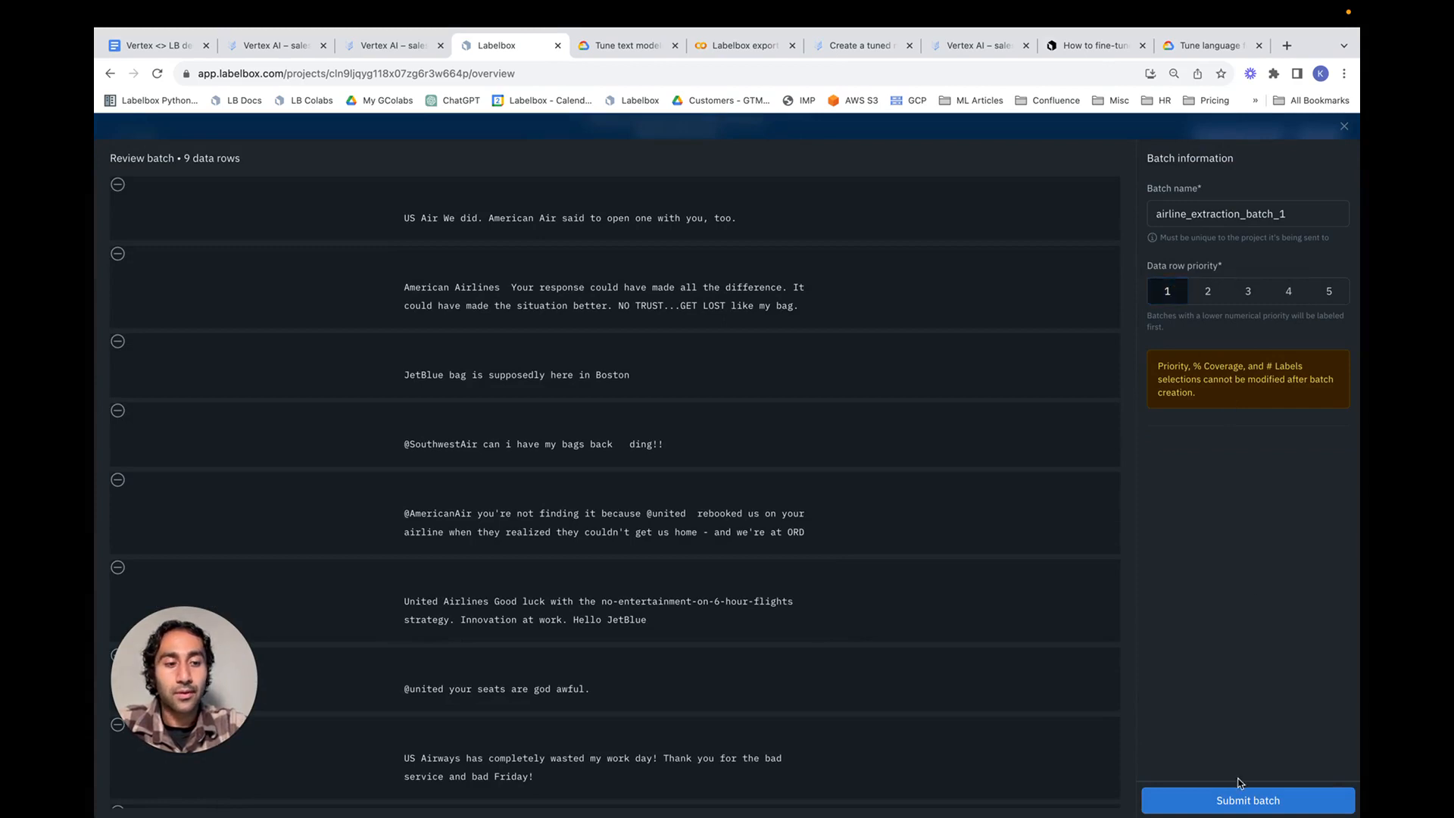
{"action": "left_click", "coordinate": [1247, 799]}
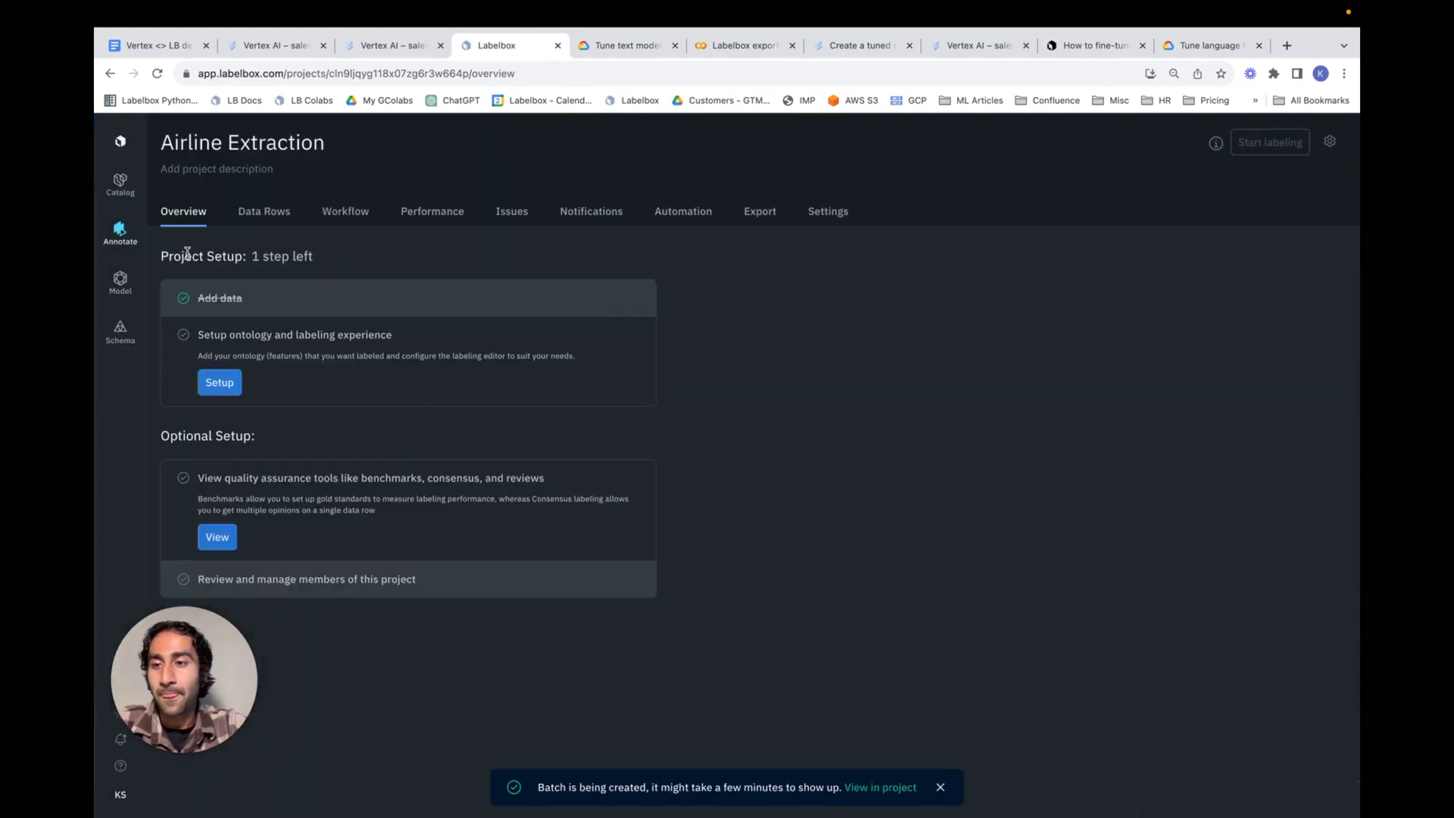
{"action": "mouse_move", "coordinate": [339, 279]}
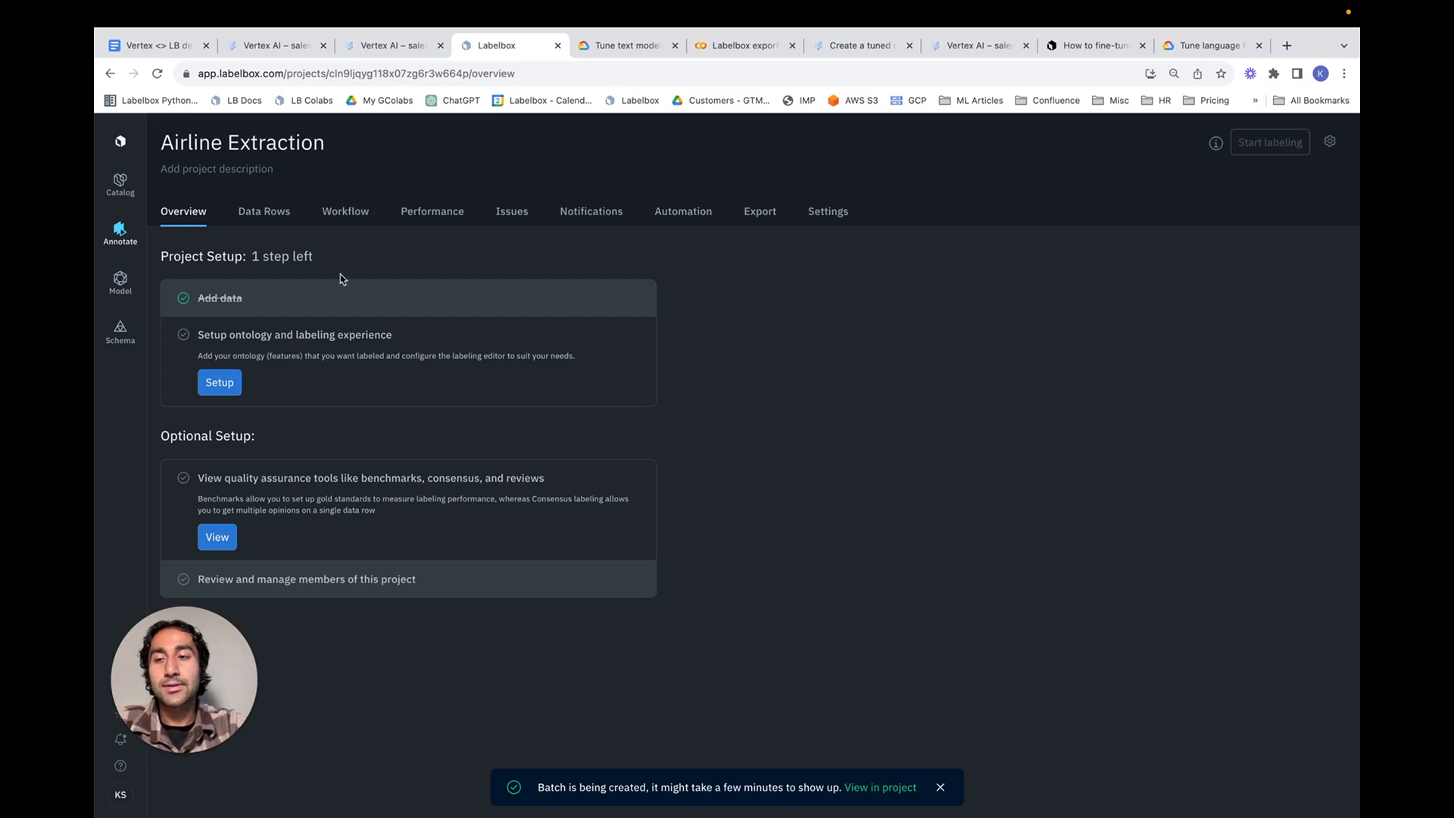
{"action": "mouse_move", "coordinate": [362, 378]}
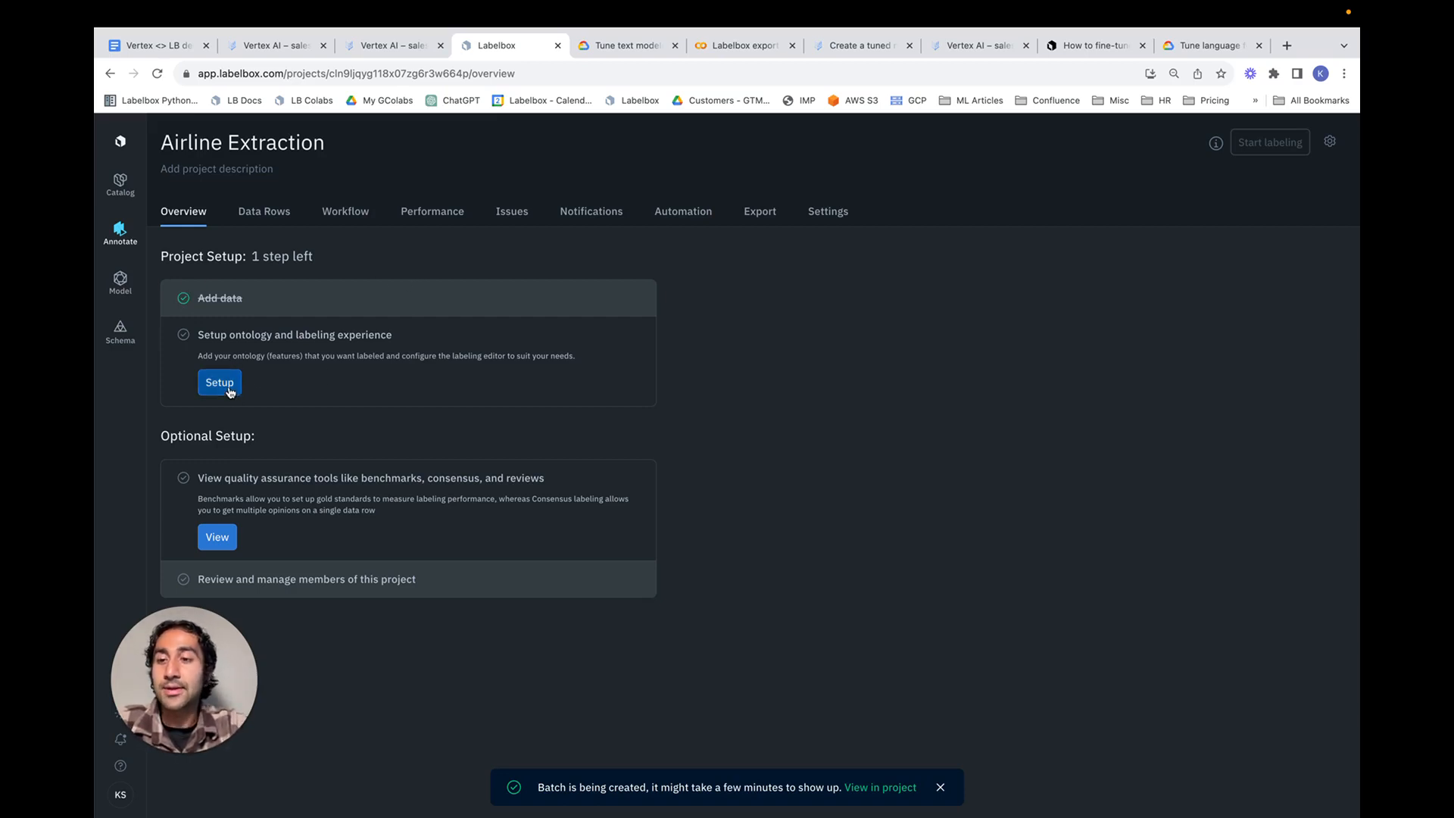
Create a new ontology named 'Airlines' from the project's Setup step
{"action": "left_click", "coordinate": [218, 381]}
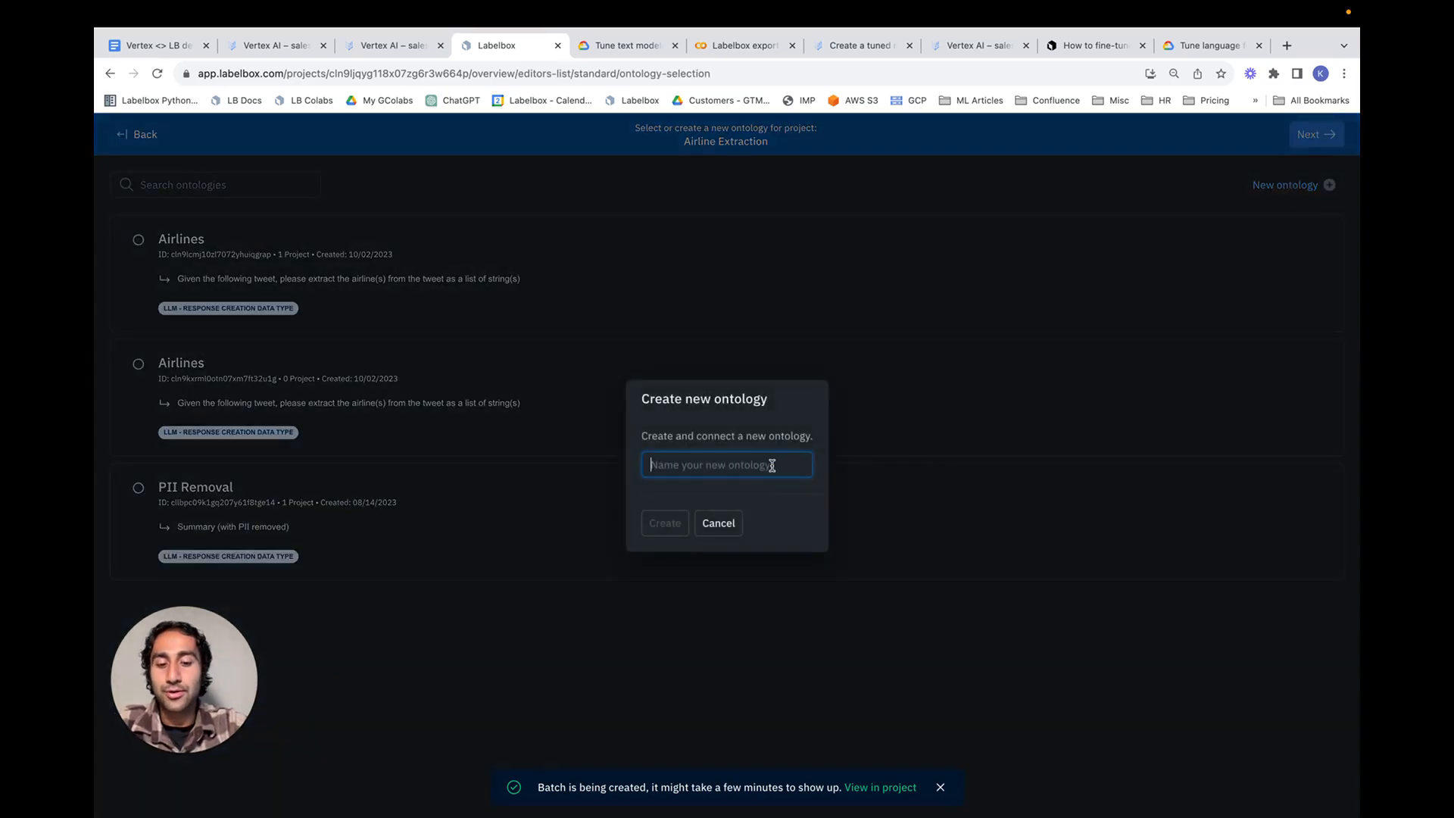
{"action": "type", "text": "Airlines"}
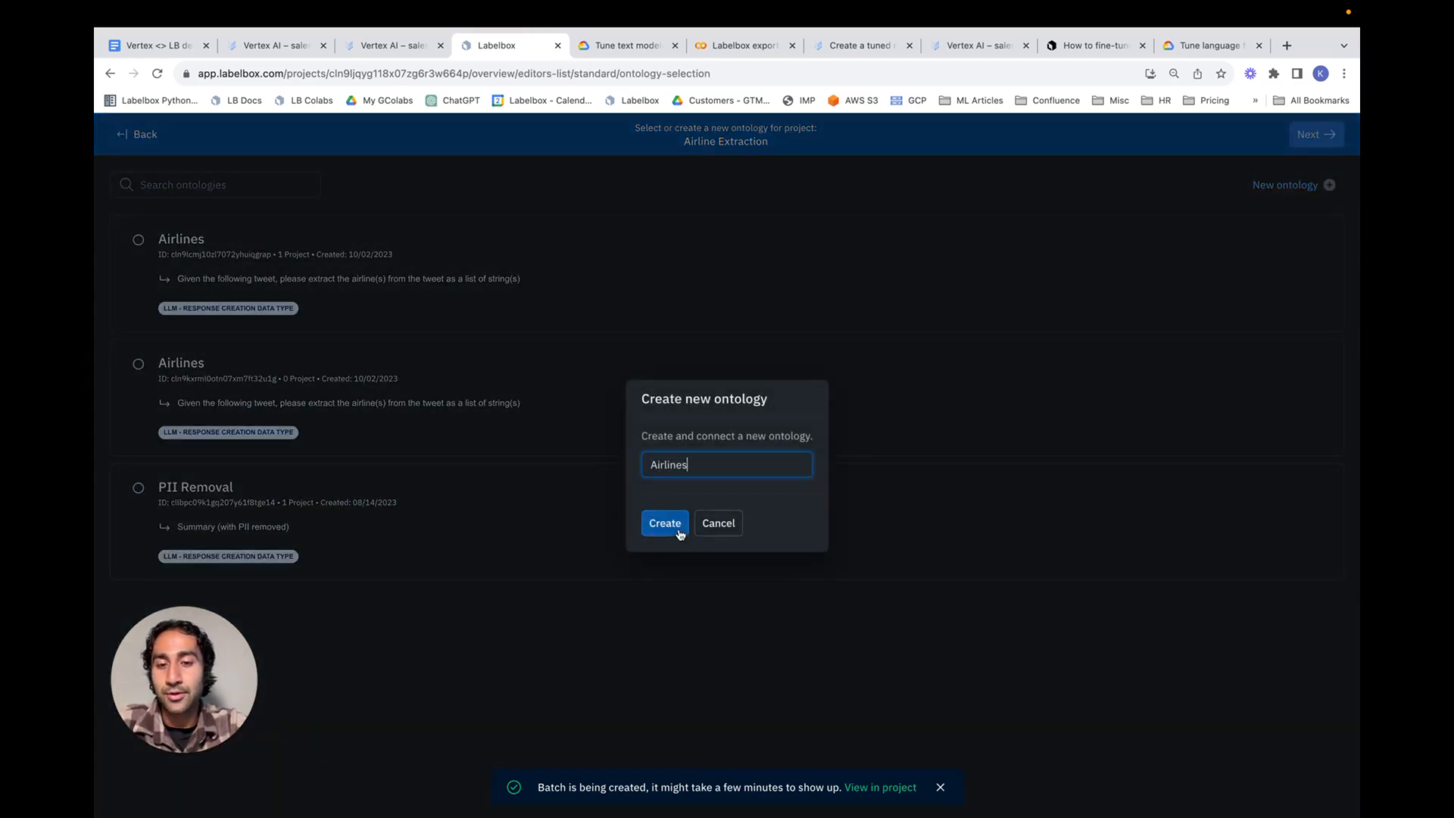
{"action": "left_click", "coordinate": [664, 522]}
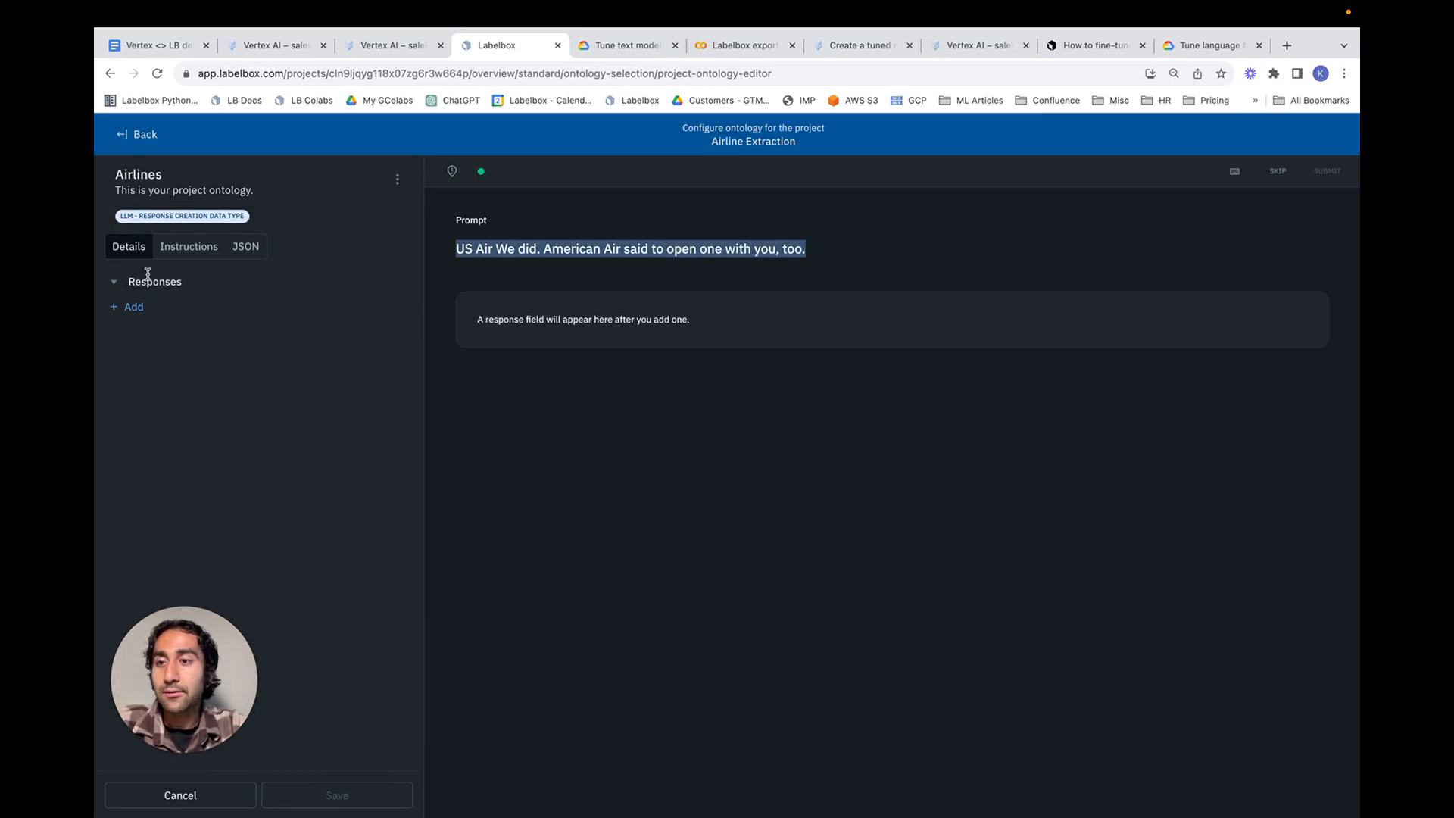
{"action": "mouse_move", "coordinate": [133, 308]}
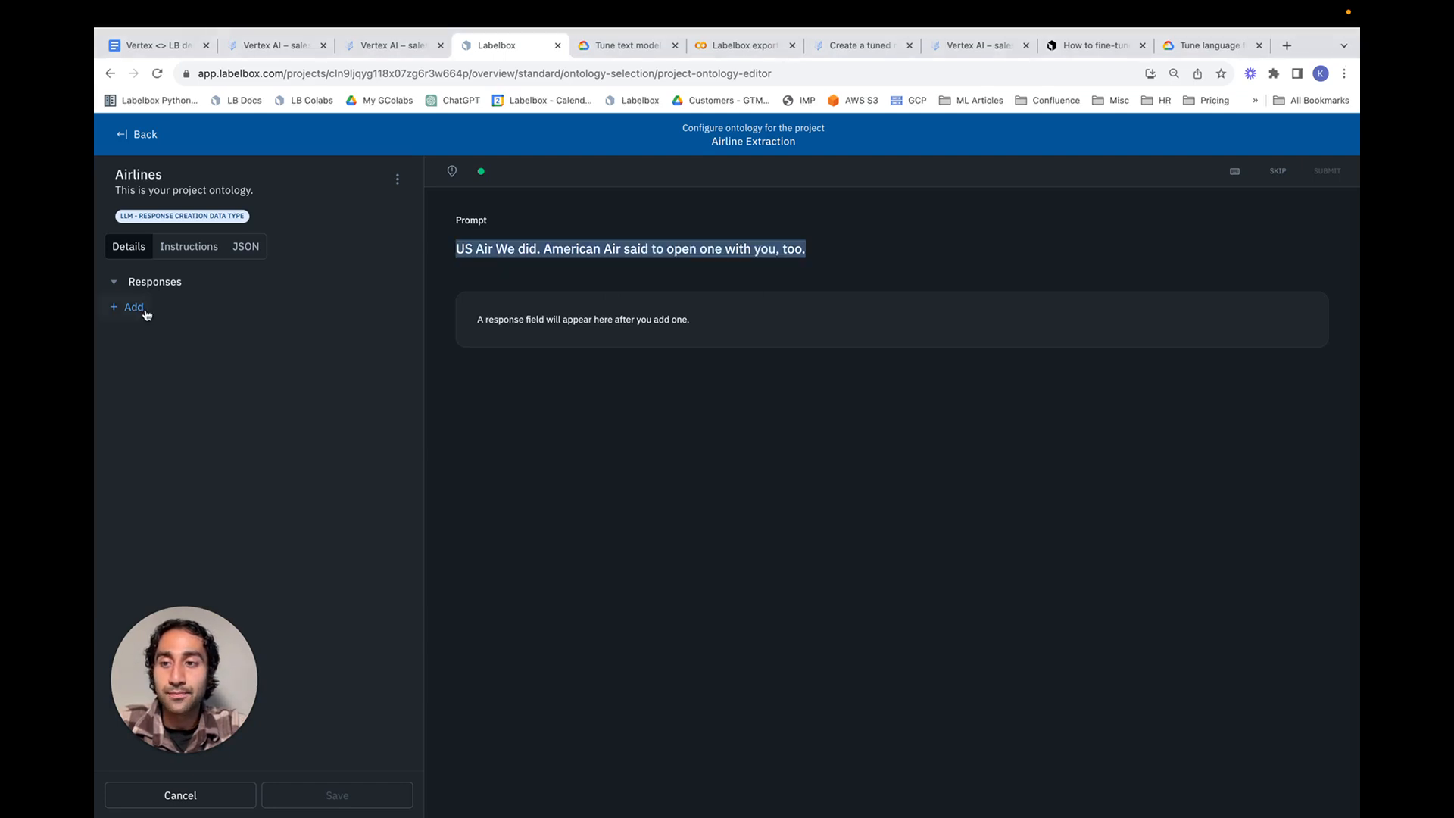
Add a response named with the airline-extraction question and view its response types
{"action": "left_click", "coordinate": [133, 308]}
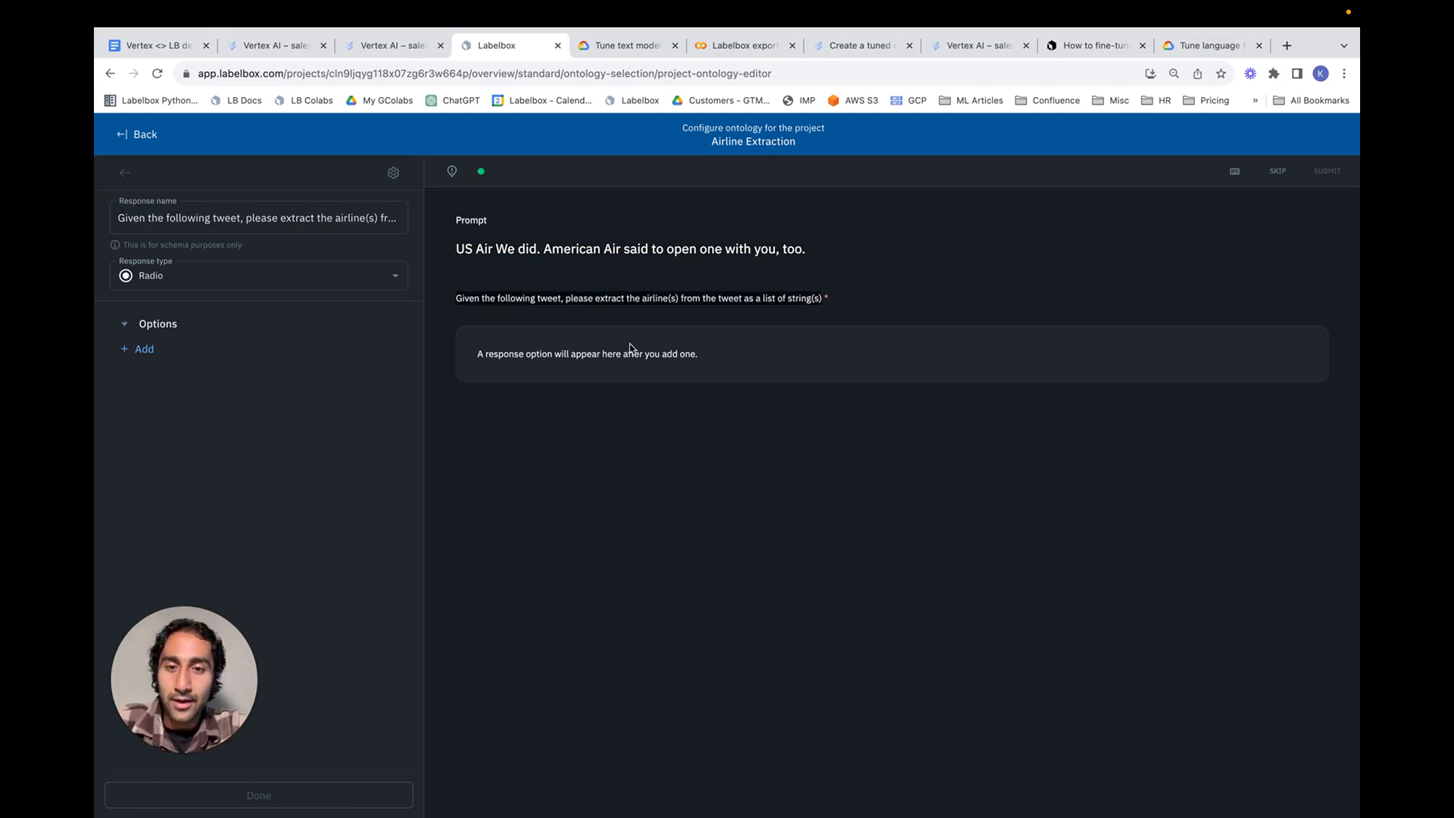
{"action": "mouse_move", "coordinate": [427, 336]}
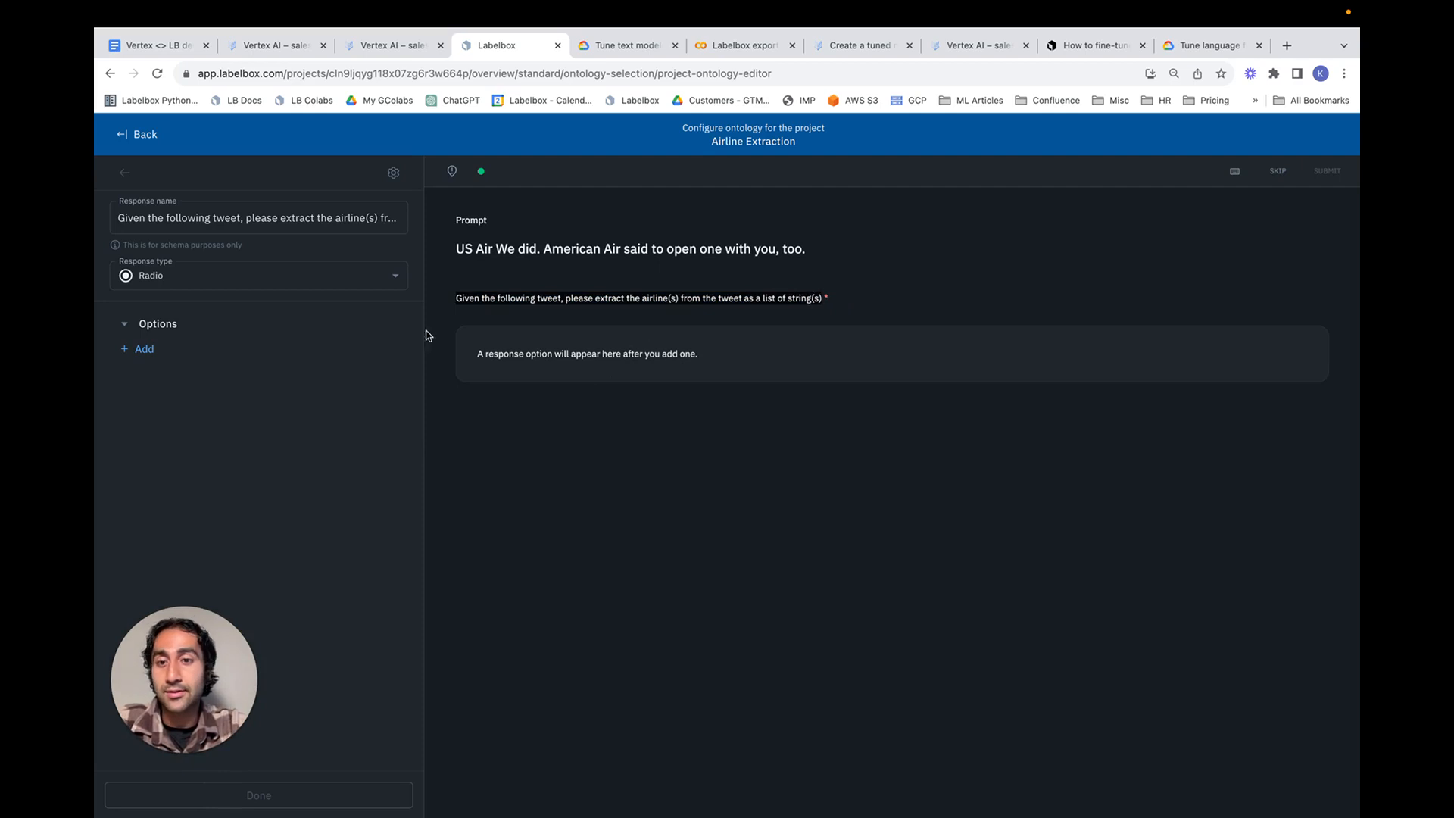
{"action": "left_click", "coordinate": [259, 274]}
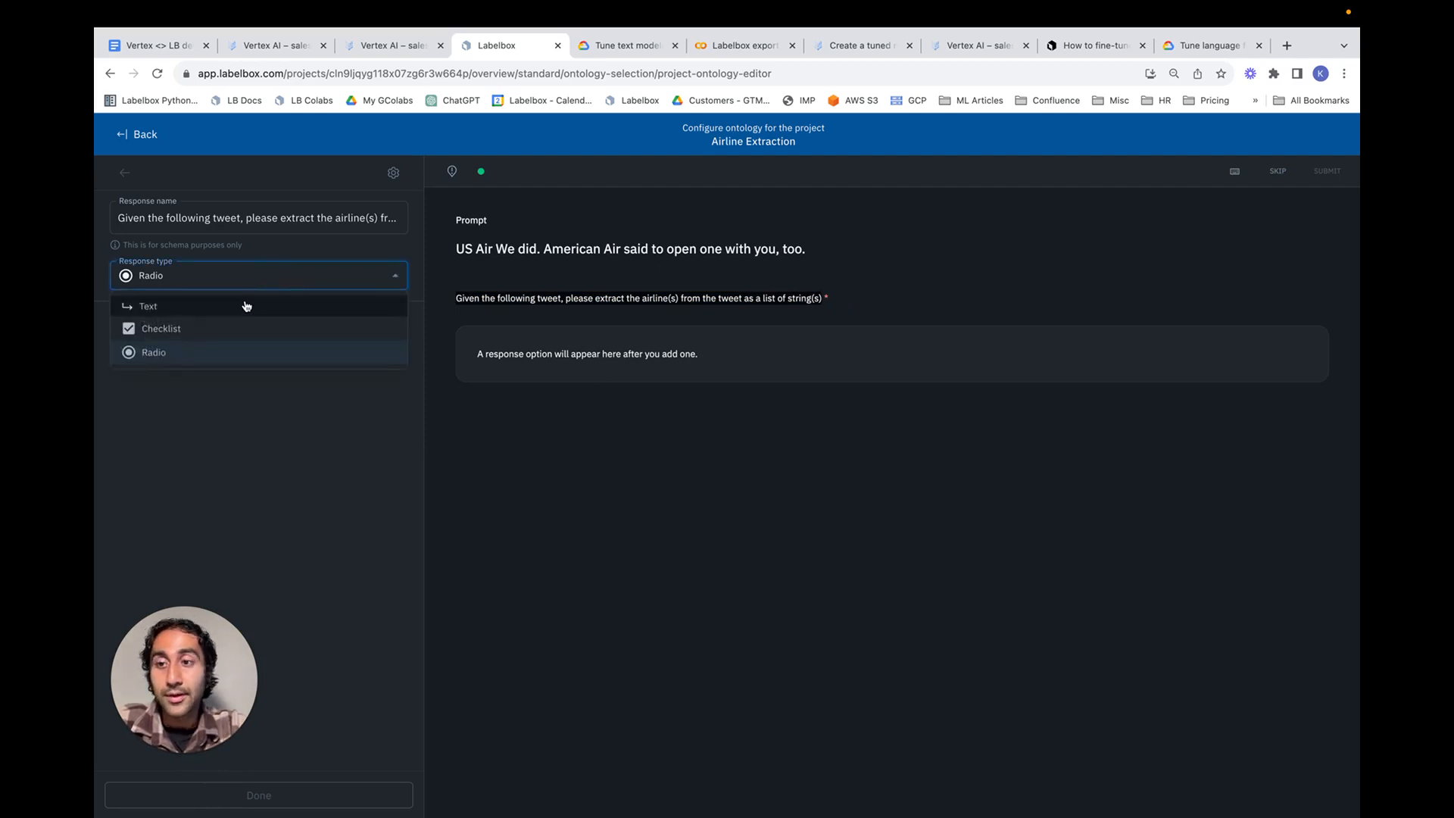
Set the extraction response type to Text, finish it, and save the ontology
{"action": "left_click", "coordinate": [147, 306]}
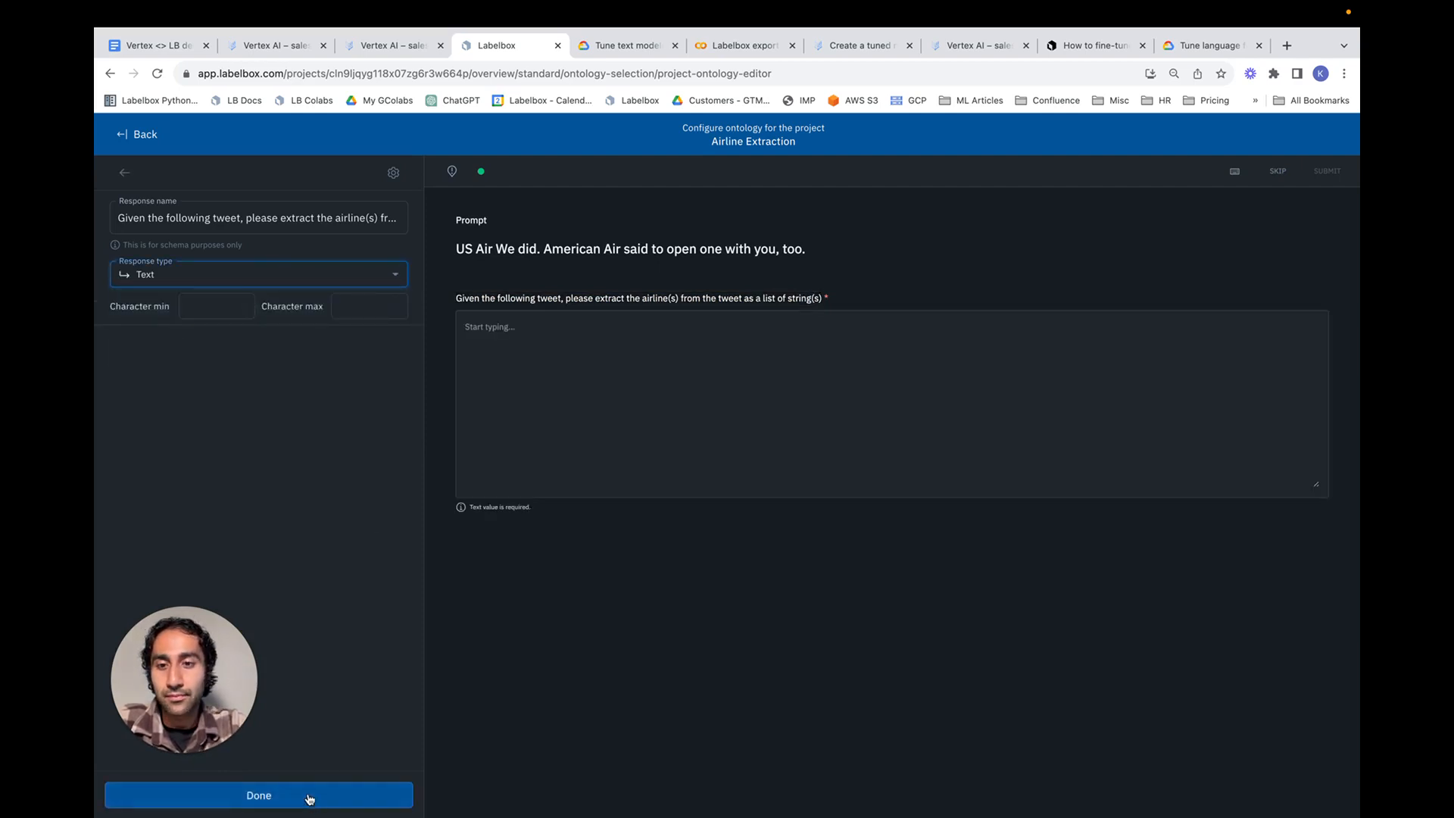
{"action": "left_click", "coordinate": [258, 795]}
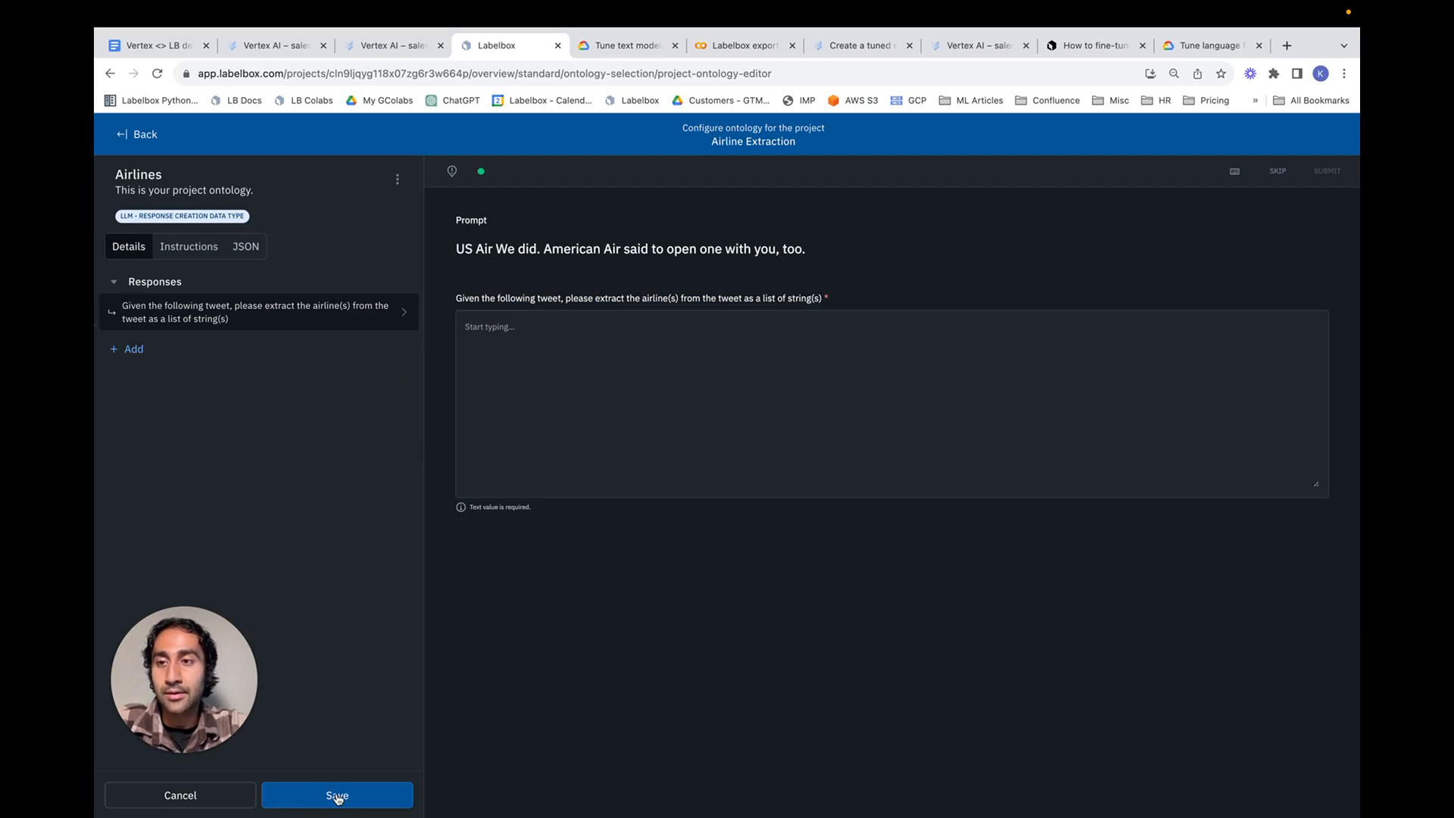
{"action": "left_click", "coordinate": [336, 795]}
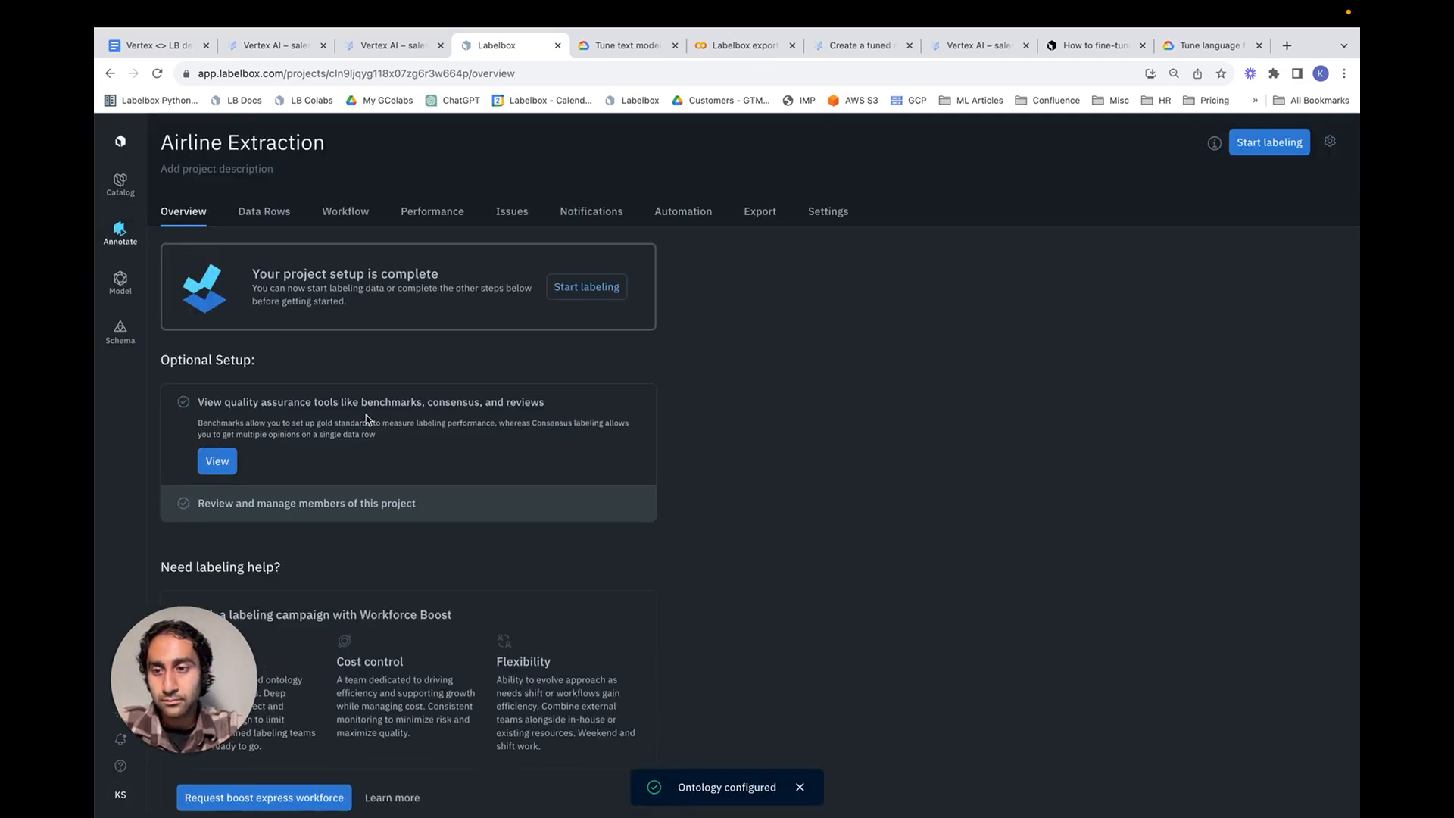
{"action": "mouse_move", "coordinate": [846, 580]}
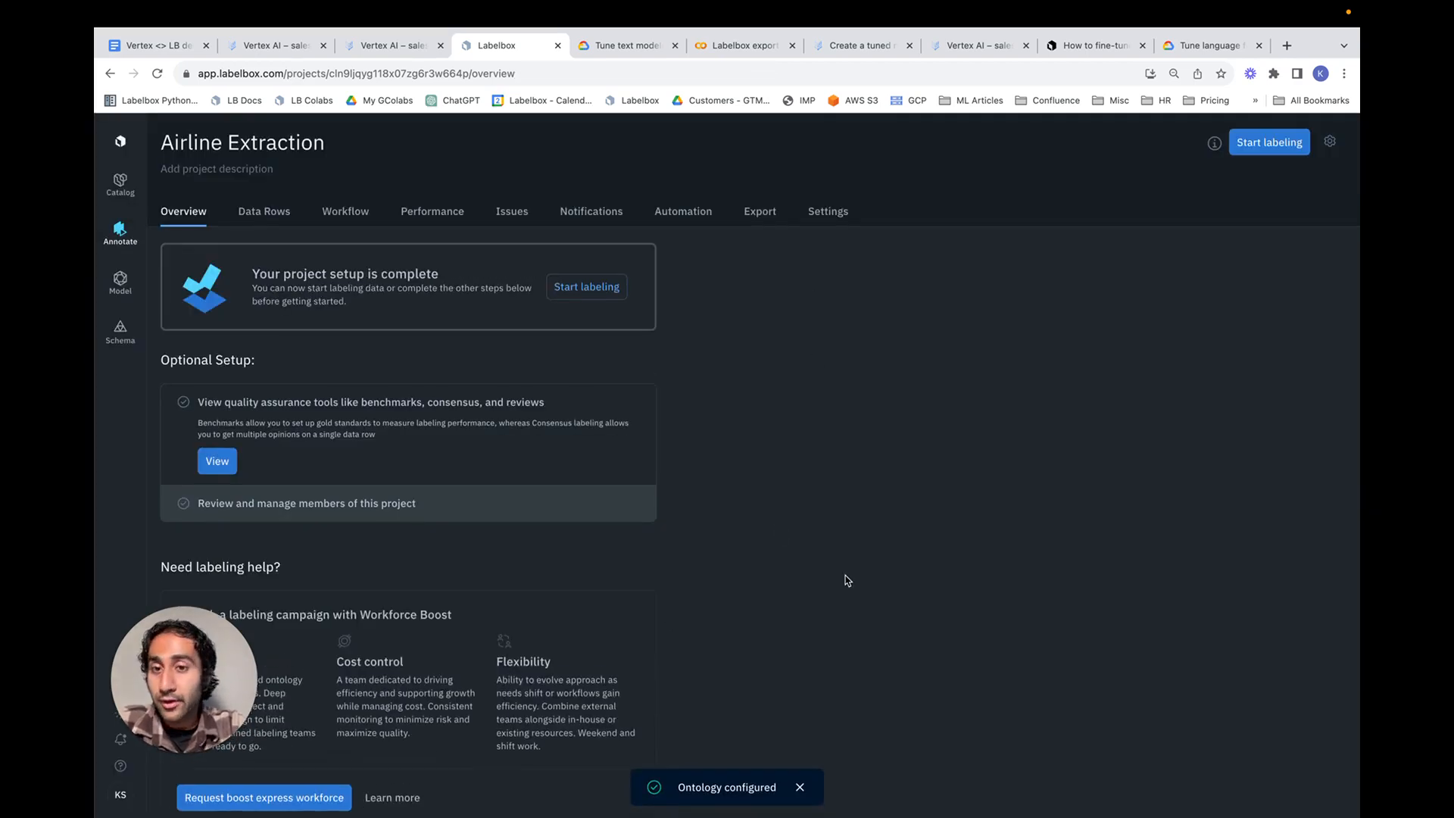
{"action": "mouse_move", "coordinate": [748, 326]}
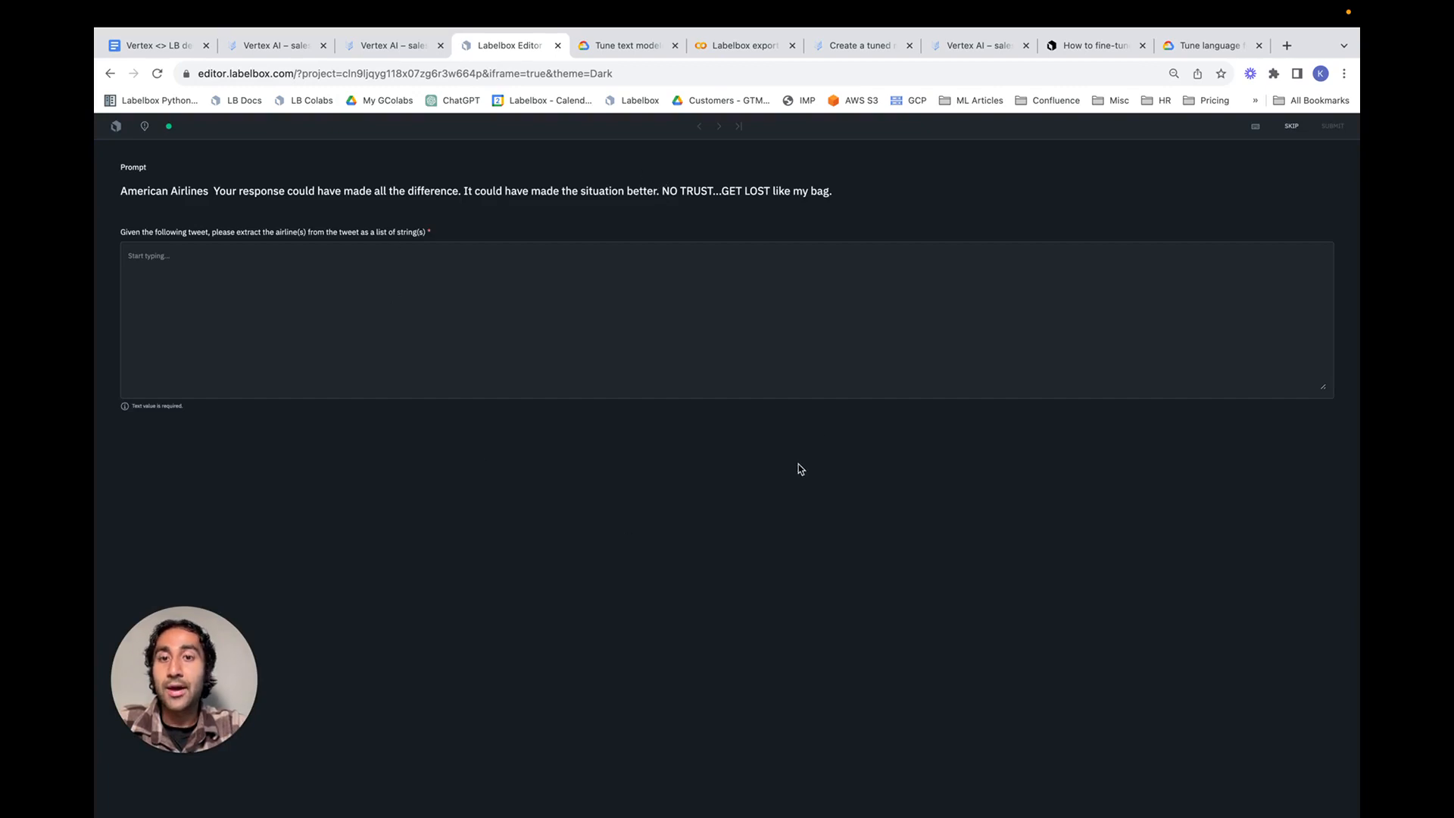
{"action": "mouse_move", "coordinate": [827, 440]}
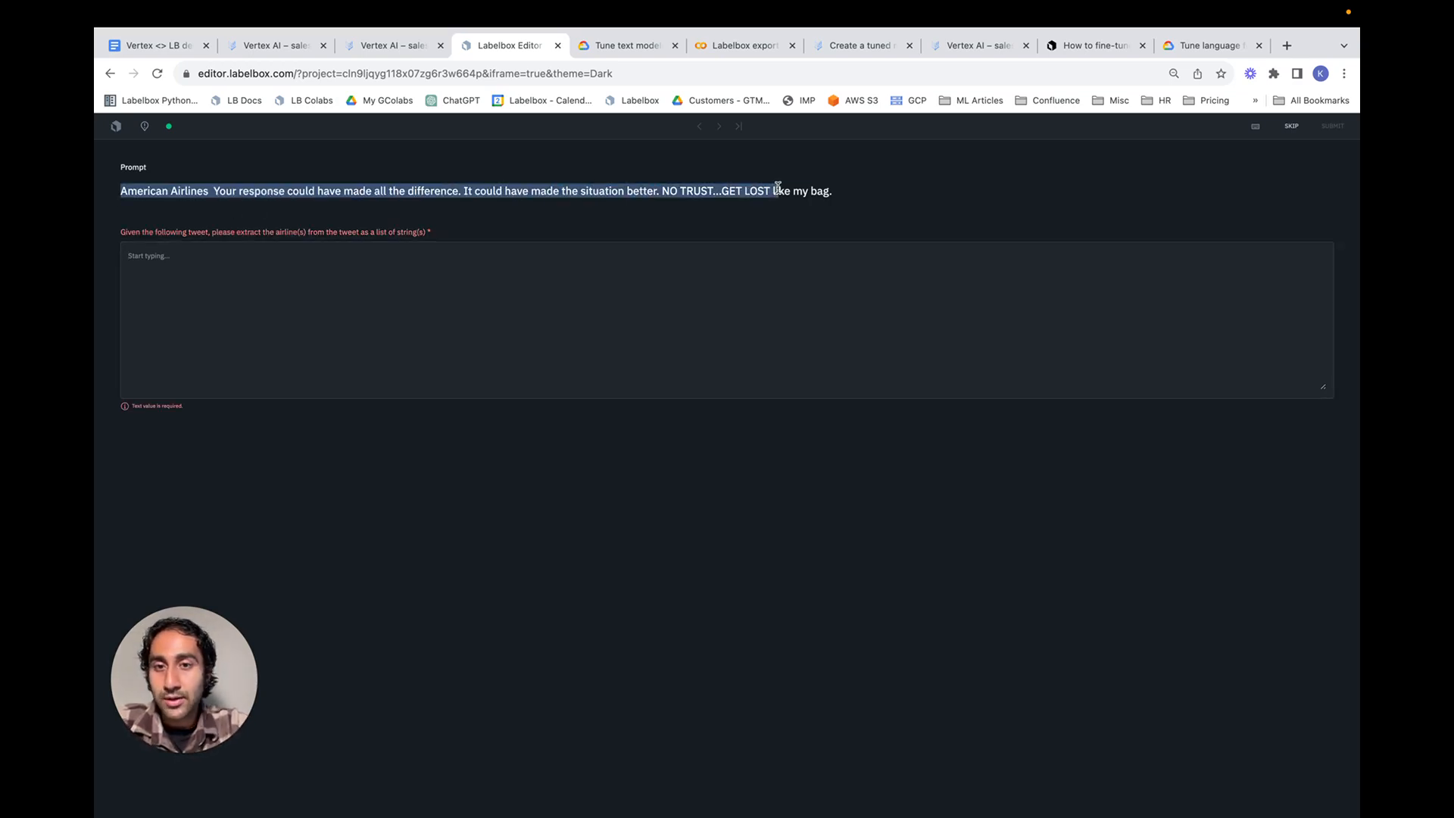
Answer the tweet with ["American Airlines"] in the response box and submit the label
{"action": "left_click", "coordinate": [603, 285]}
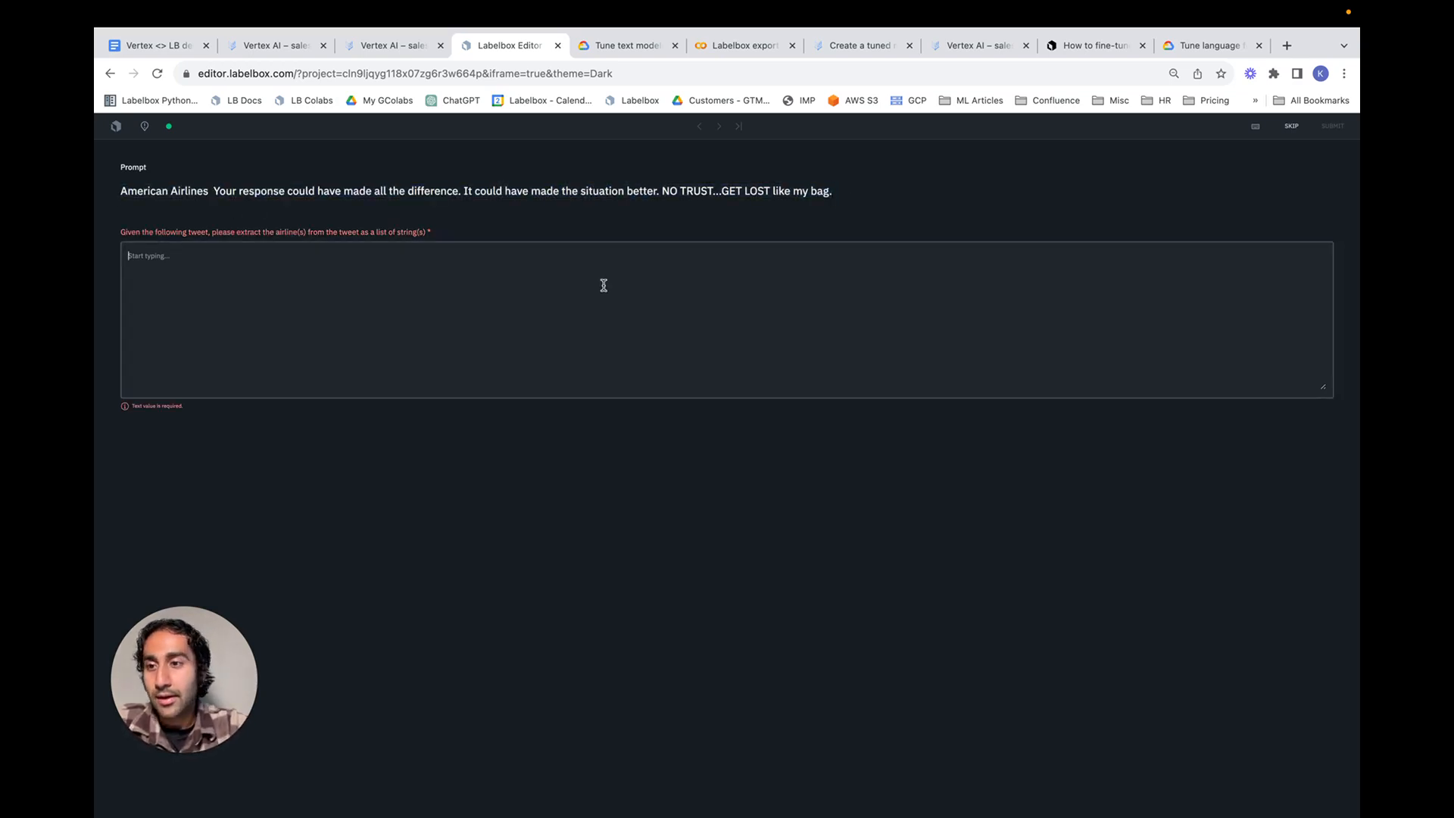
{"action": "type", "text": "{"}
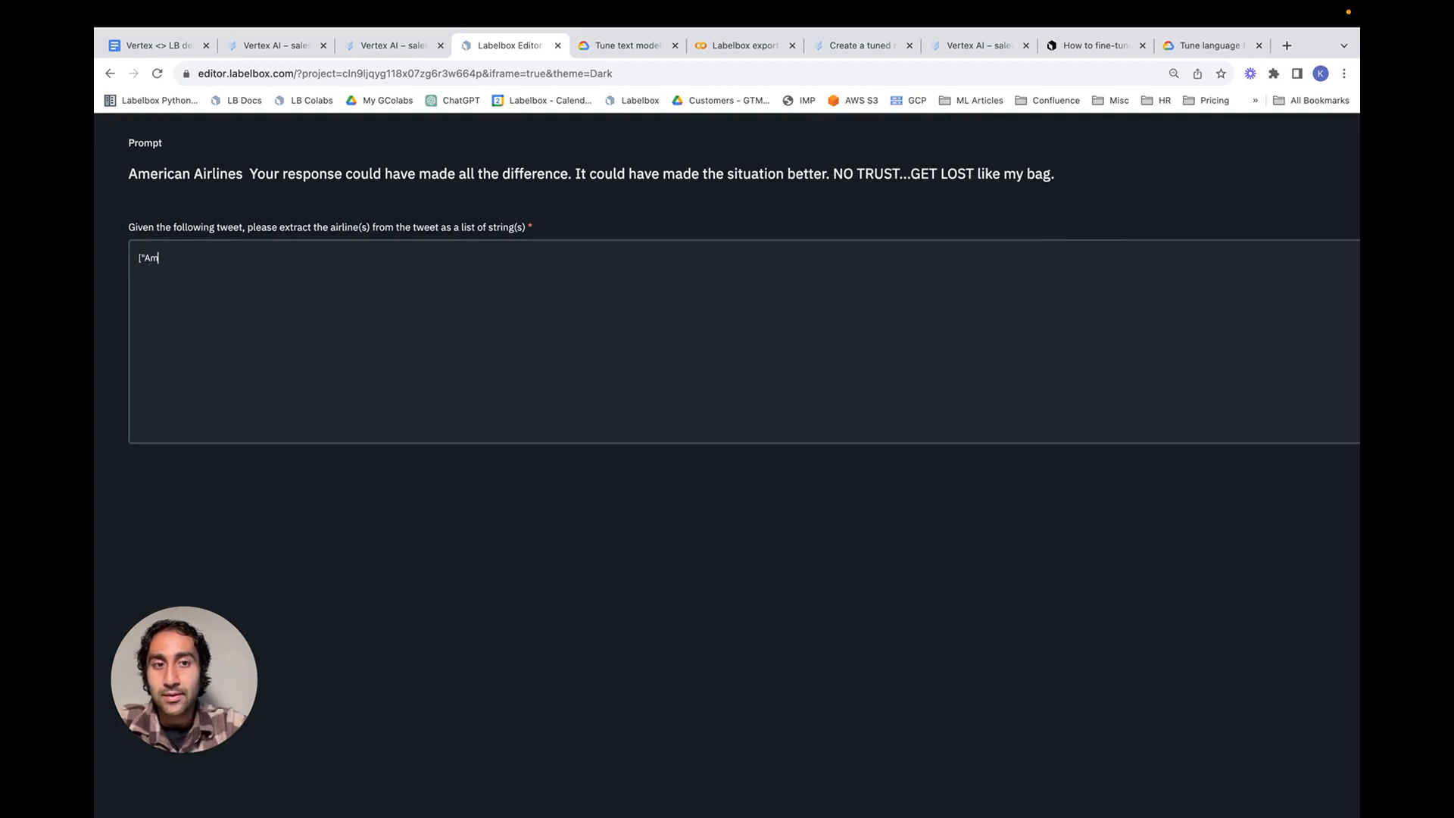
{"action": "type", "text": "erican Airlines"}
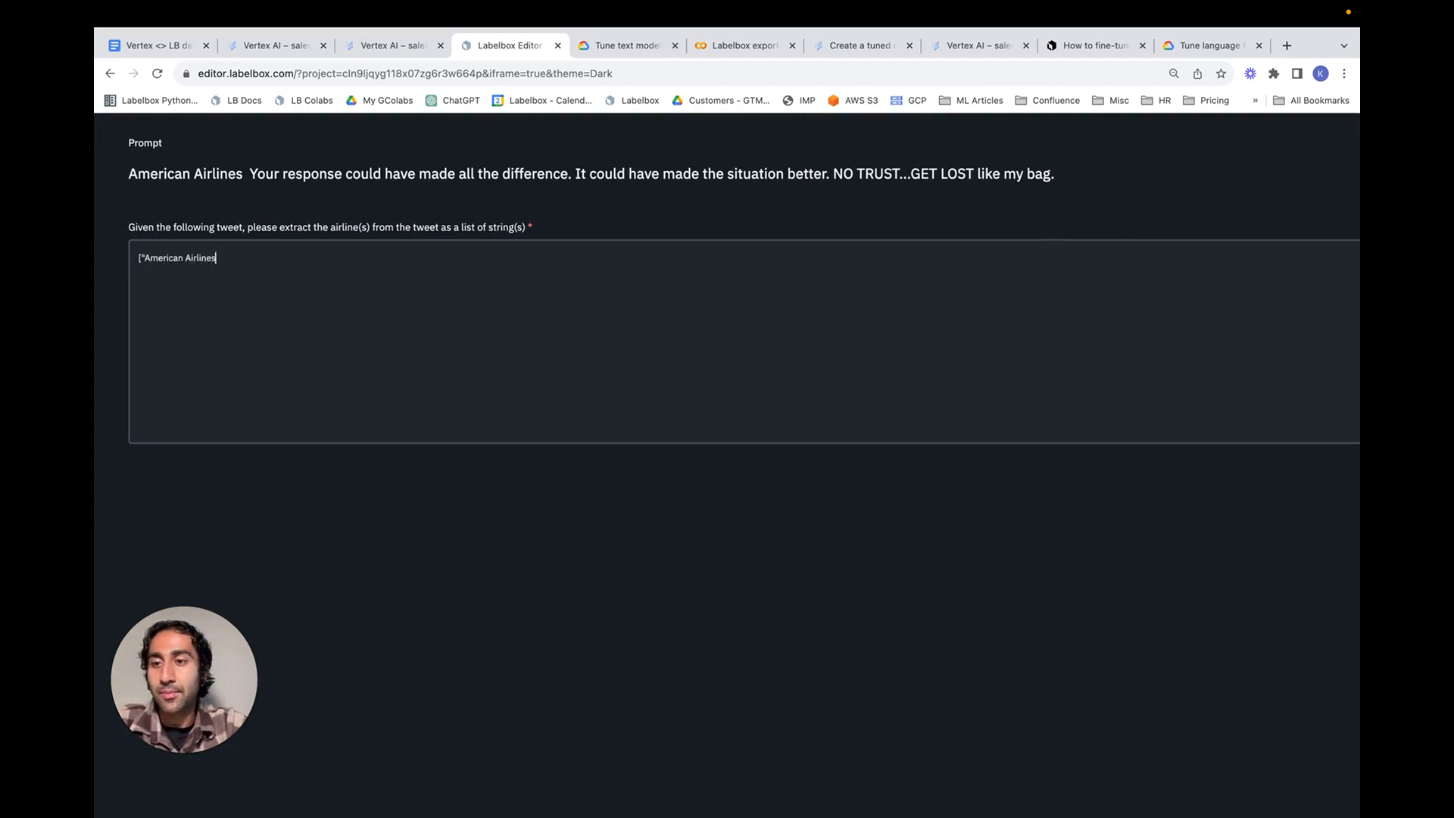
{"action": "type", "text": "\"]"}
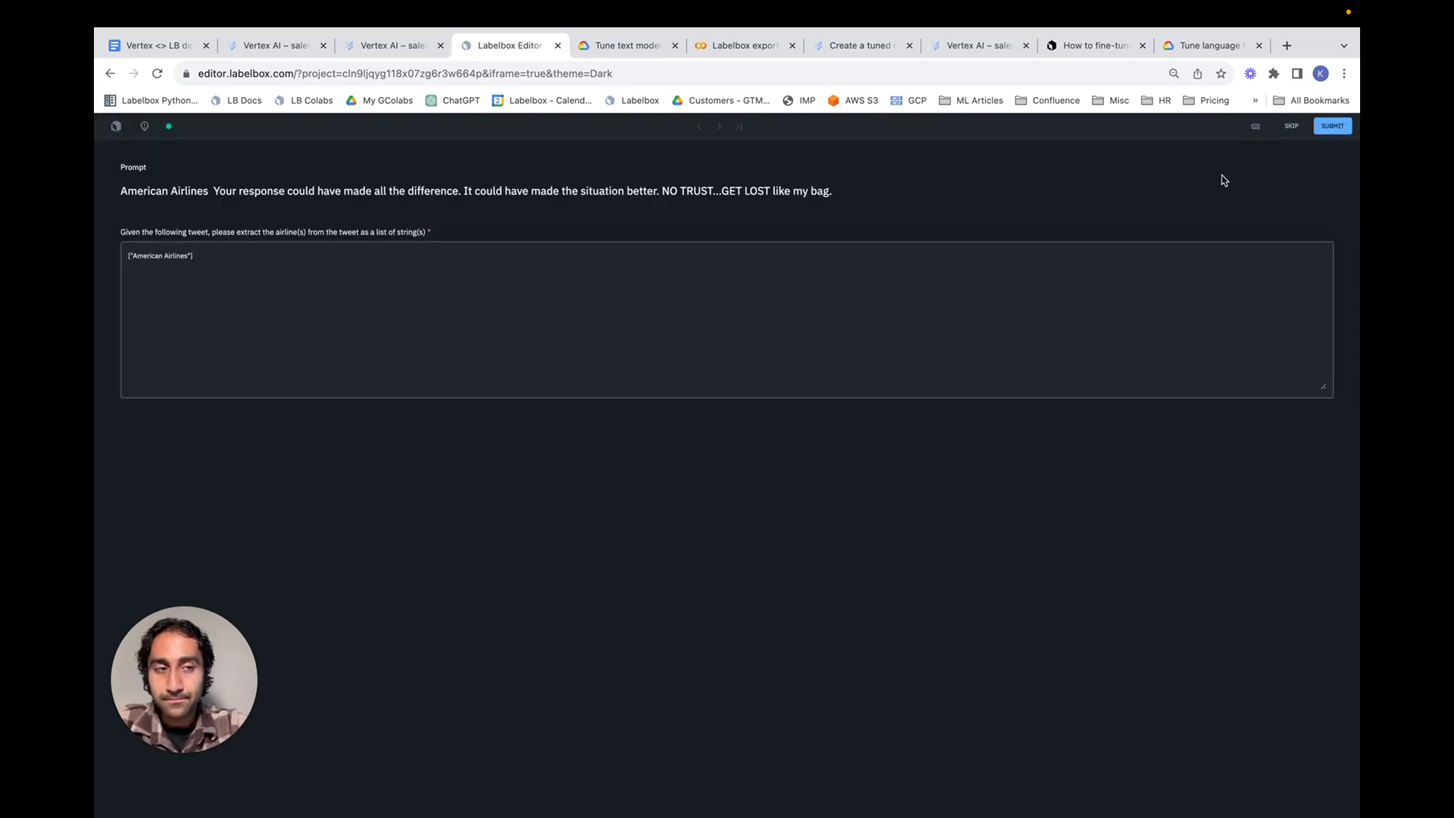
{"action": "left_click", "coordinate": [1332, 126]}
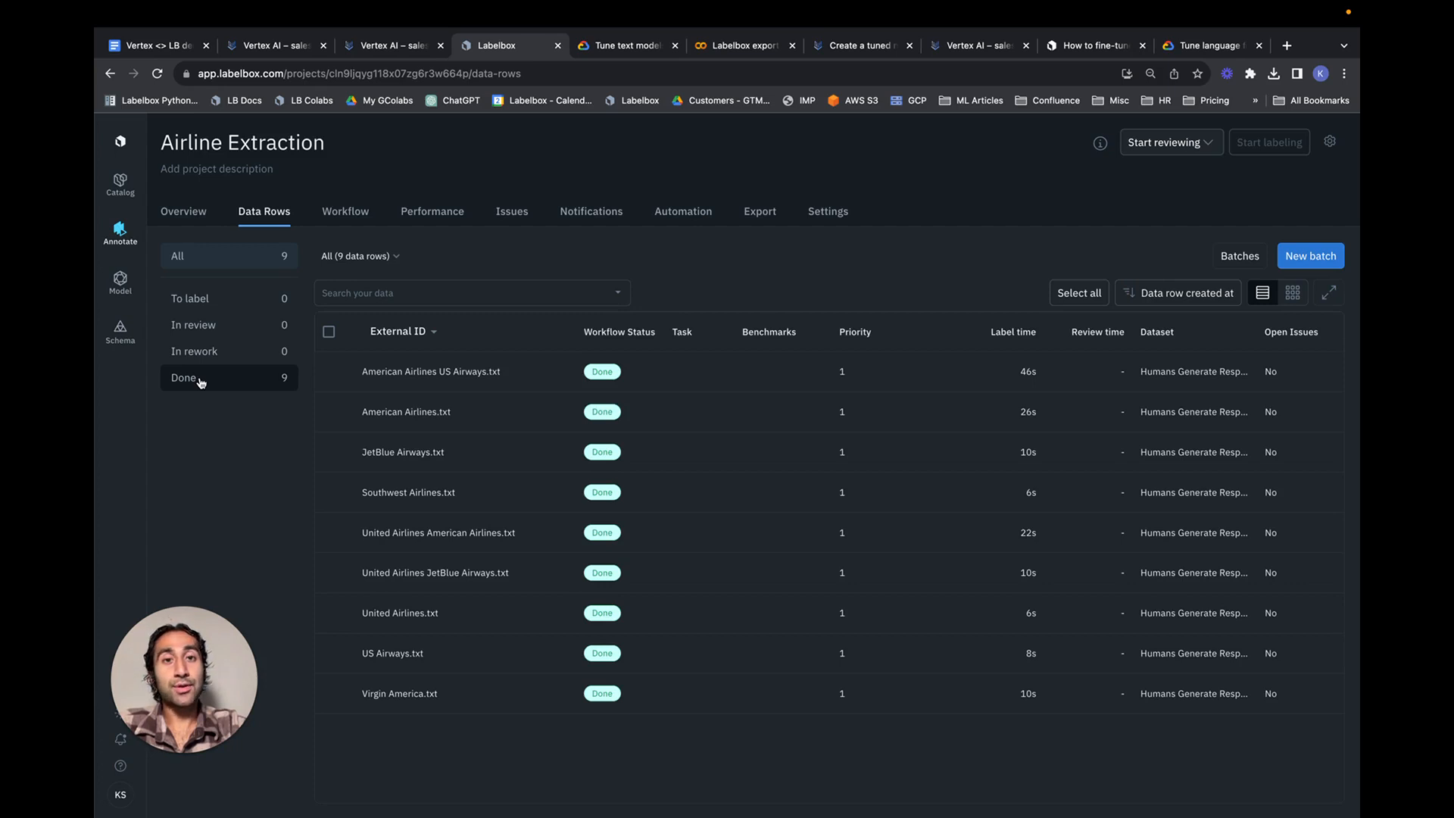
{"action": "mouse_move", "coordinate": [275, 368]}
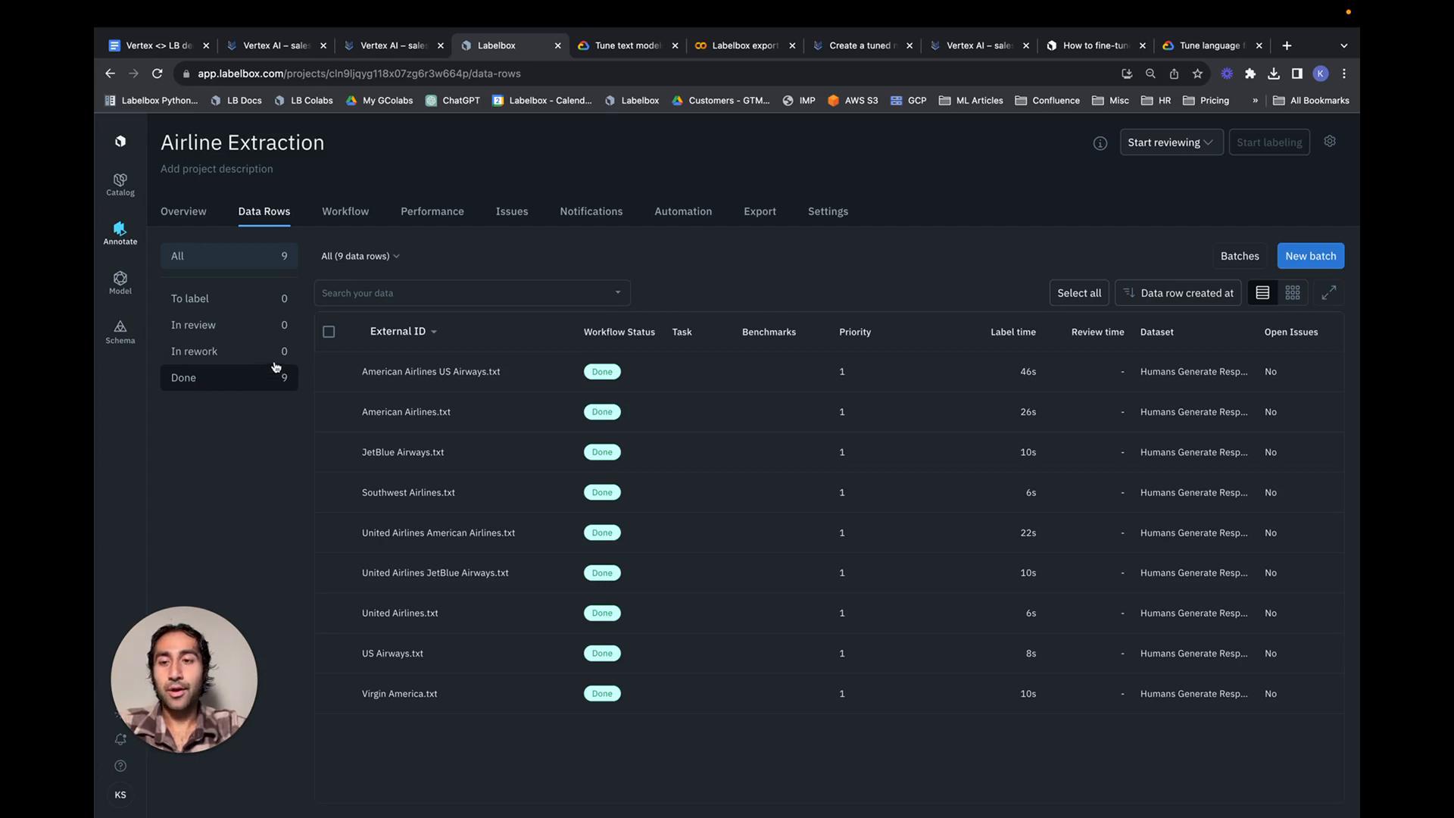
Export all nine data rows as JSON with every field included
{"action": "left_click", "coordinate": [329, 331]}
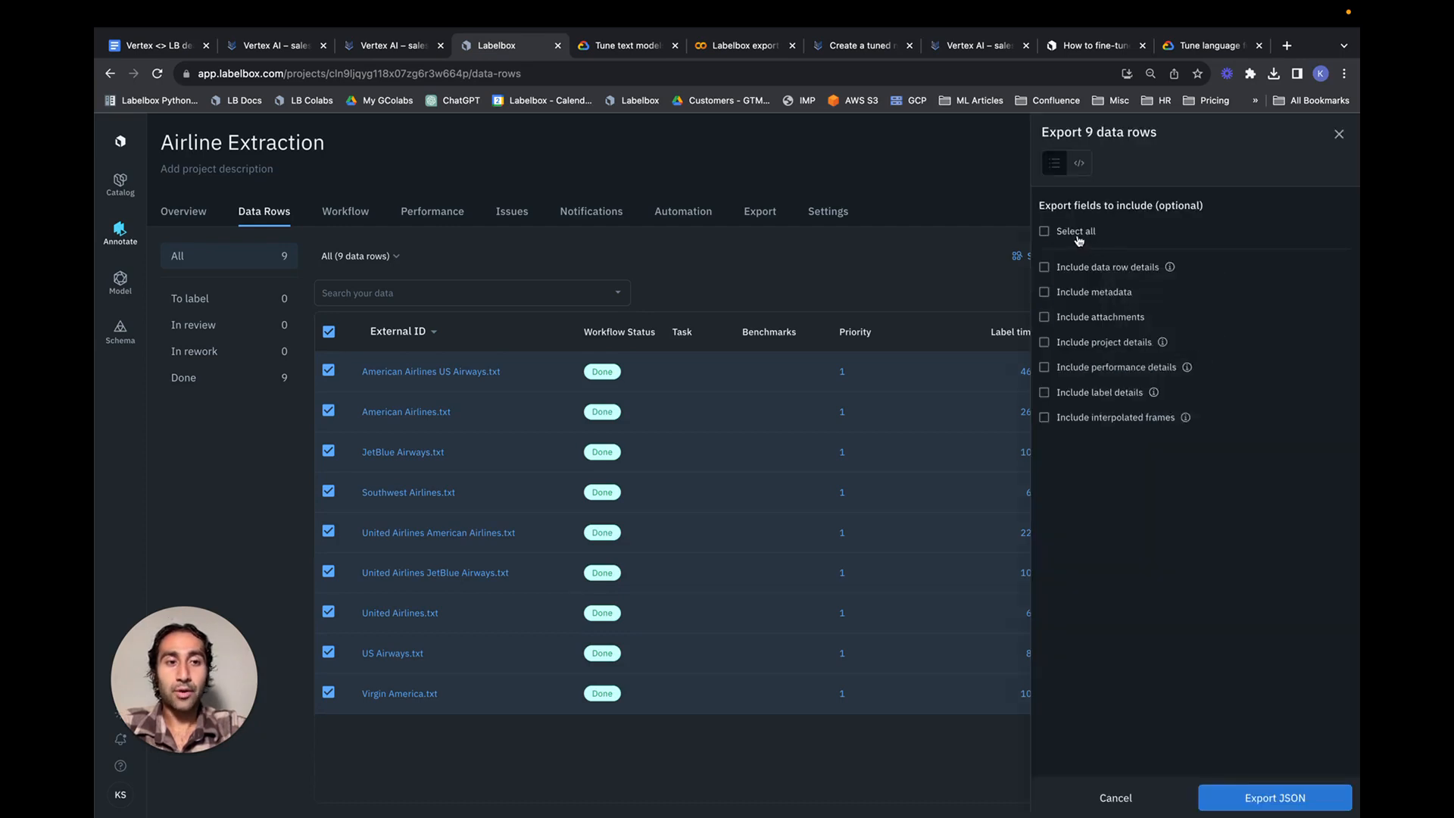
{"action": "left_click", "coordinate": [1044, 230]}
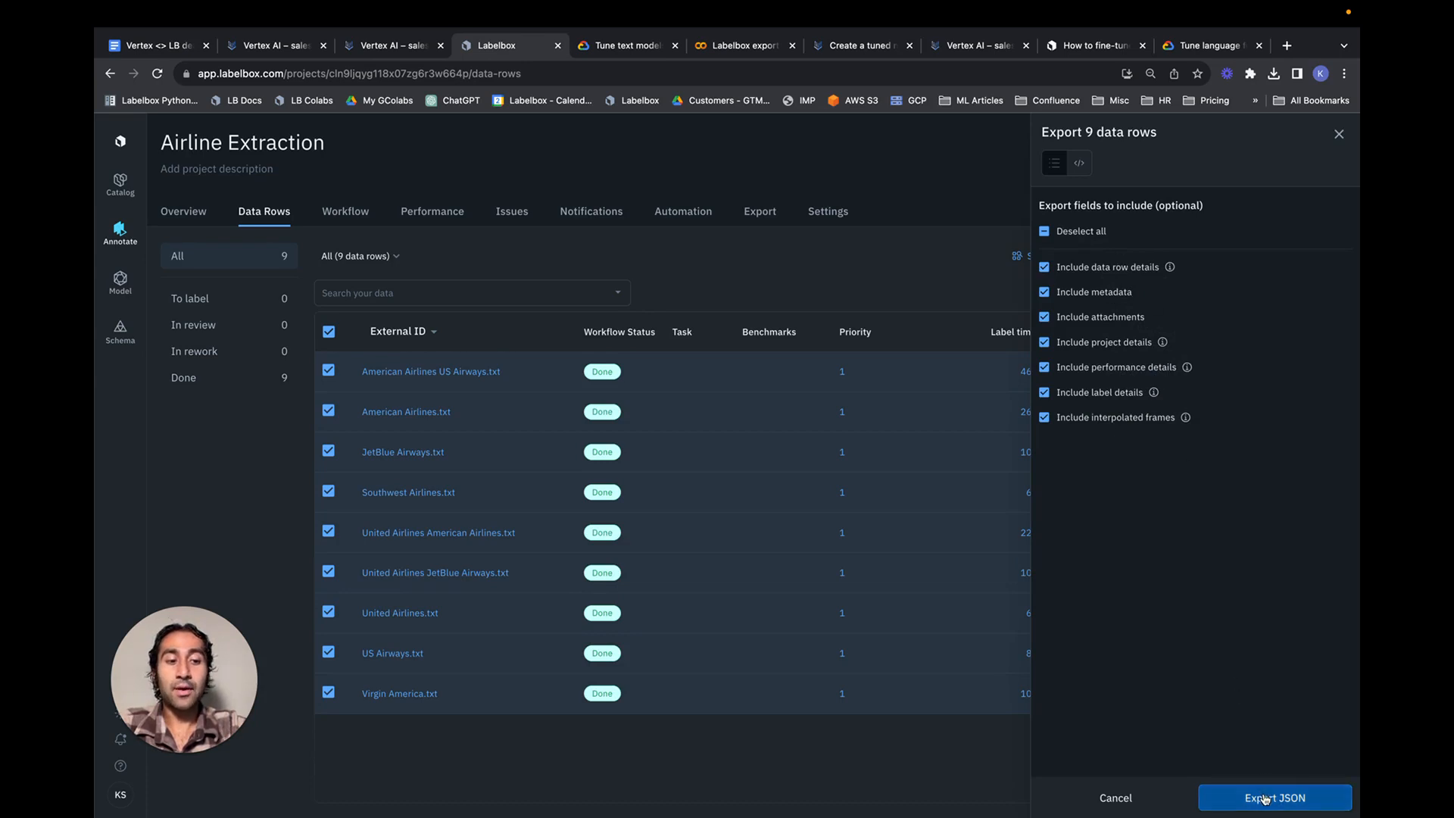
{"action": "left_click", "coordinate": [1274, 799]}
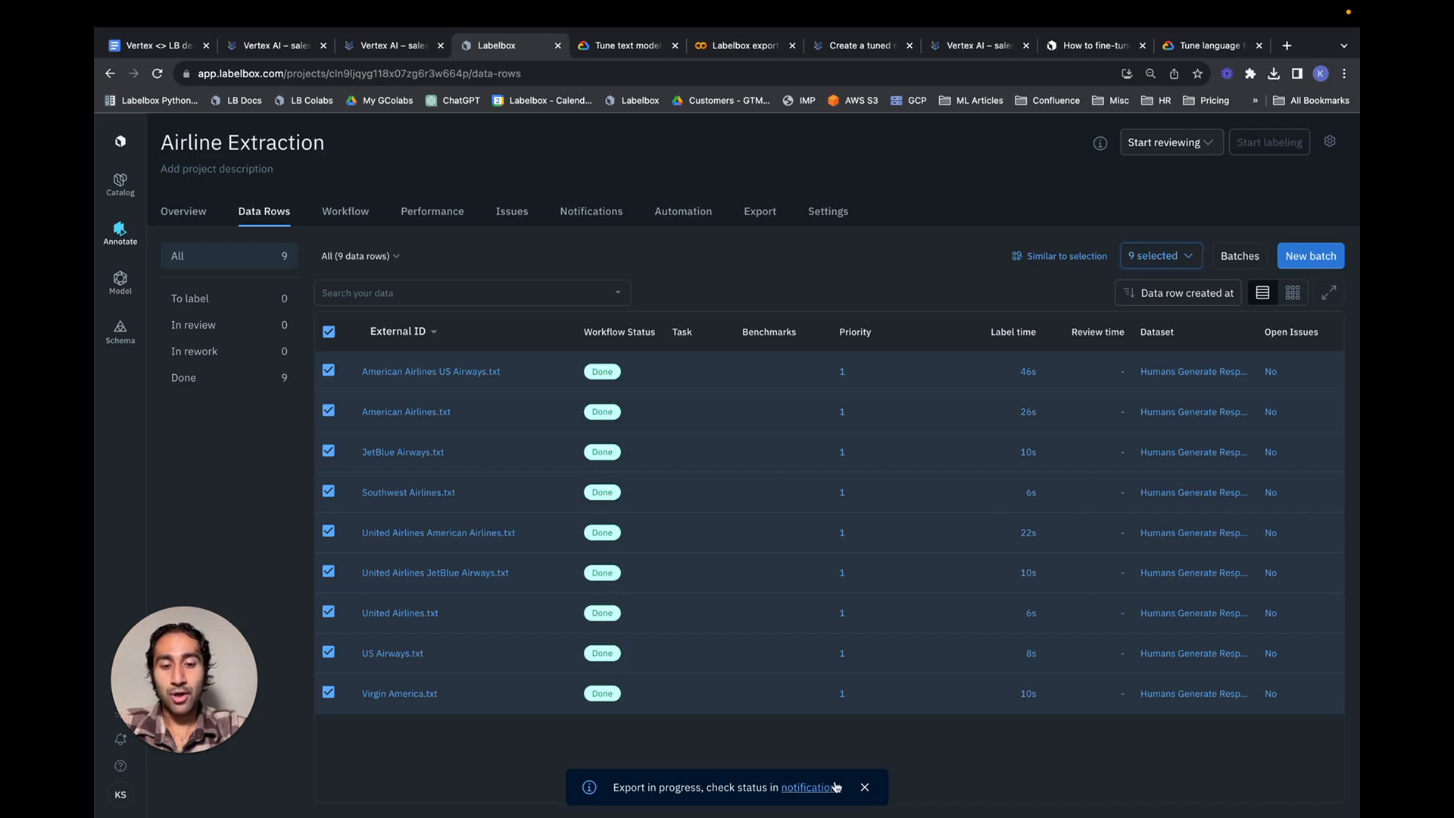
Check the export in notifications and download the completed export file
{"action": "left_click", "coordinate": [809, 787]}
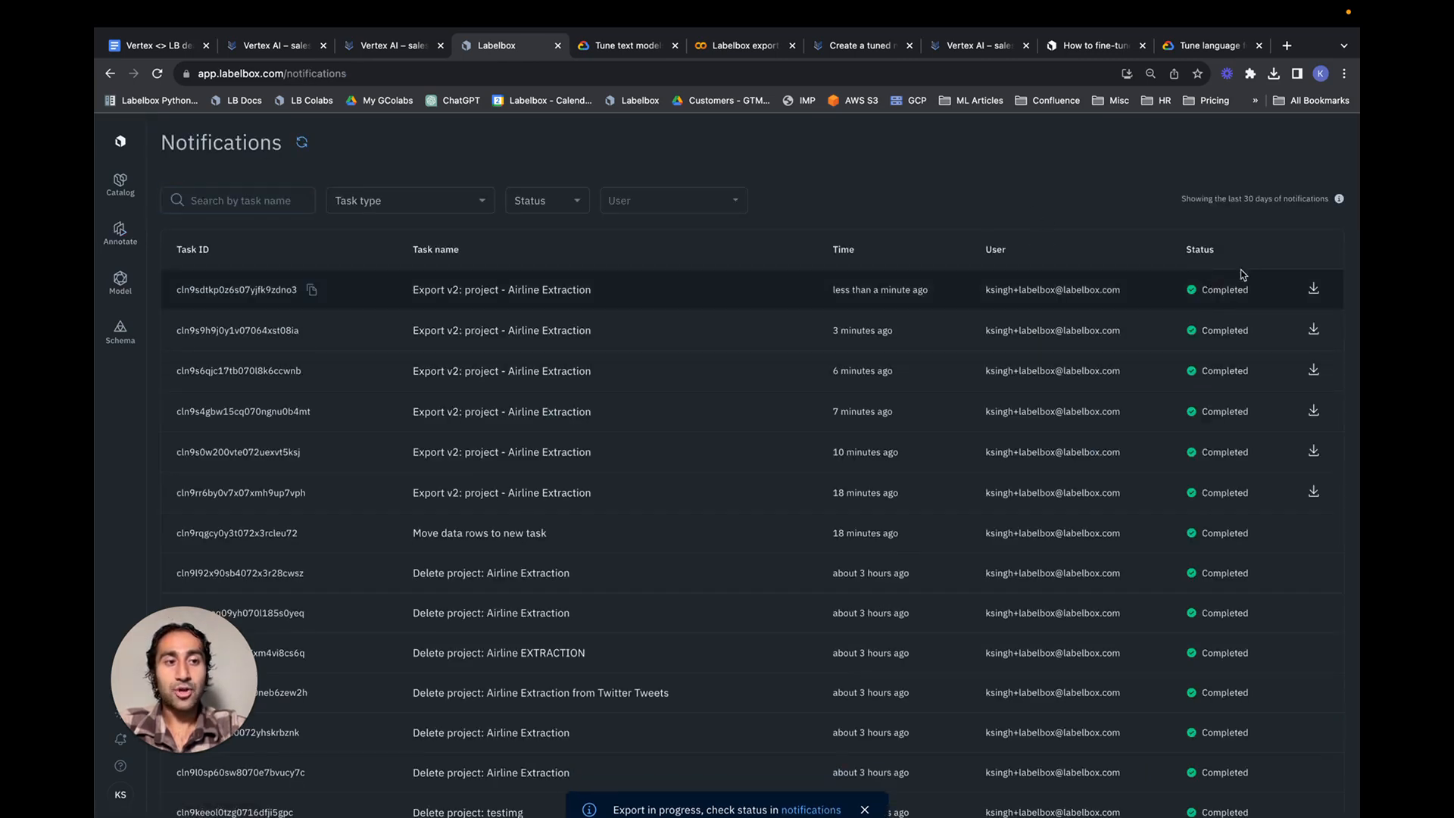
{"action": "left_click", "coordinate": [1314, 289]}
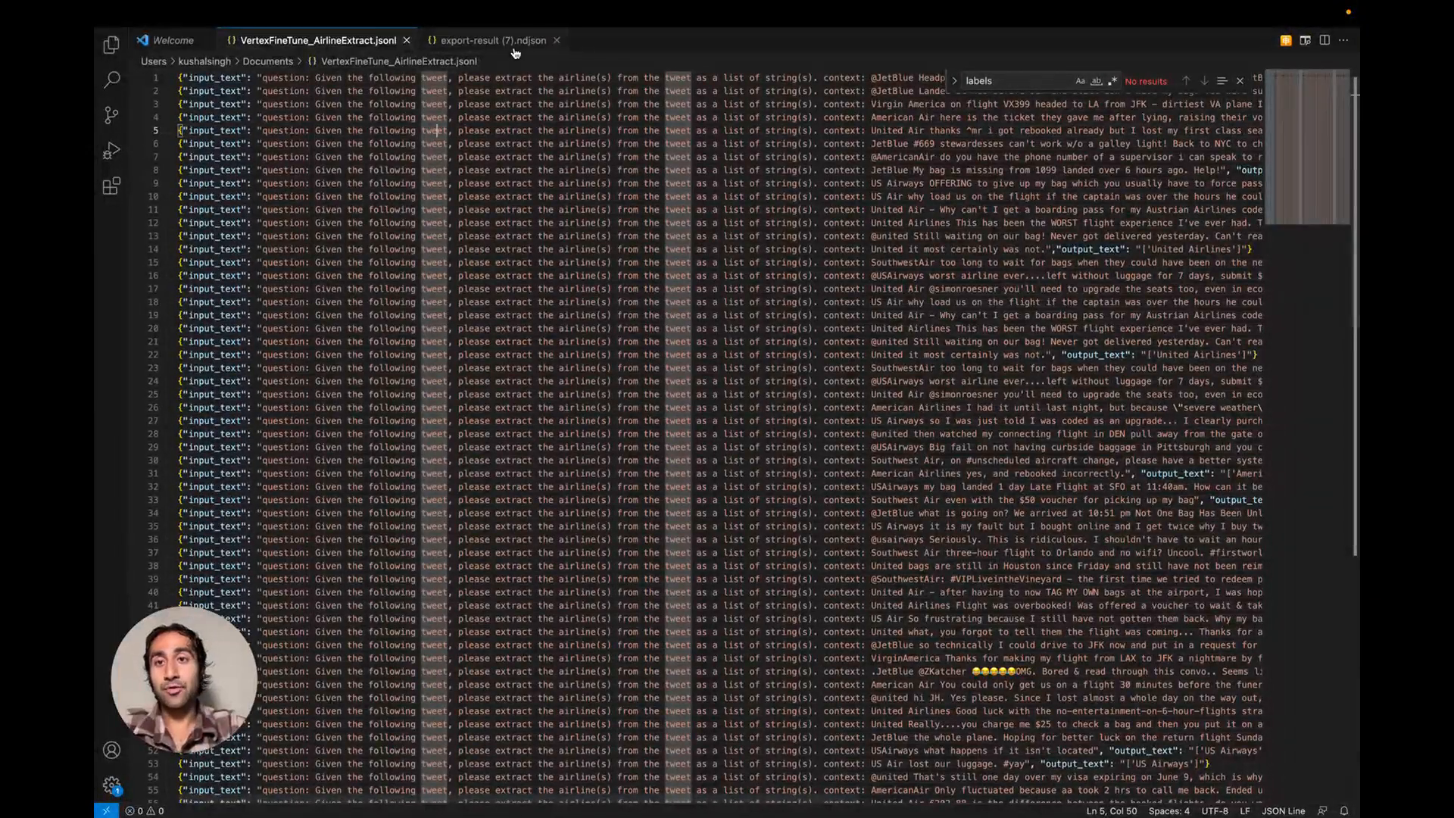
Search the export-result (7).ndjson file for 'labels' and scan across its data-row records
{"action": "left_click", "coordinate": [491, 39]}
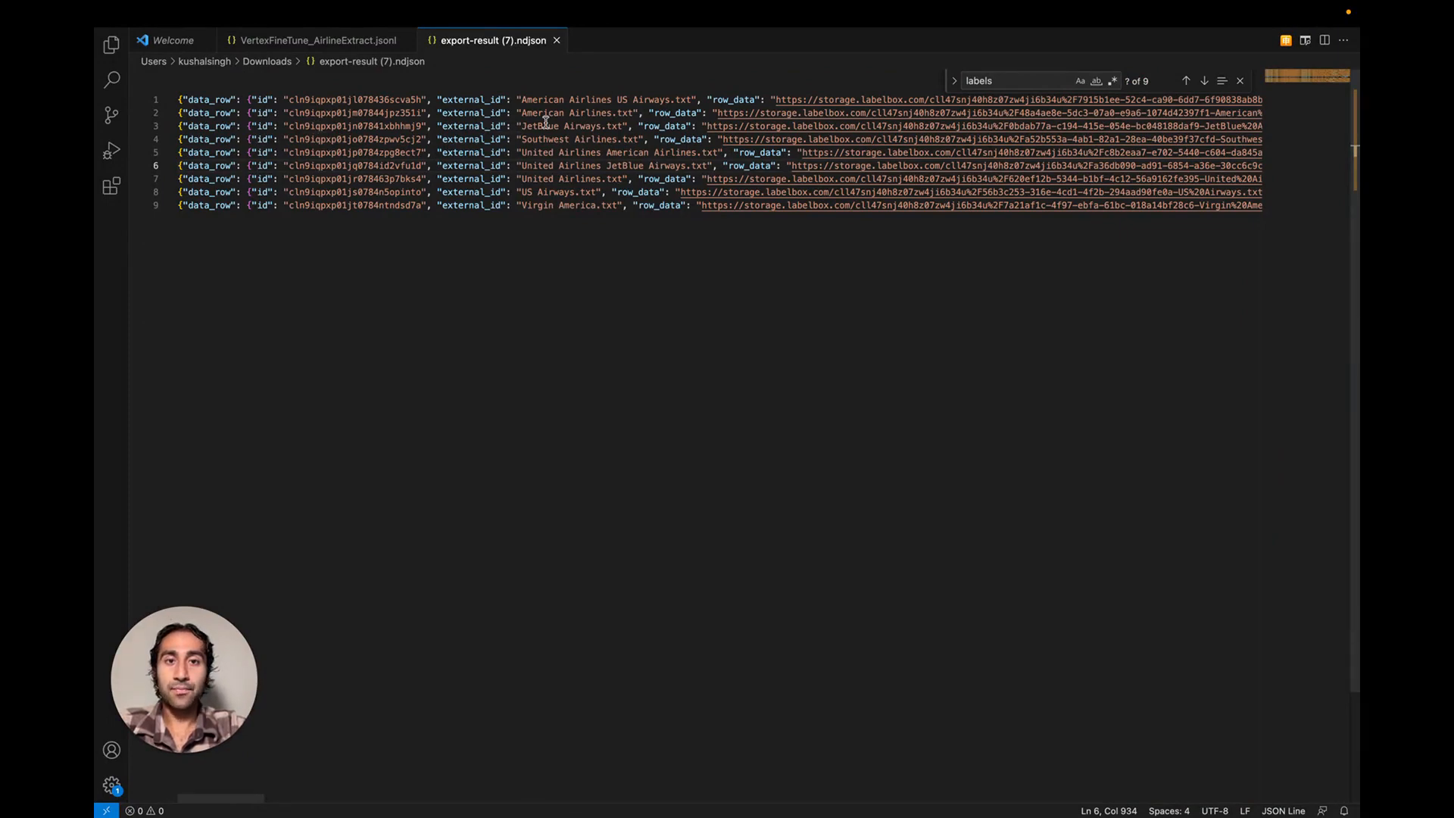
{"action": "left_click", "coordinate": [1204, 80]}
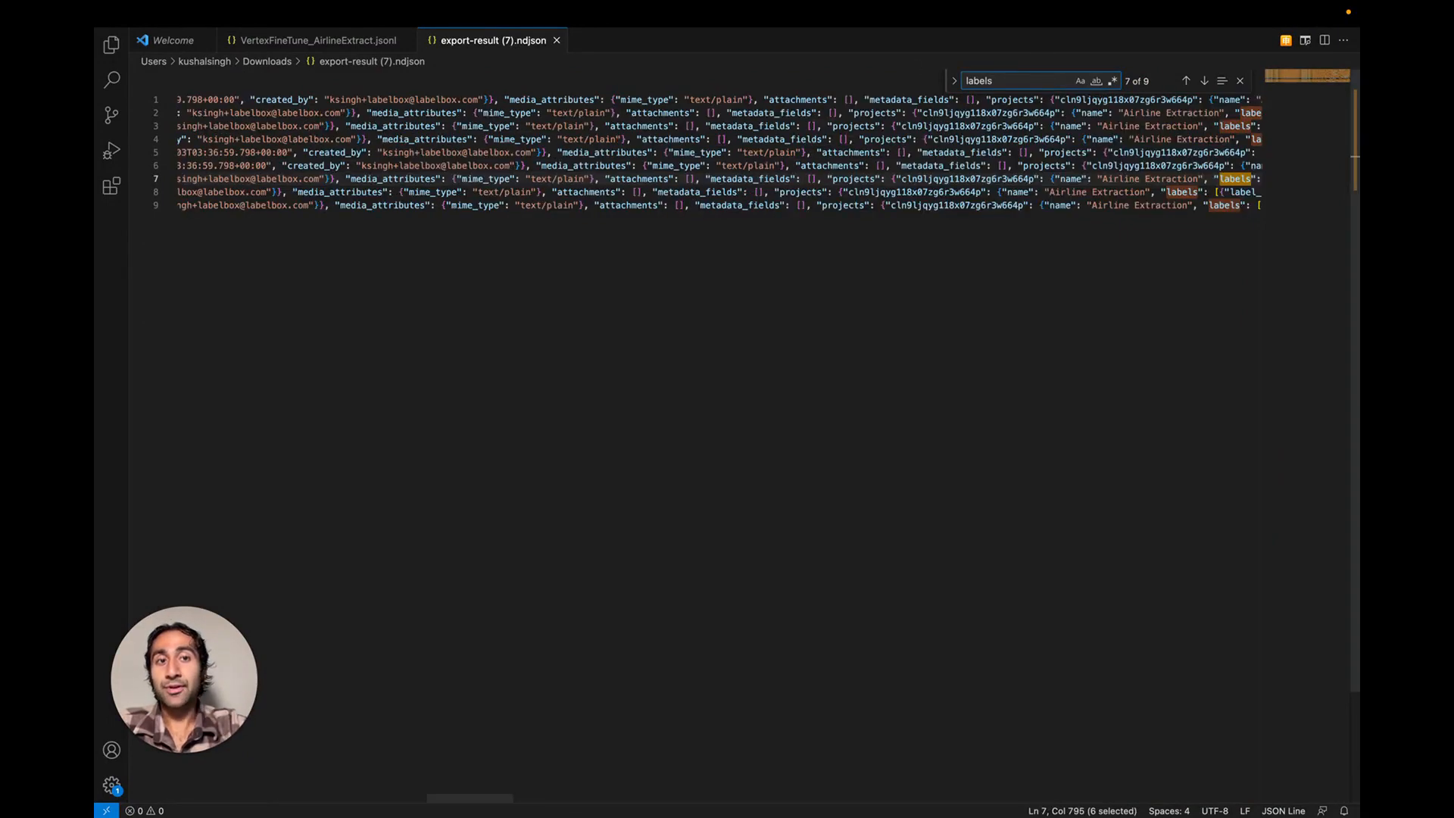
{"action": "scroll", "scroll_direction": "right", "scroll_amount": 3}
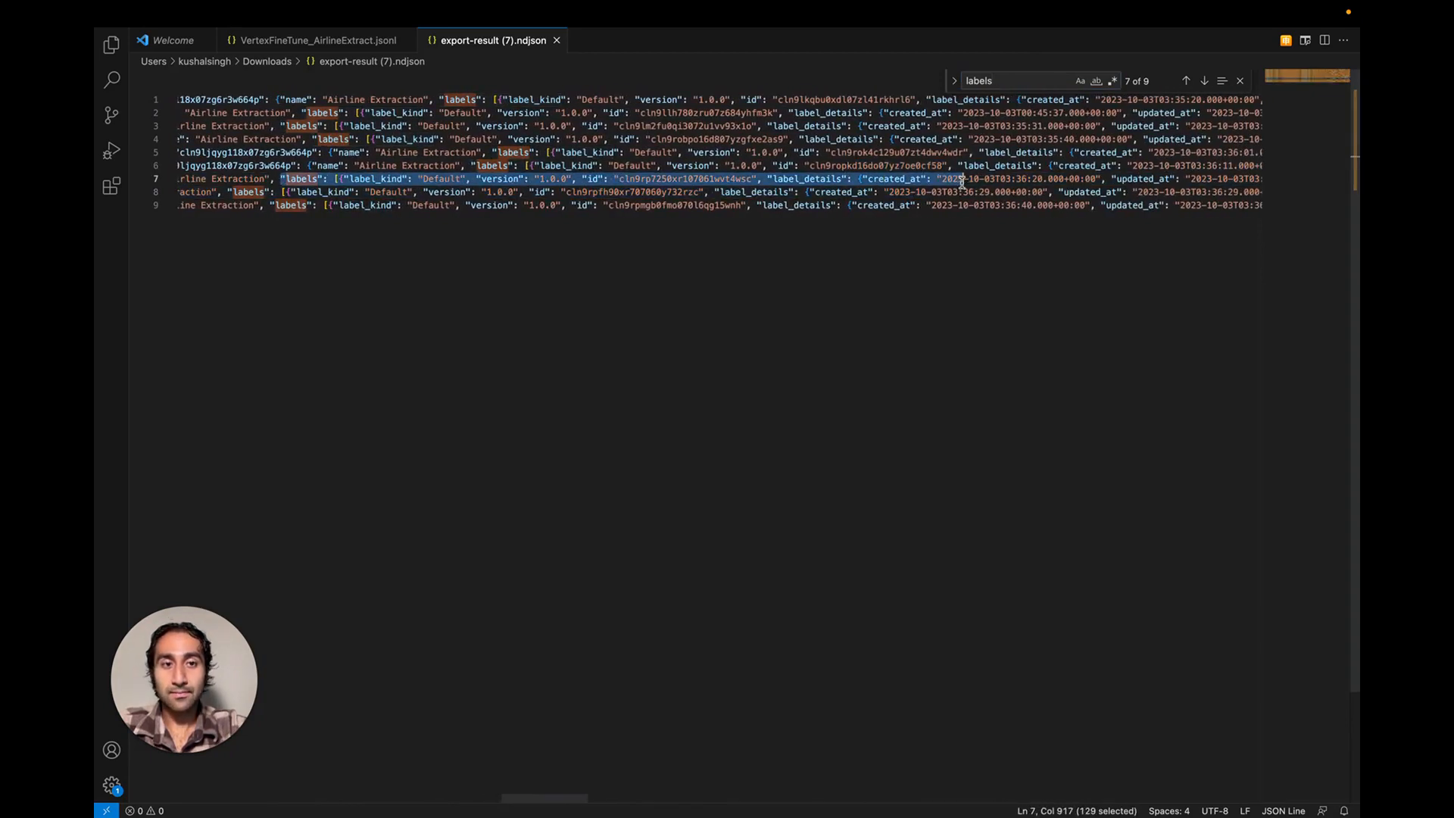
{"action": "left_click", "coordinate": [824, 126]}
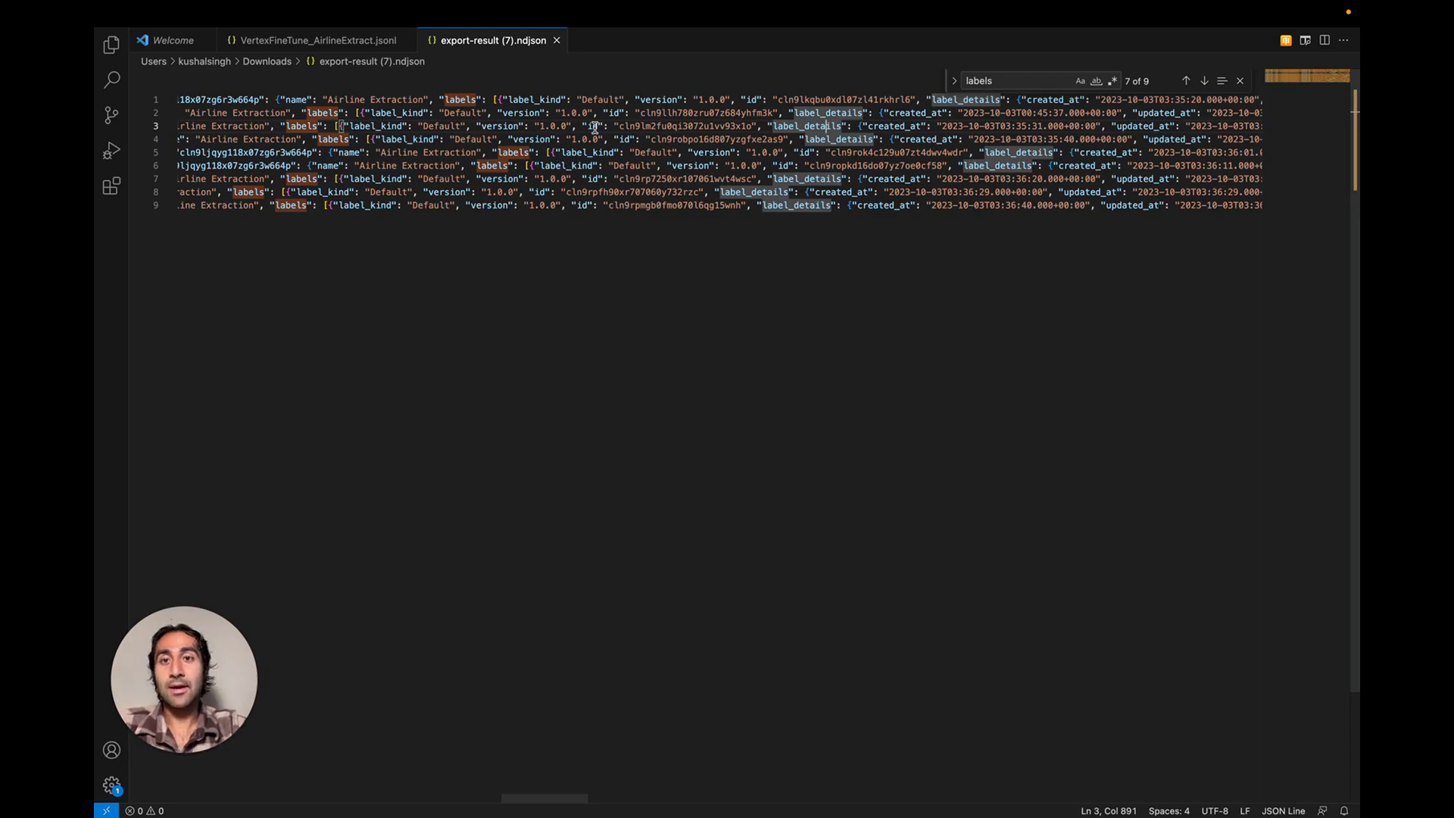
{"action": "mouse_move", "coordinate": [622, 254]}
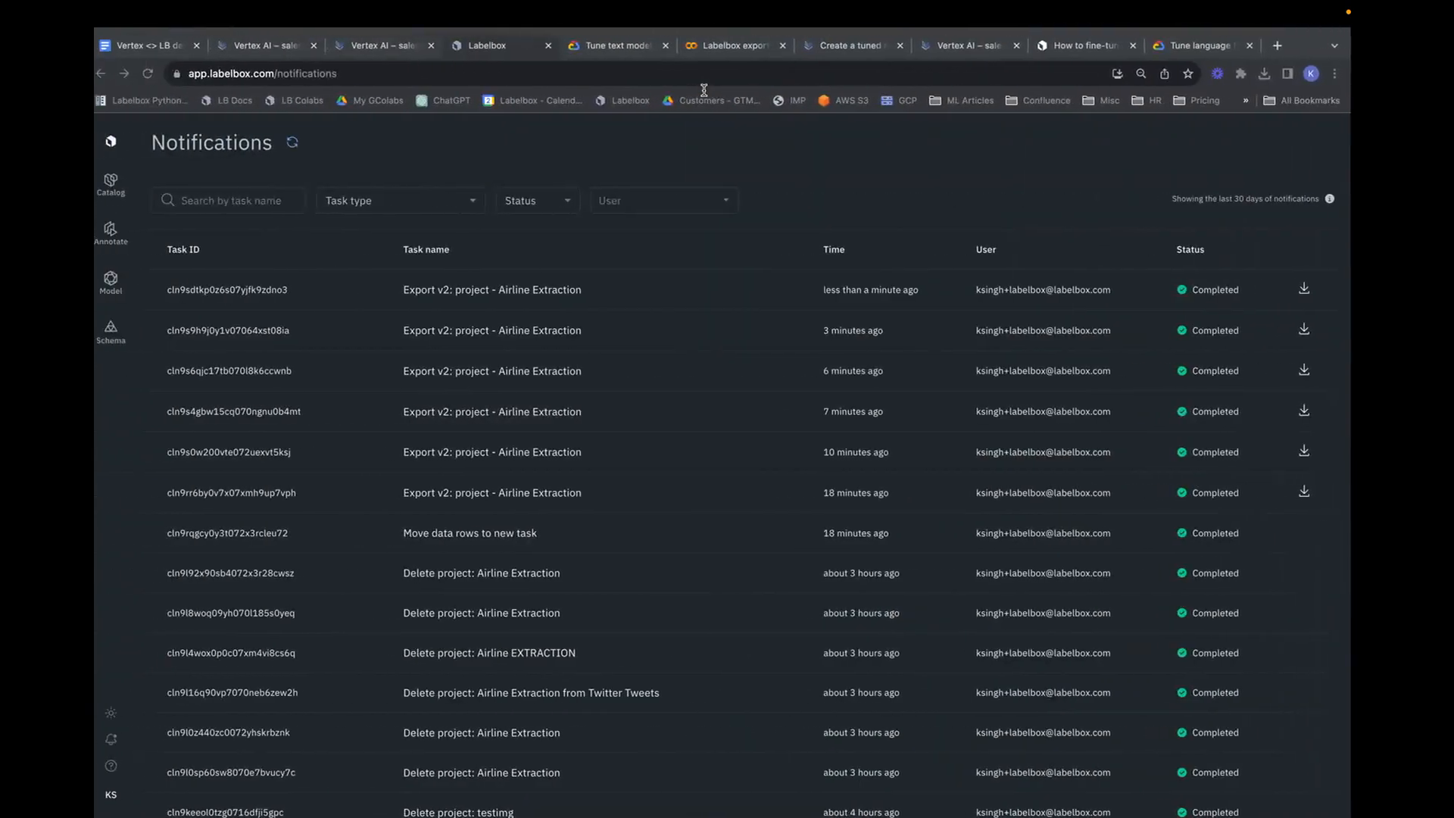
Highlight the input_text and output_text field names in the supervised tuning dataset example
{"action": "left_click", "coordinate": [615, 46]}
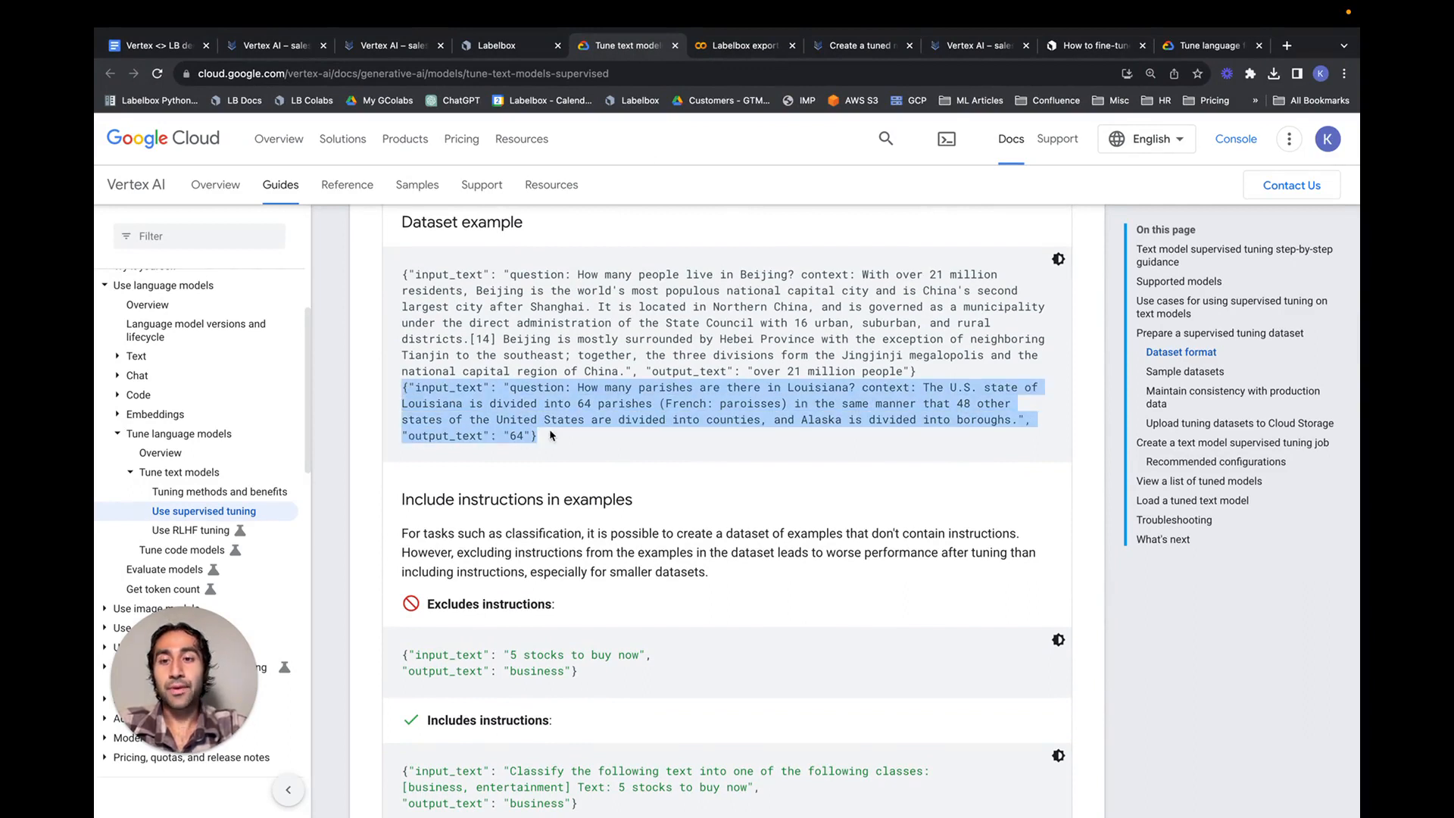
{"action": "mouse_move", "coordinate": [532, 289]}
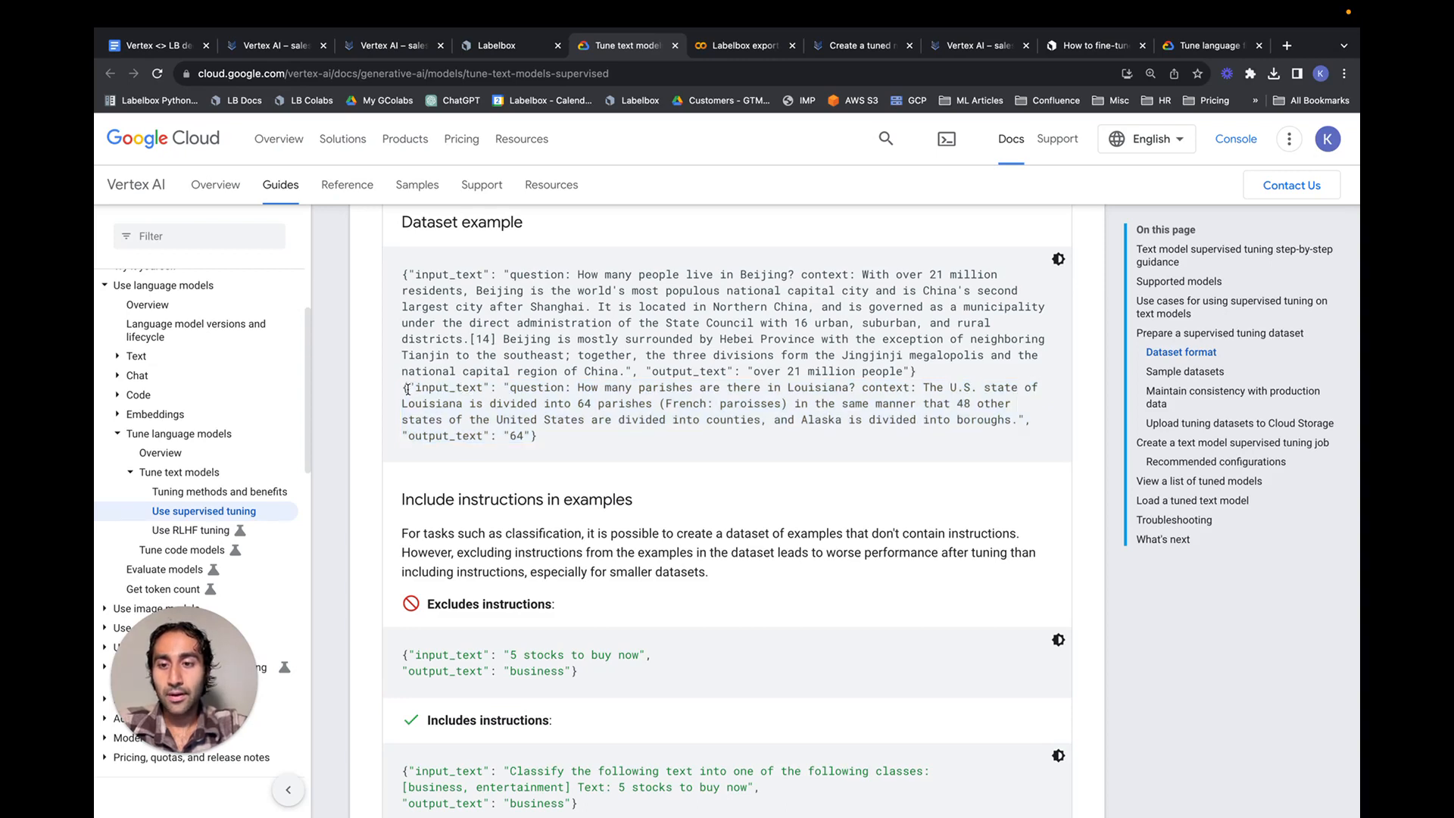
{"action": "double_click", "coordinate": [450, 386]}
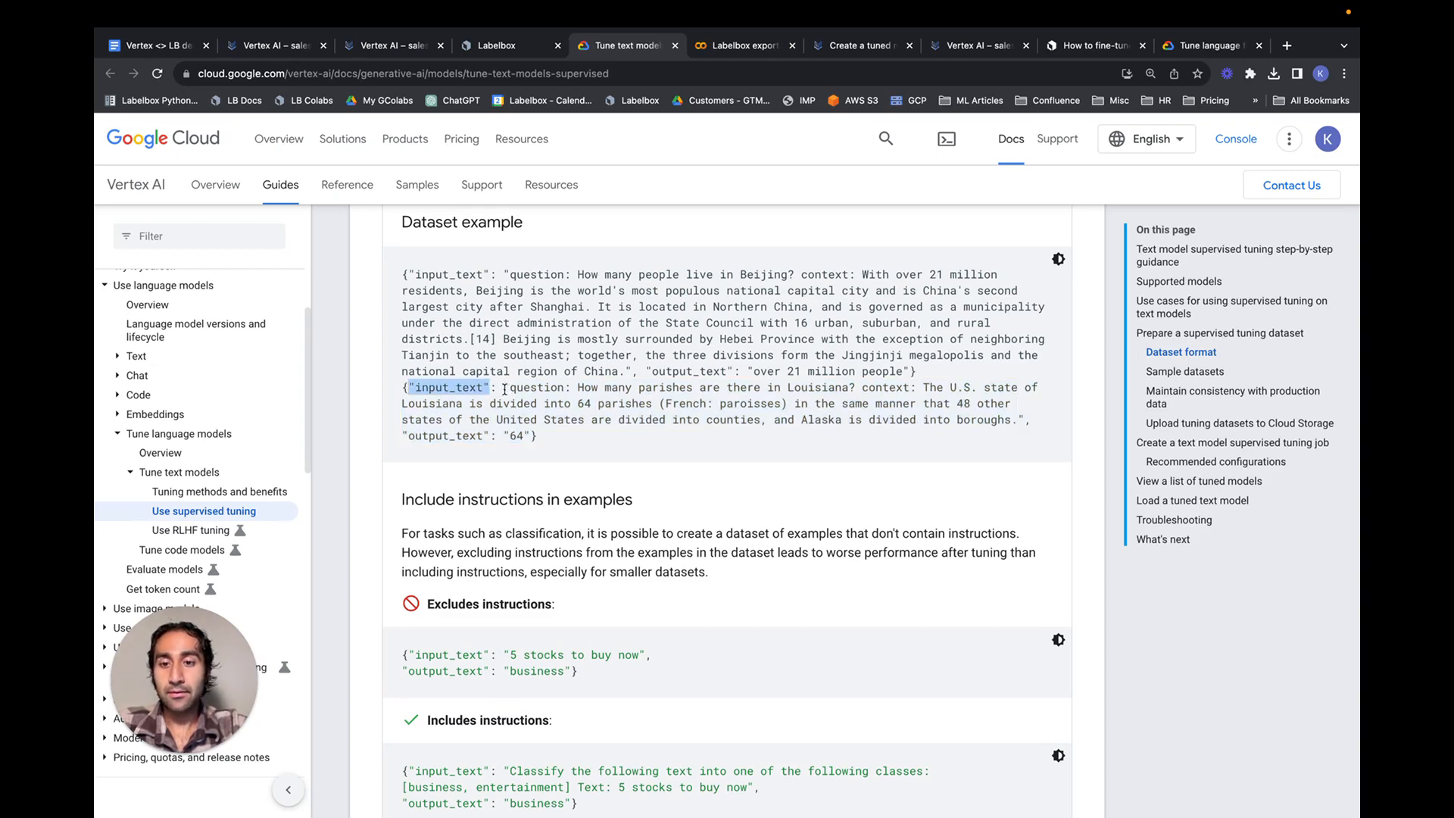
{"action": "double_click", "coordinate": [534, 386]}
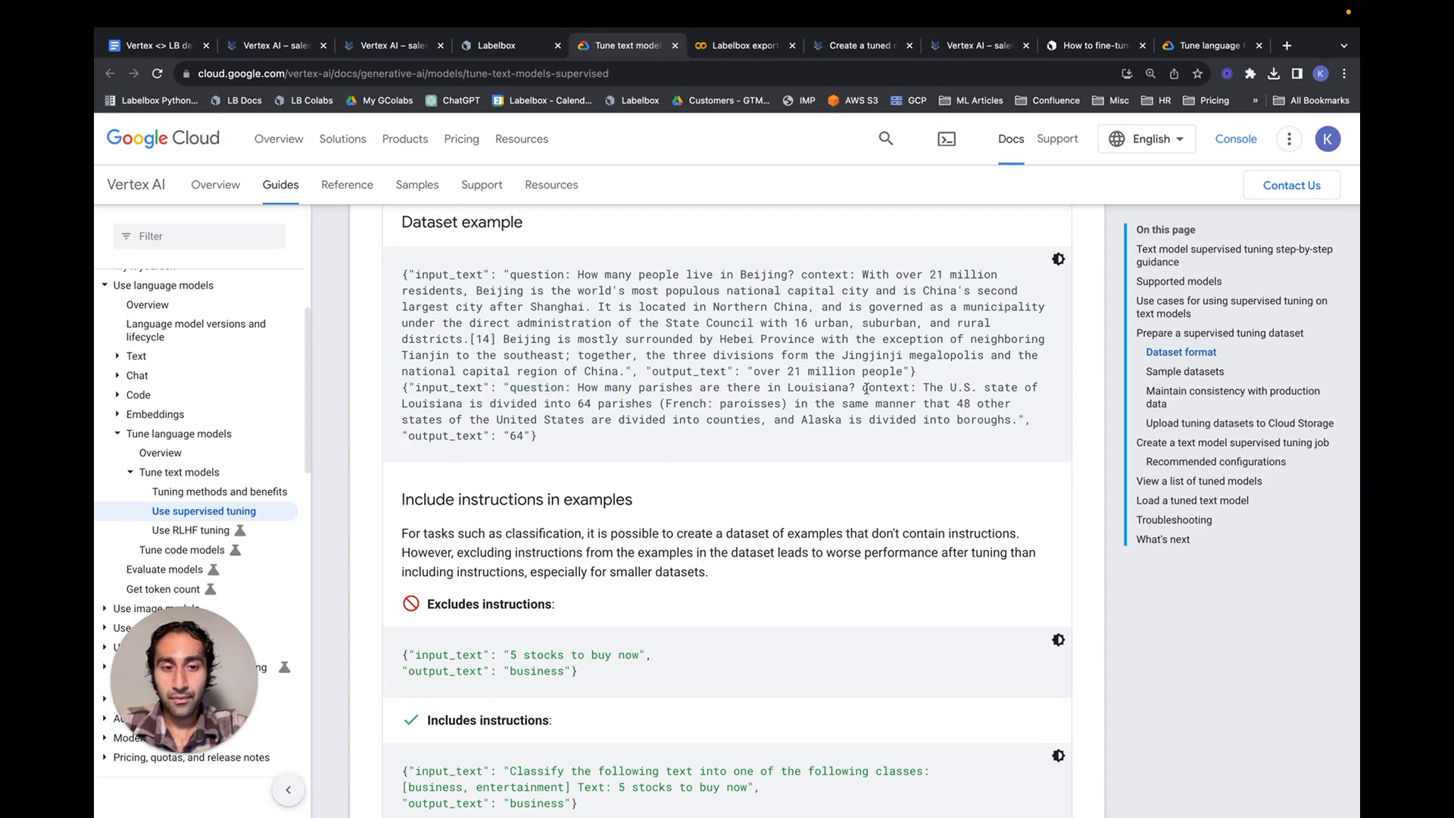
{"action": "double_click", "coordinate": [450, 436]}
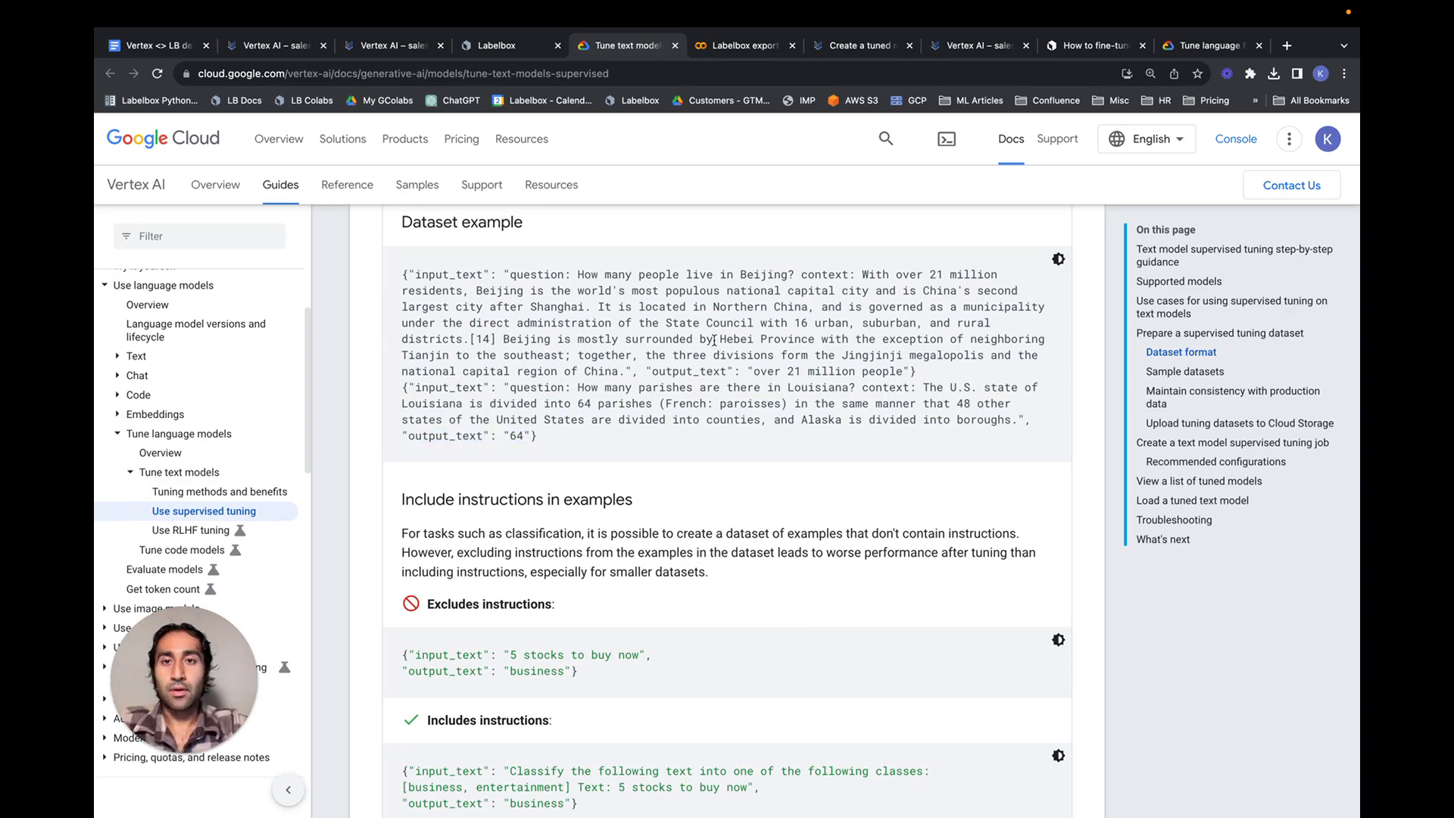
Review the Dataset format section, then switch to the Labelbox export to Vertex AI notebook
{"action": "scroll", "scroll_direction": "up", "scroll_amount": 3}
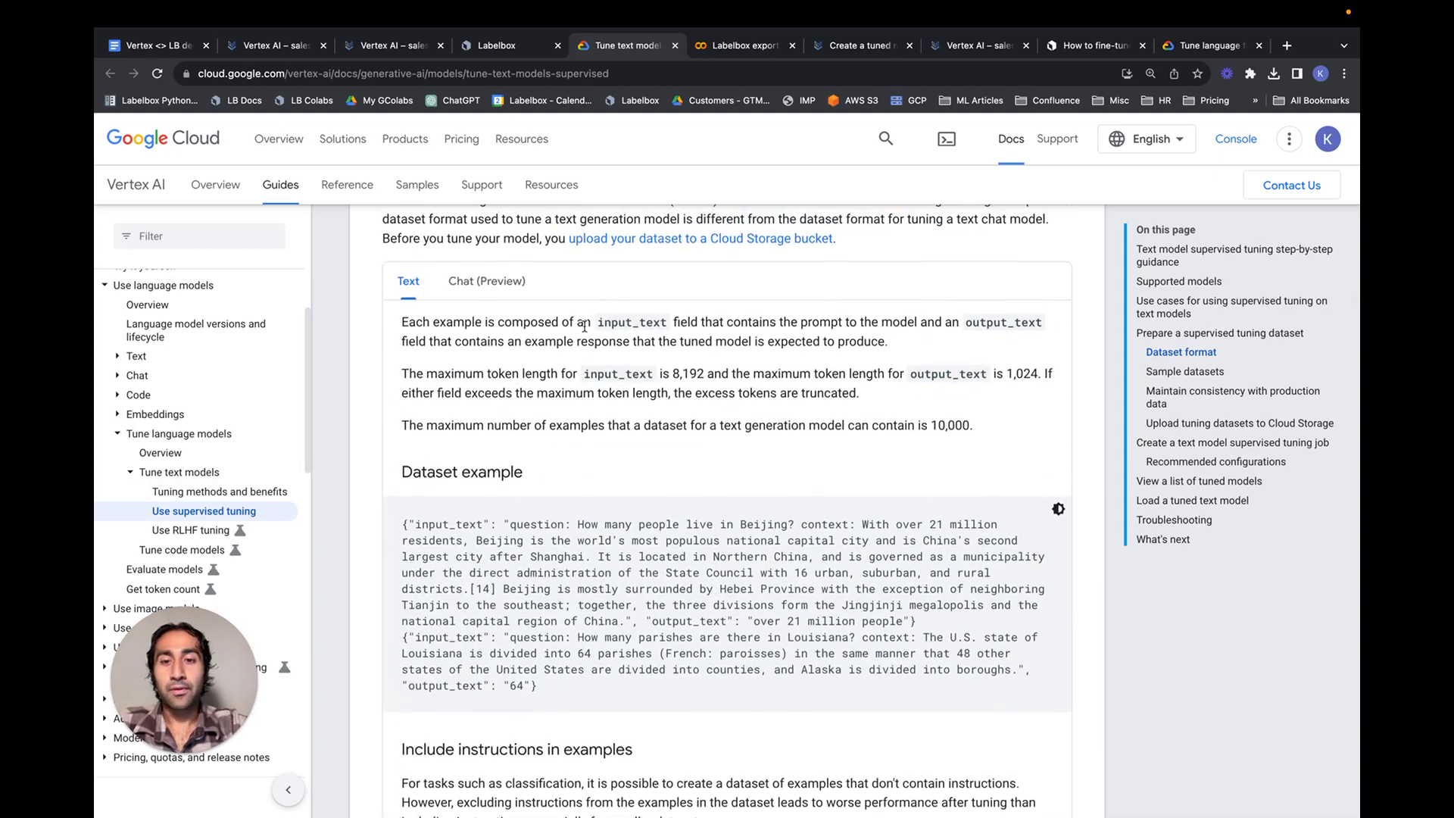
{"action": "mouse_move", "coordinate": [715, 333]}
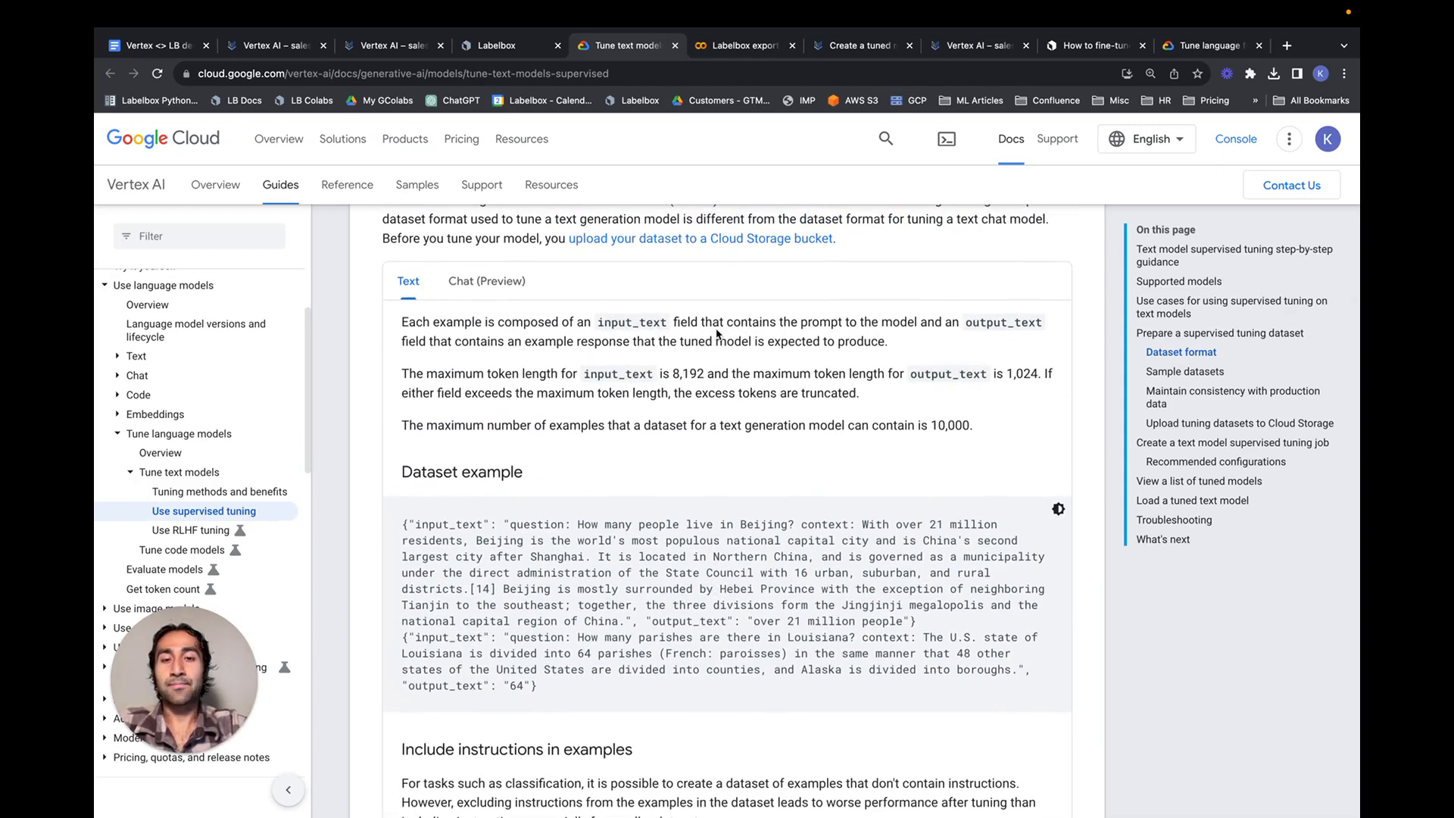
{"action": "scroll", "scroll_direction": "down", "scroll_amount": 3}
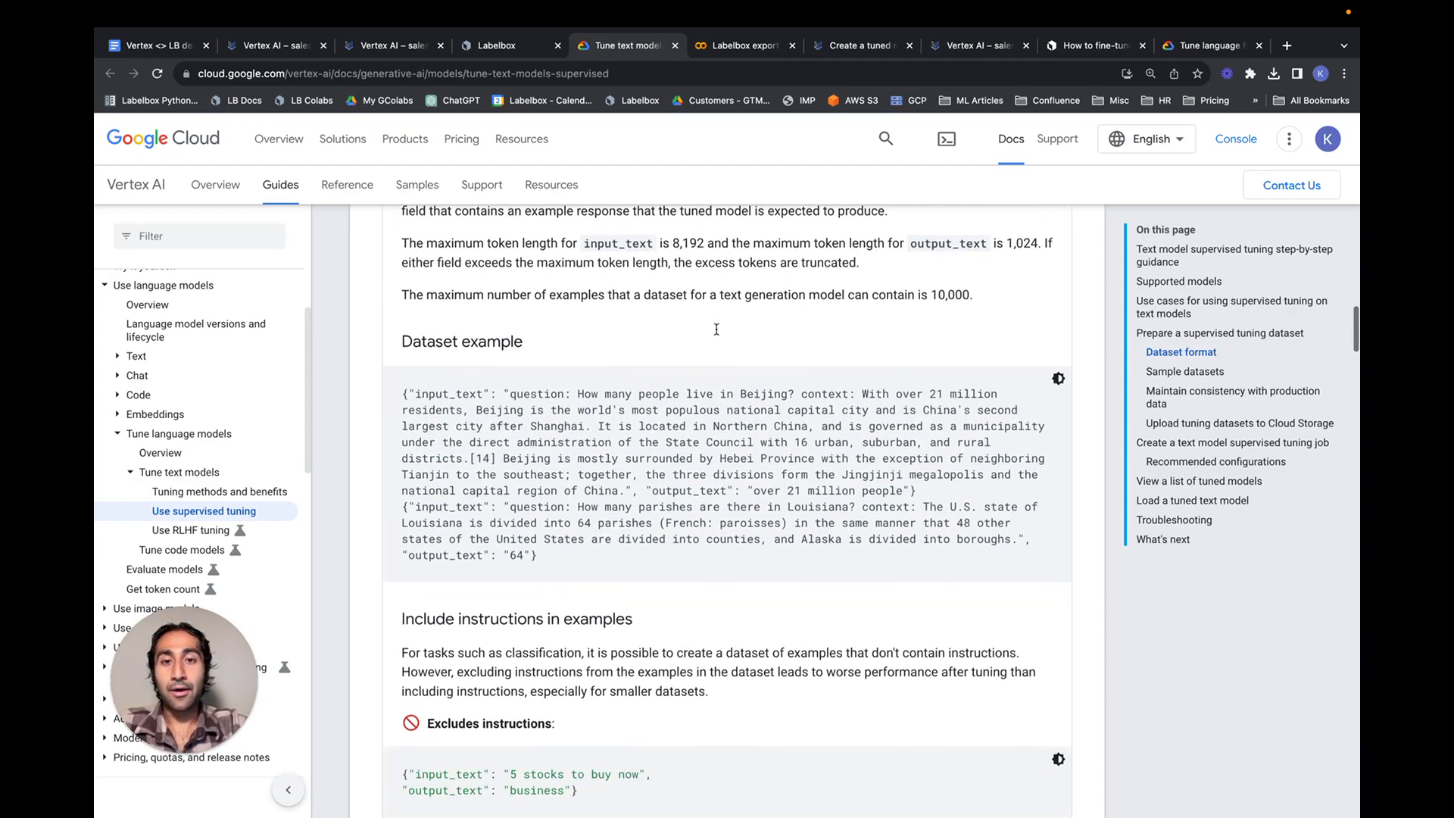
{"action": "scroll", "scroll_direction": "up", "scroll_amount": 3}
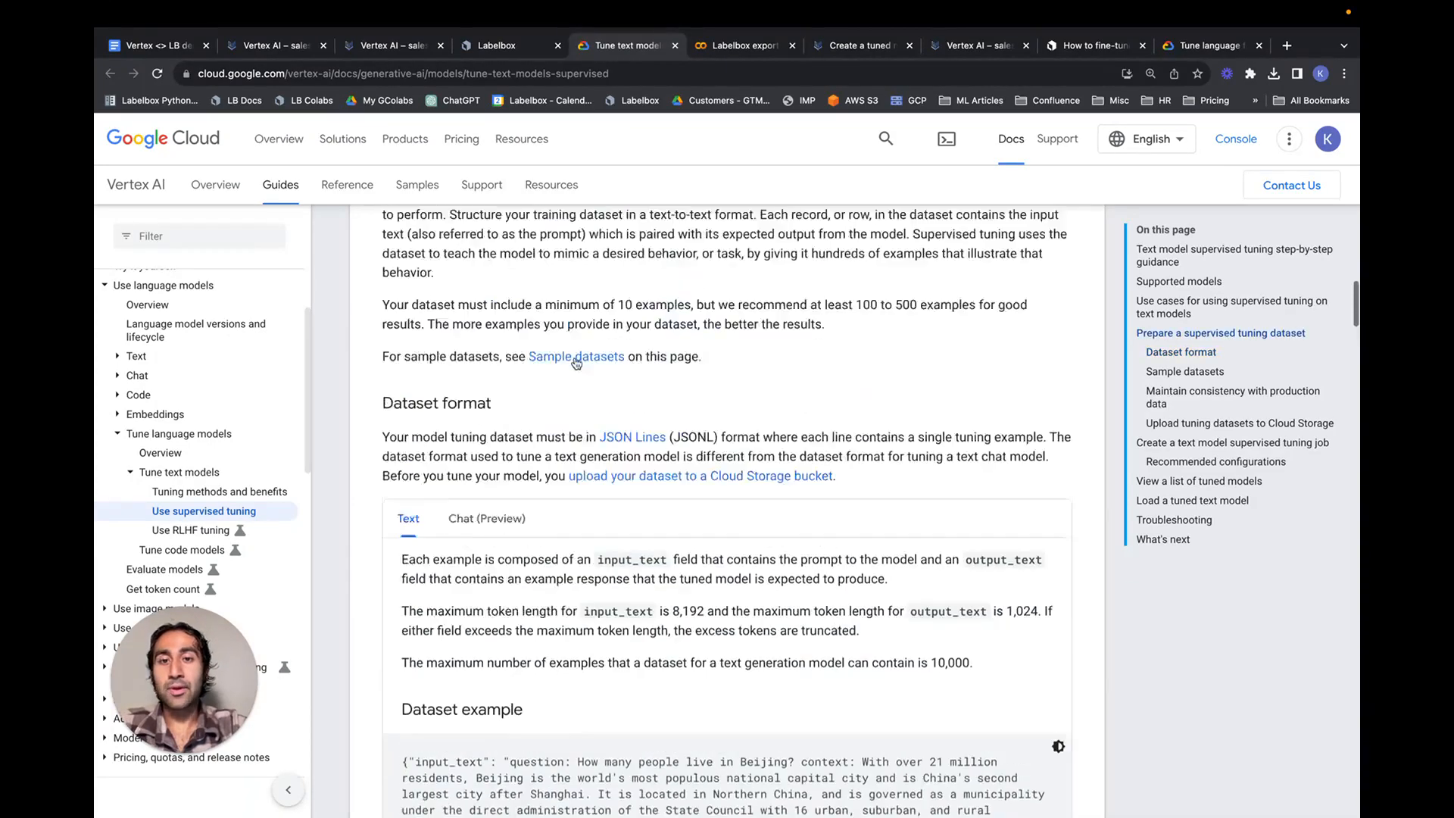
{"action": "scroll", "scroll_direction": "down", "scroll_amount": 3}
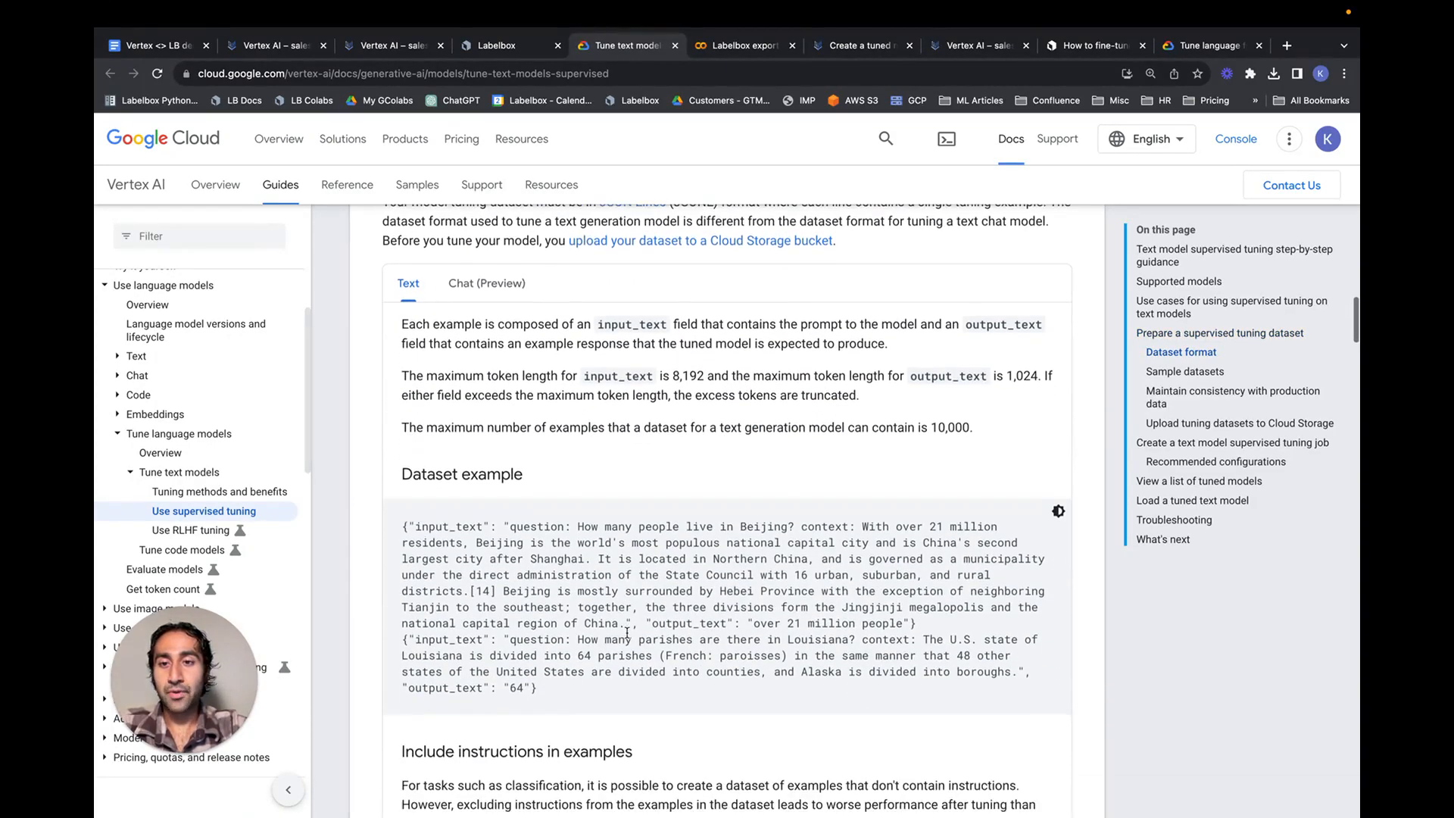
{"action": "left_click", "coordinate": [739, 45]}
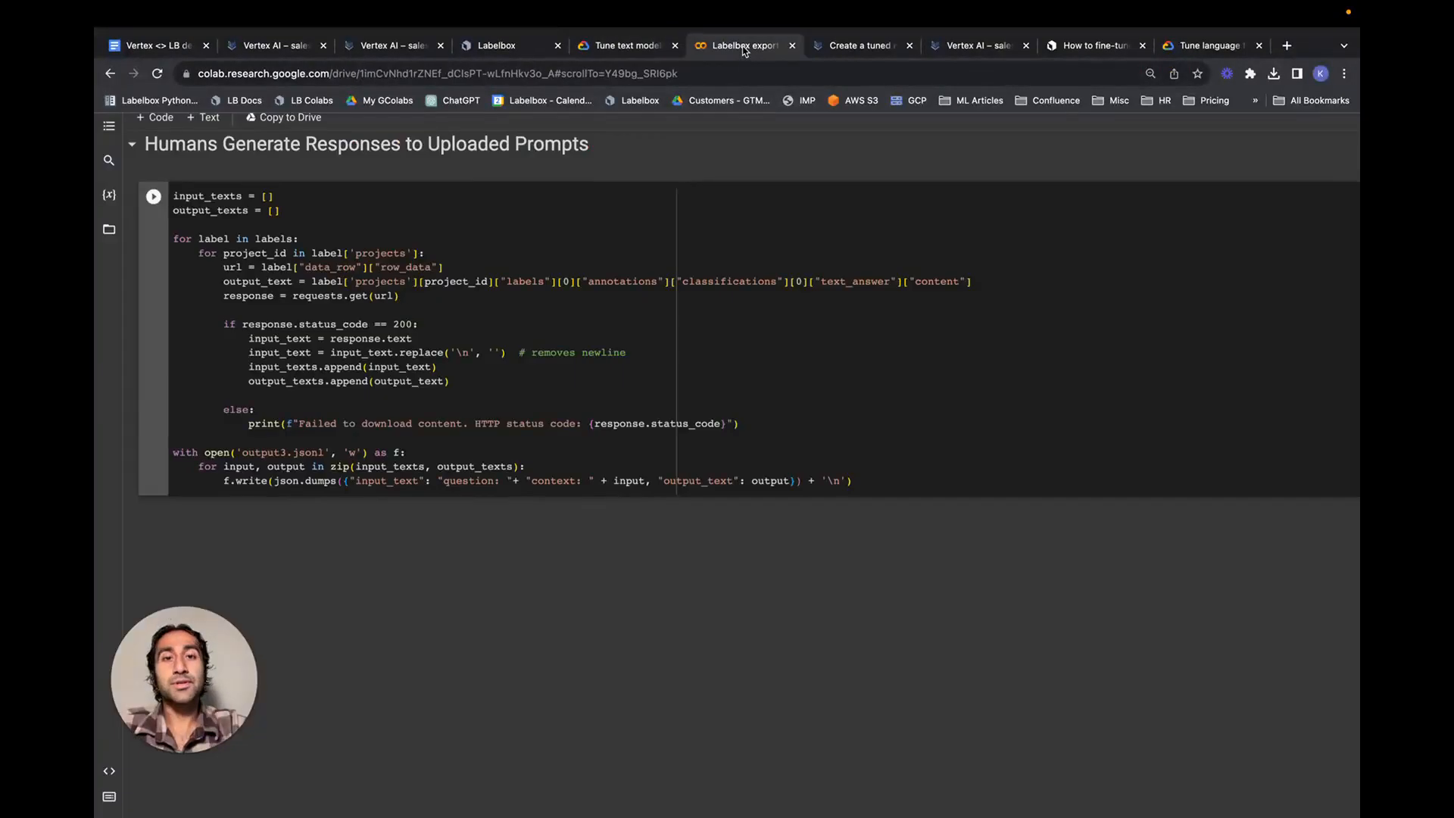
Scroll through the uploaded-prompts cell and its json.dumps loop writing output3.jsonl
{"action": "scroll", "scroll_direction": "up", "scroll_amount": 3}
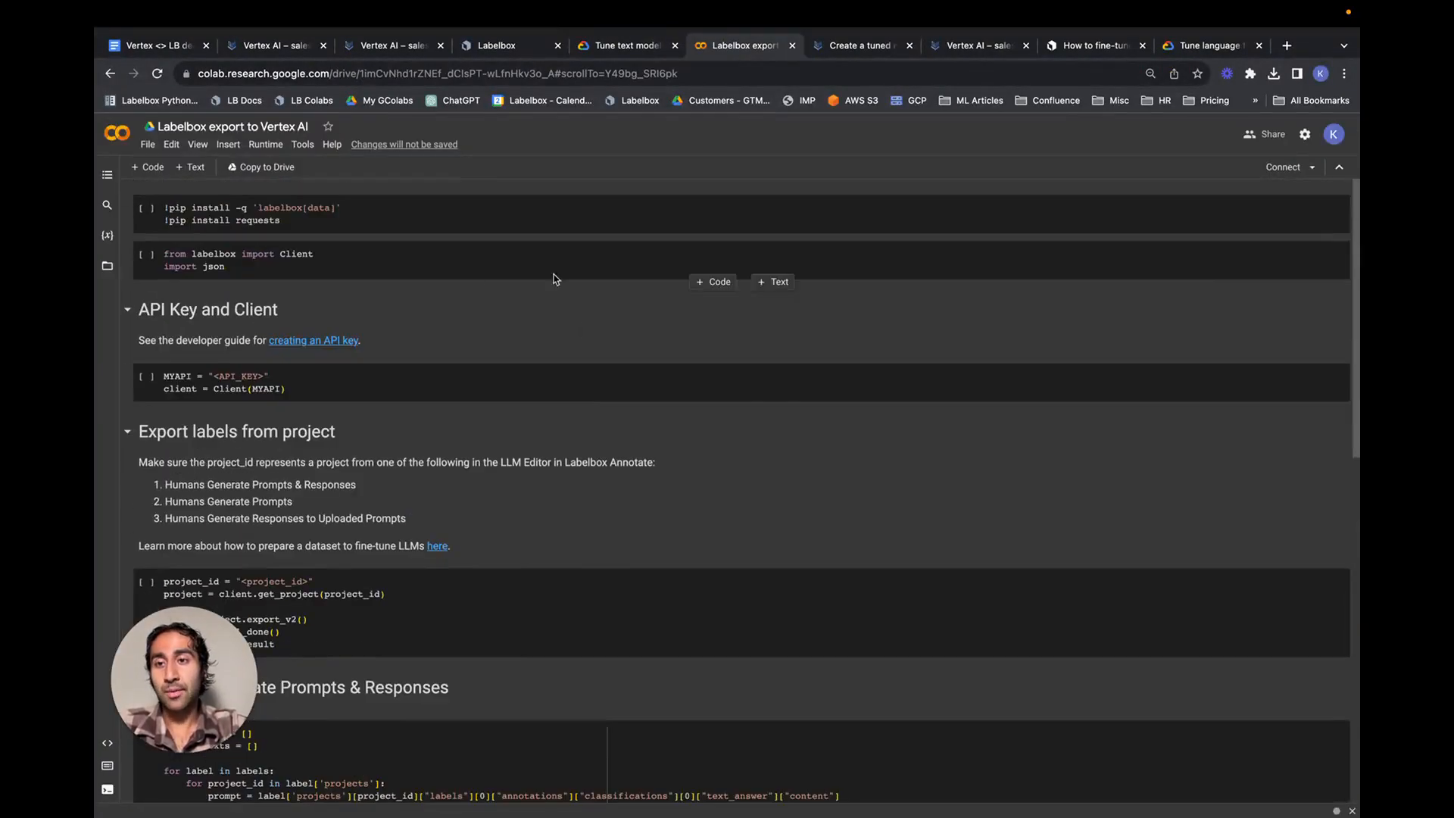
{"action": "scroll", "scroll_direction": "down", "scroll_amount": 3}
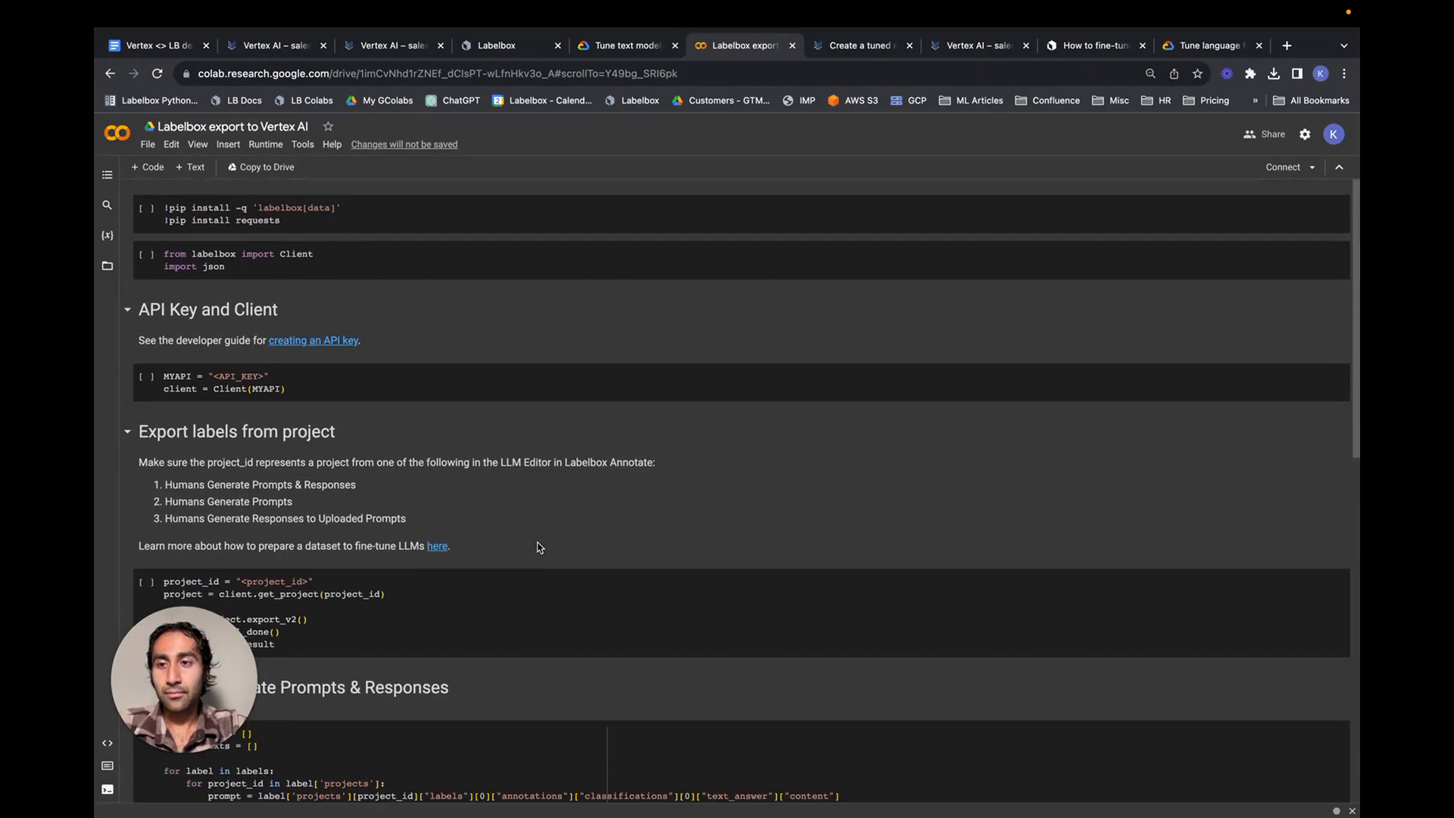
{"action": "scroll", "scroll_direction": "down", "scroll_amount": 3}
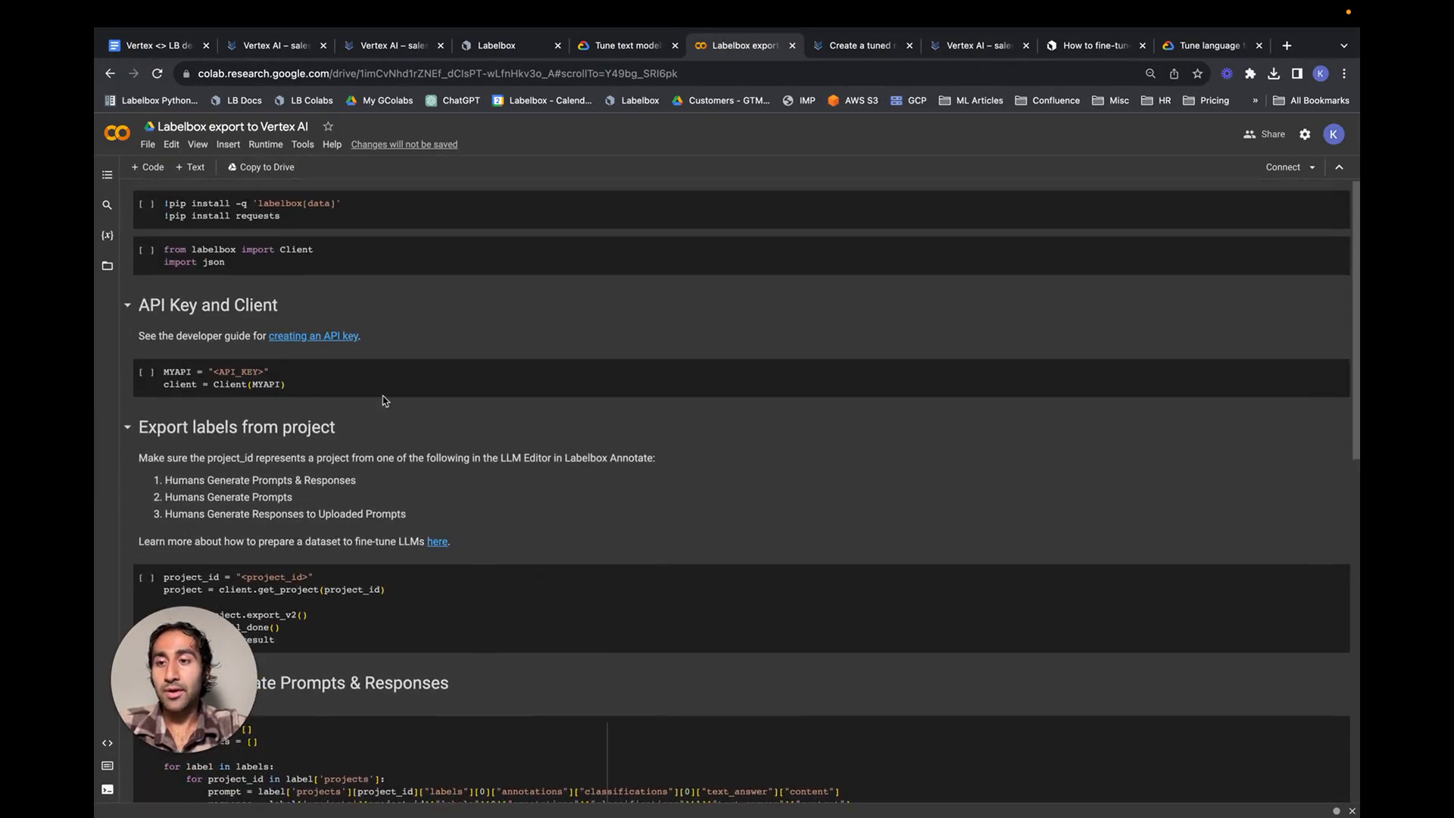
{"action": "scroll", "scroll_direction": "down", "scroll_amount": 3}
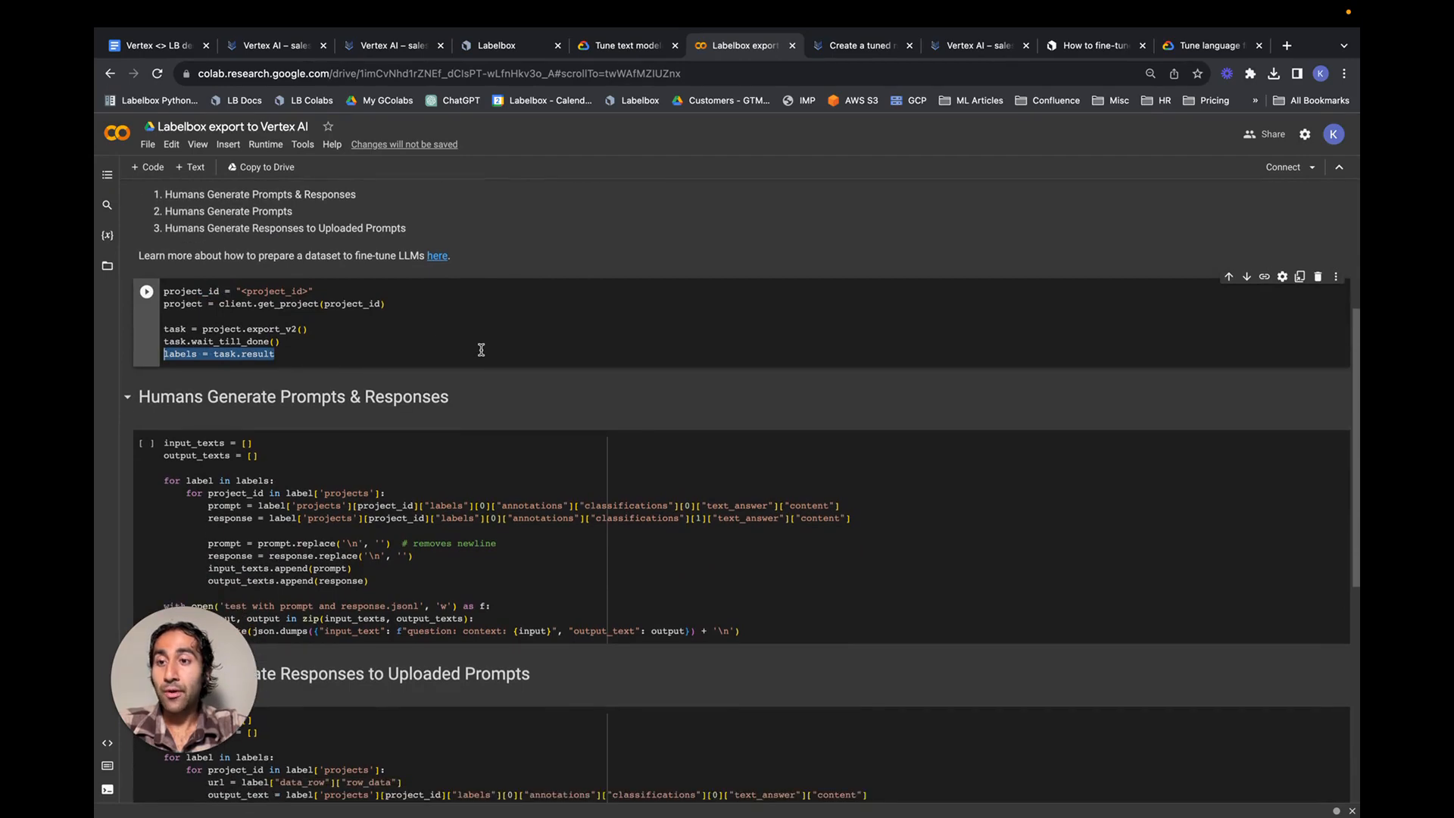
{"action": "scroll", "scroll_direction": "down", "scroll_amount": 3}
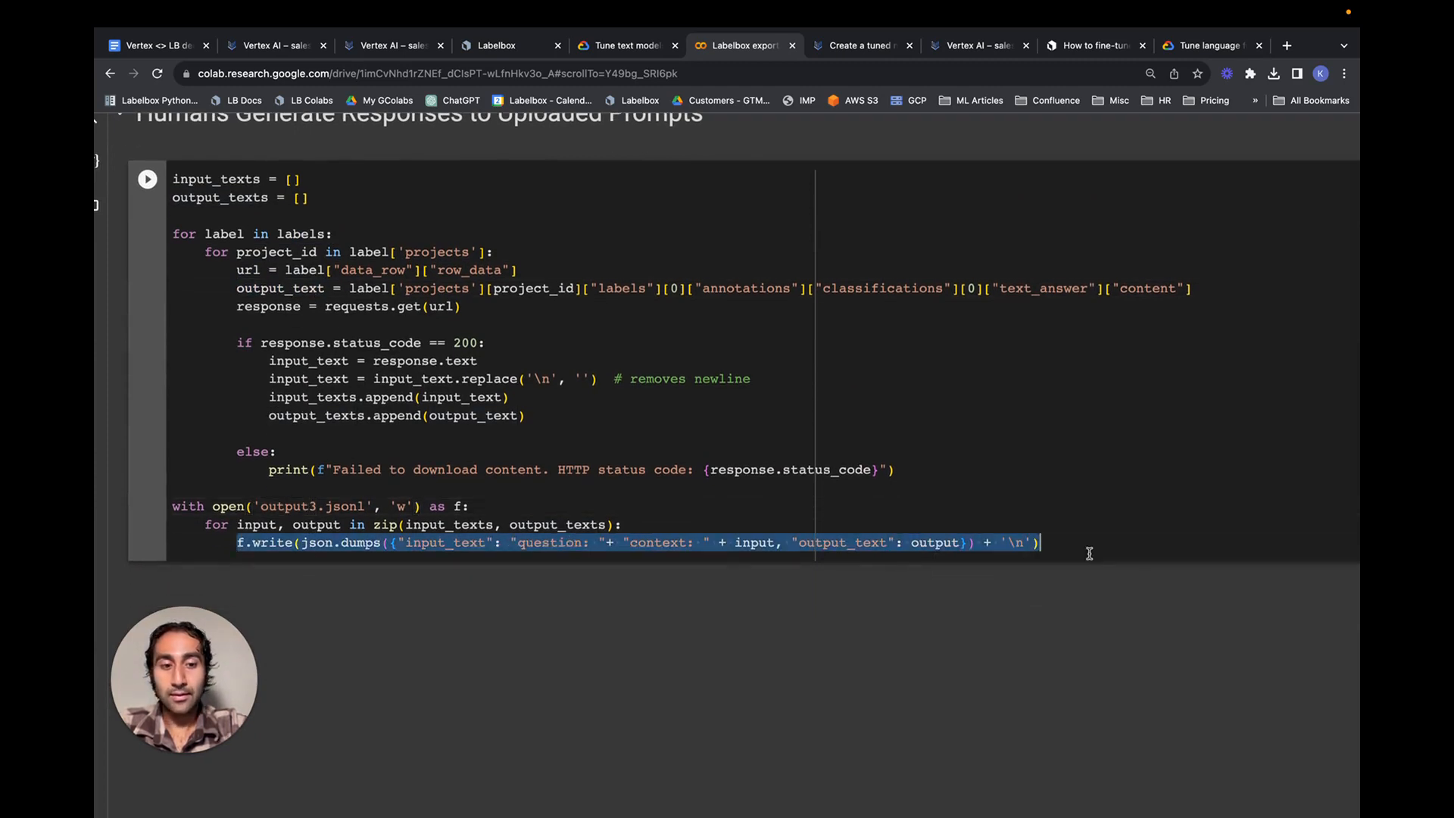
{"action": "mouse_move", "coordinate": [853, 359]}
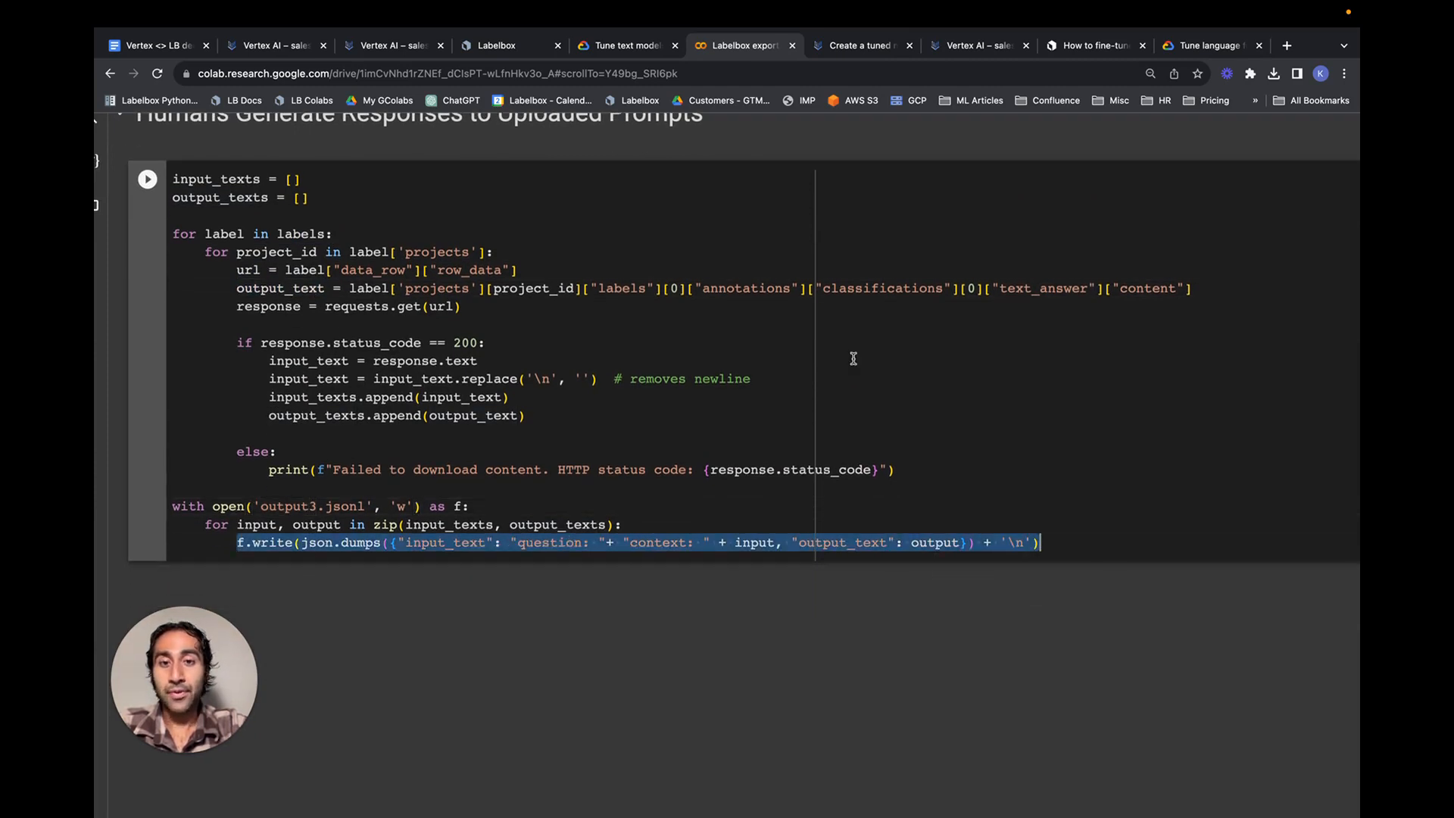
{"action": "mouse_move", "coordinate": [470, 532]}
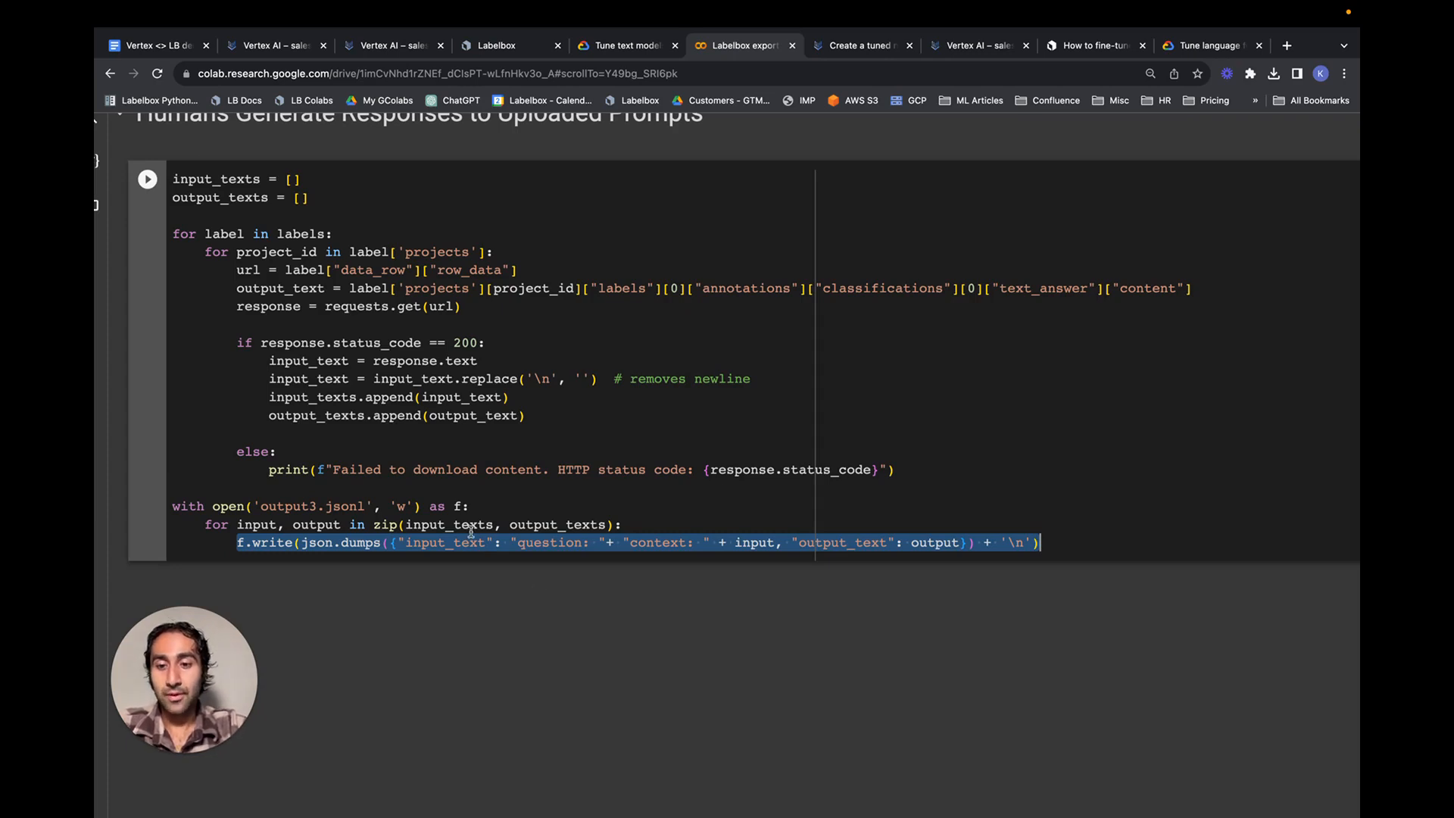
{"action": "left_click", "coordinate": [655, 543]}
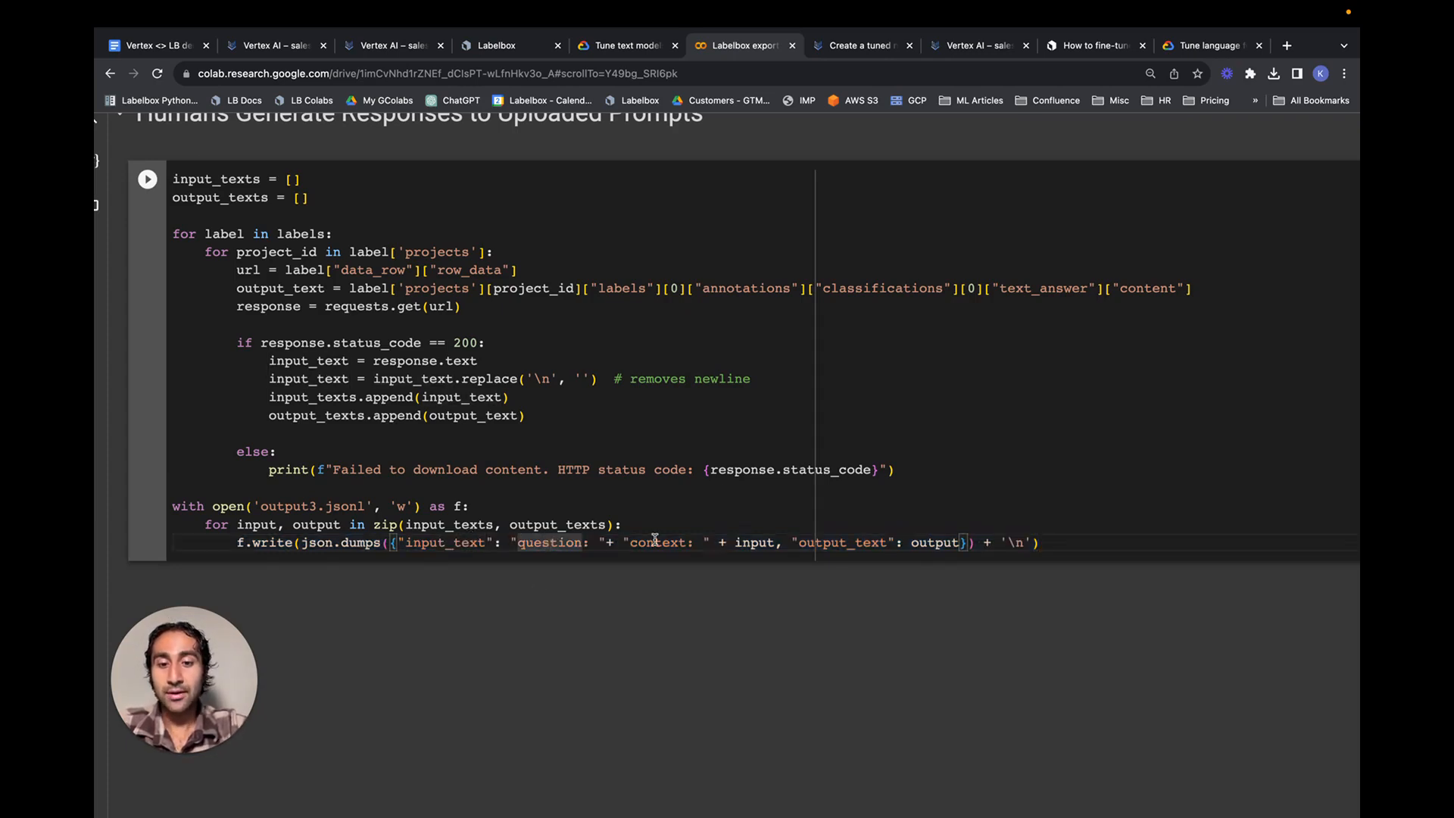
{"action": "scroll", "scroll_direction": "up", "scroll_amount": 3}
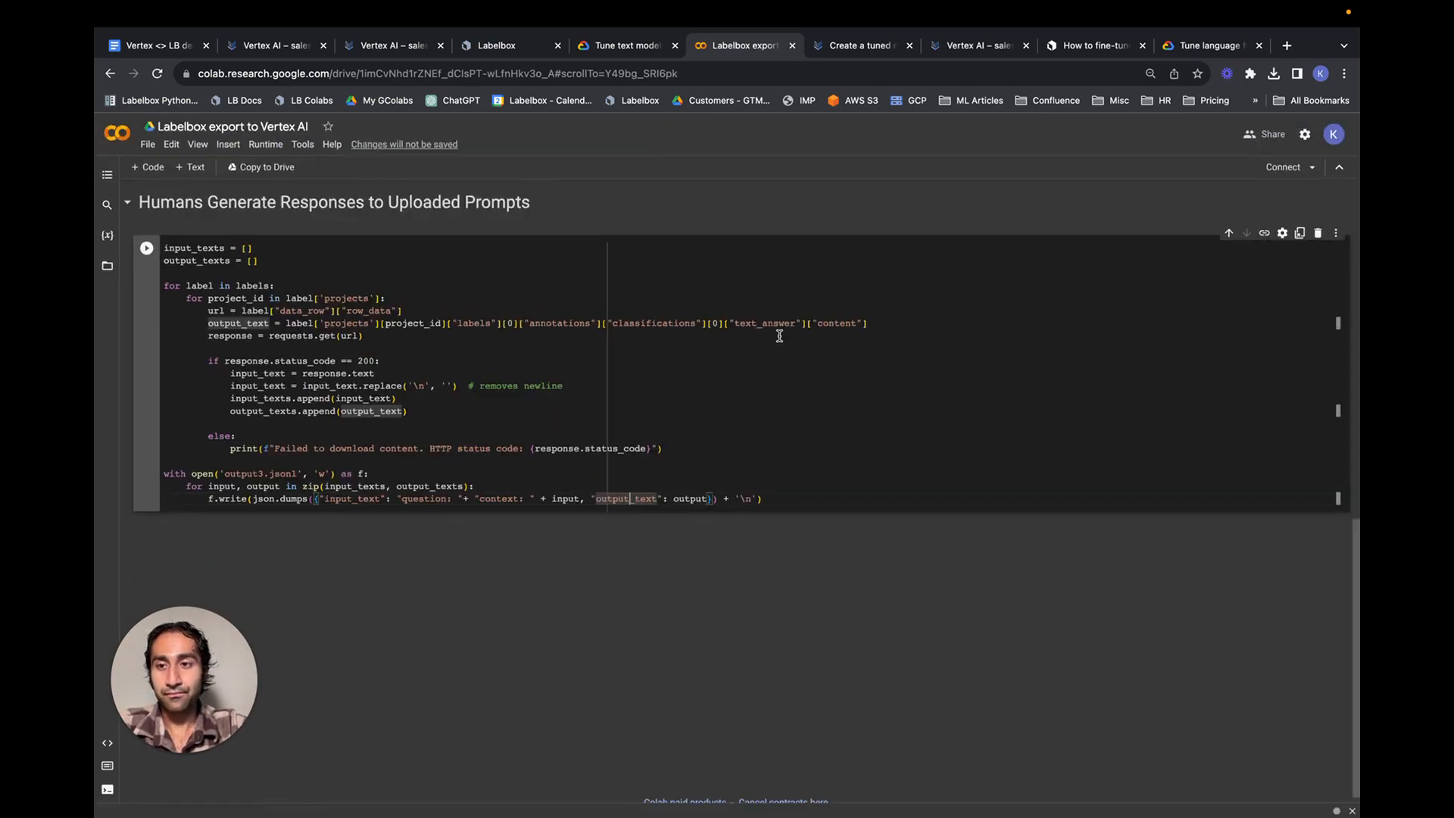
{"action": "scroll", "scroll_direction": "up", "scroll_amount": 3}
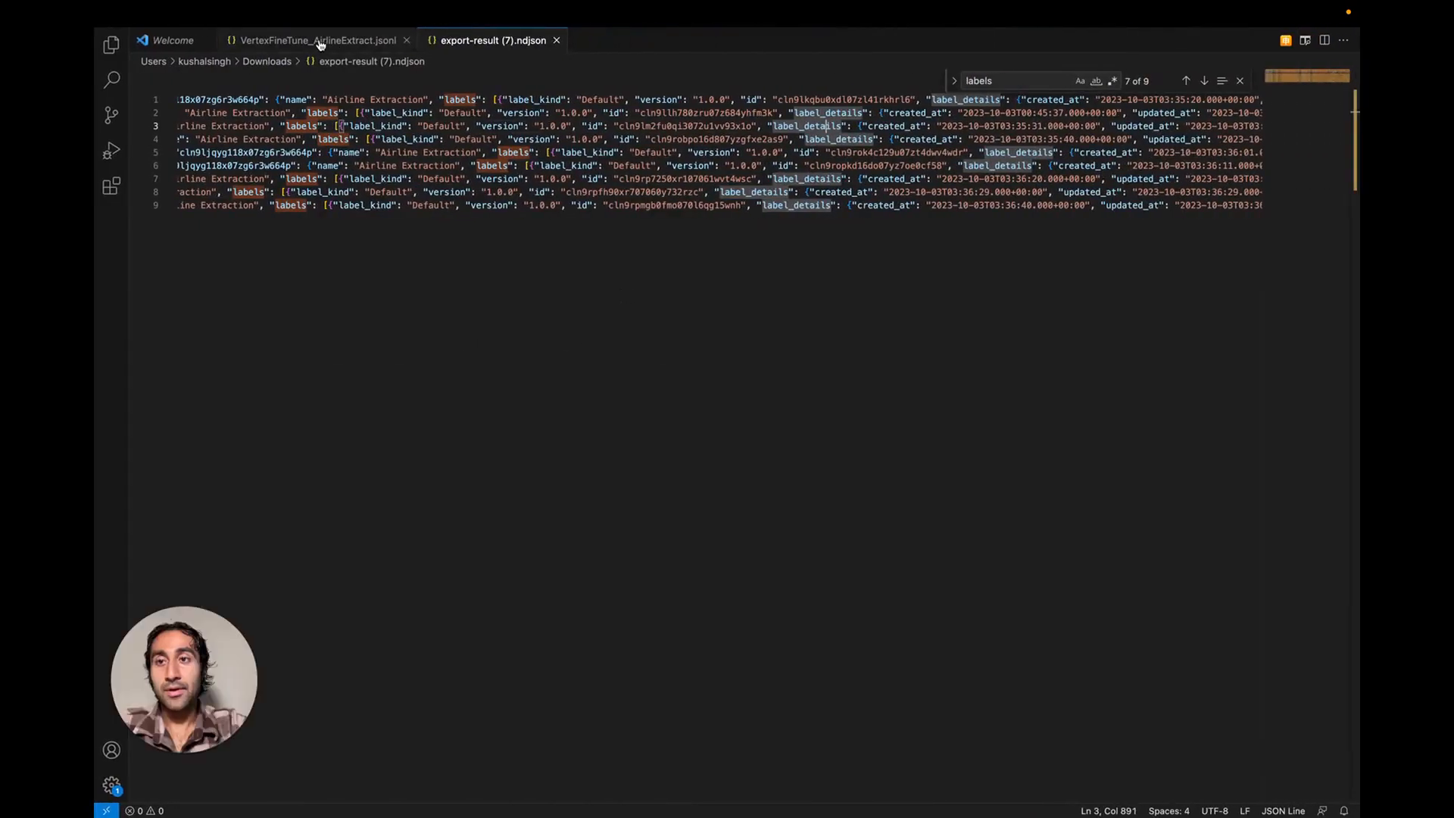
View the question, context and output_text lines in VertexFineTune_AirlineExtract.jsonl
{"action": "left_click", "coordinate": [315, 39]}
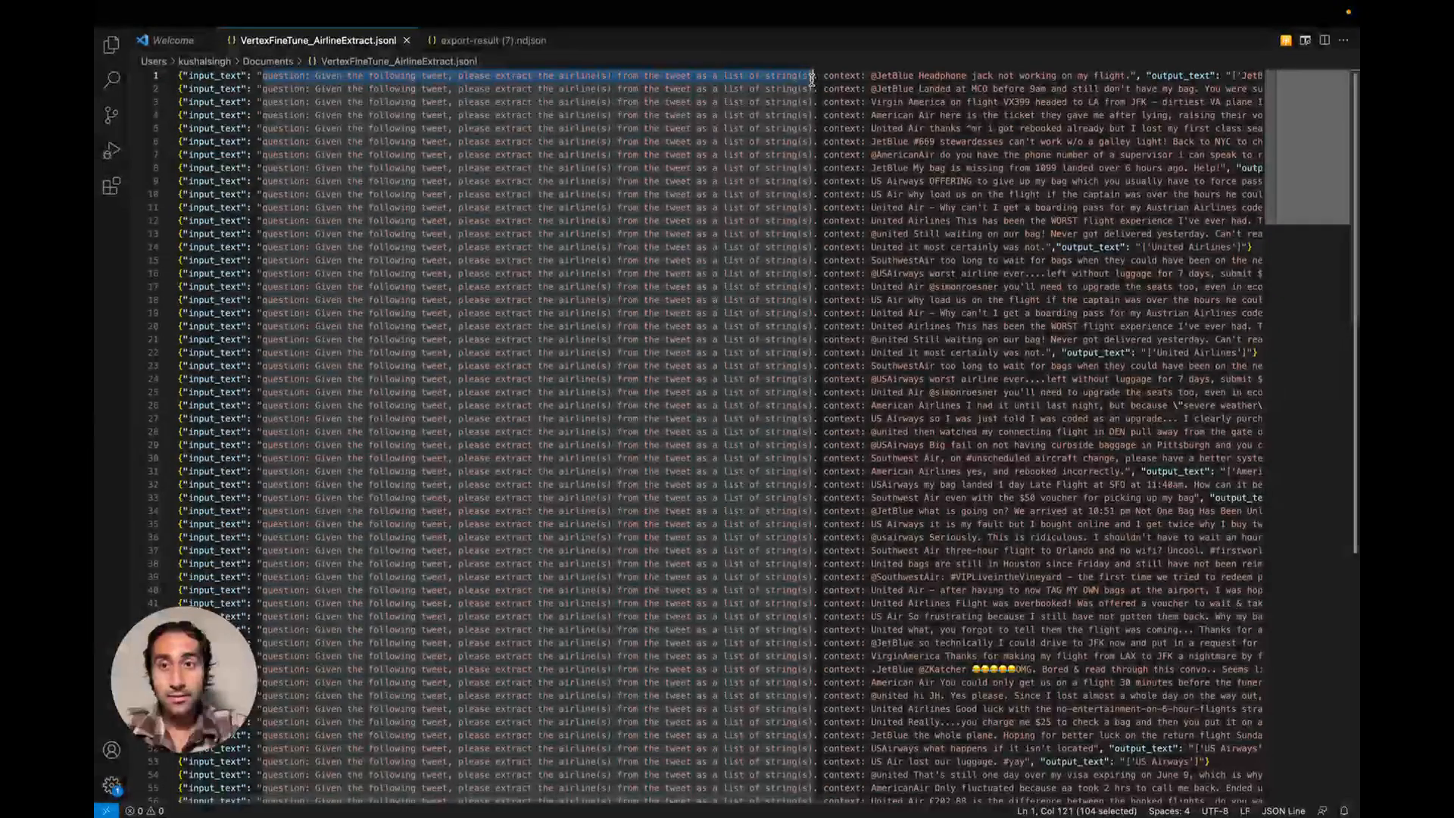
{"action": "left_click", "coordinate": [536, 102]}
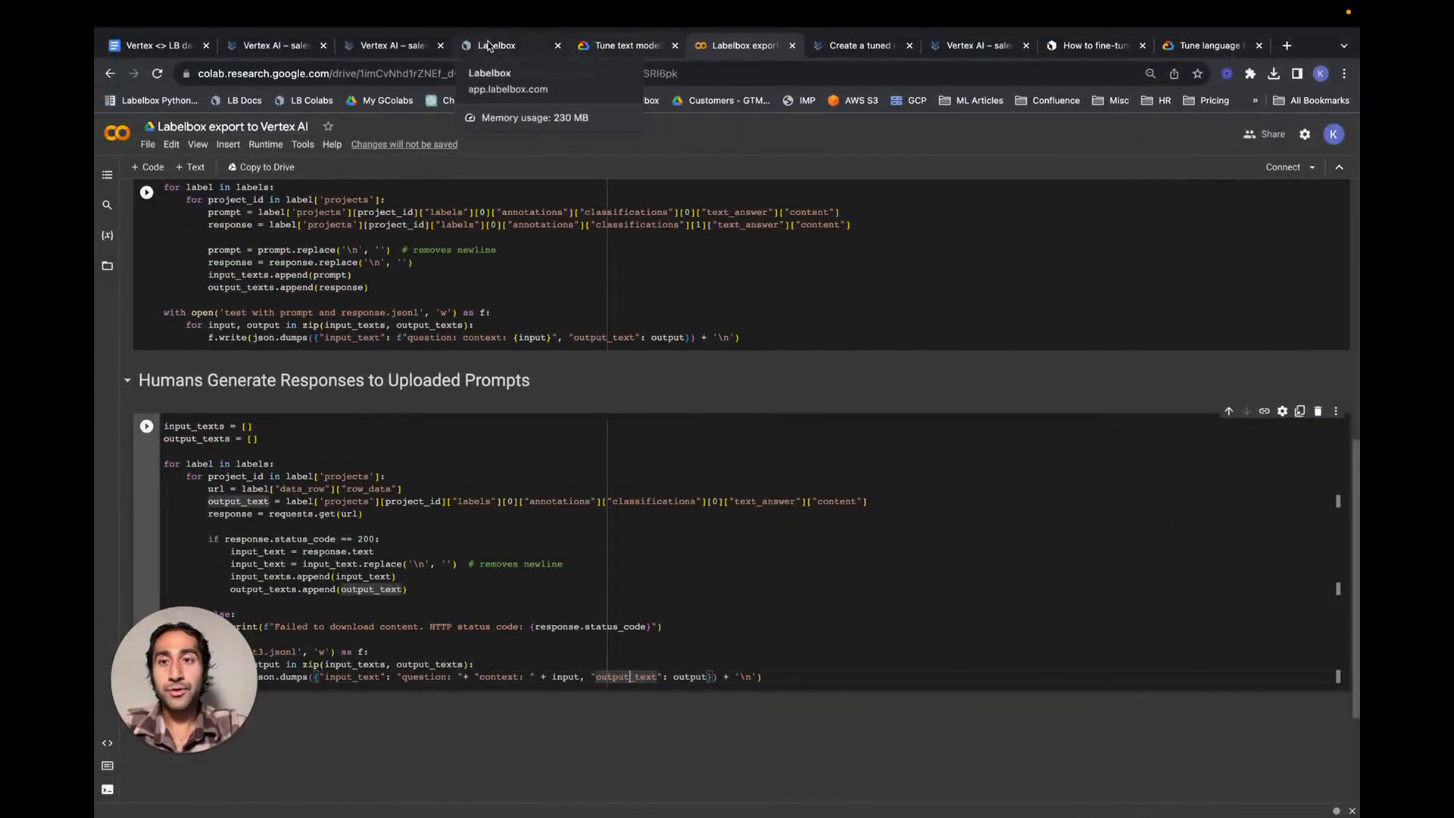
From the Get Started overview, start a new tuned model with supervised tuning selected
{"action": "left_click", "coordinate": [857, 45]}
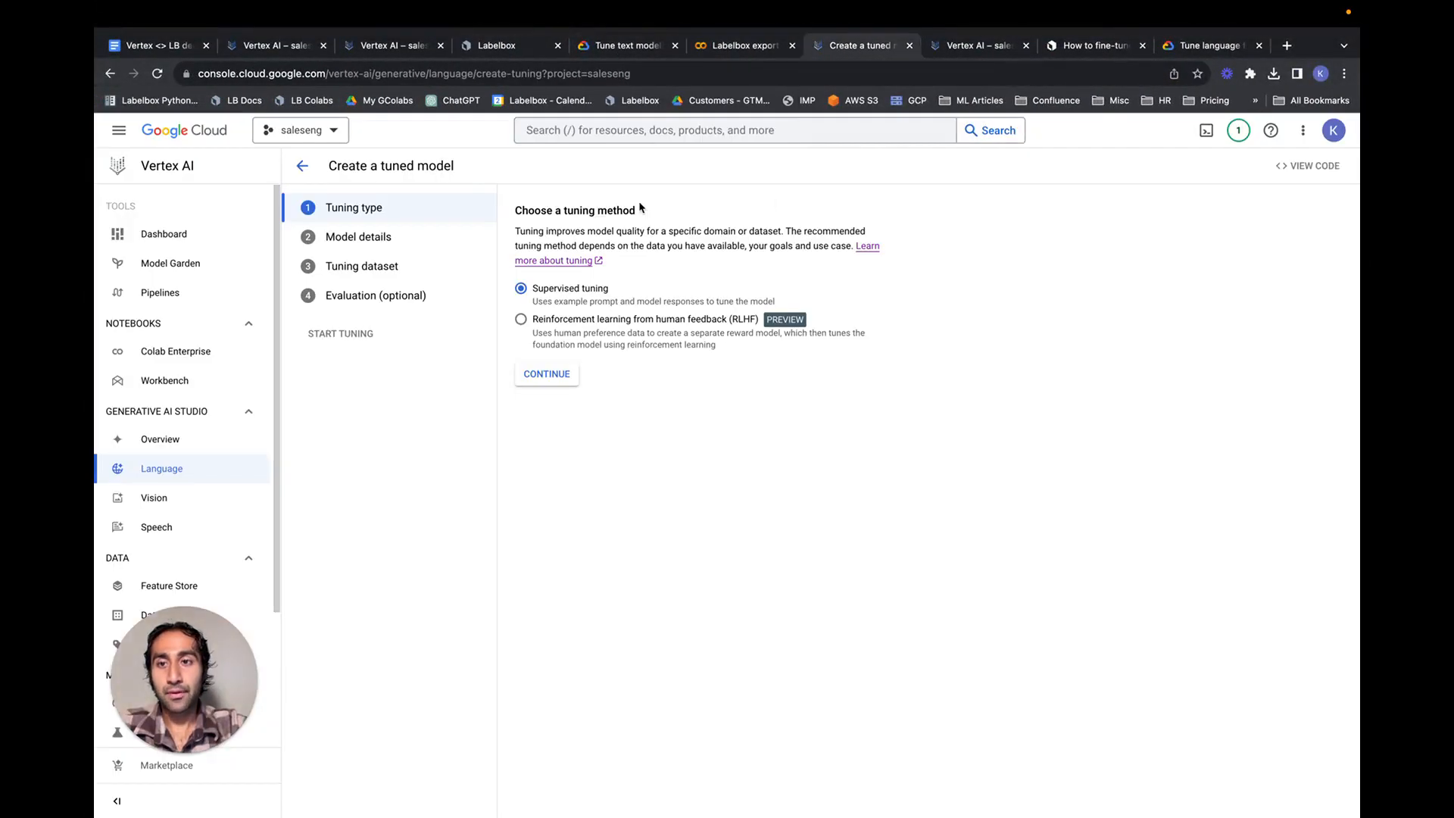
{"action": "mouse_move", "coordinate": [663, 192]}
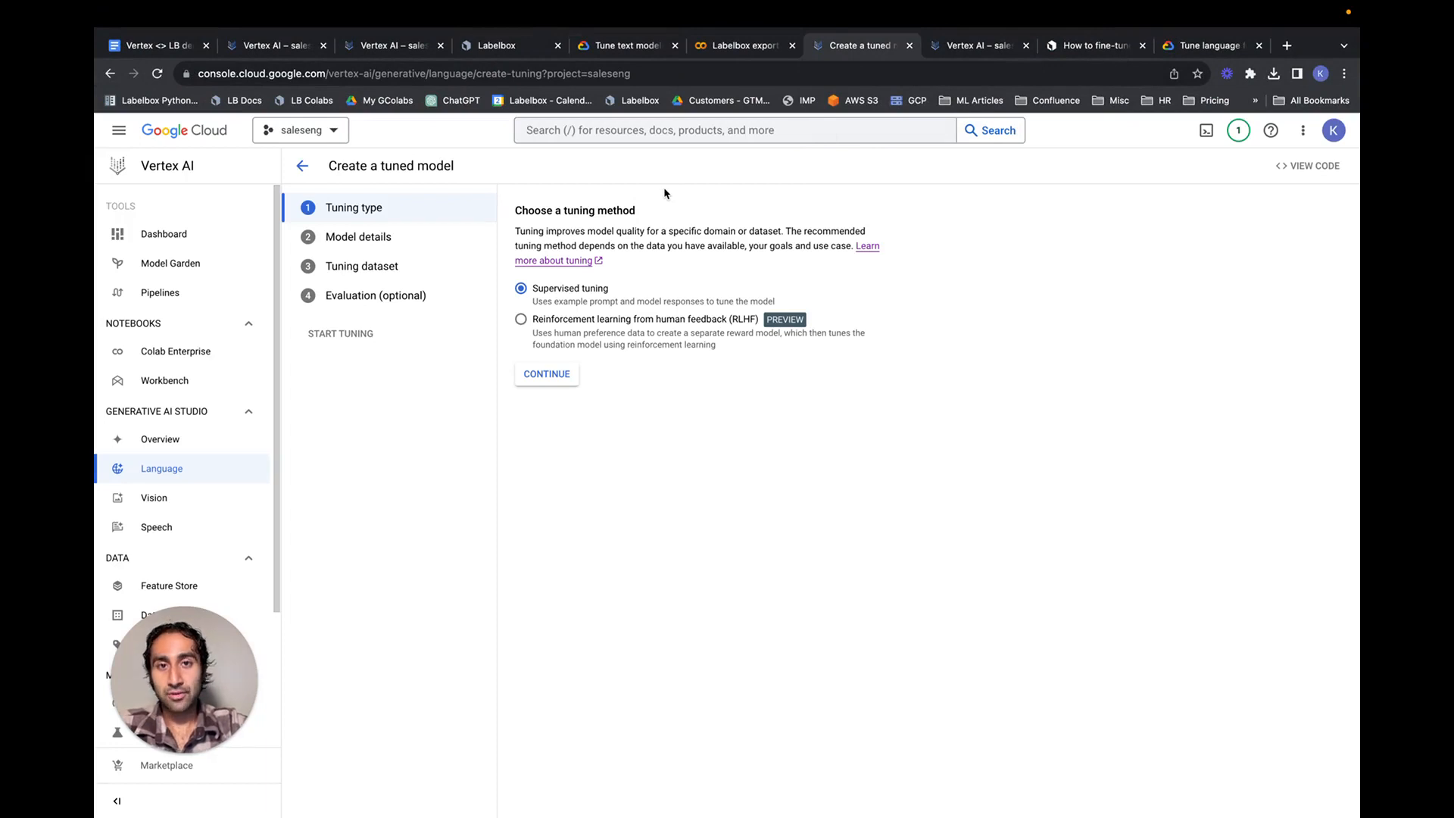
{"action": "mouse_move", "coordinate": [419, 382]}
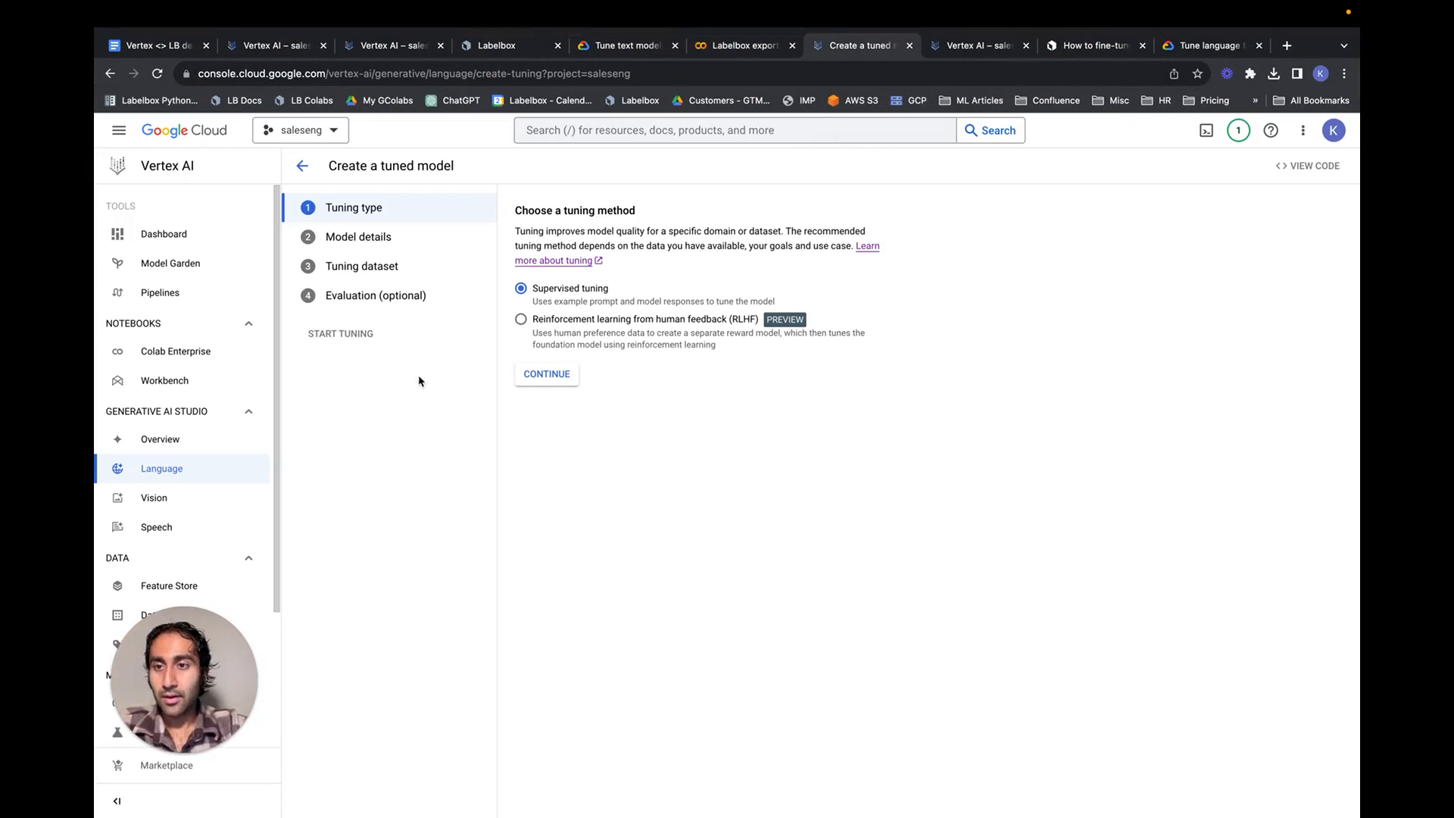
{"action": "mouse_move", "coordinate": [303, 166]}
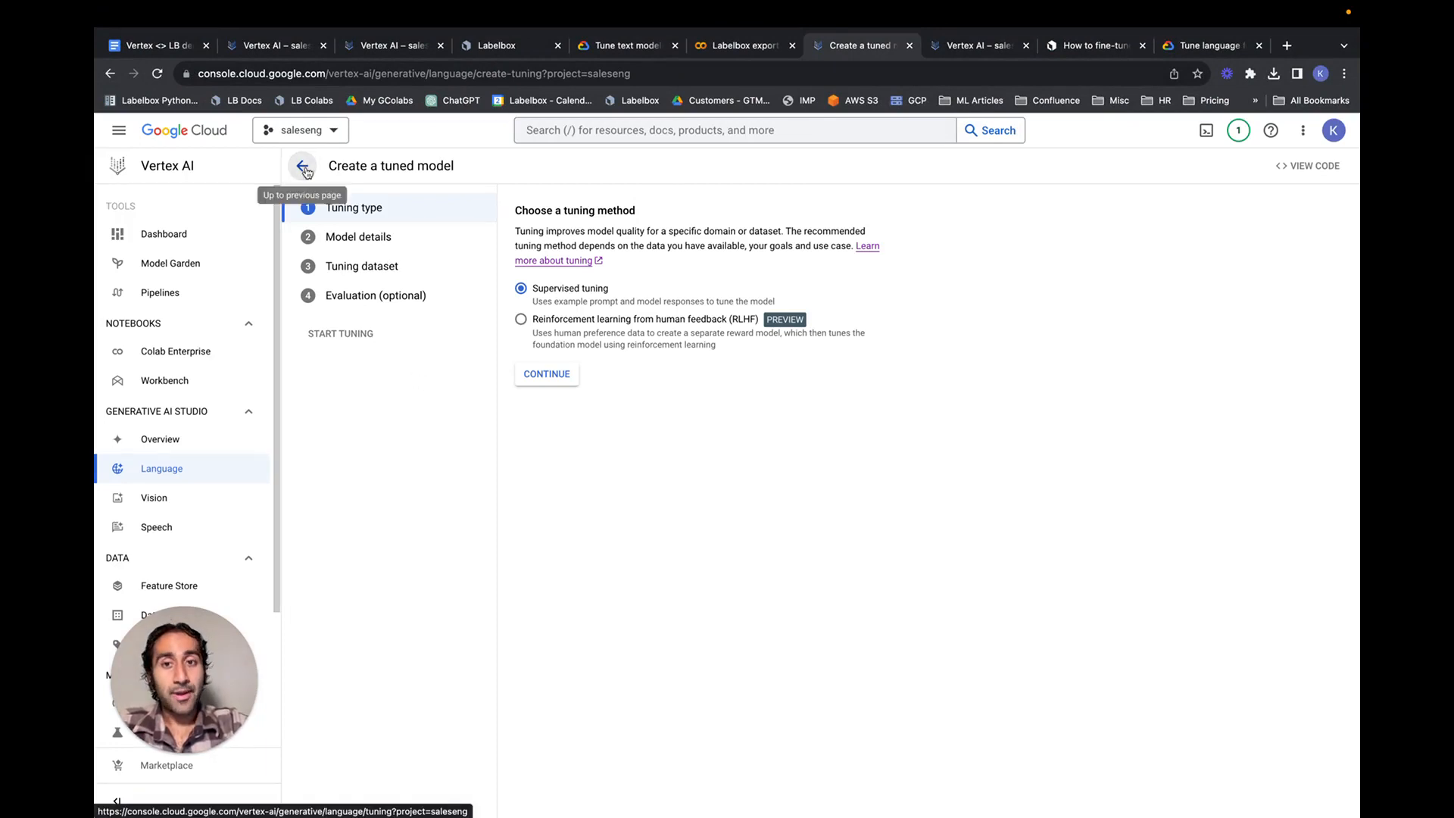
{"action": "left_click", "coordinate": [303, 167]}
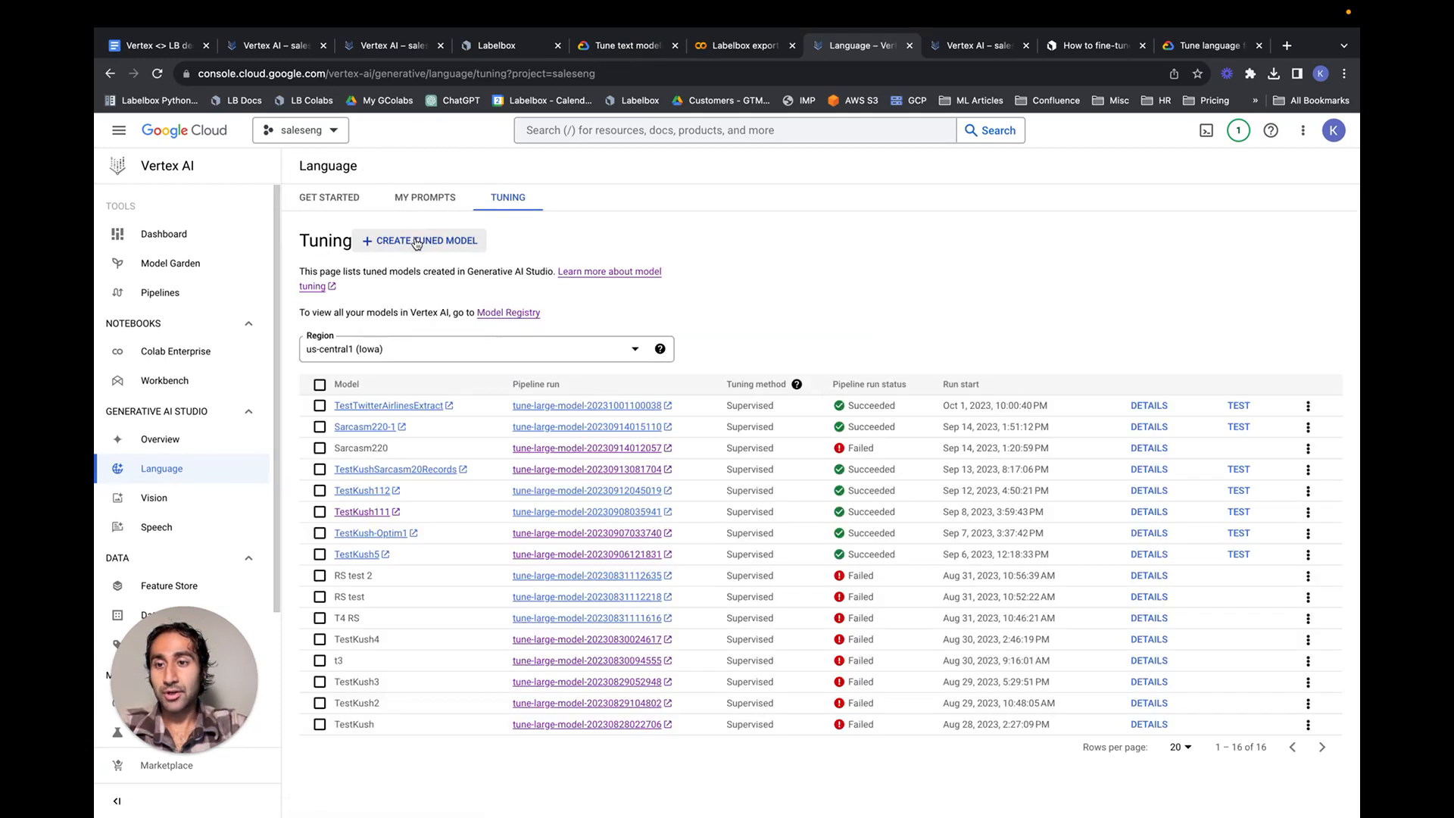
{"action": "left_click", "coordinate": [329, 197]}
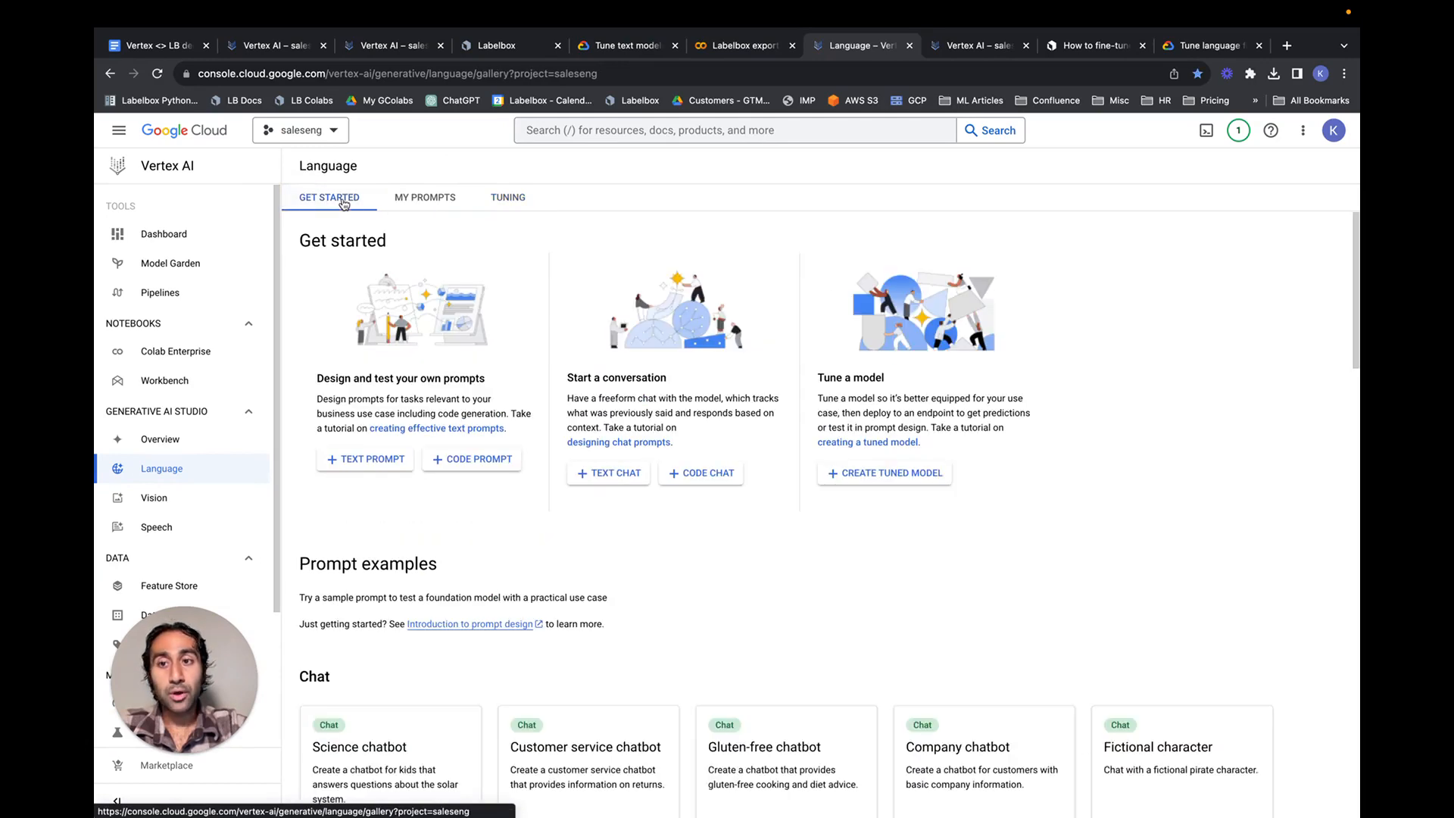
{"action": "left_click", "coordinate": [883, 473]}
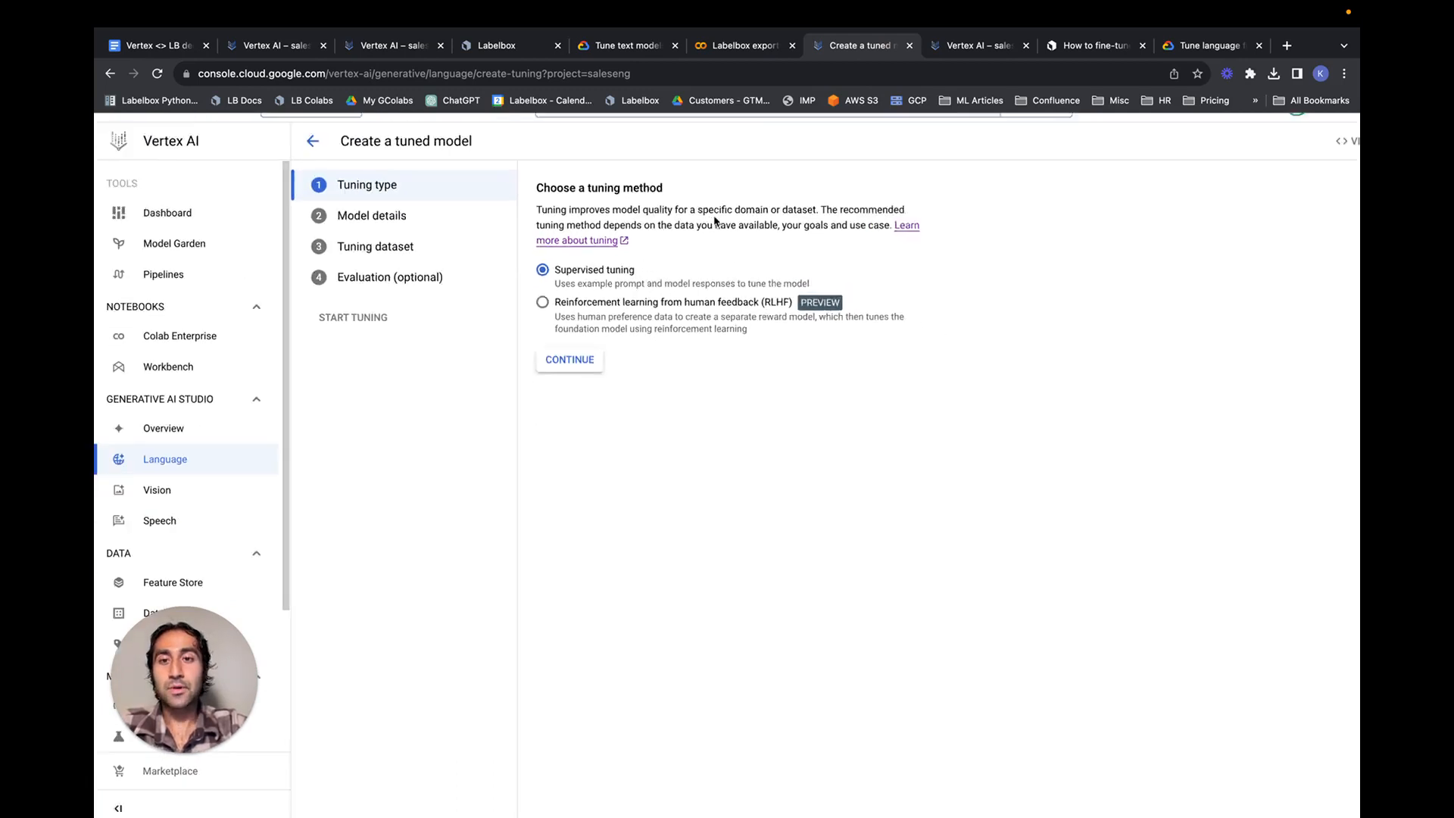
{"action": "scroll", "scroll_direction": "up", "scroll_amount": 3}
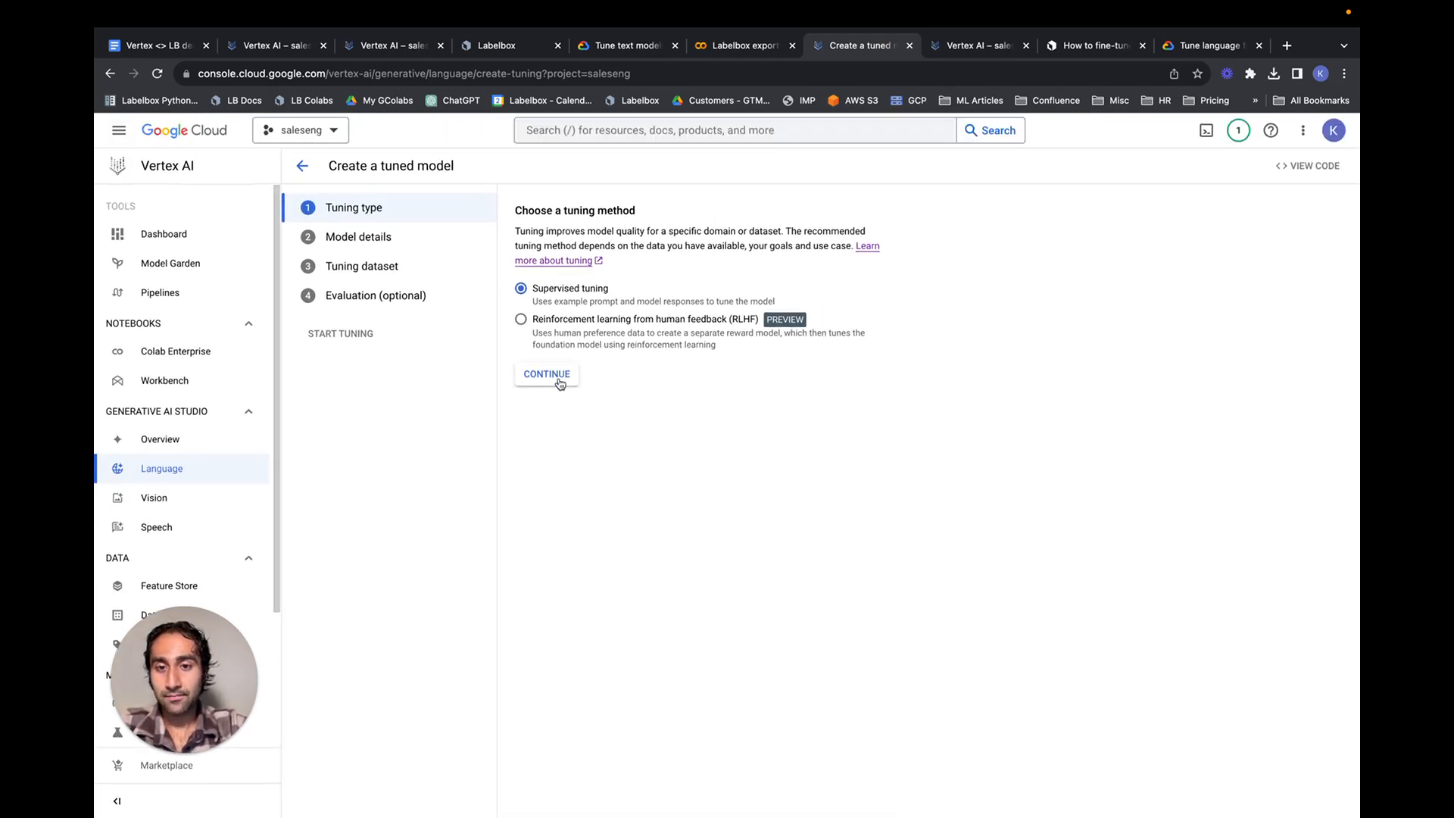
Accept supervised tuning and name the model TwitterAIRLINEExtraction on text-bison@001
{"action": "left_click", "coordinate": [547, 374]}
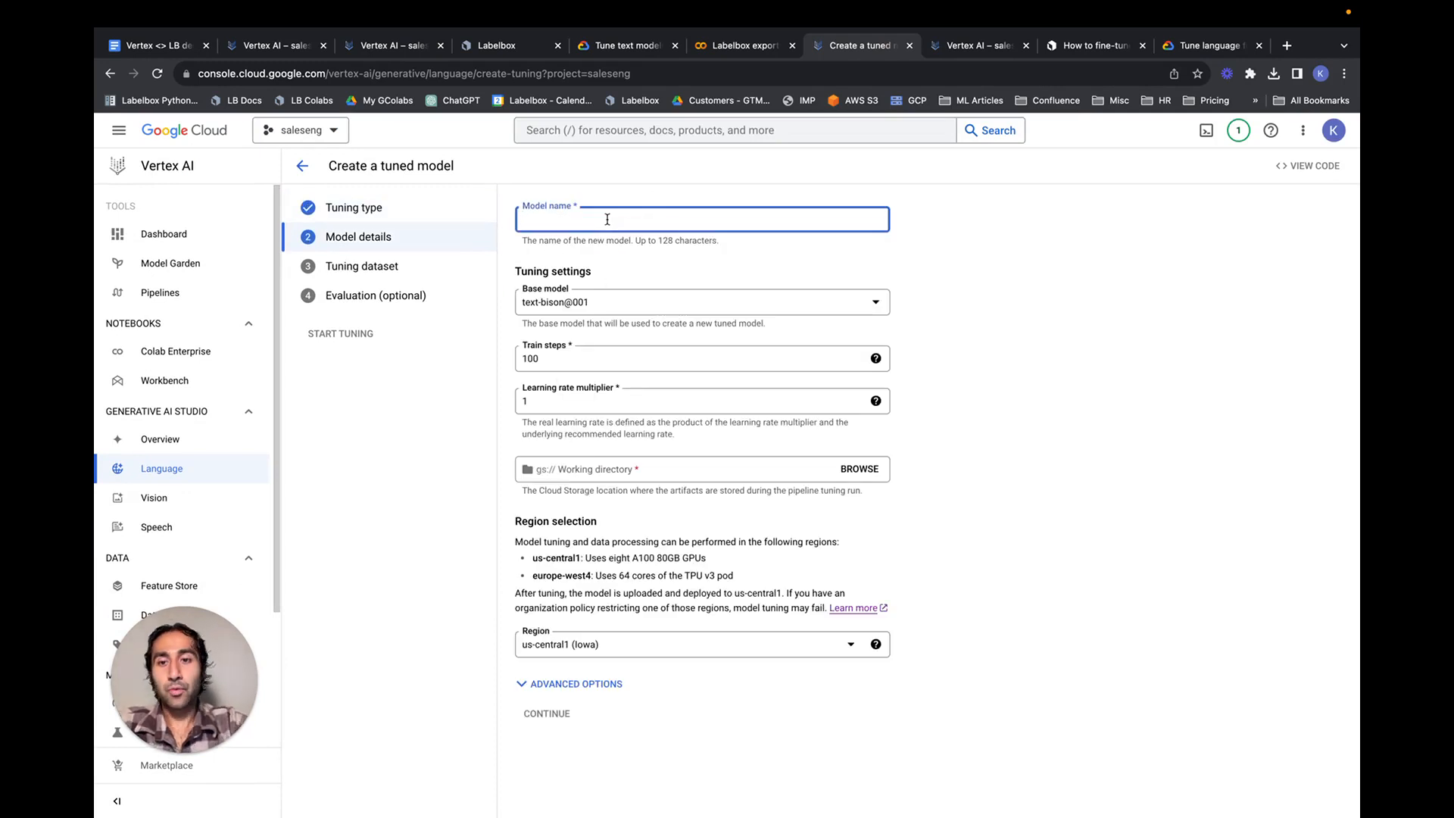
{"action": "type", "text": "TwitterAIRLINEE"}
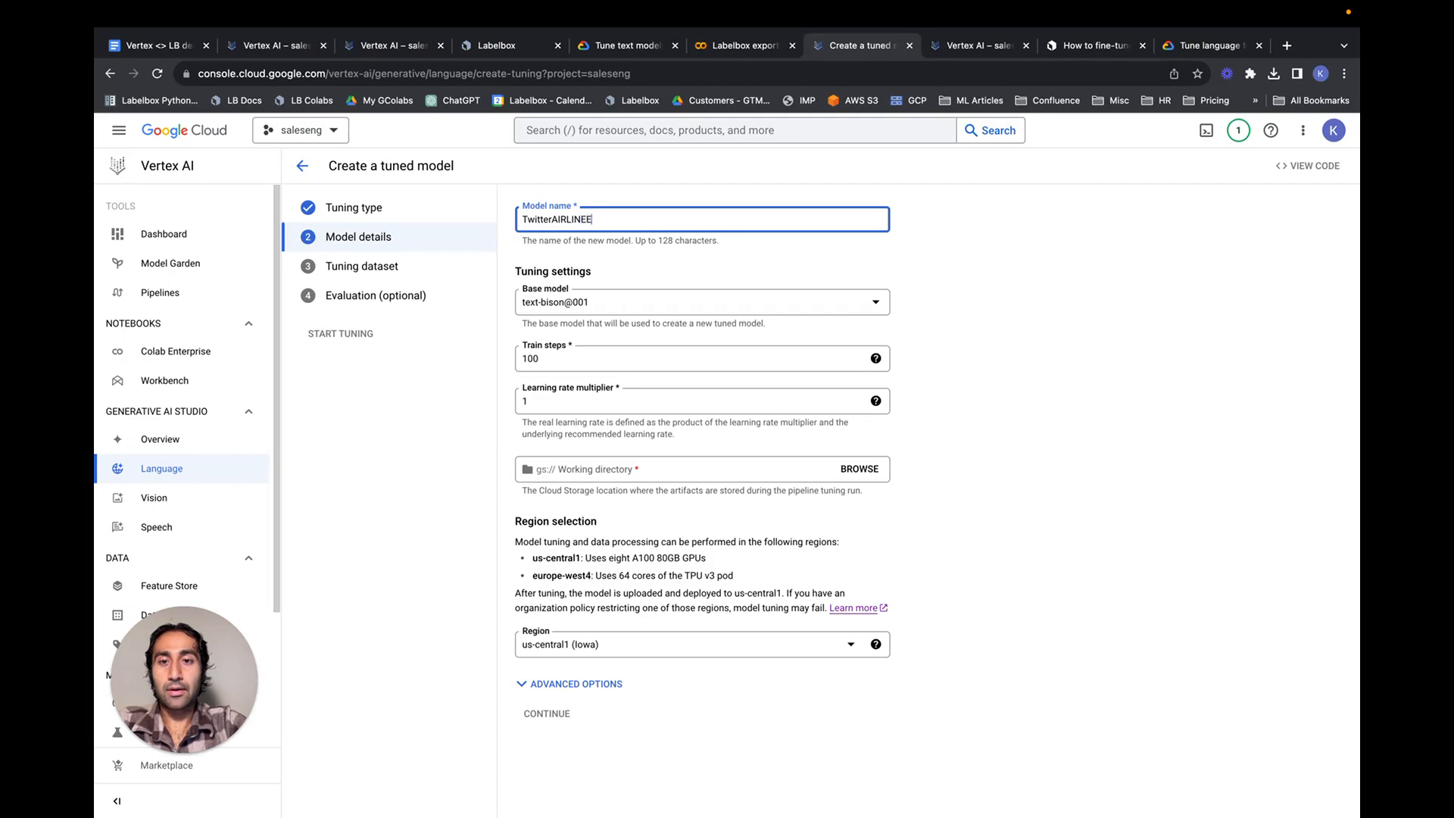
{"action": "type", "text": "xtraction"}
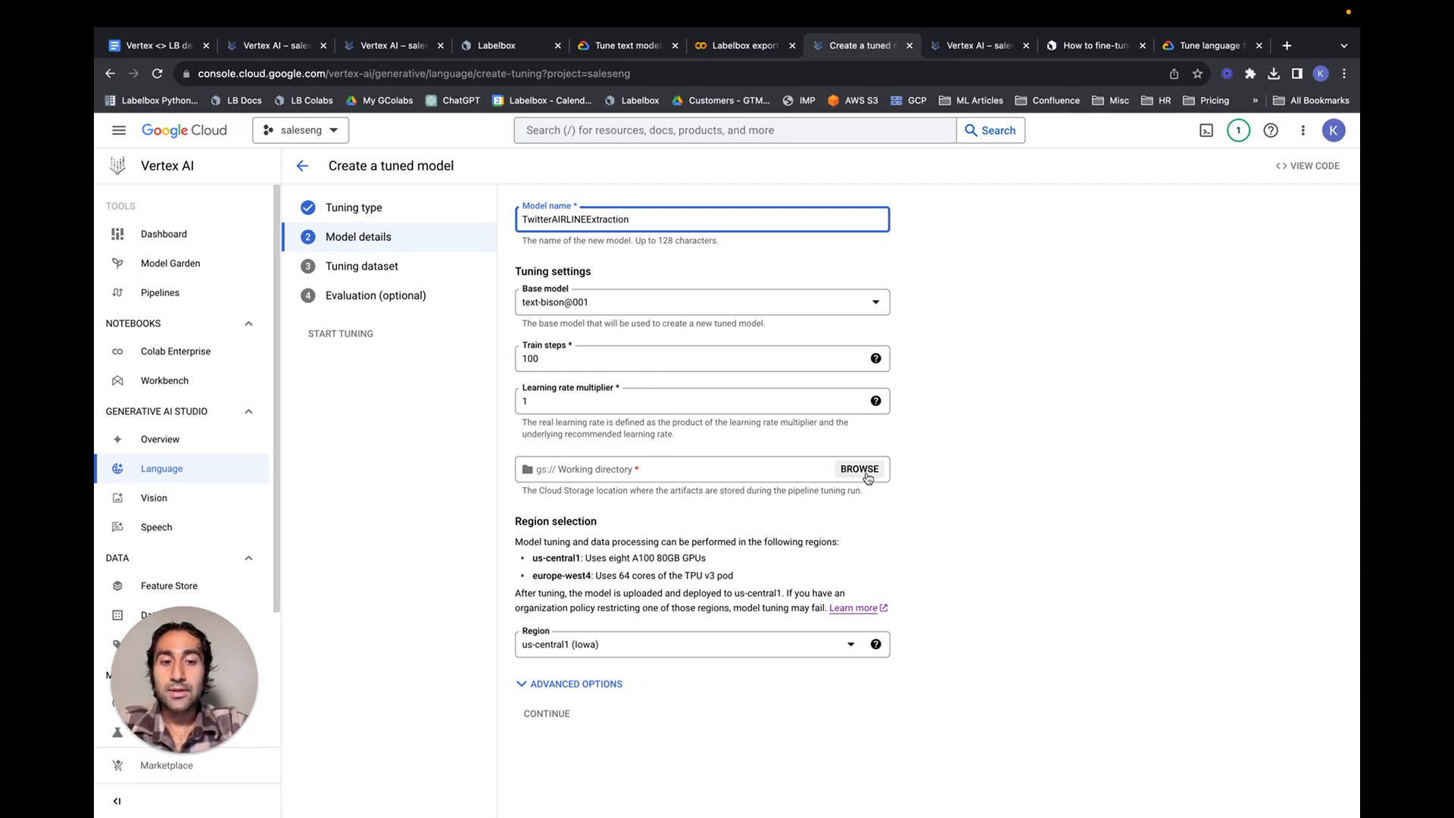
Set the lb-kush bucket as the working directory and continue to the tuning dataset step
{"action": "left_click", "coordinate": [858, 468]}
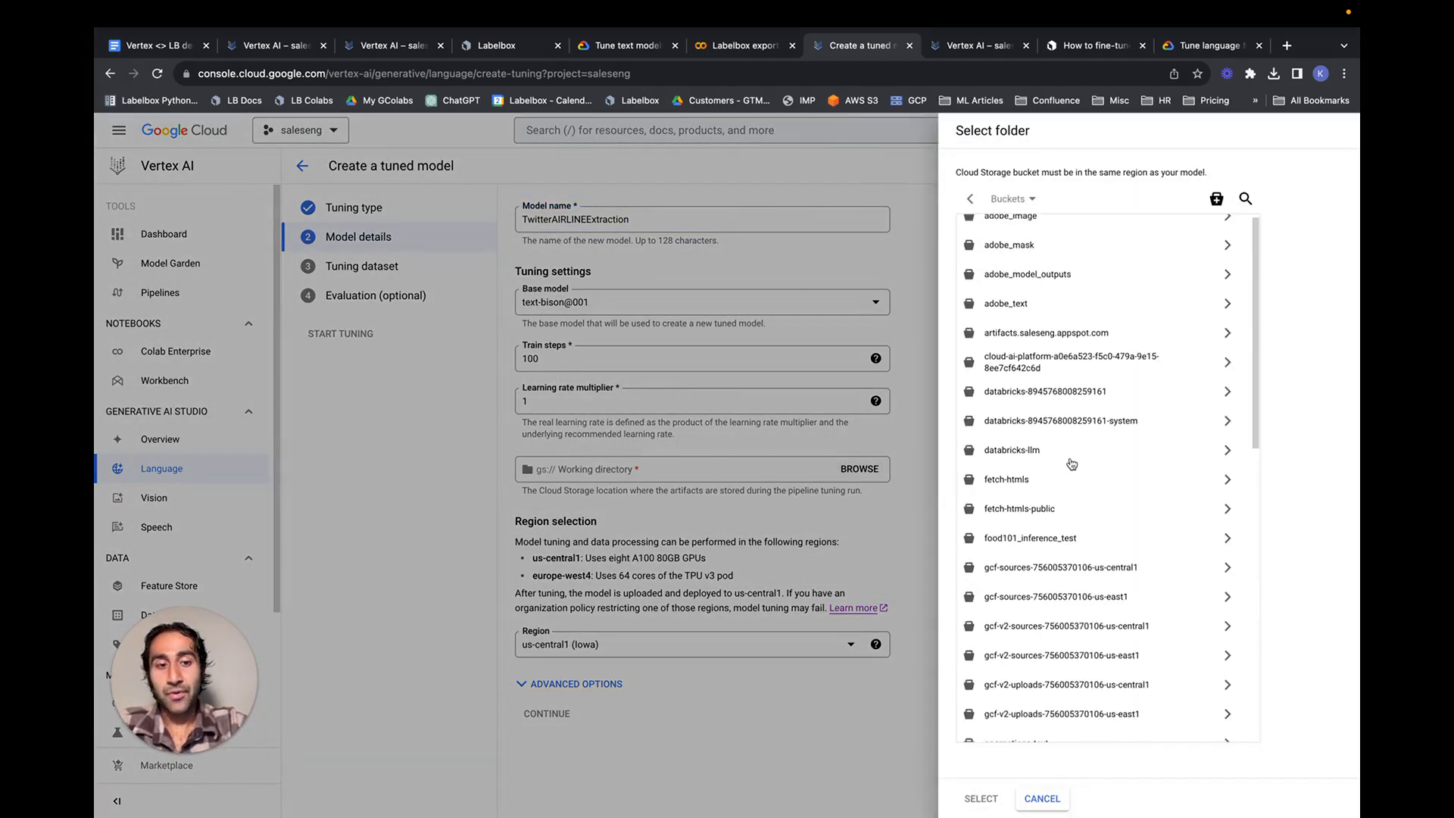
{"action": "scroll", "scroll_direction": "down", "scroll_amount": 3}
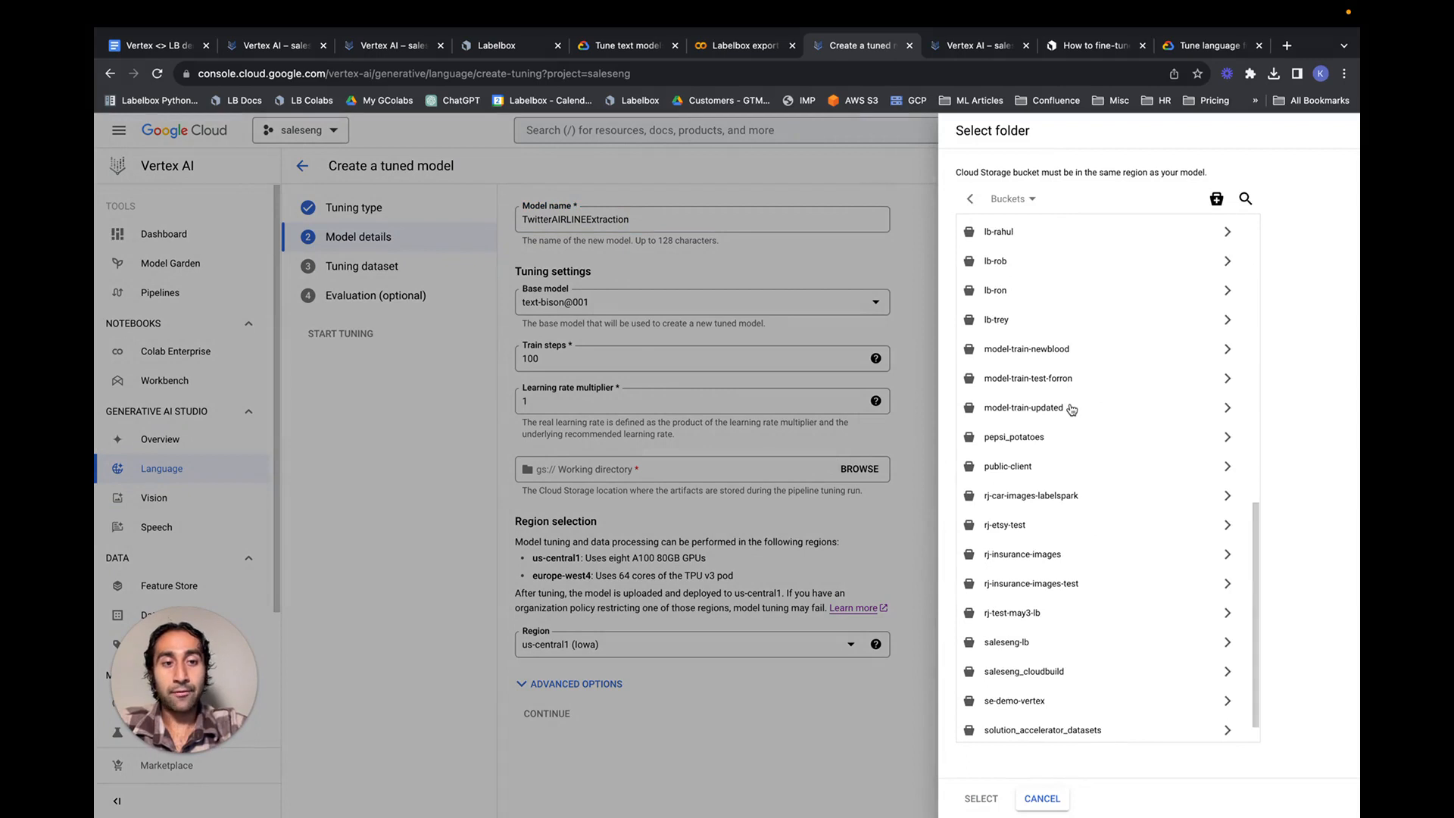
{"action": "scroll", "scroll_direction": "up", "scroll_amount": 3}
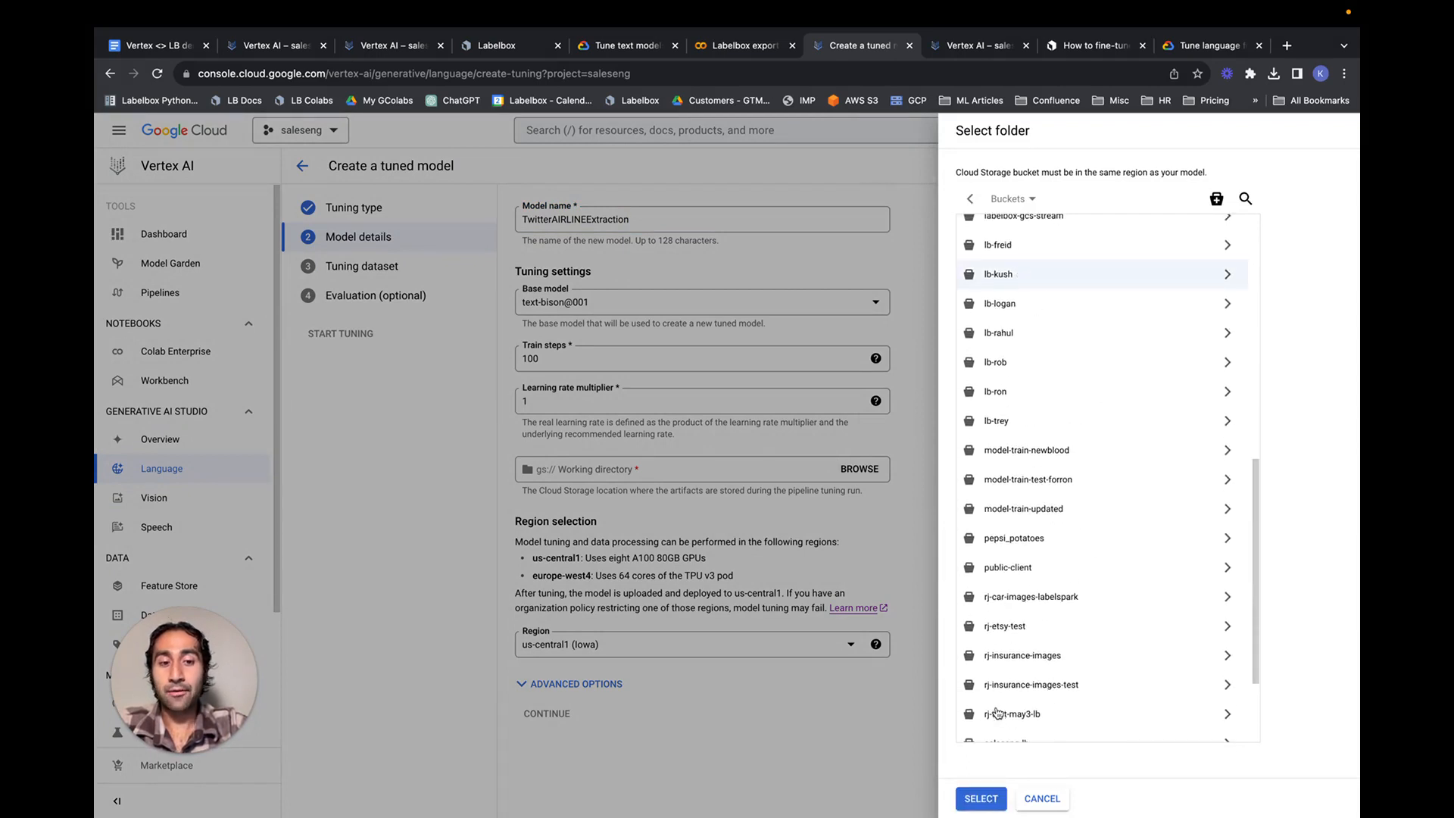
{"action": "left_click", "coordinate": [980, 798]}
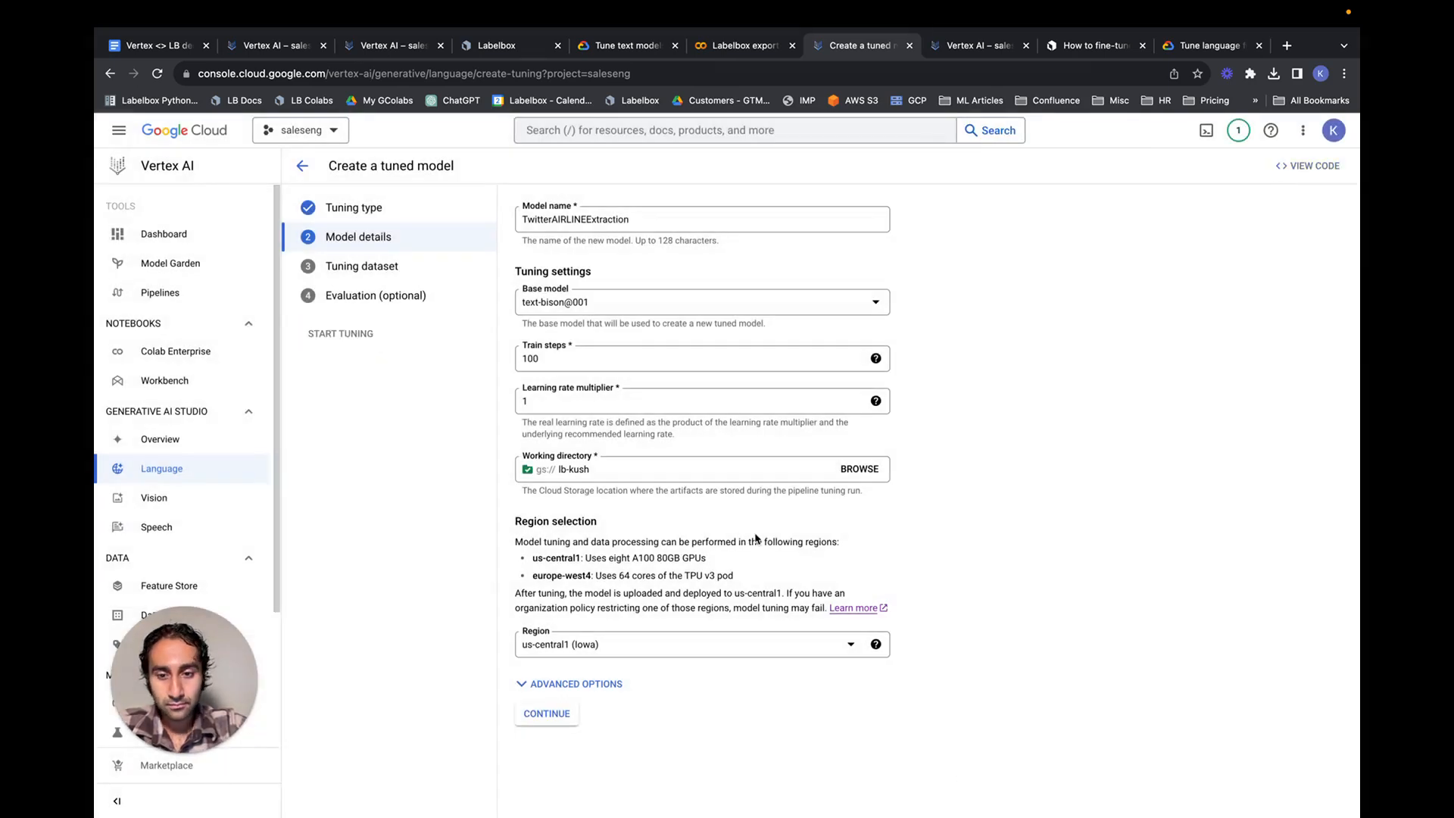
{"action": "mouse_move", "coordinate": [607, 662]}
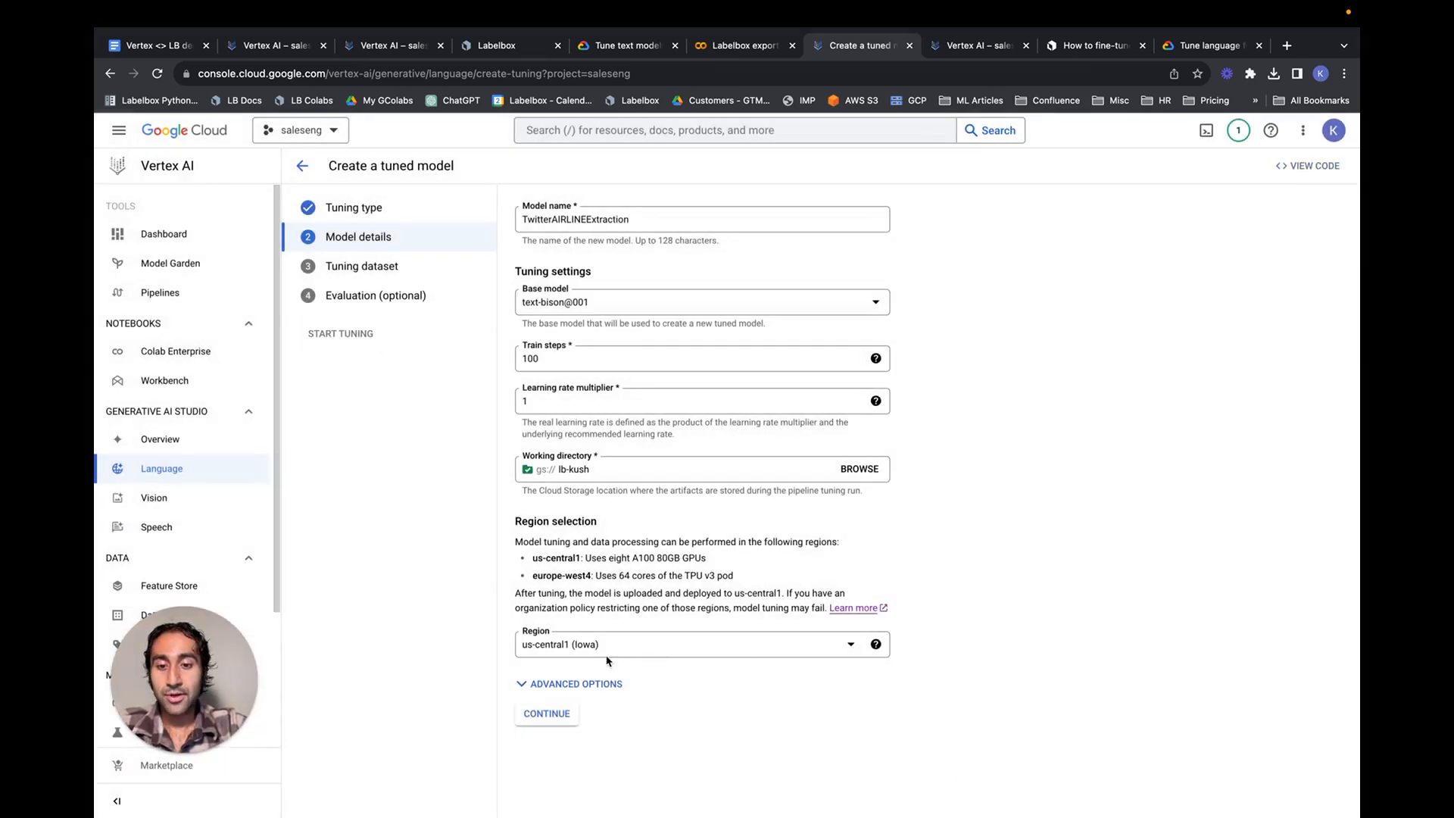
{"action": "left_click", "coordinate": [547, 713]}
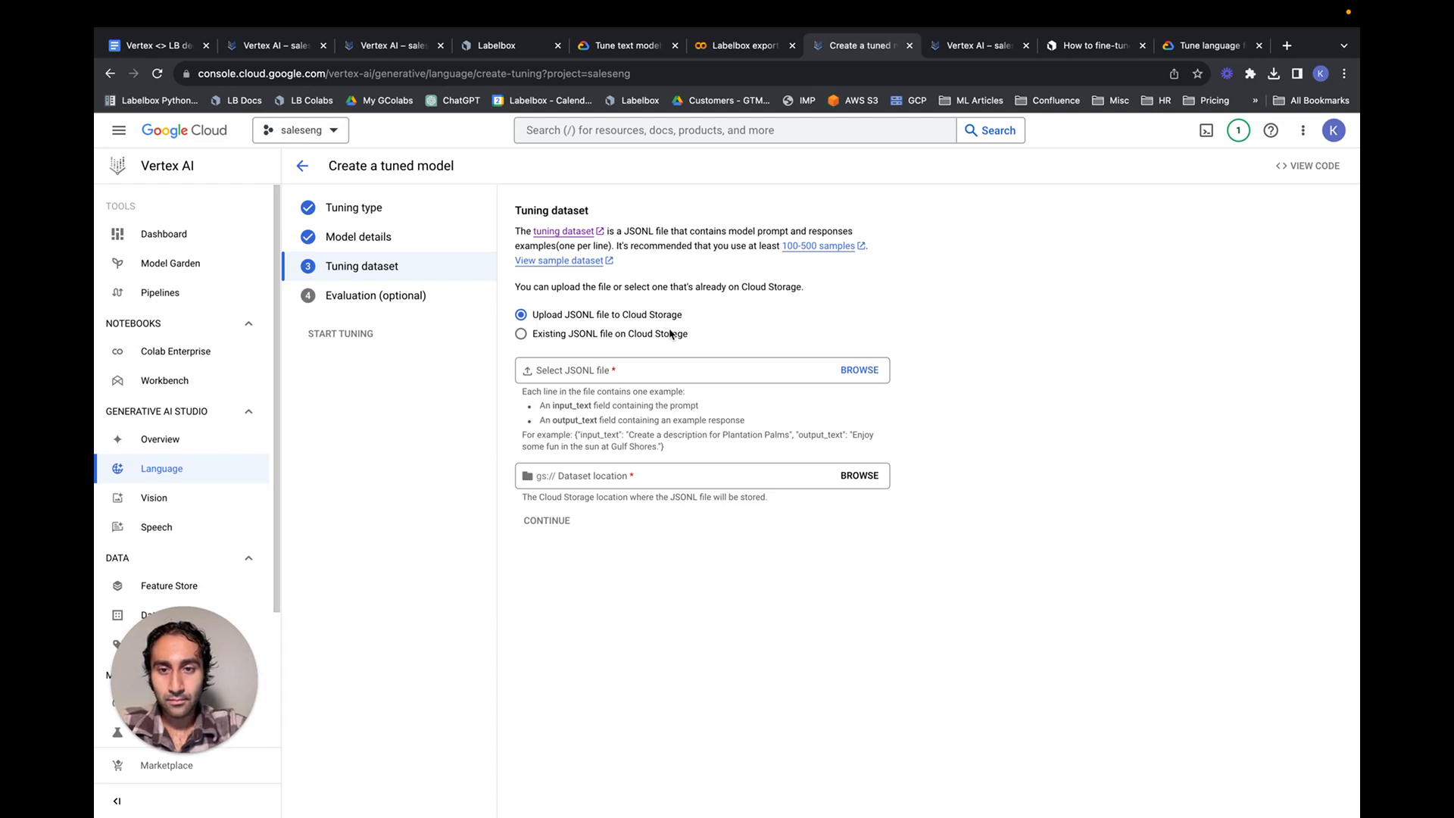
{"action": "mouse_move", "coordinate": [857, 380]}
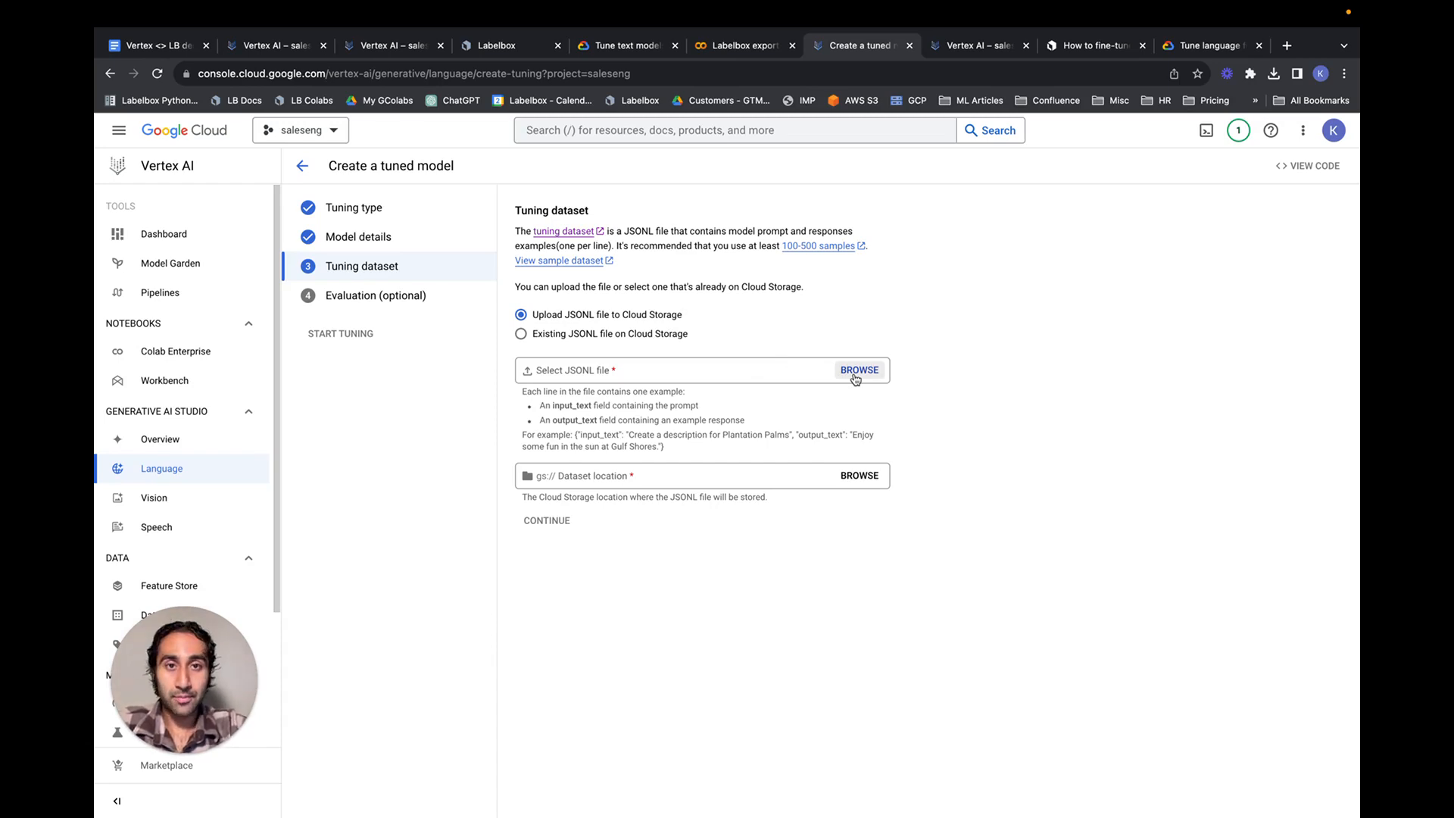
Upload VertexFineTune_AirlineExtract.jsonl from Documents as the tuning dataset
{"action": "left_click", "coordinate": [857, 370]}
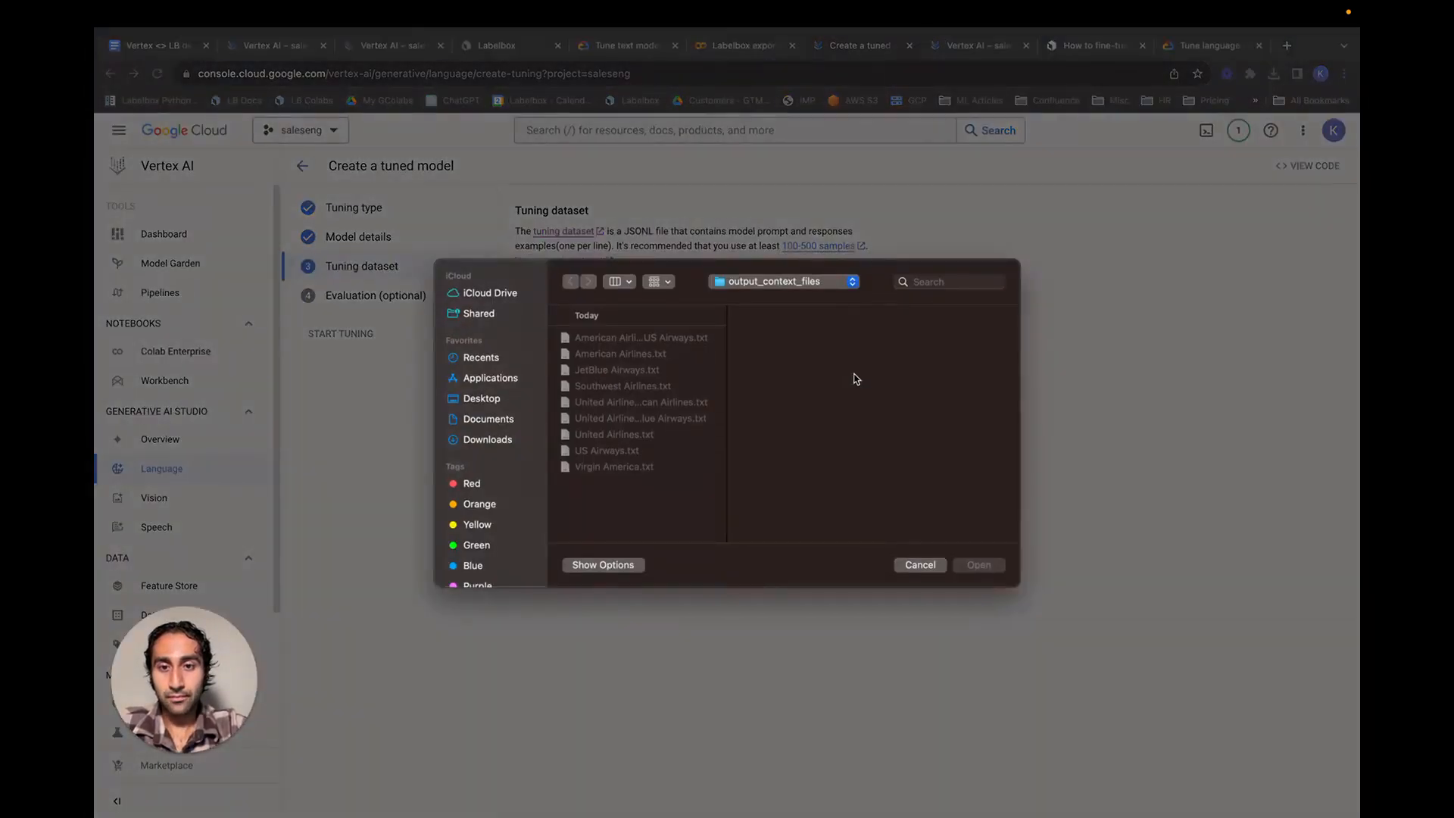
{"action": "left_click", "coordinate": [487, 418]}
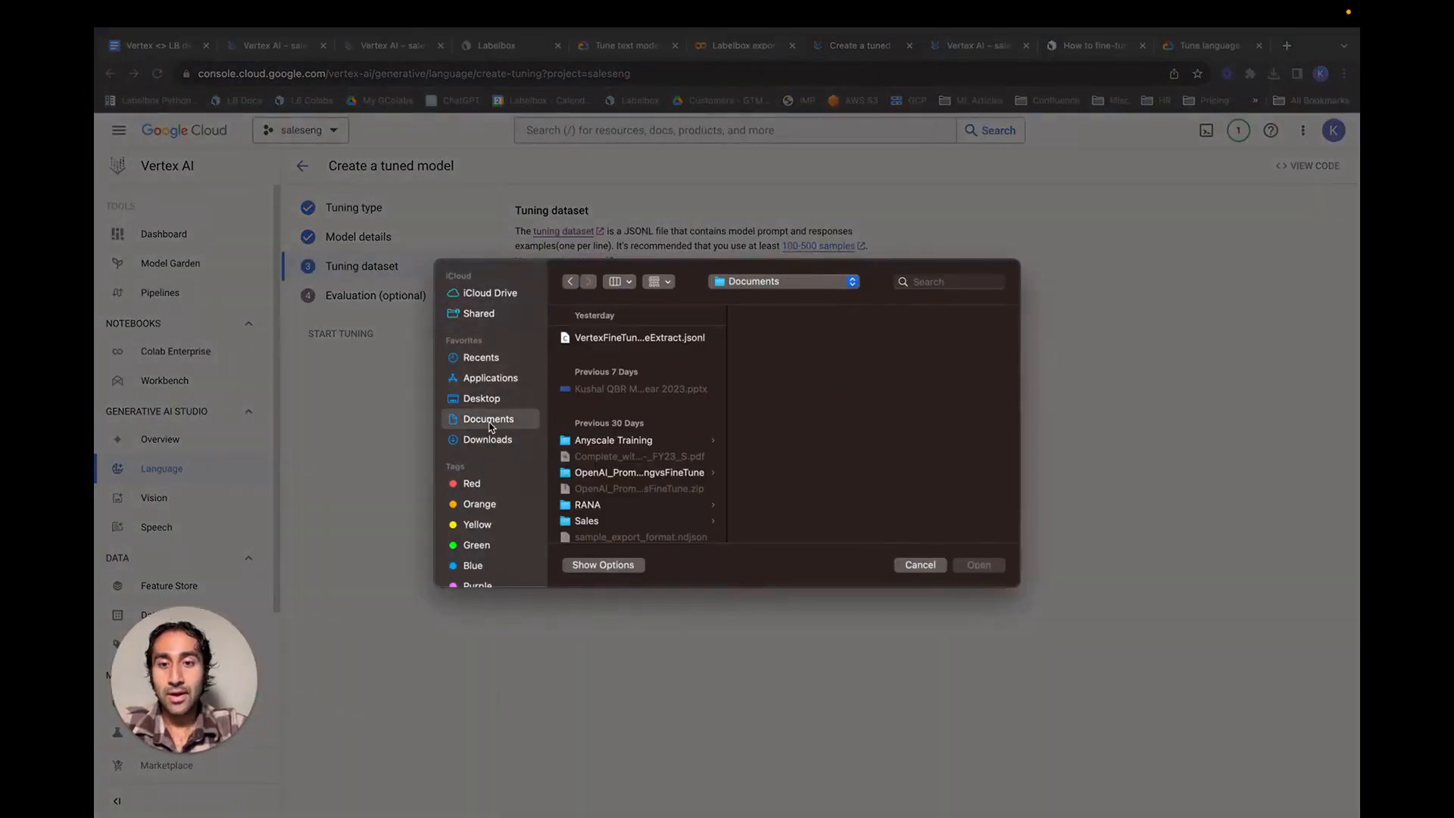
{"action": "left_click", "coordinate": [639, 336]}
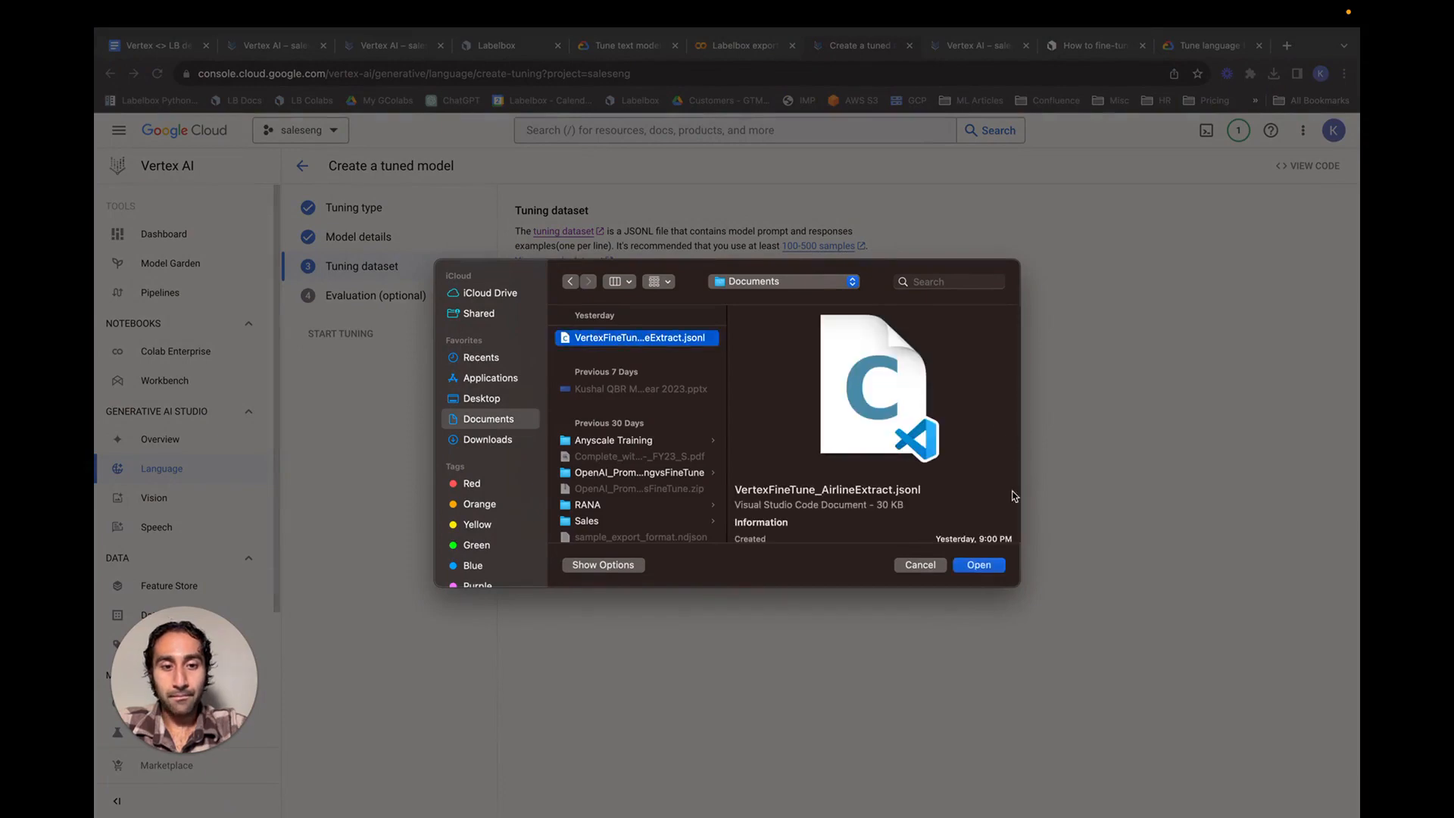
{"action": "left_click", "coordinate": [978, 565]}
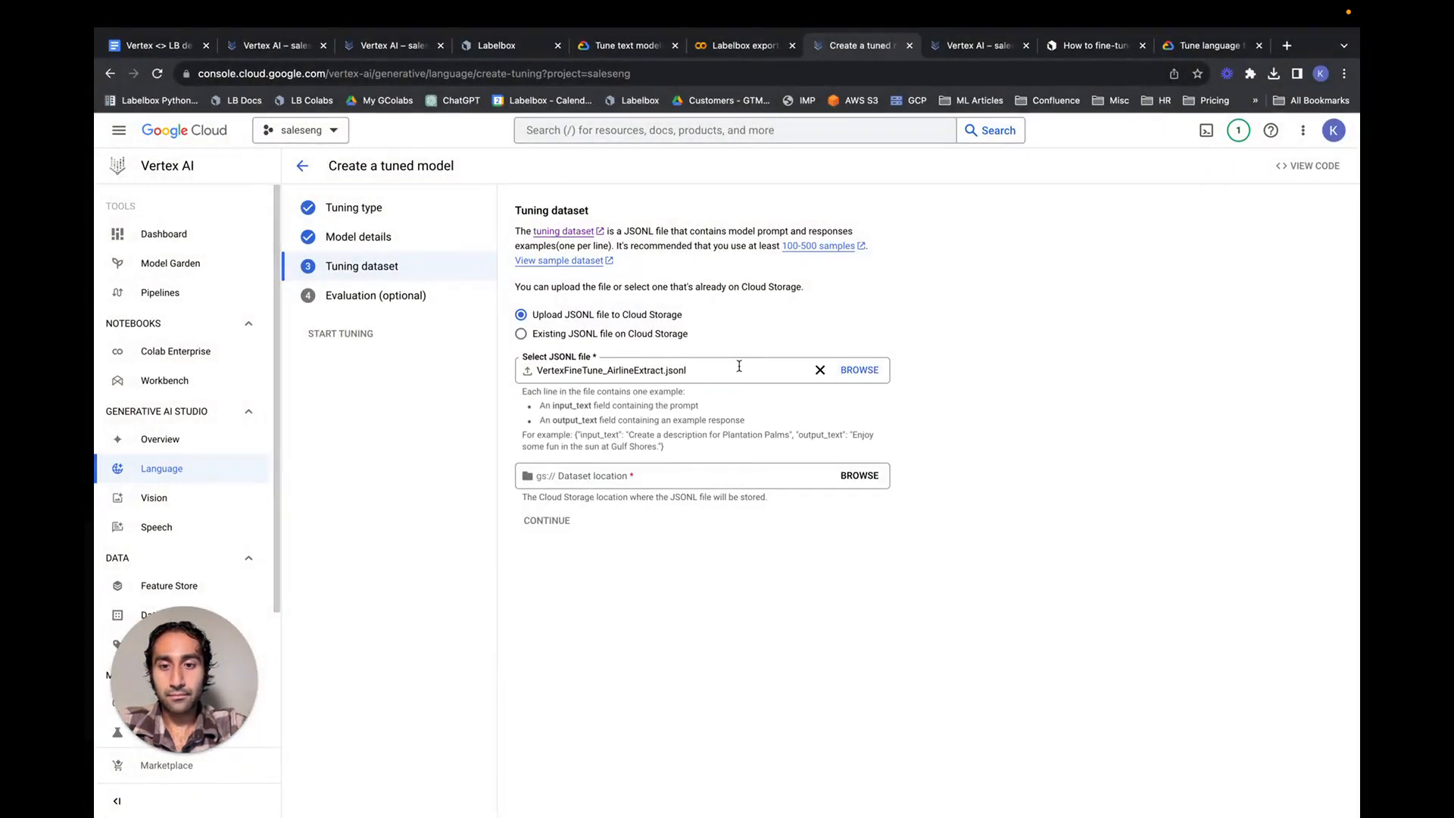
Store the dataset in the lb-kush bucket and continue to the evaluation step
{"action": "left_click", "coordinate": [857, 476]}
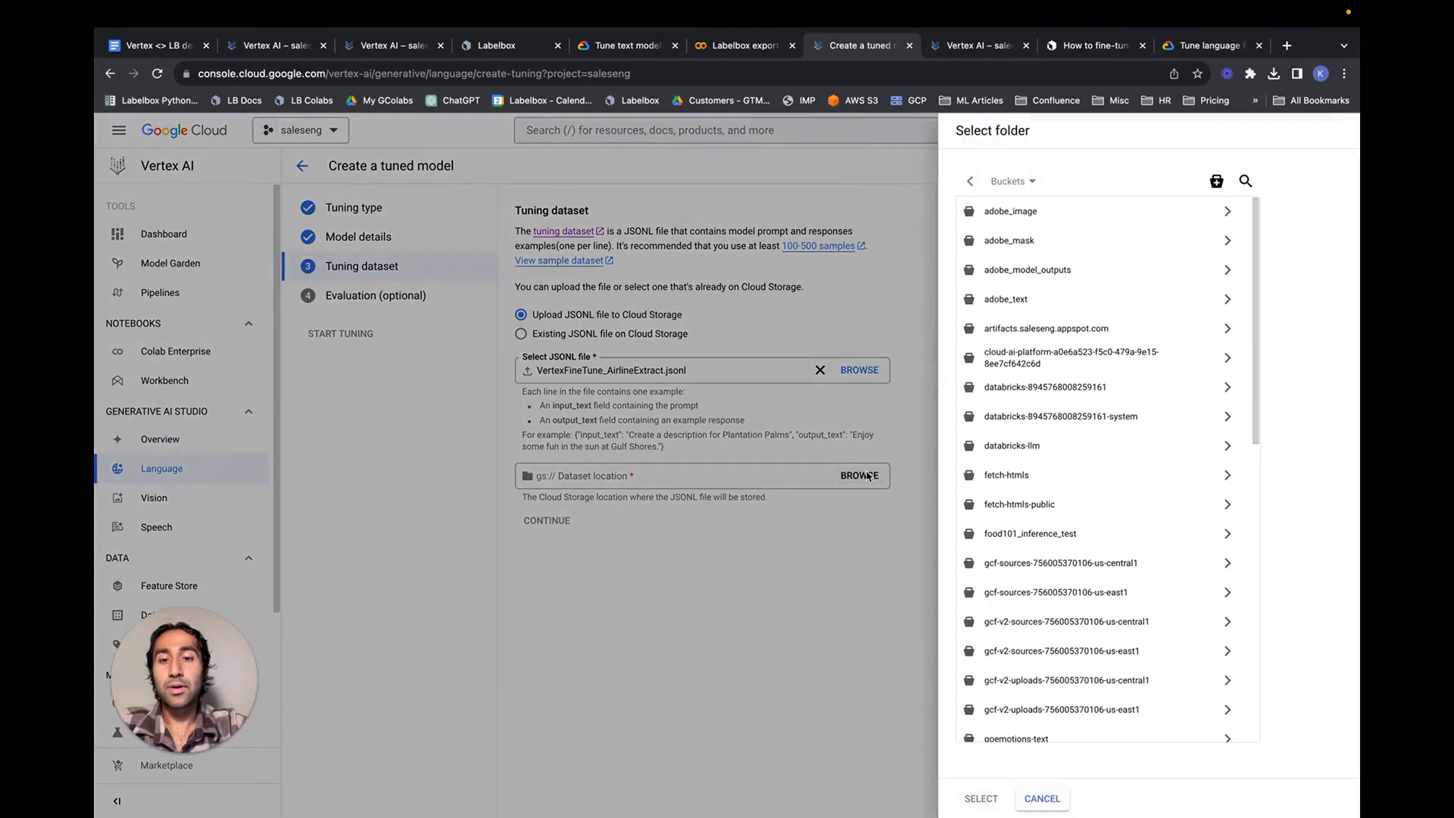
{"action": "mouse_move", "coordinate": [826, 394]}
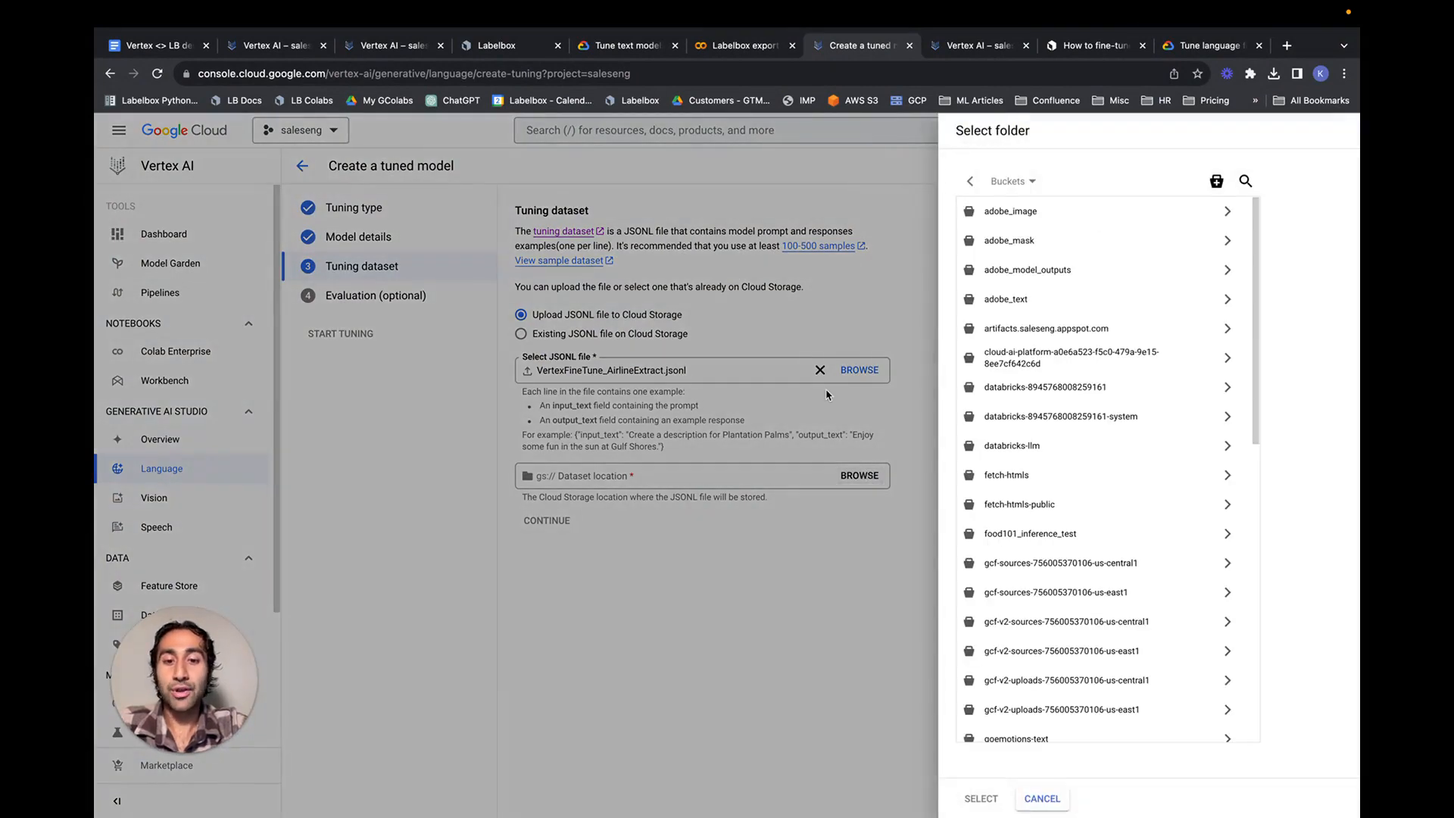
{"action": "scroll", "scroll_direction": "down", "scroll_amount": 3}
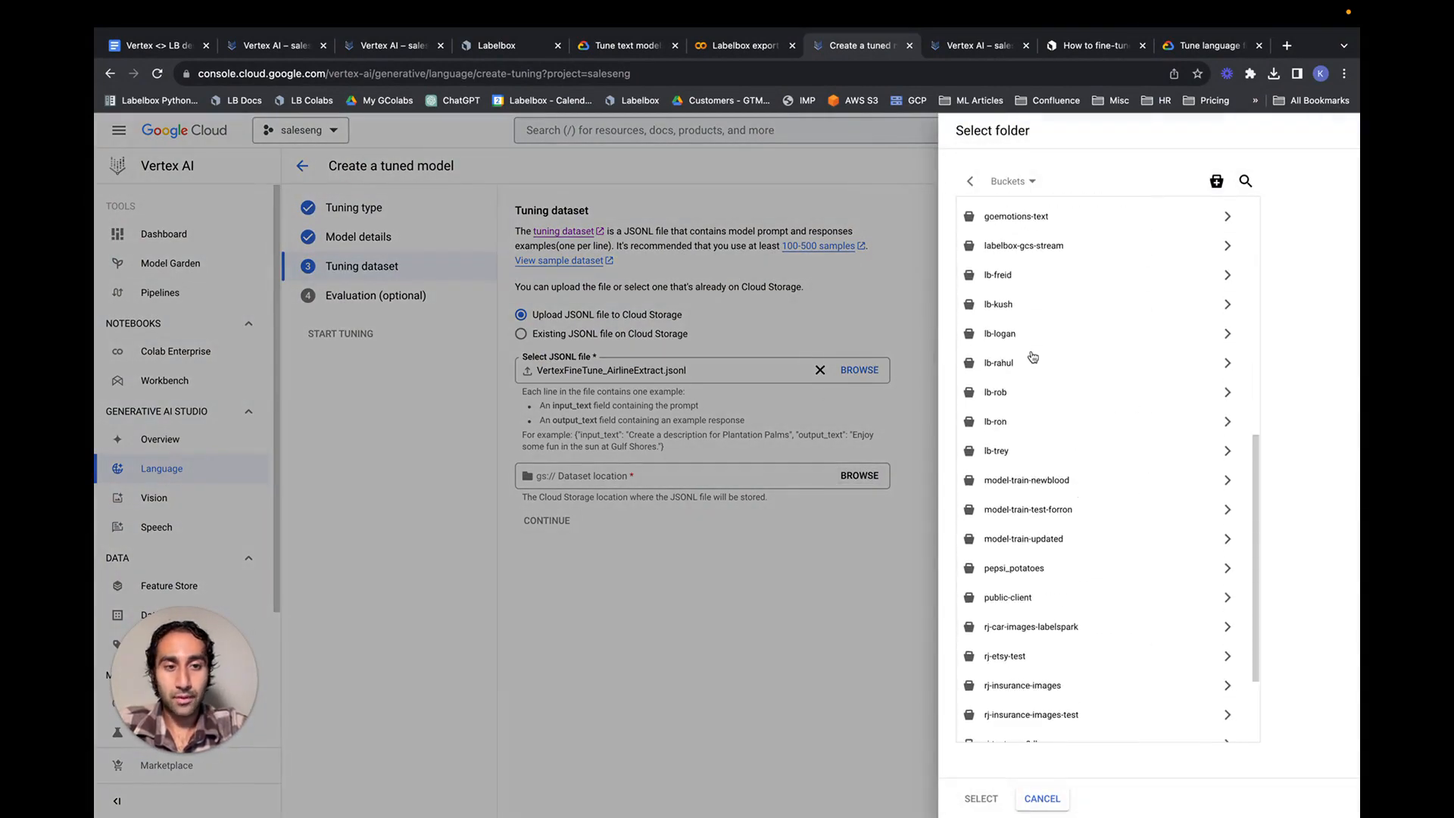
{"action": "left_click", "coordinate": [1019, 305]}
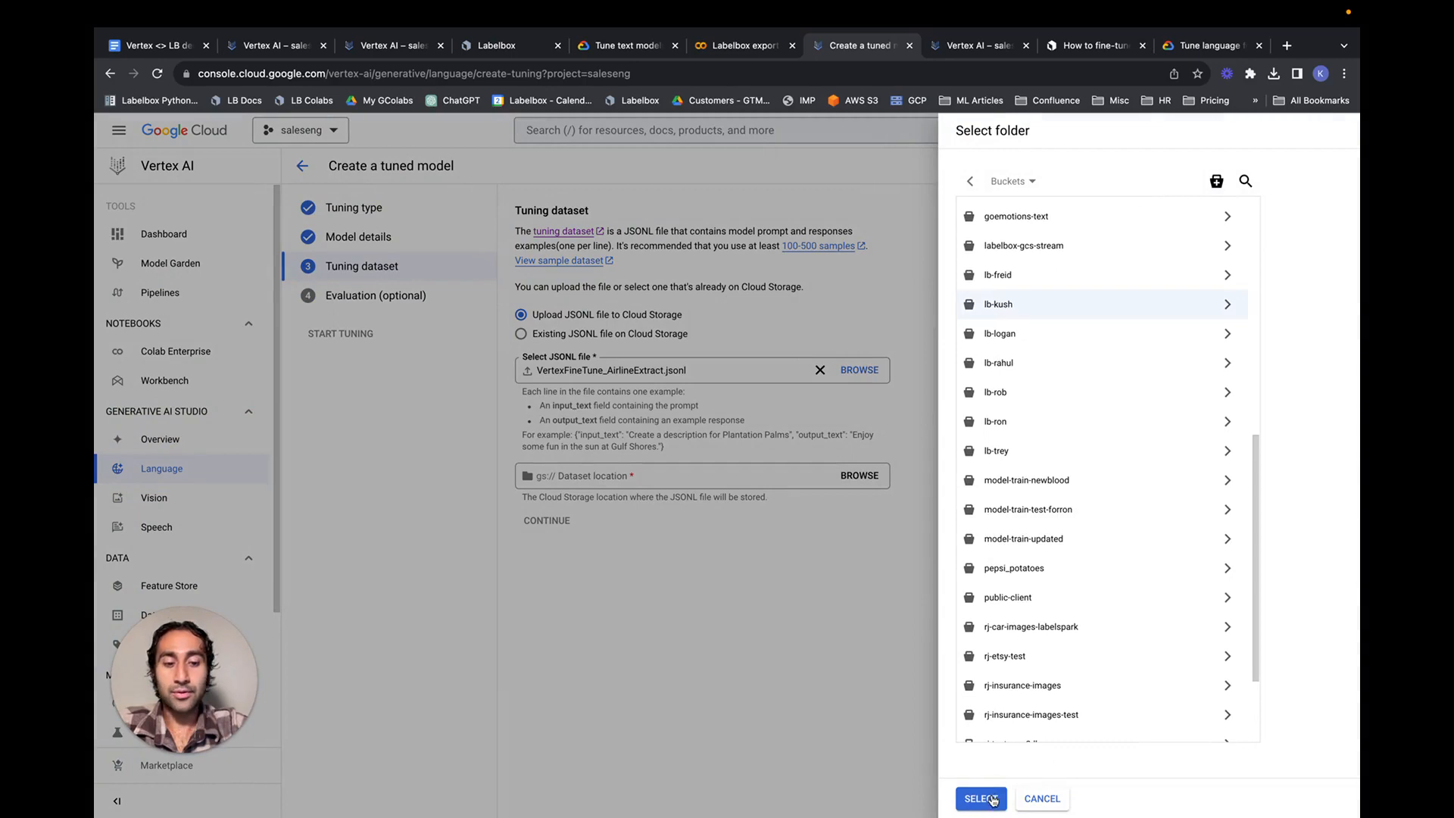
{"action": "left_click", "coordinate": [980, 799]}
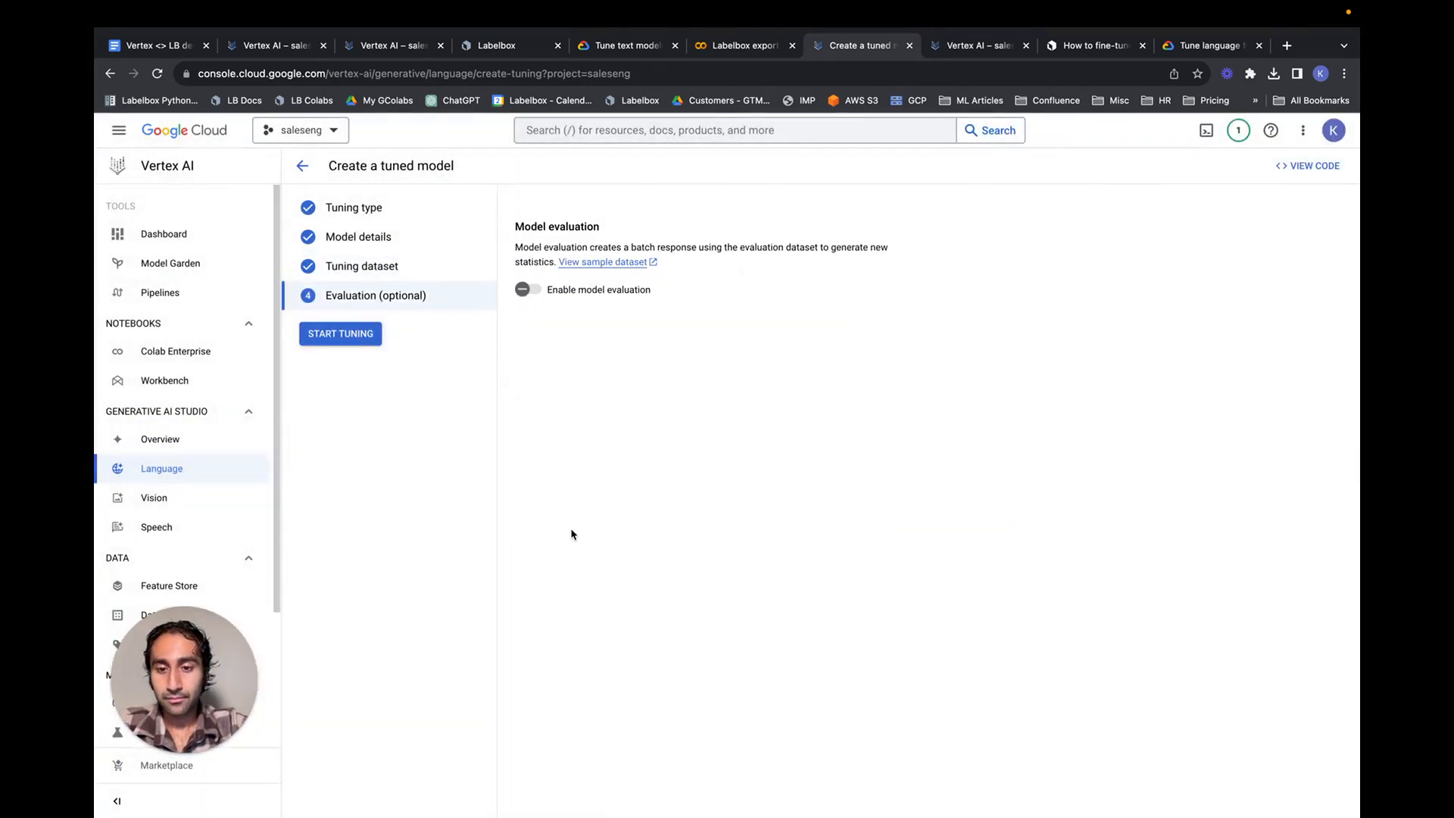
{"action": "mouse_move", "coordinate": [697, 362]}
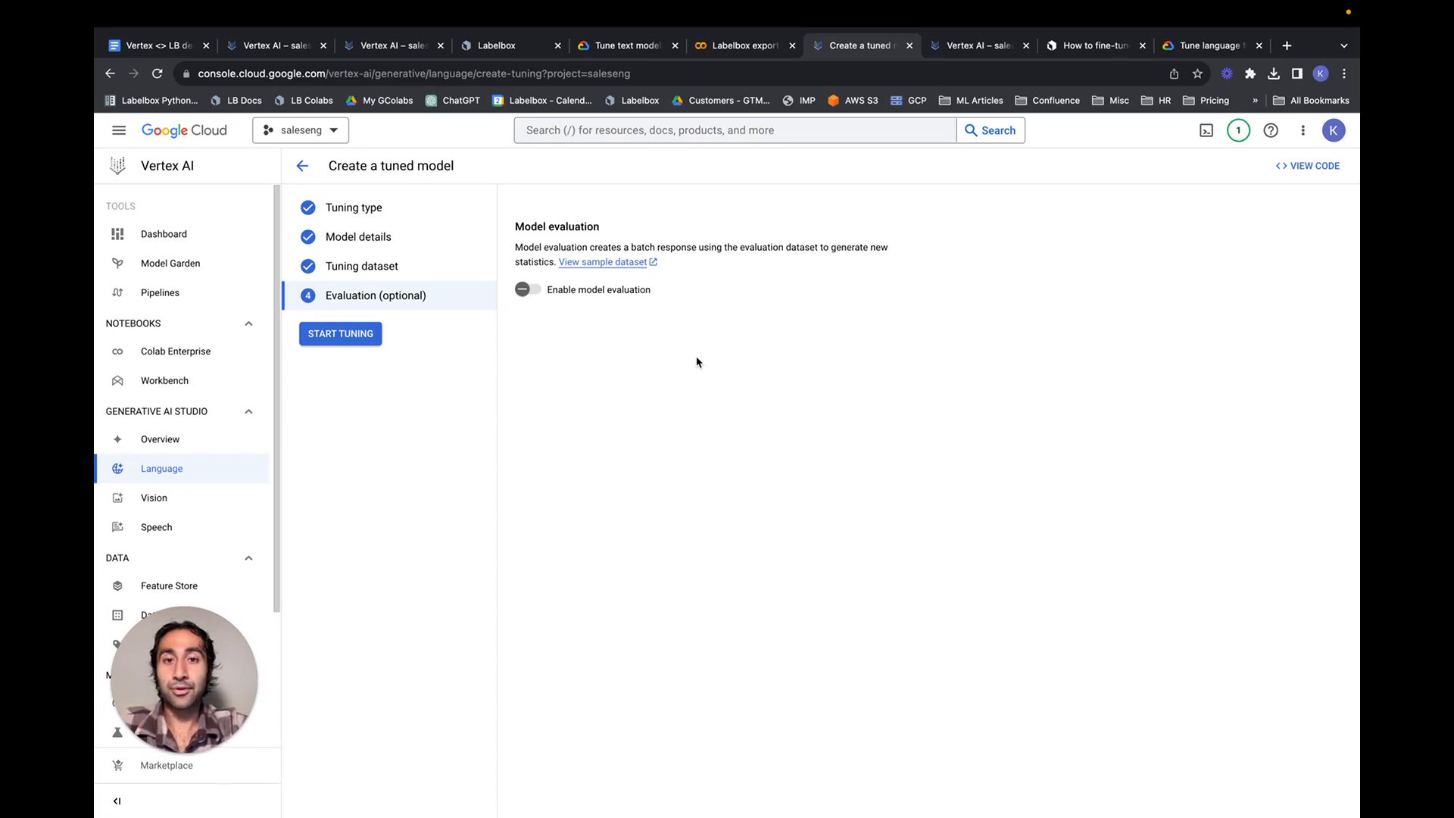
Start tuning with model evaluation off and return to the tuned-models list
{"action": "left_click", "coordinate": [339, 333]}
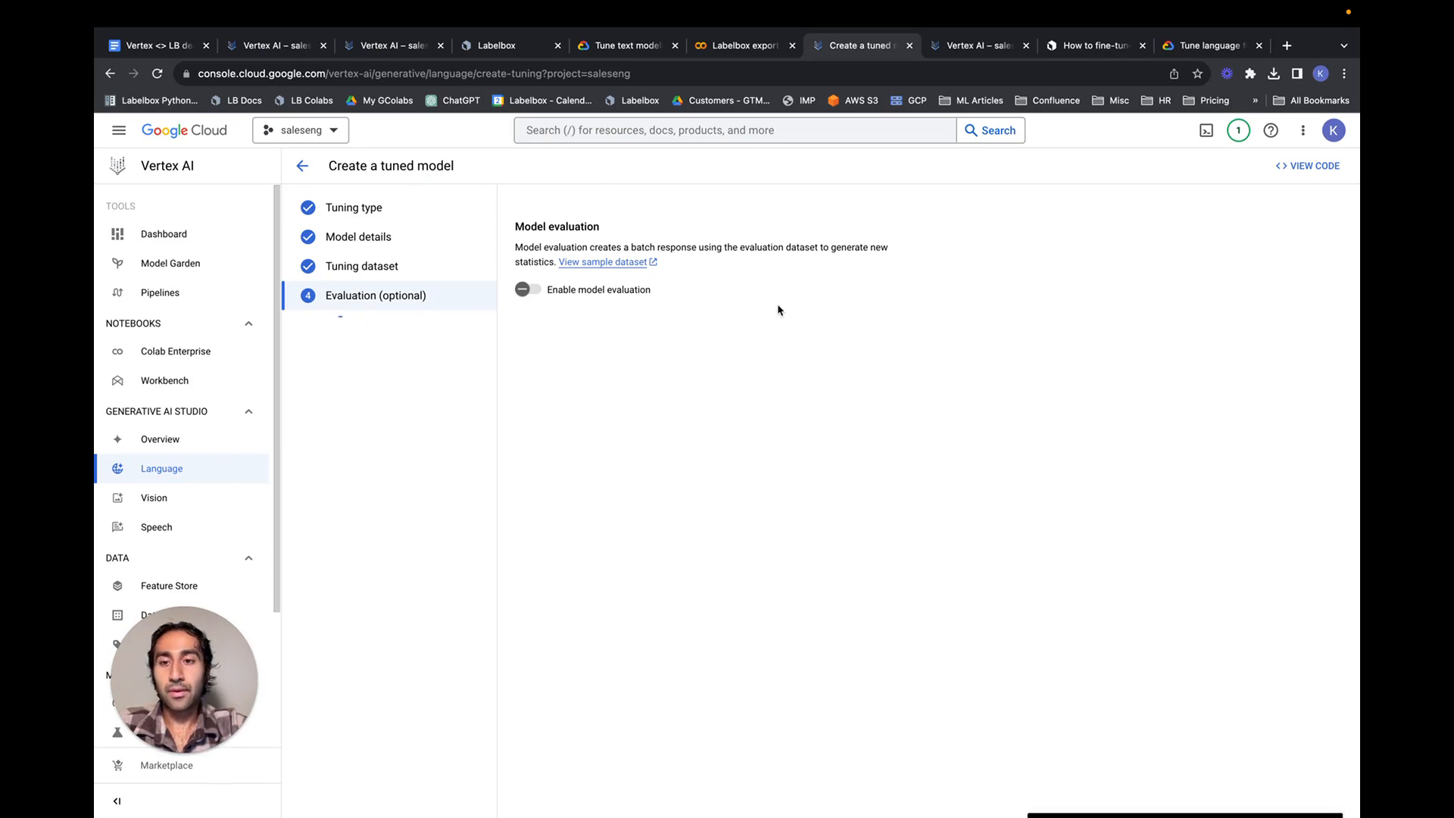
{"action": "left_click", "coordinate": [301, 167]}
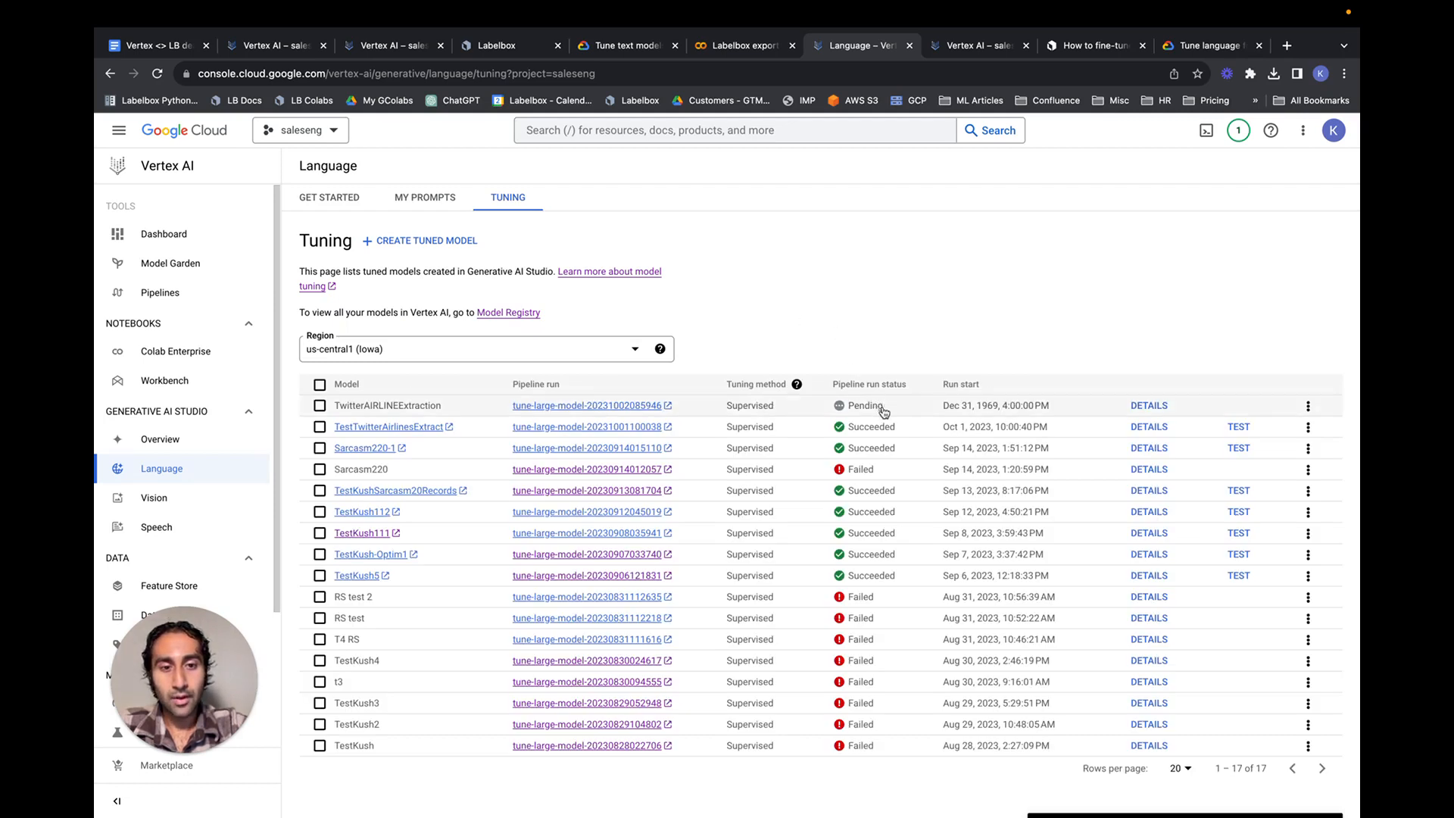
{"action": "mouse_move", "coordinate": [829, 368]}
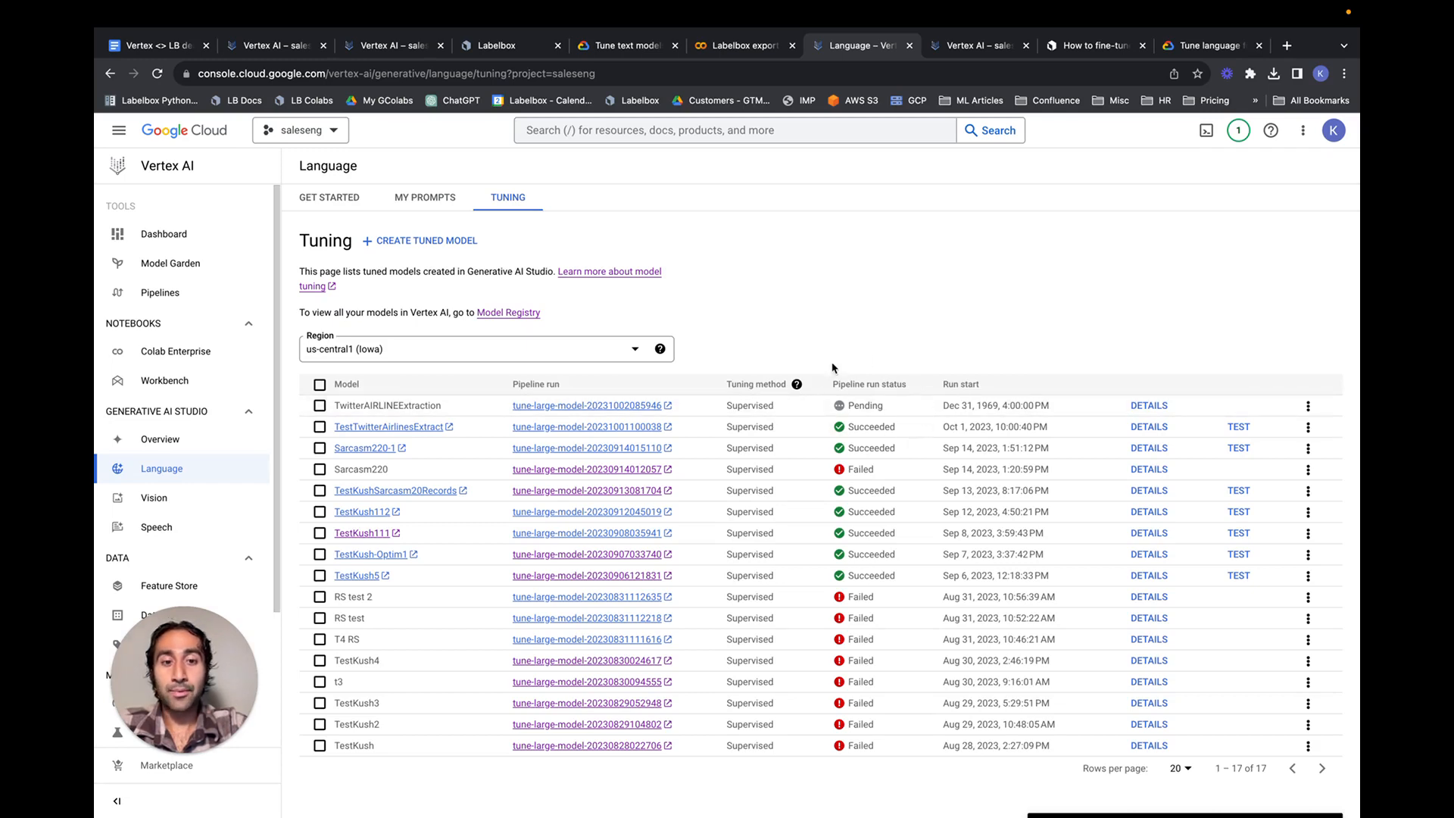
{"action": "mouse_move", "coordinate": [861, 405]}
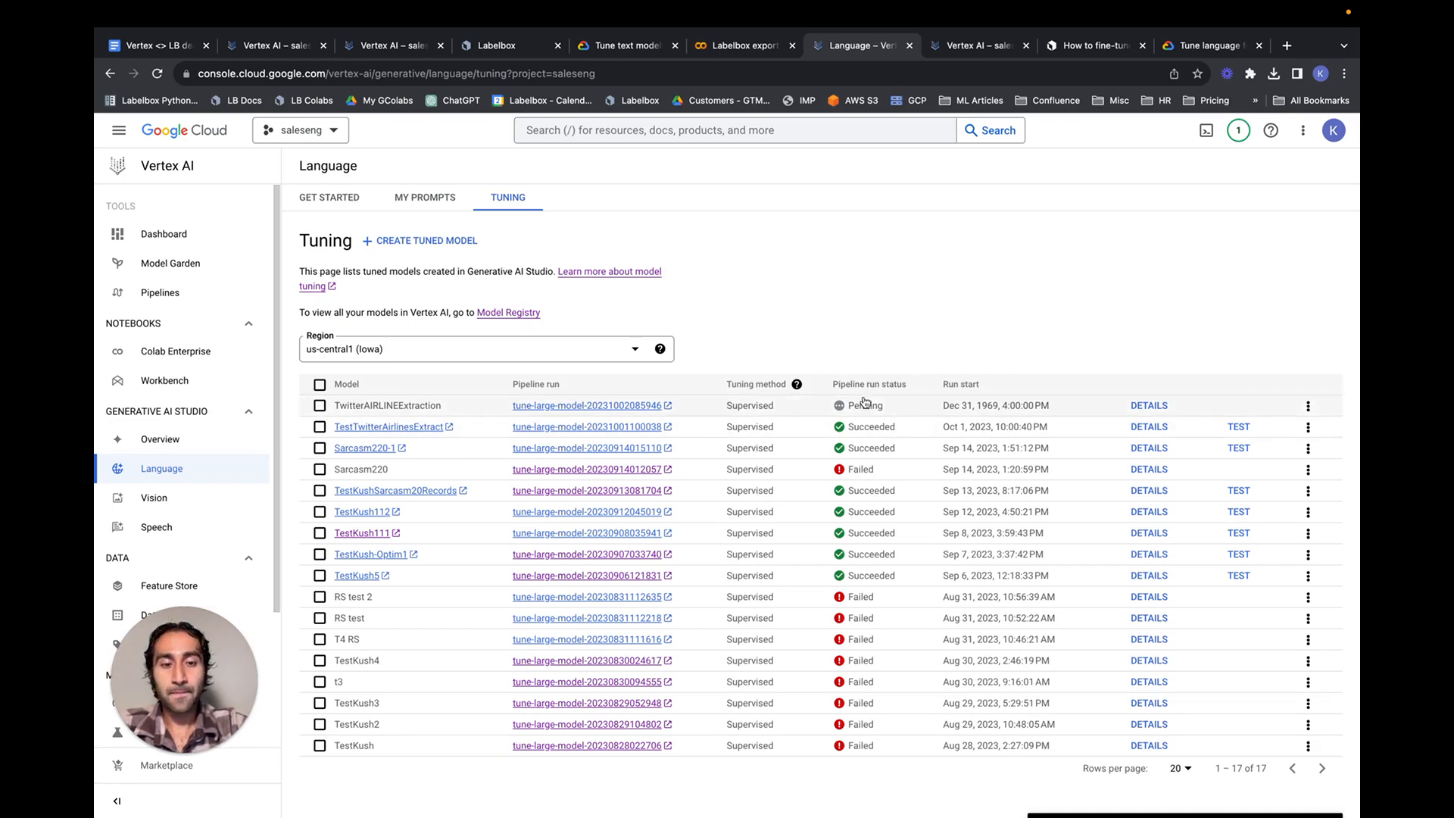
{"action": "mouse_move", "coordinate": [883, 412]}
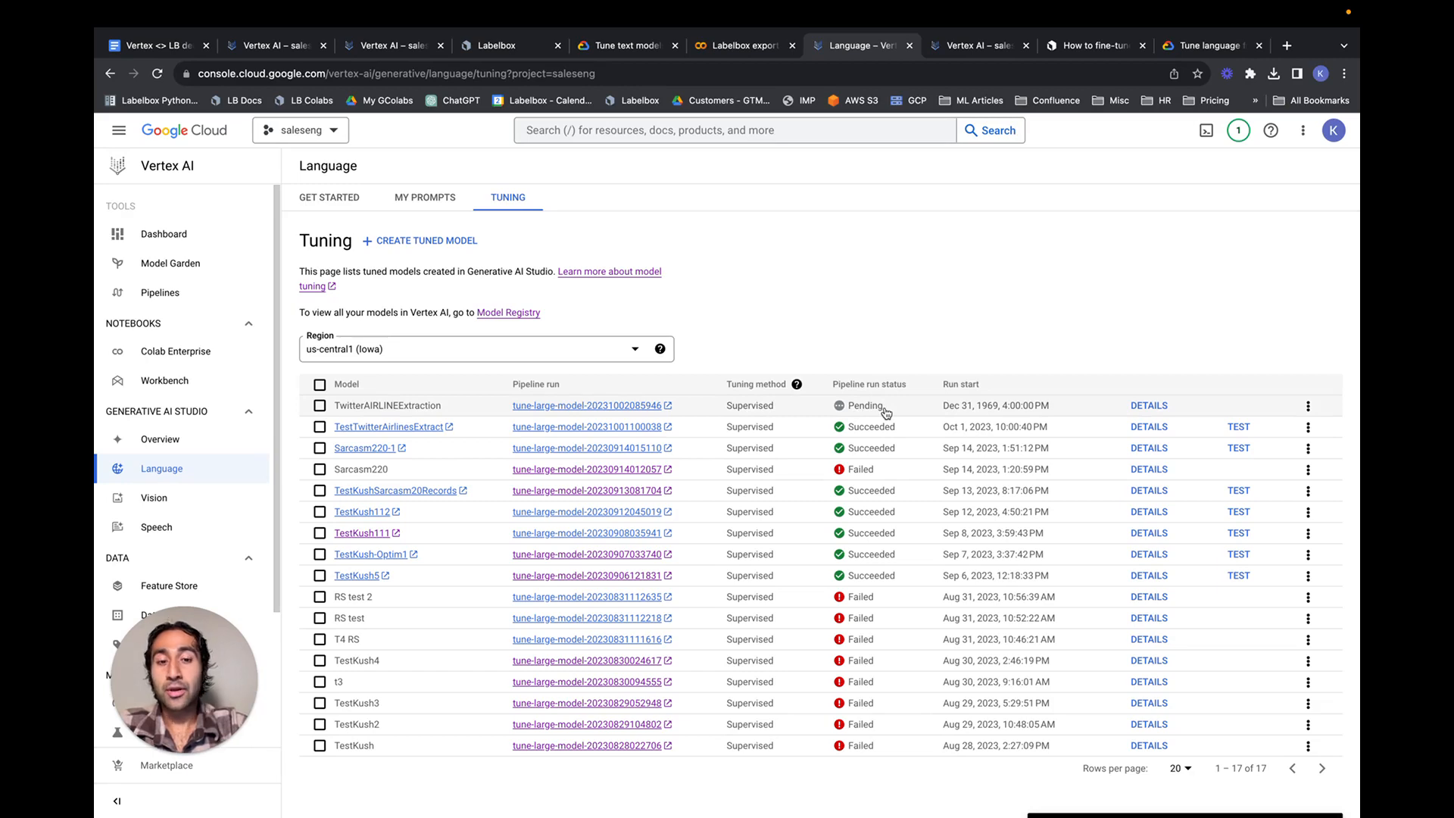
Check TwitterAIRLINEExtraction shows Pending, then switch to the prompt playground with the tuned model
{"action": "scroll", "scroll_direction": "down", "scroll_amount": 3}
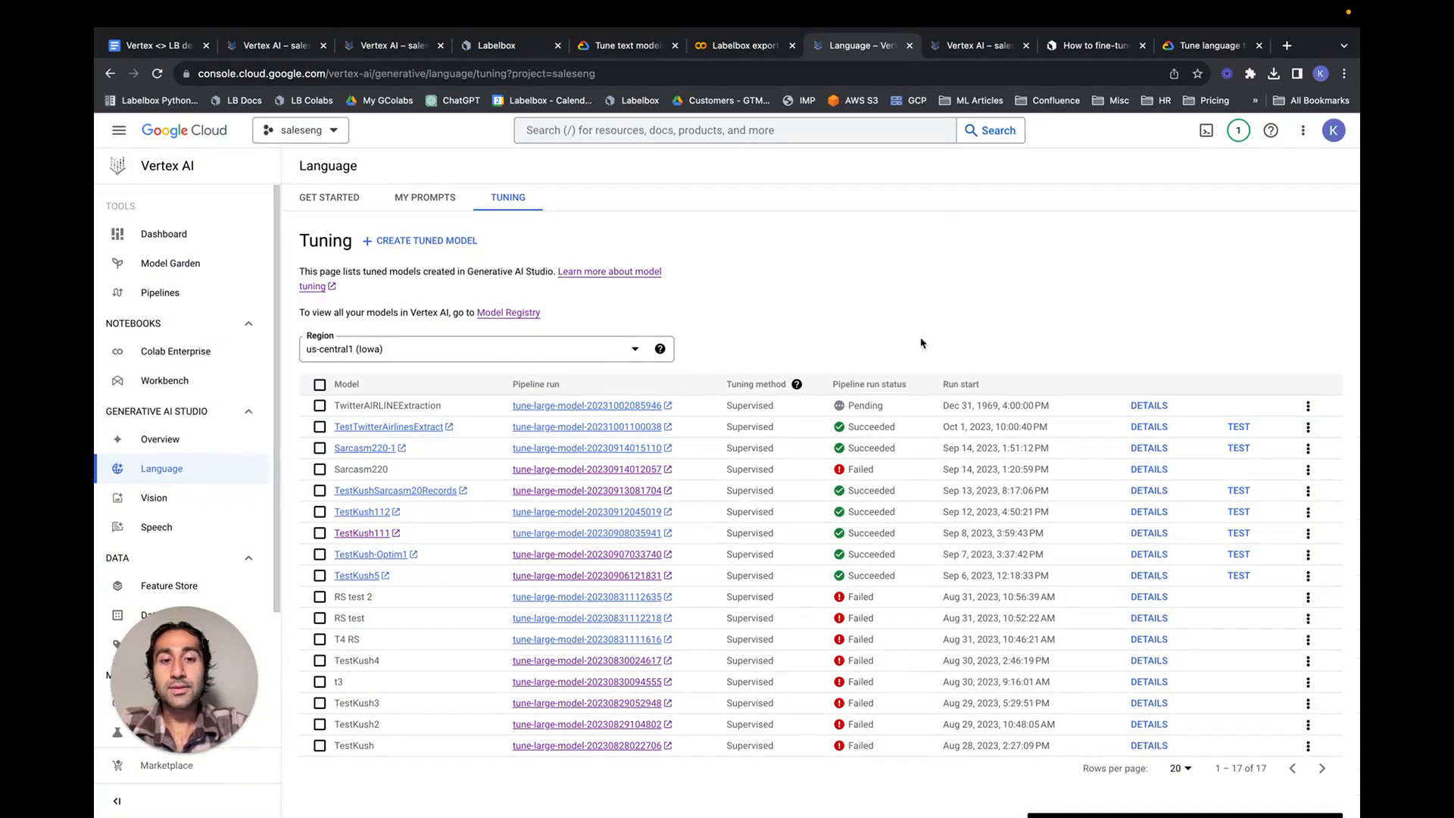
{"action": "mouse_move", "coordinate": [501, 336]}
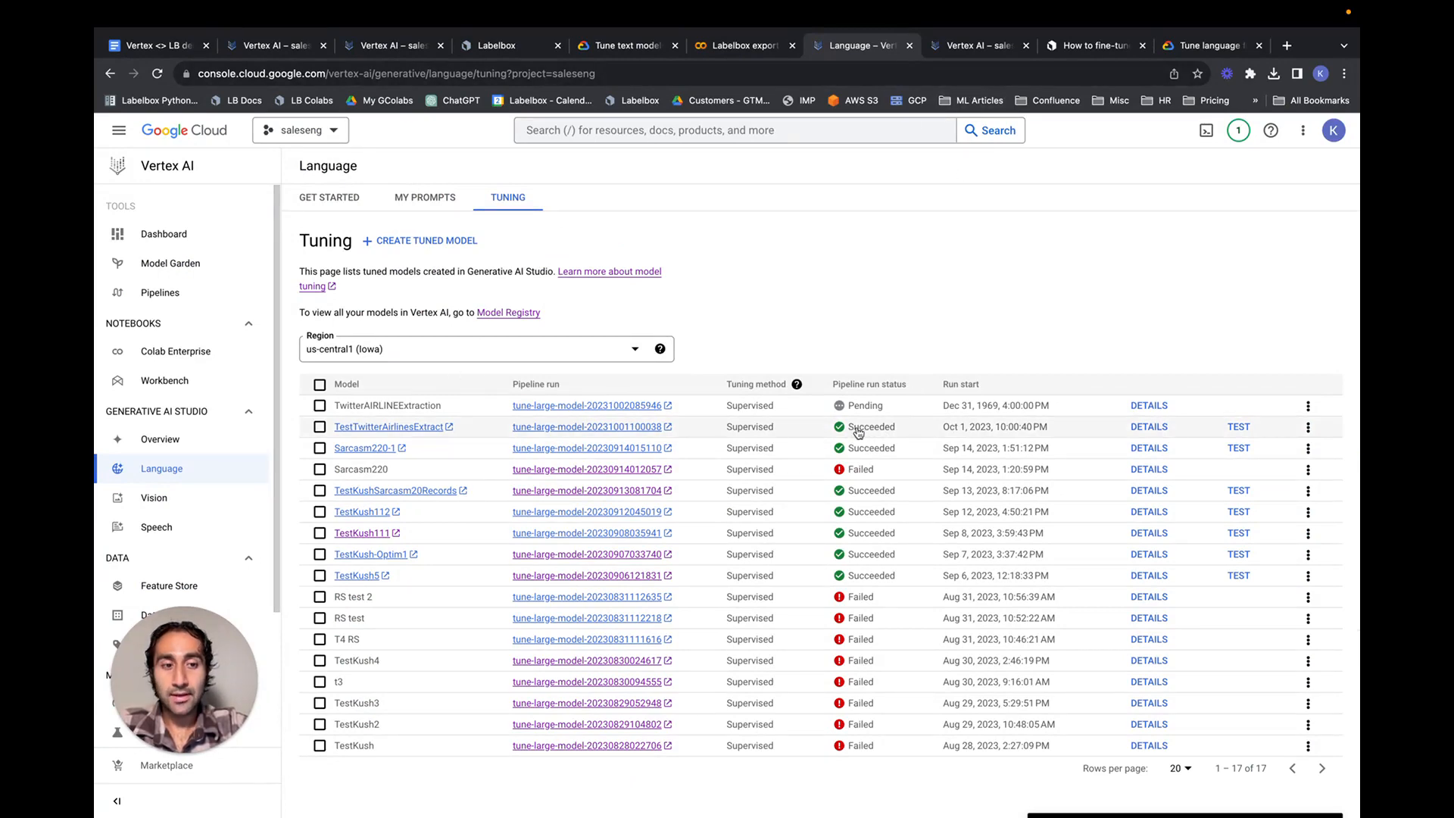
{"action": "mouse_move", "coordinate": [888, 118]}
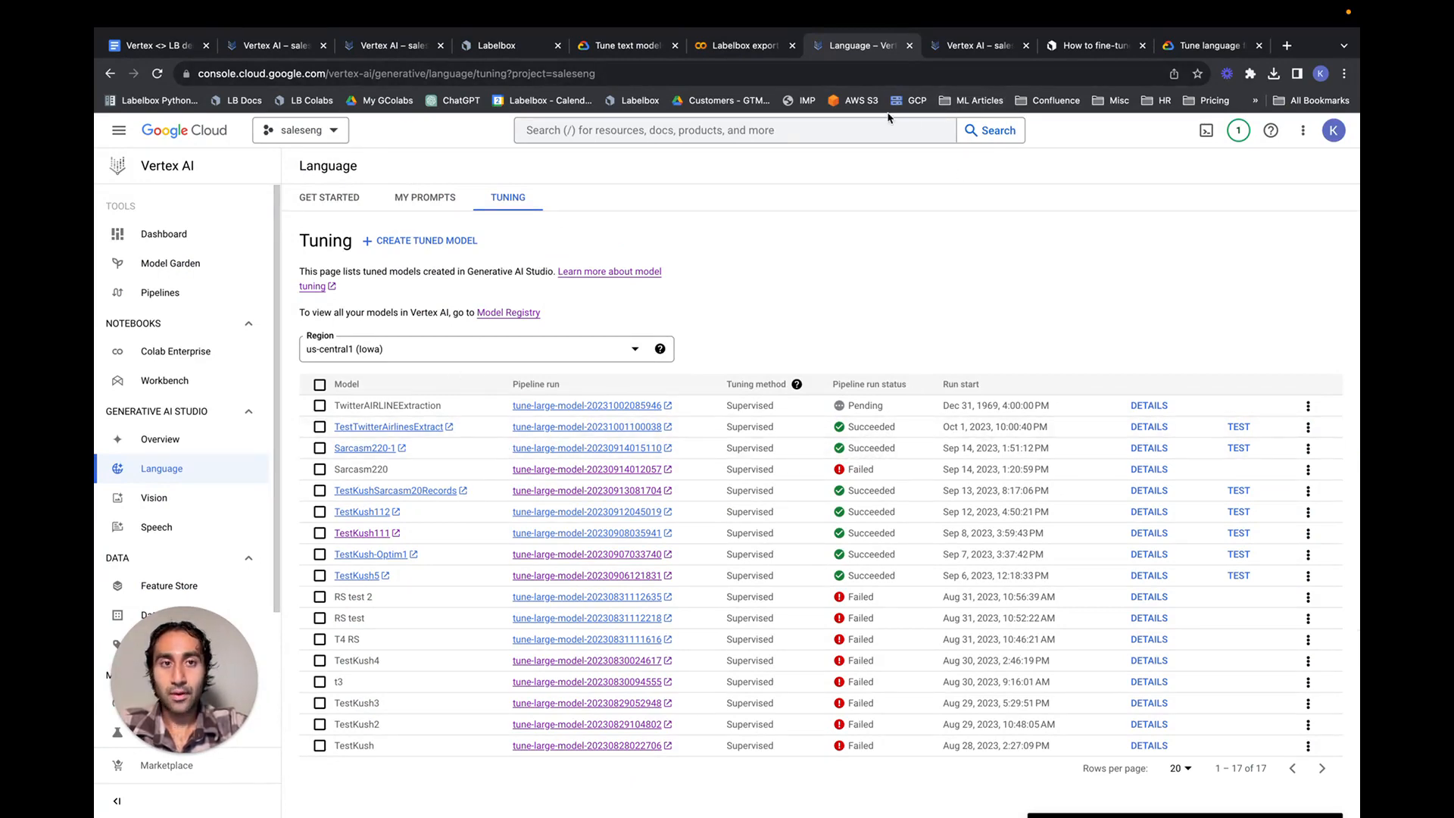
{"action": "left_click", "coordinate": [974, 44]}
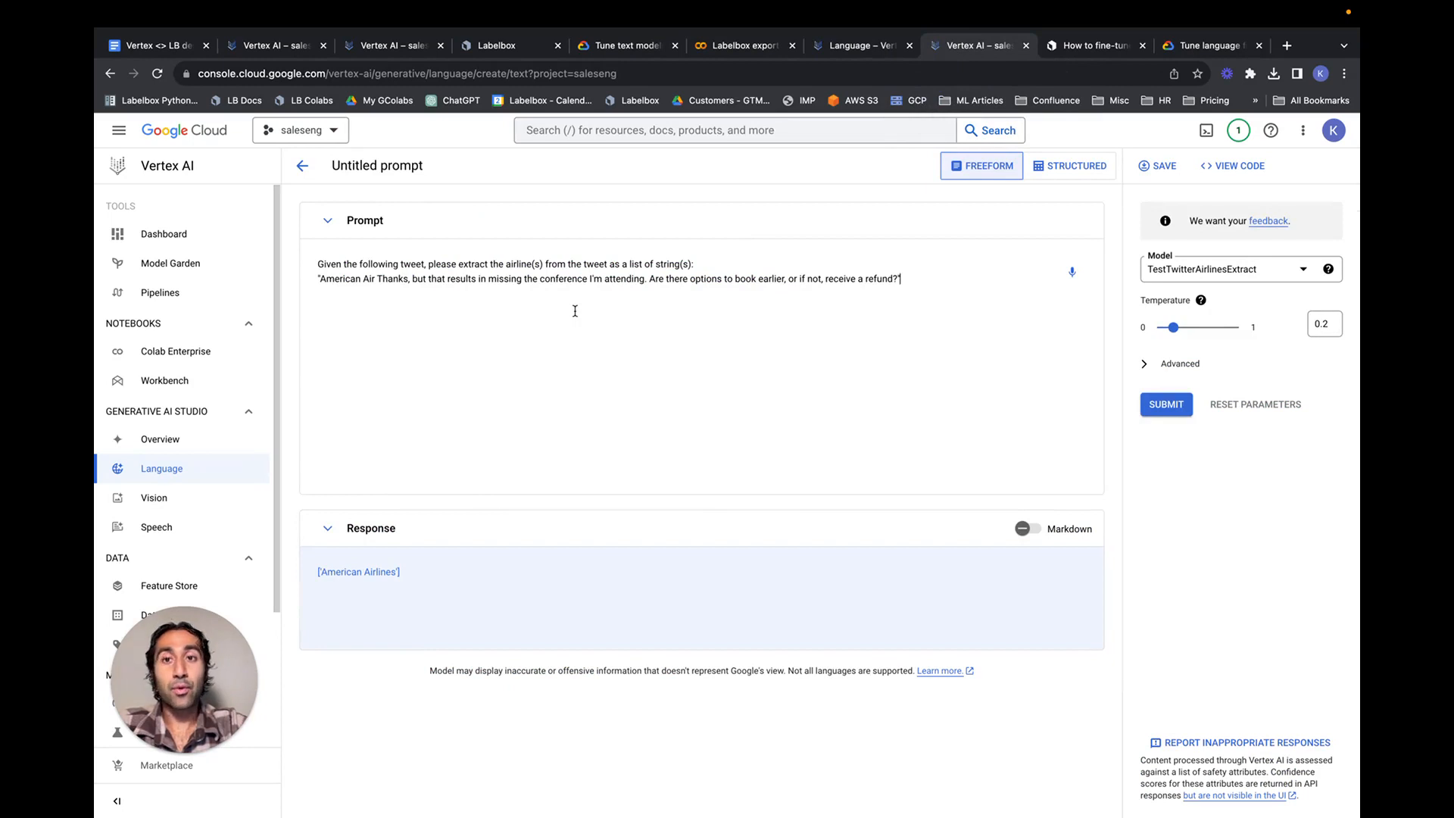
{"action": "left_click", "coordinate": [854, 44]}
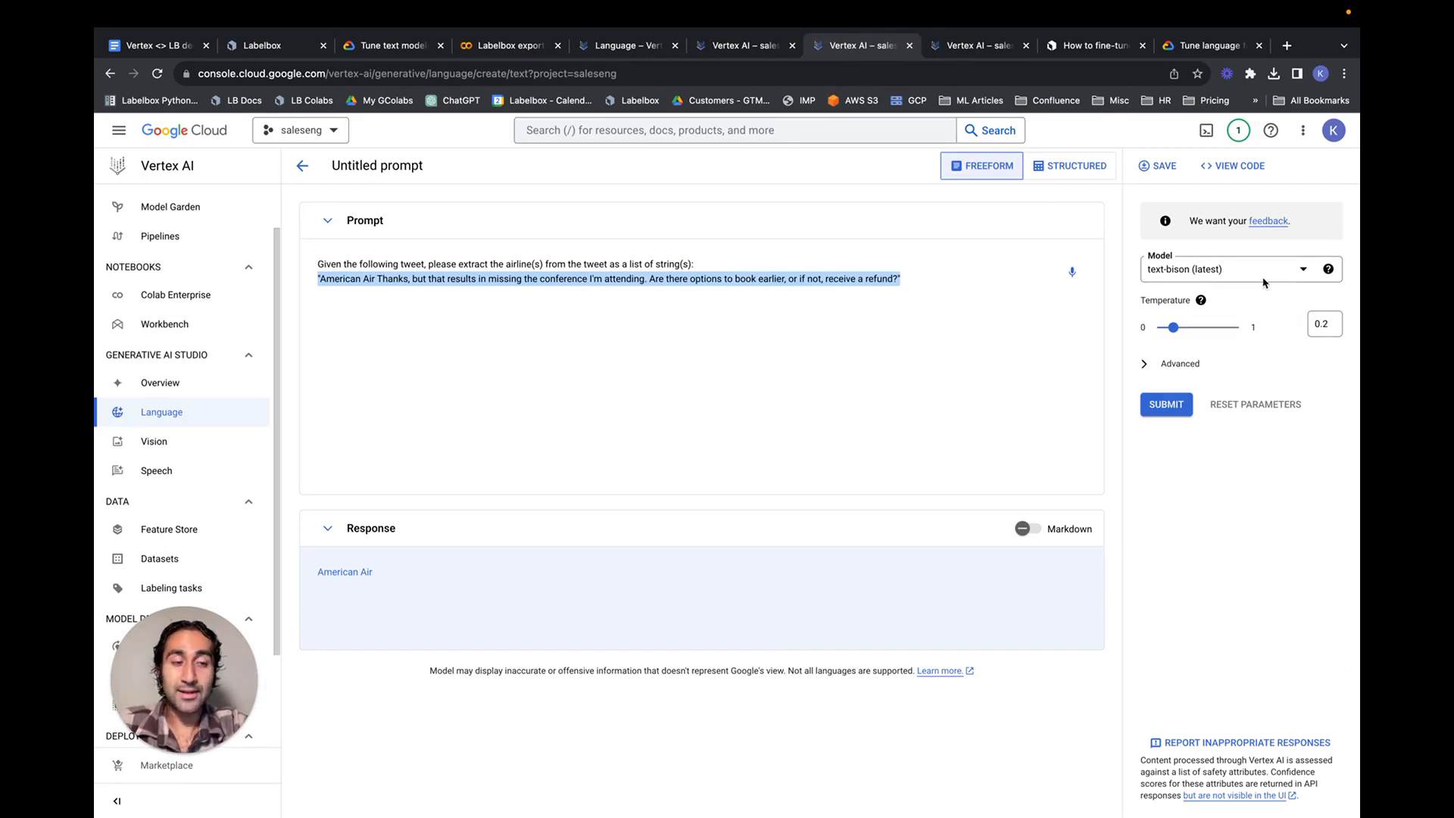
{"action": "mouse_move", "coordinate": [1336, 339]}
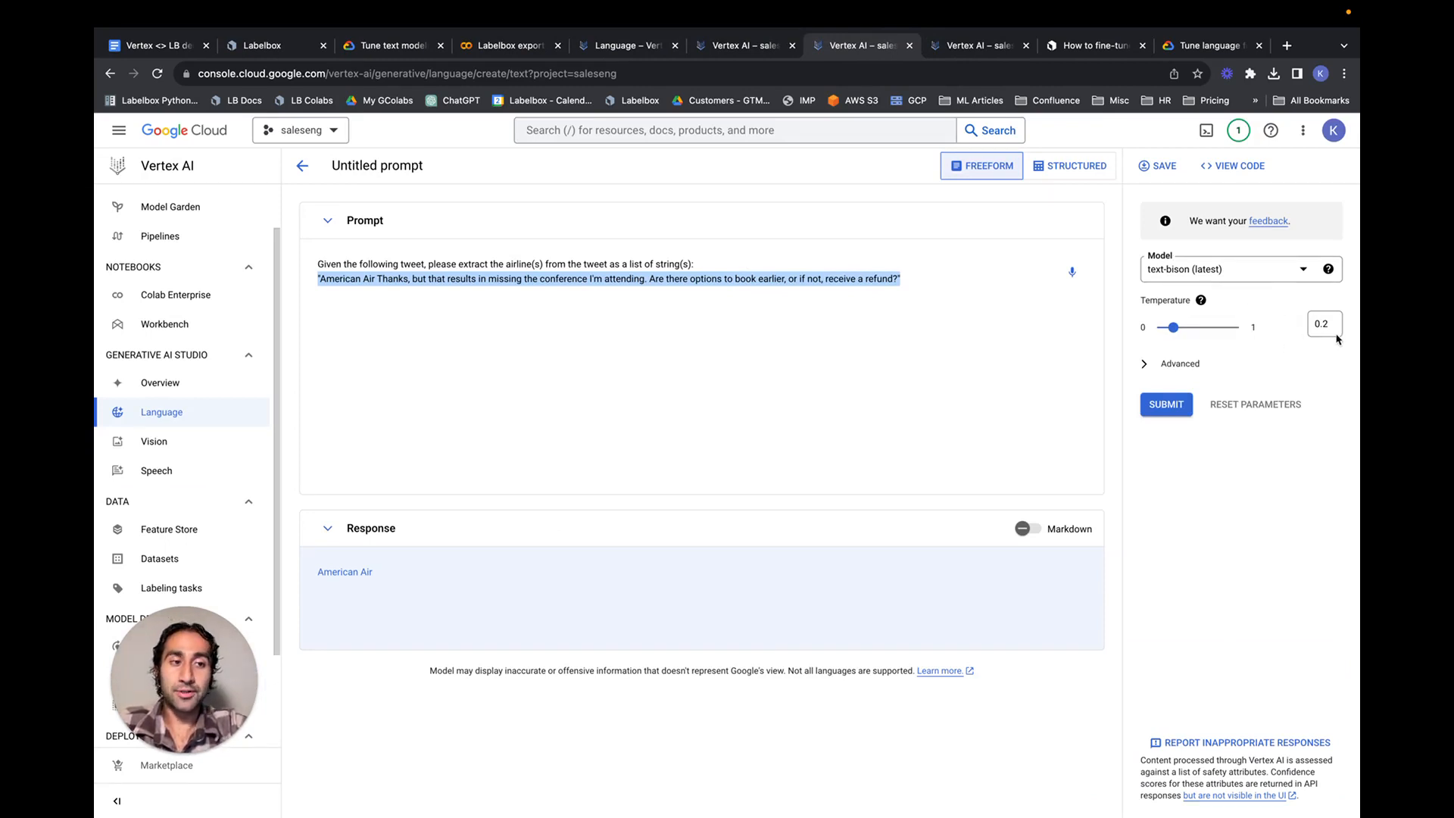
{"action": "scroll", "scroll_direction": "down", "scroll_amount": 3}
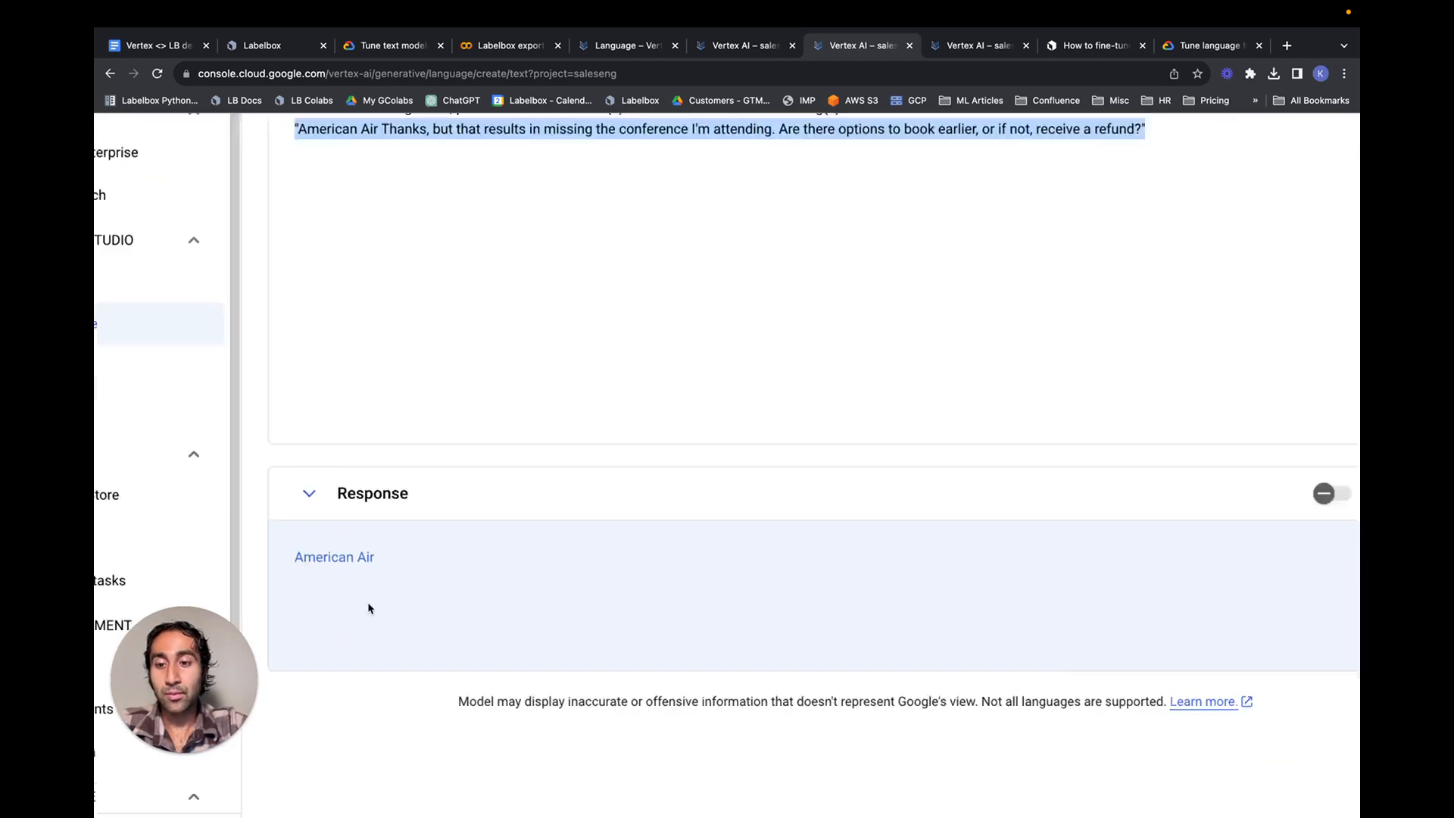
{"action": "scroll", "scroll_direction": "down", "scroll_amount": 3}
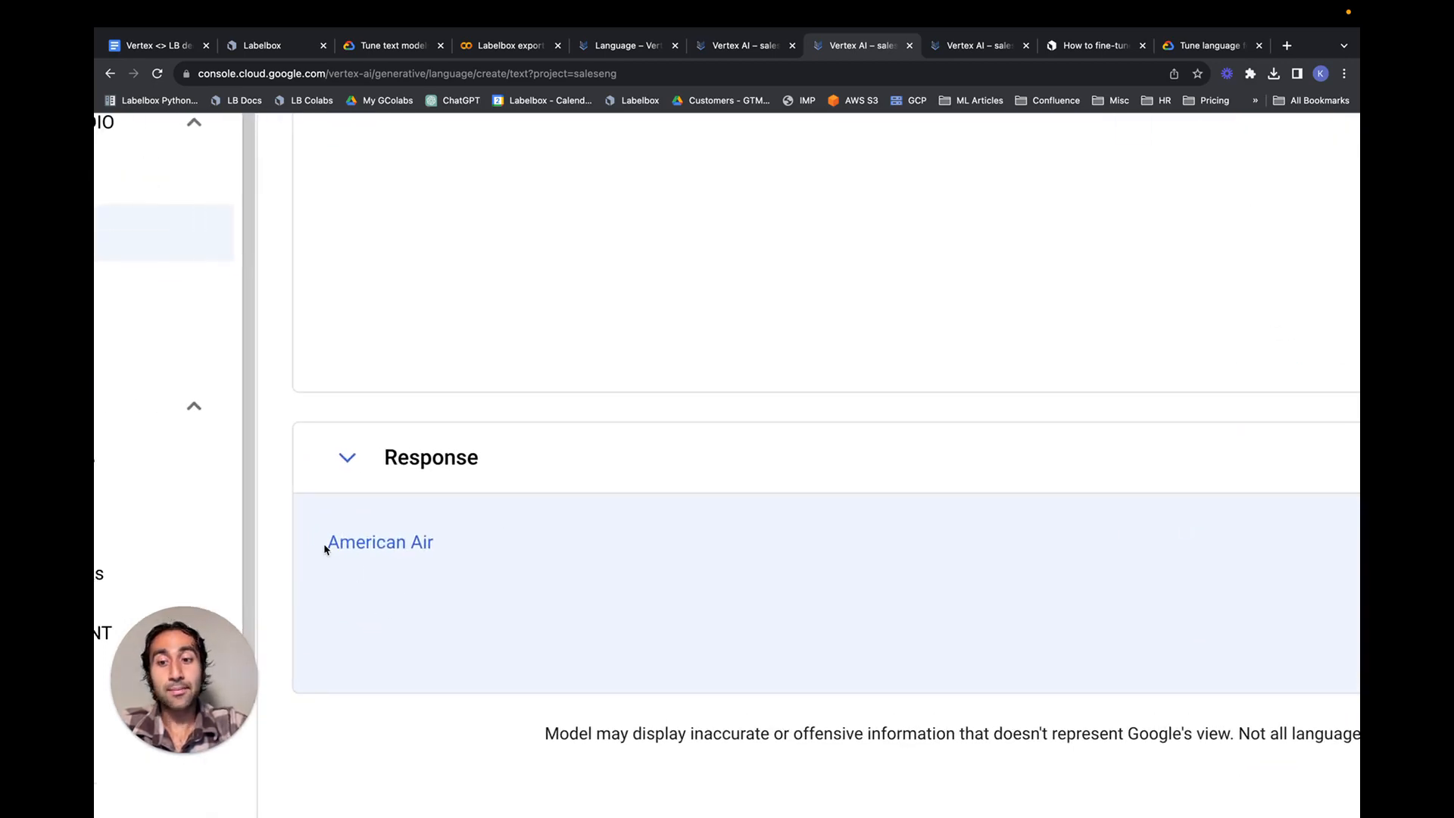
{"action": "scroll", "scroll_direction": "up", "scroll_amount": 3}
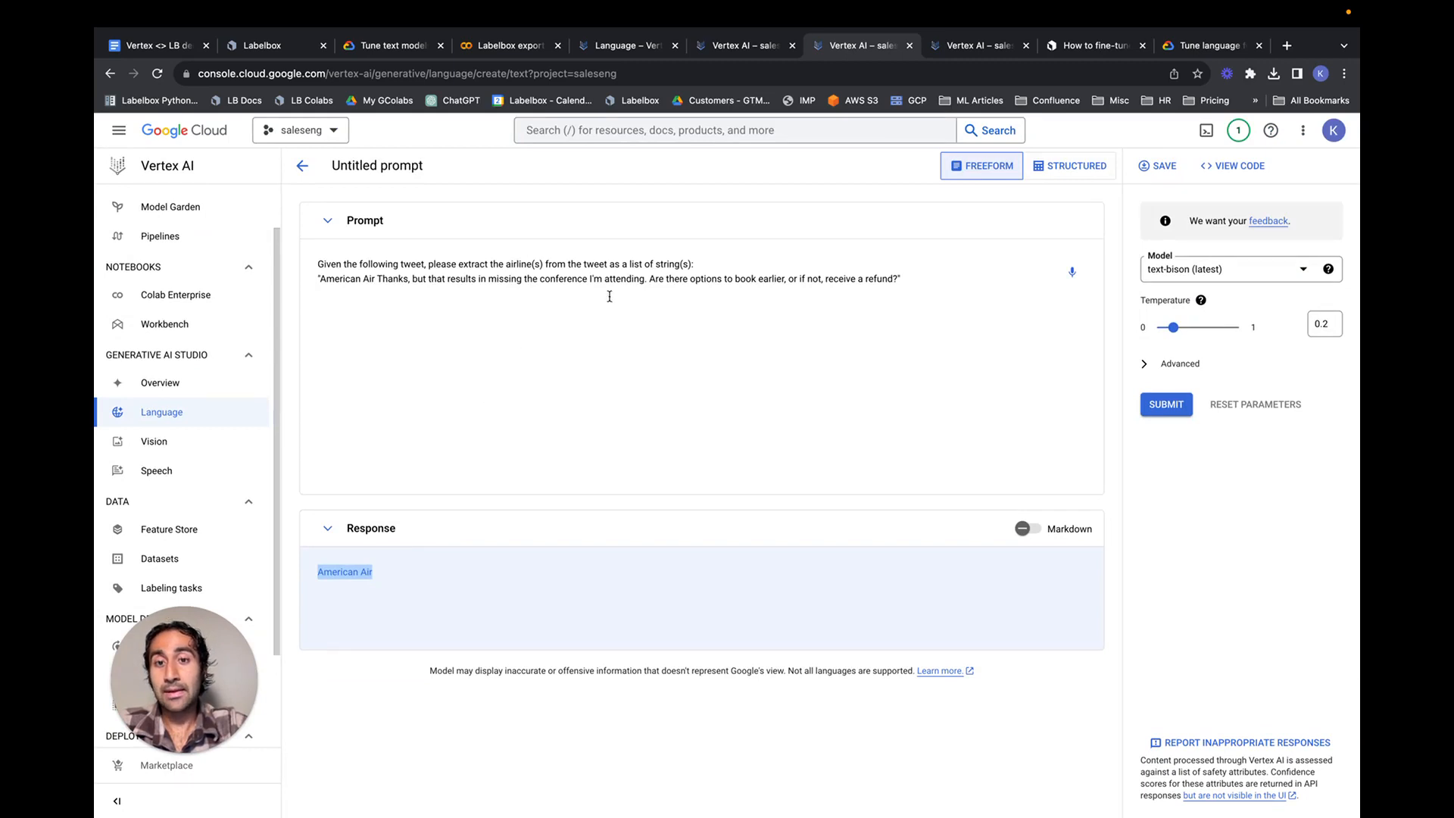
{"action": "mouse_move", "coordinate": [948, 104]}
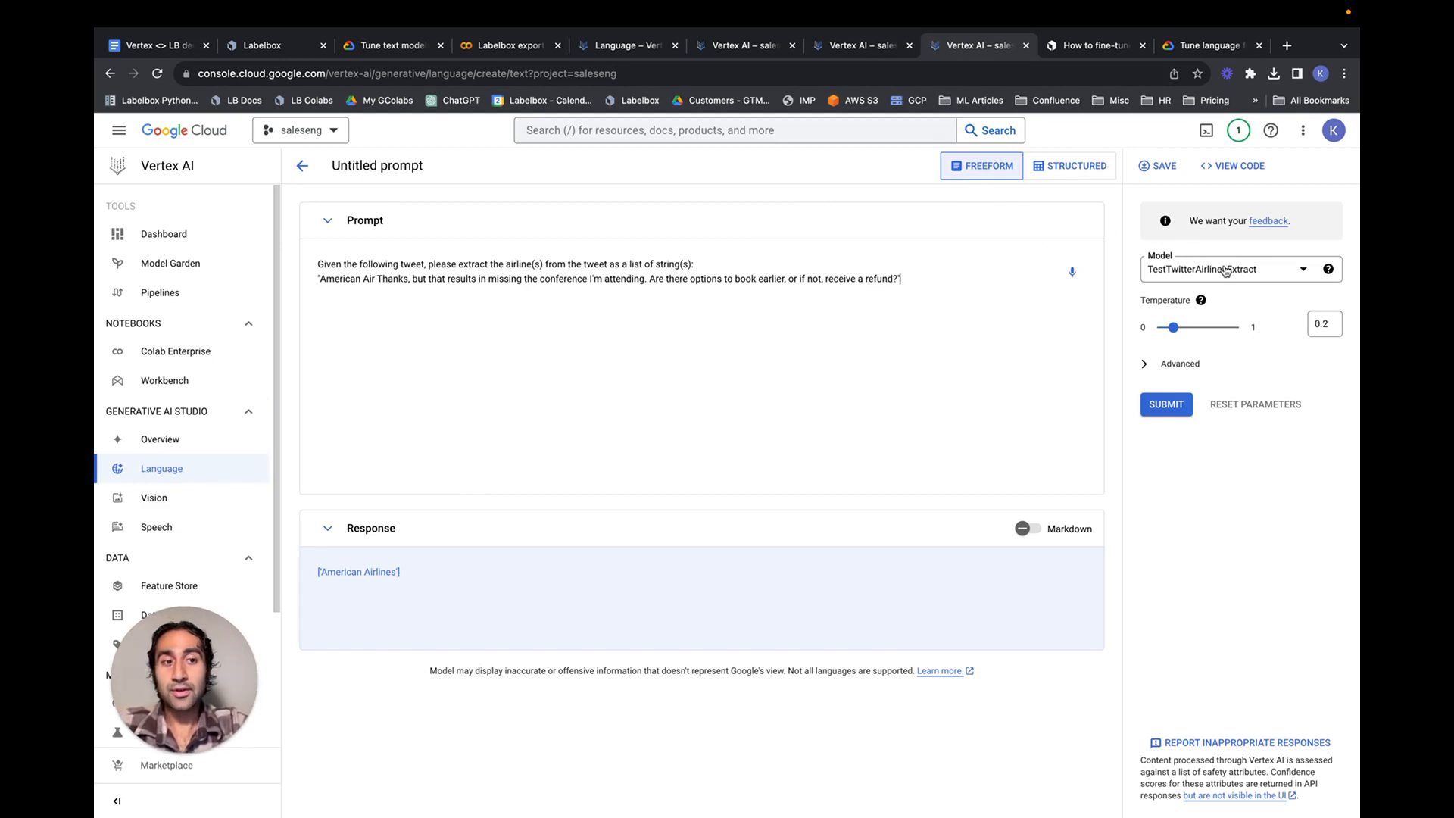
{"action": "left_click", "coordinate": [1238, 270]}
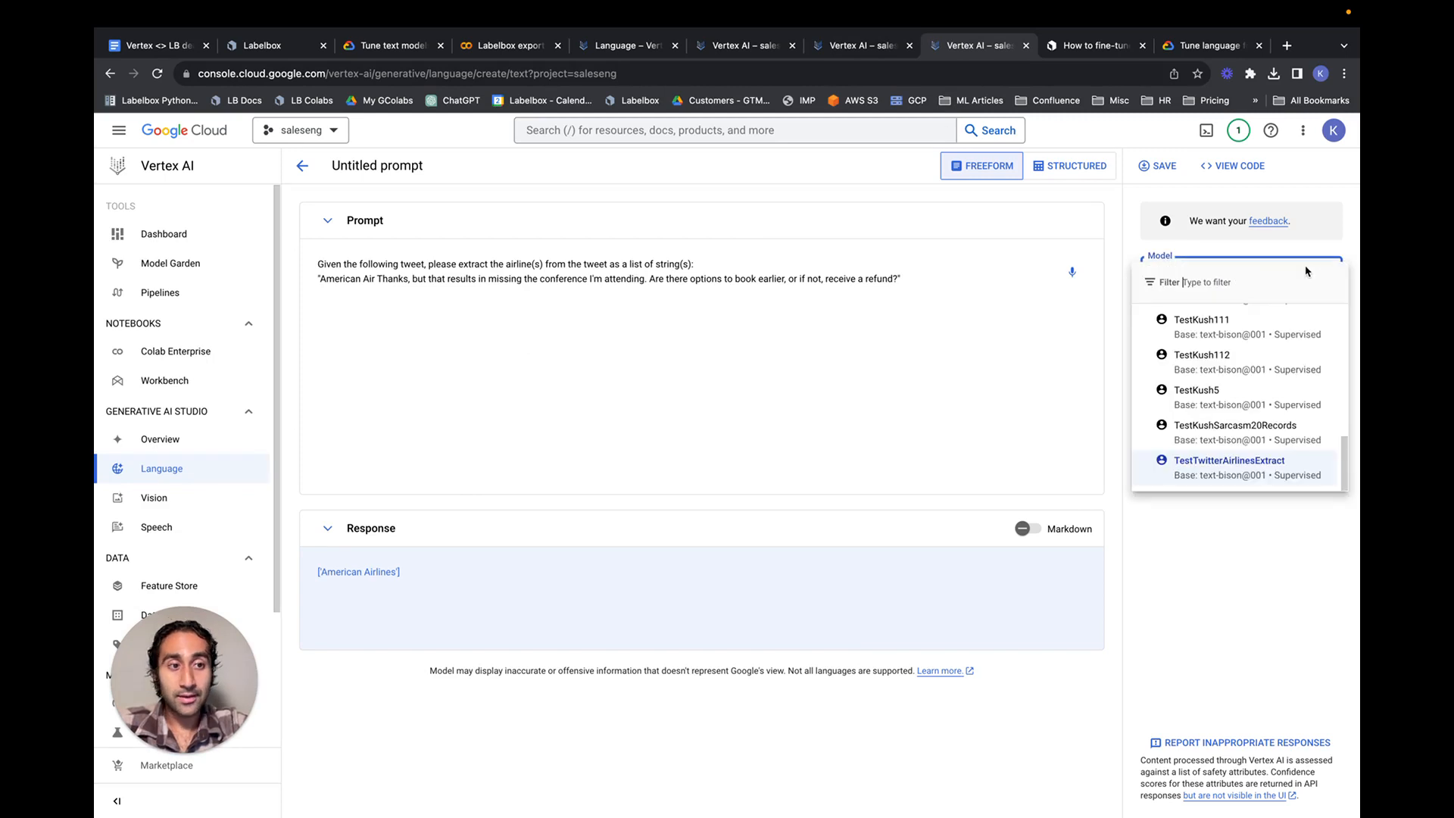
{"action": "mouse_move", "coordinate": [1208, 562]}
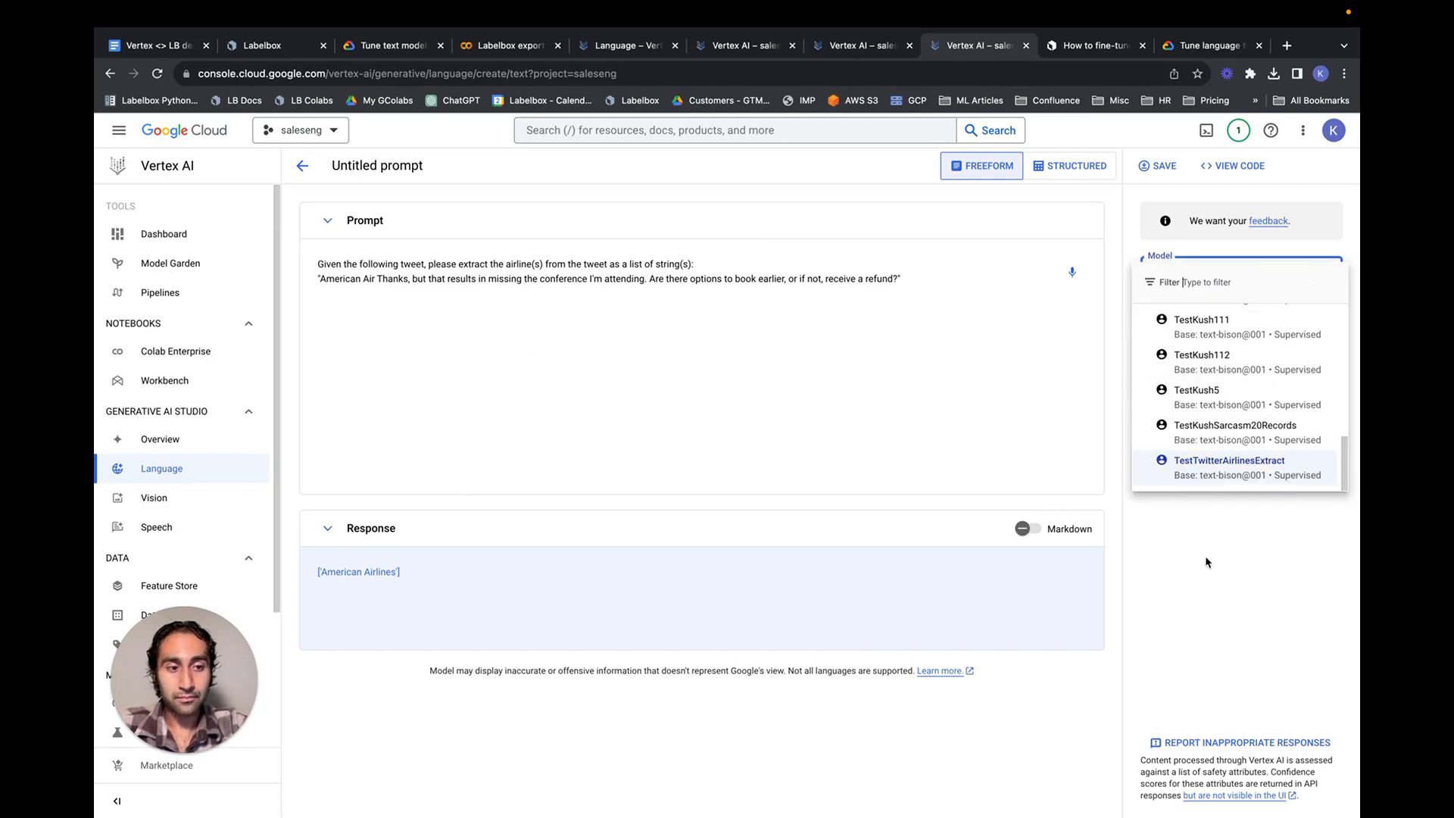
{"action": "left_click", "coordinate": [1229, 468]}
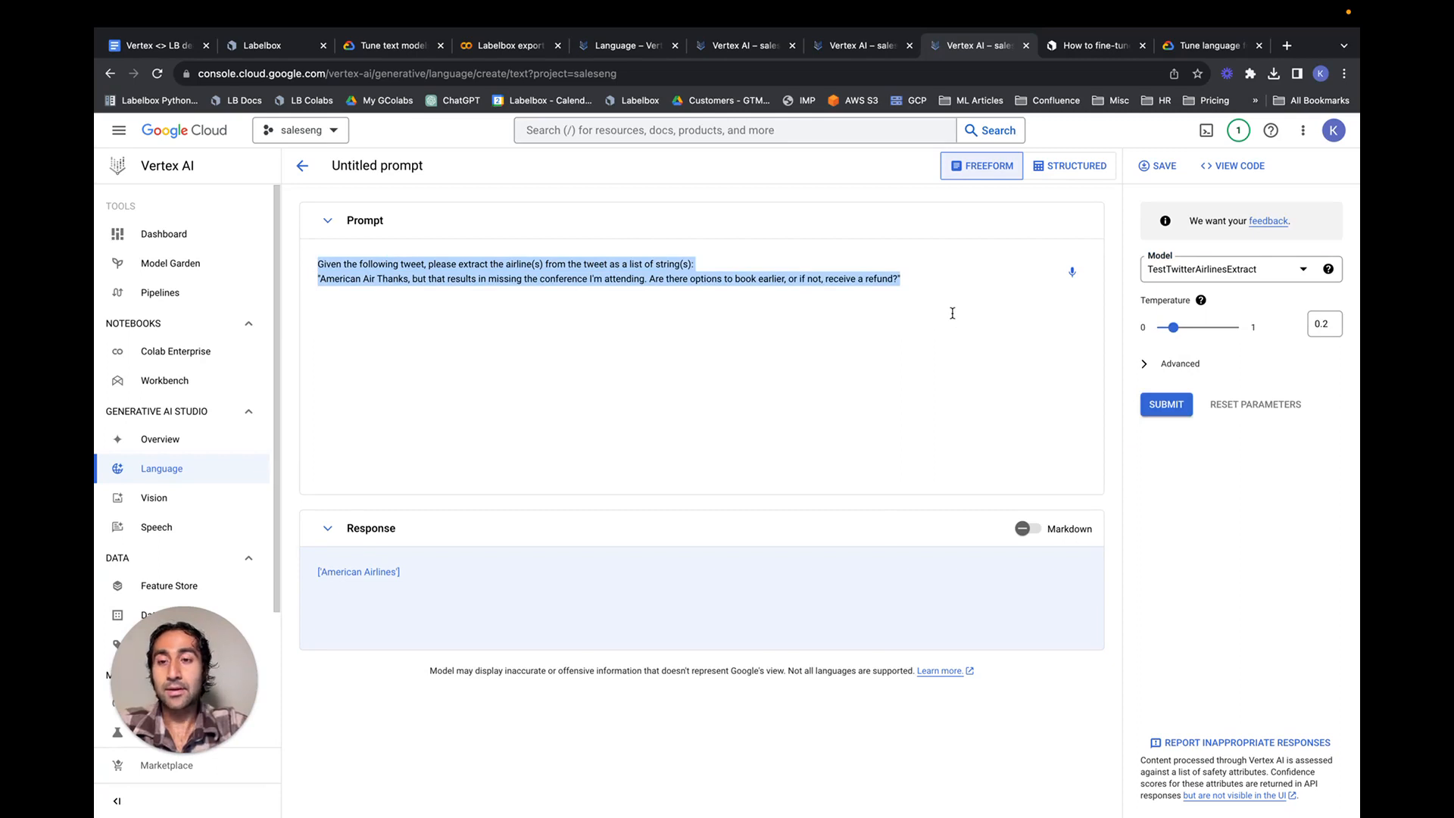
{"action": "mouse_move", "coordinate": [809, 333]}
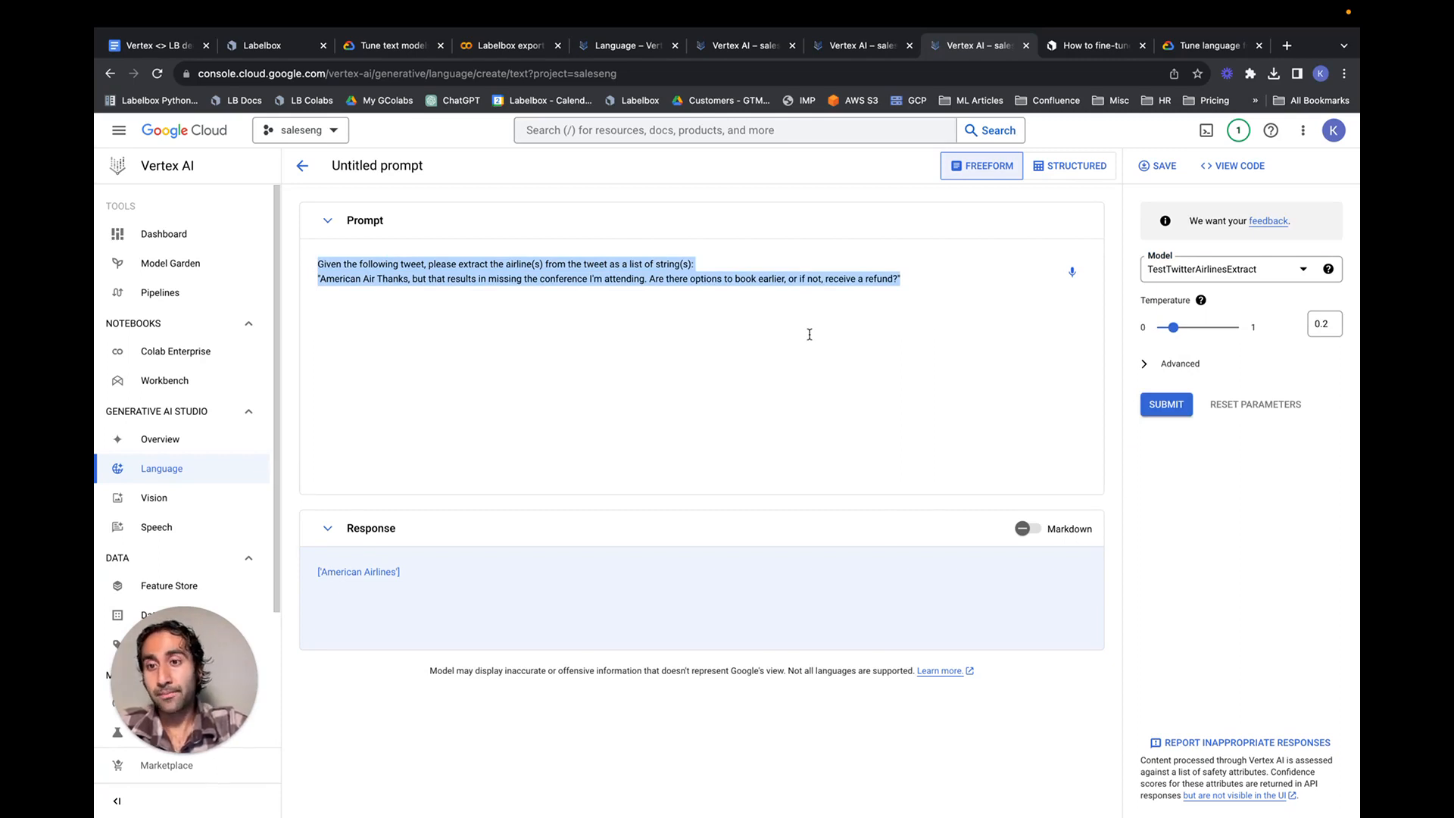
{"action": "left_click", "coordinate": [1166, 403]}
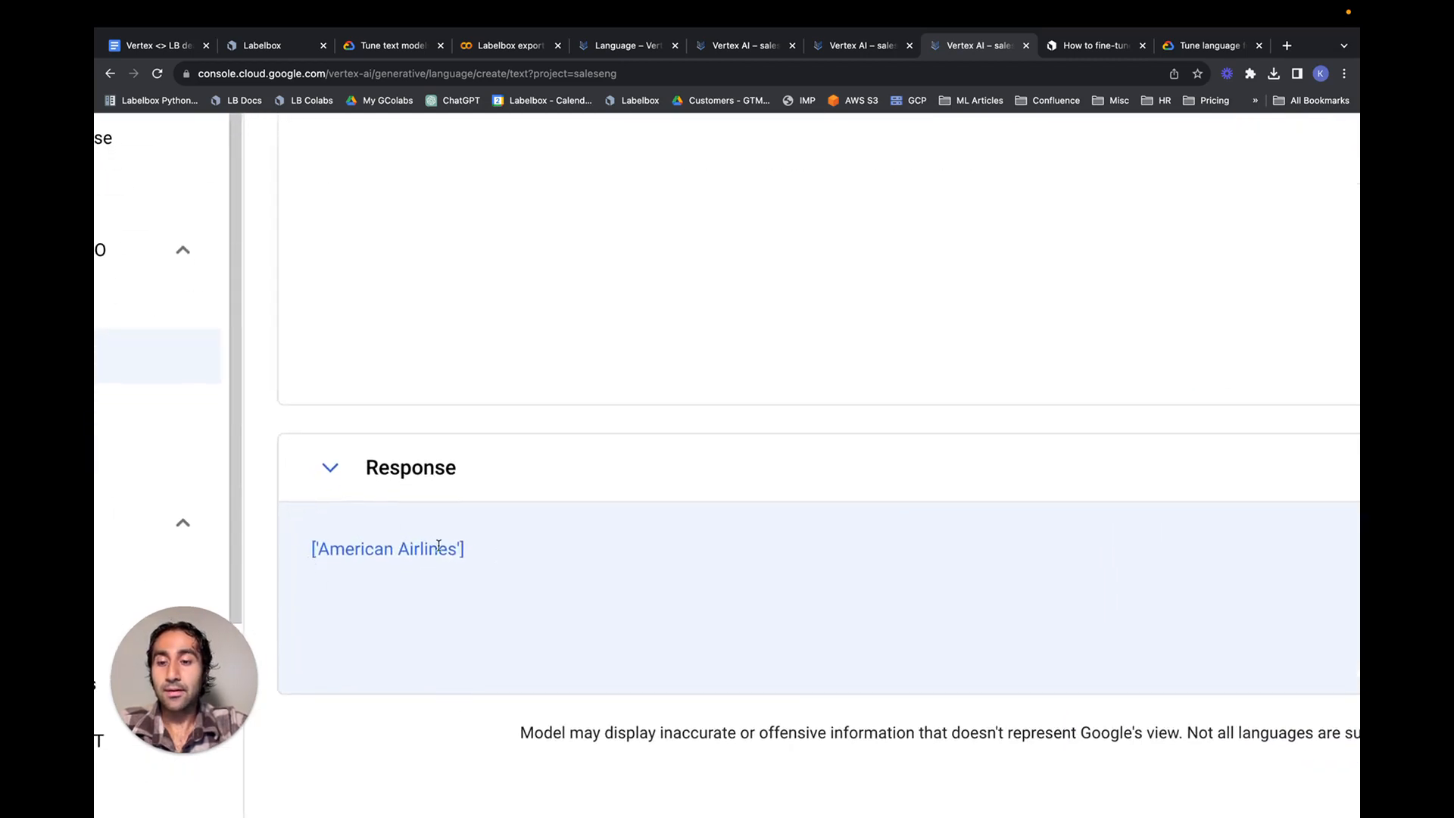
{"action": "scroll", "scroll_direction": "up", "scroll_amount": 3}
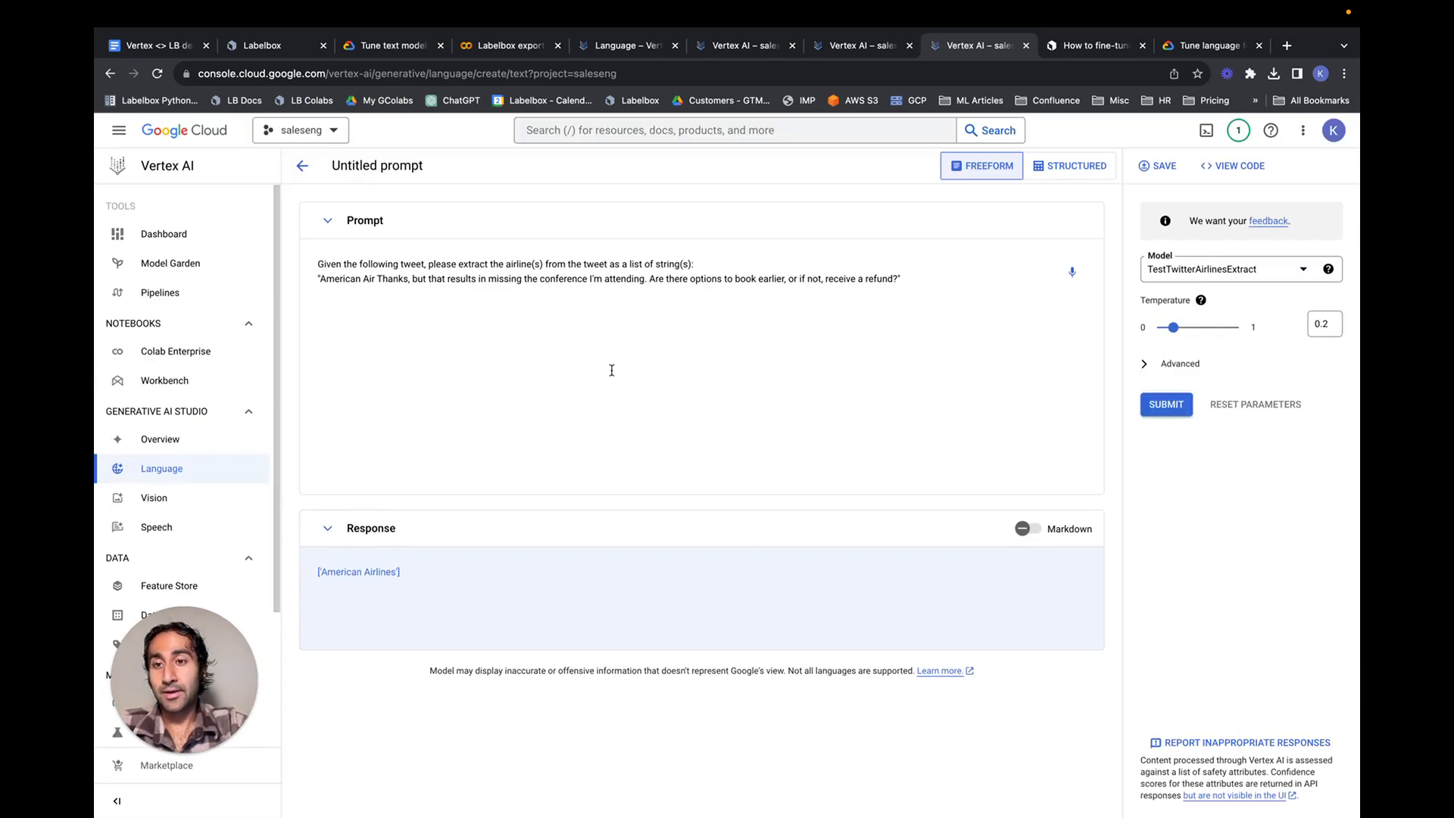